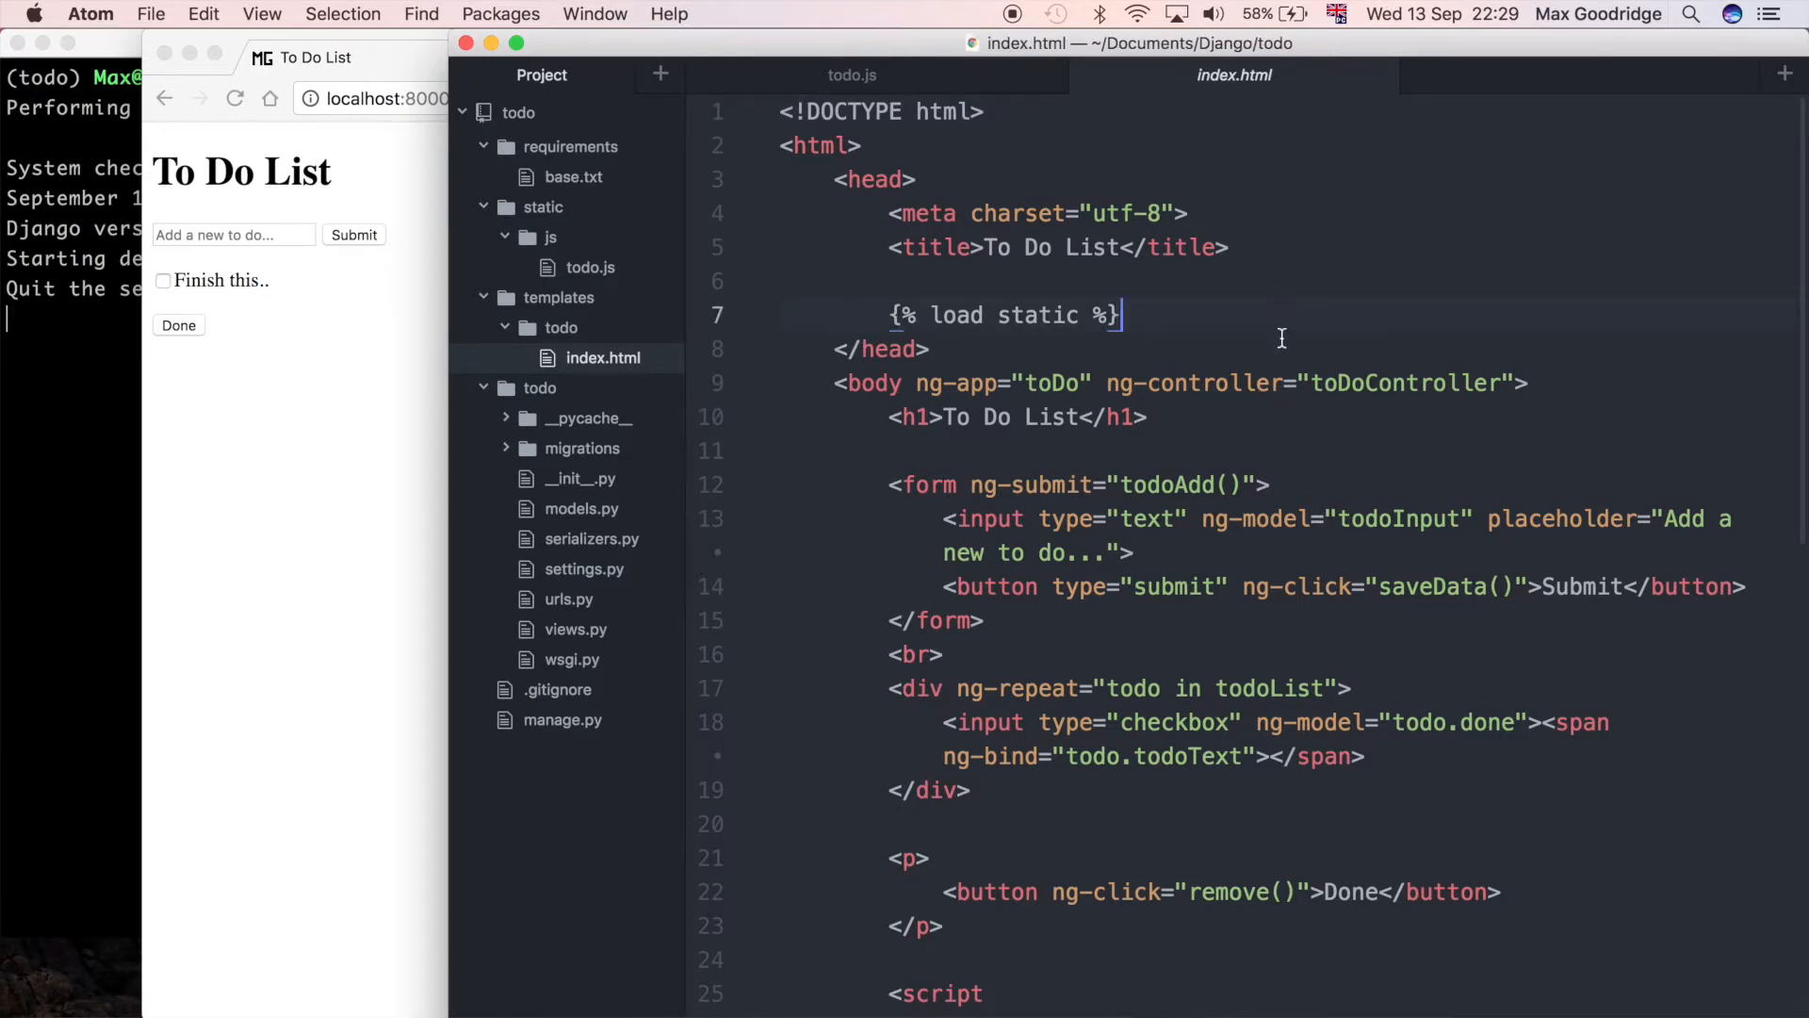
Step: Add a stylesheet link in index.html pointing to css/todo.css via the static template tag
key("enter")
type("<link rel=\"stylesheet\" href=\"{%  %}\">")
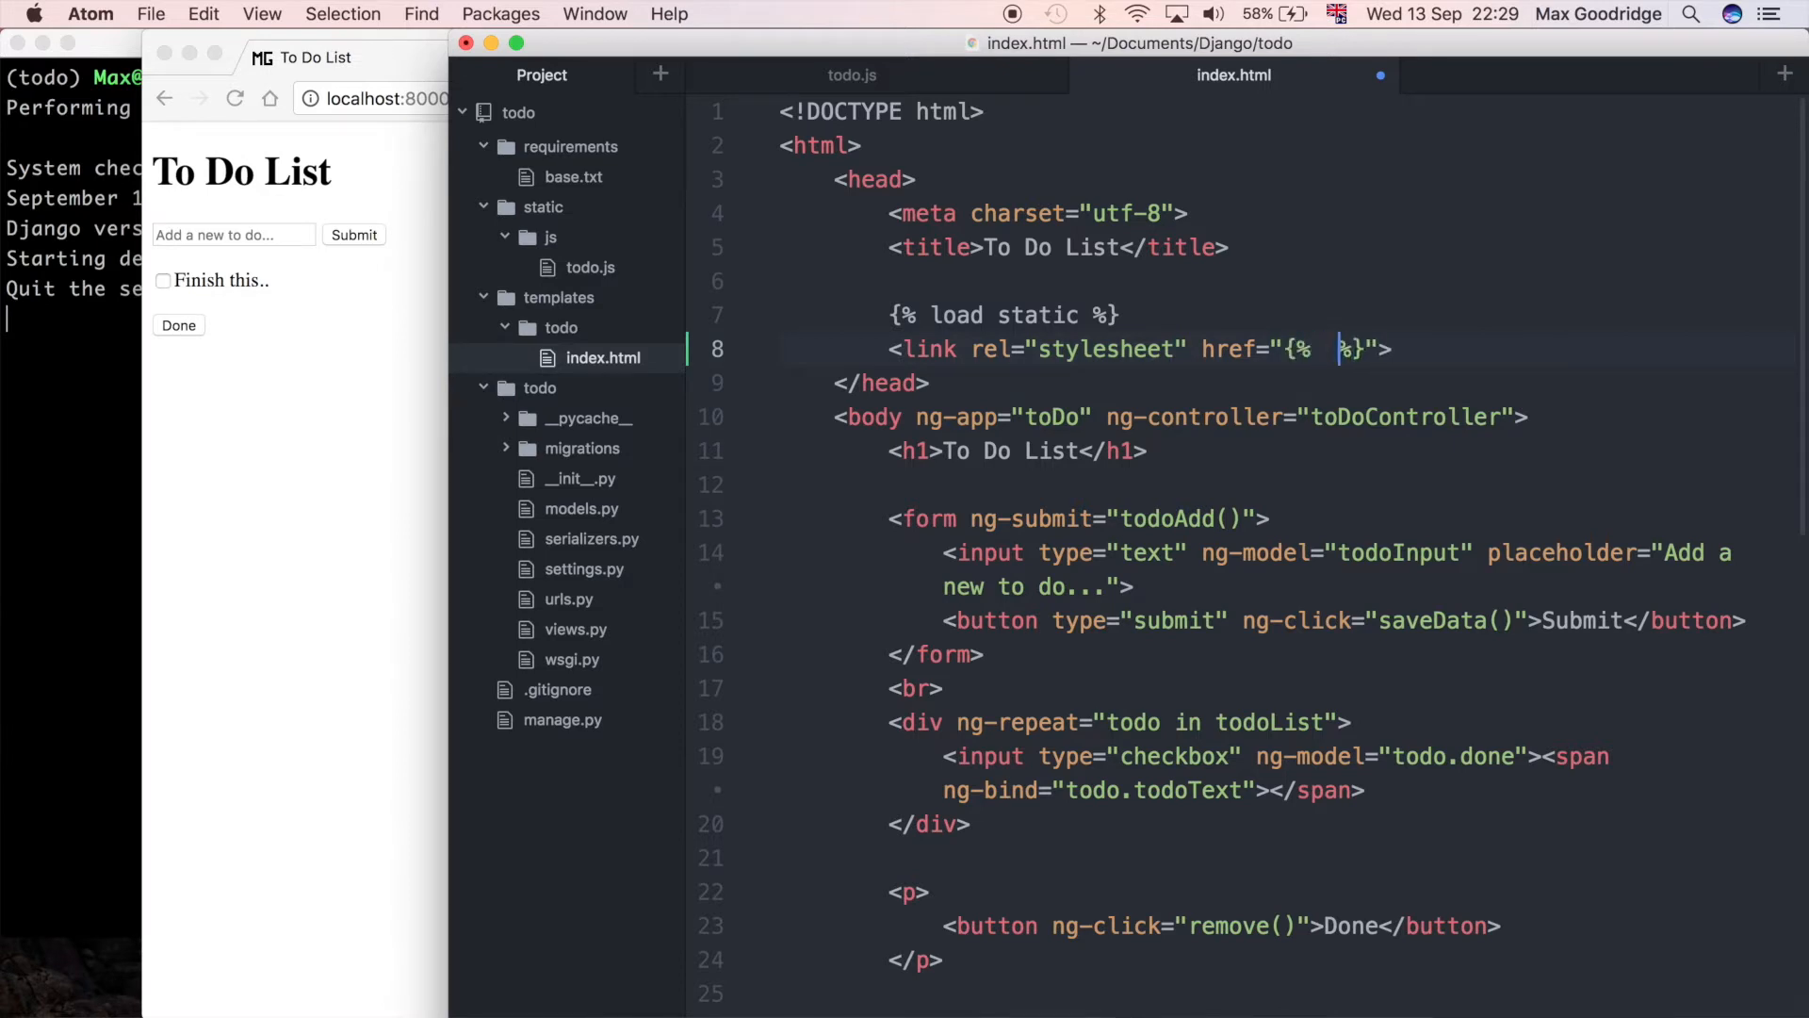
type("static 'css")
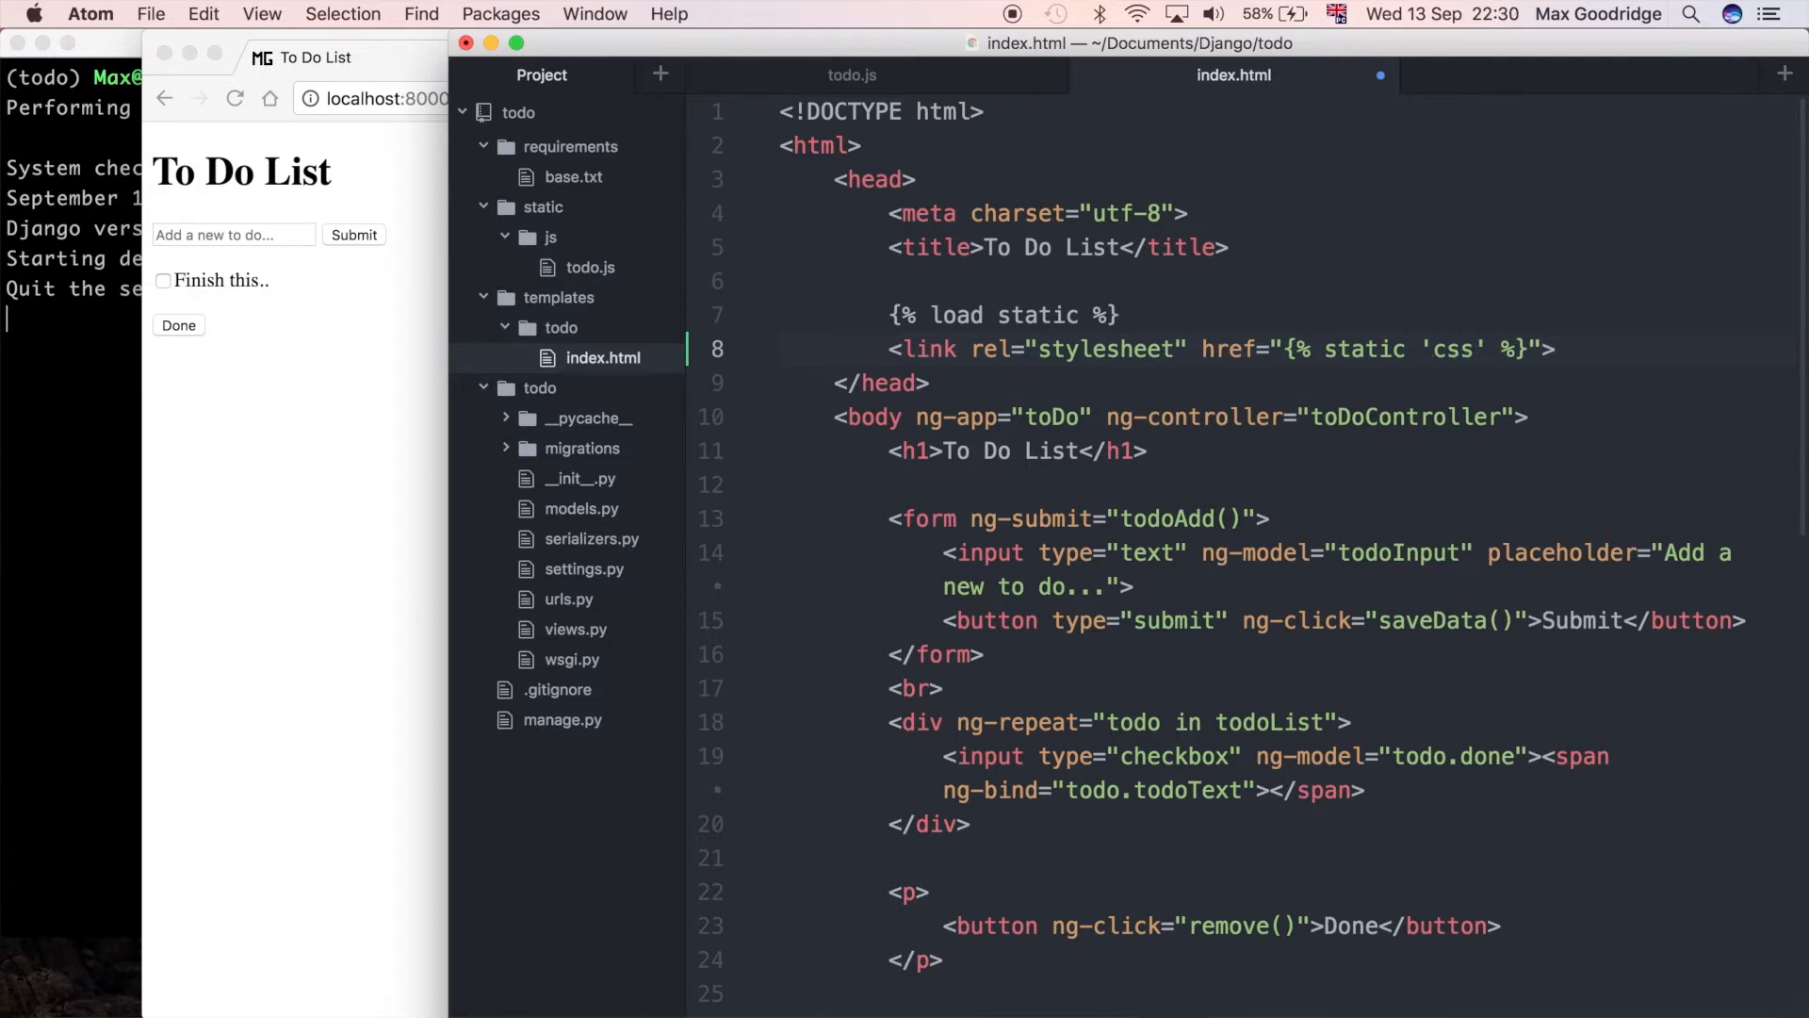
type("/")
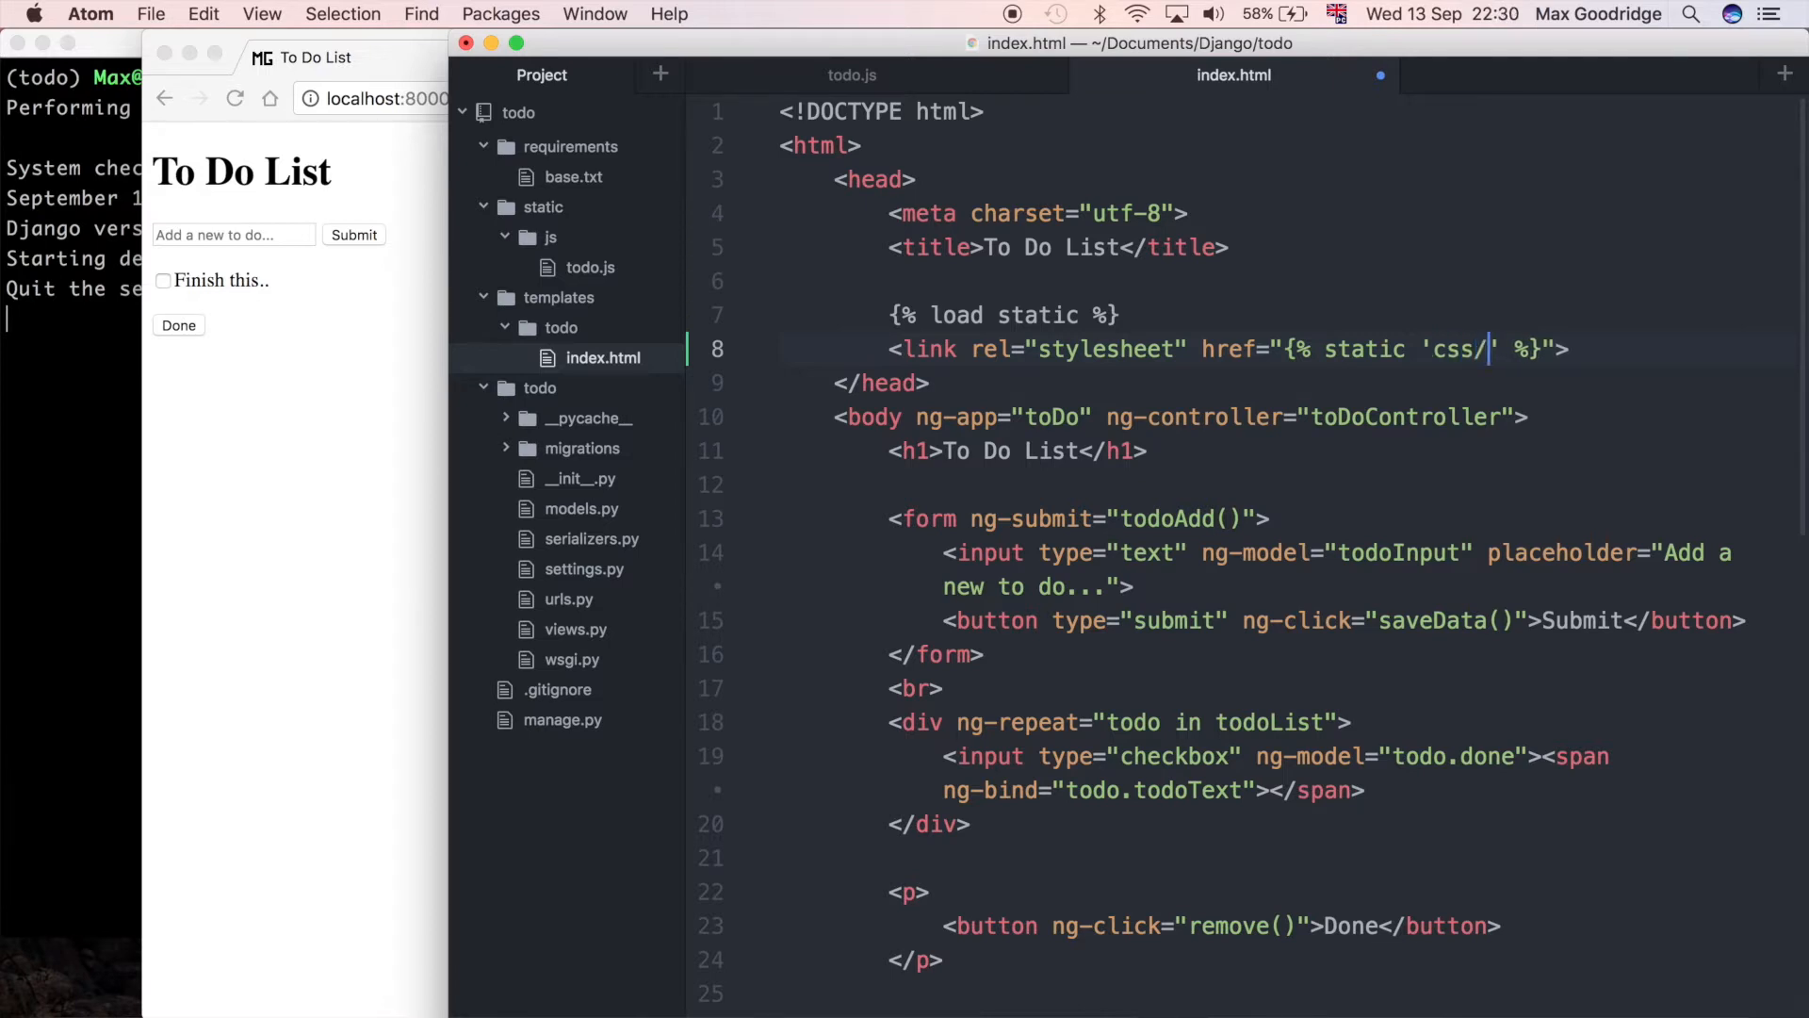
type("todo.css")
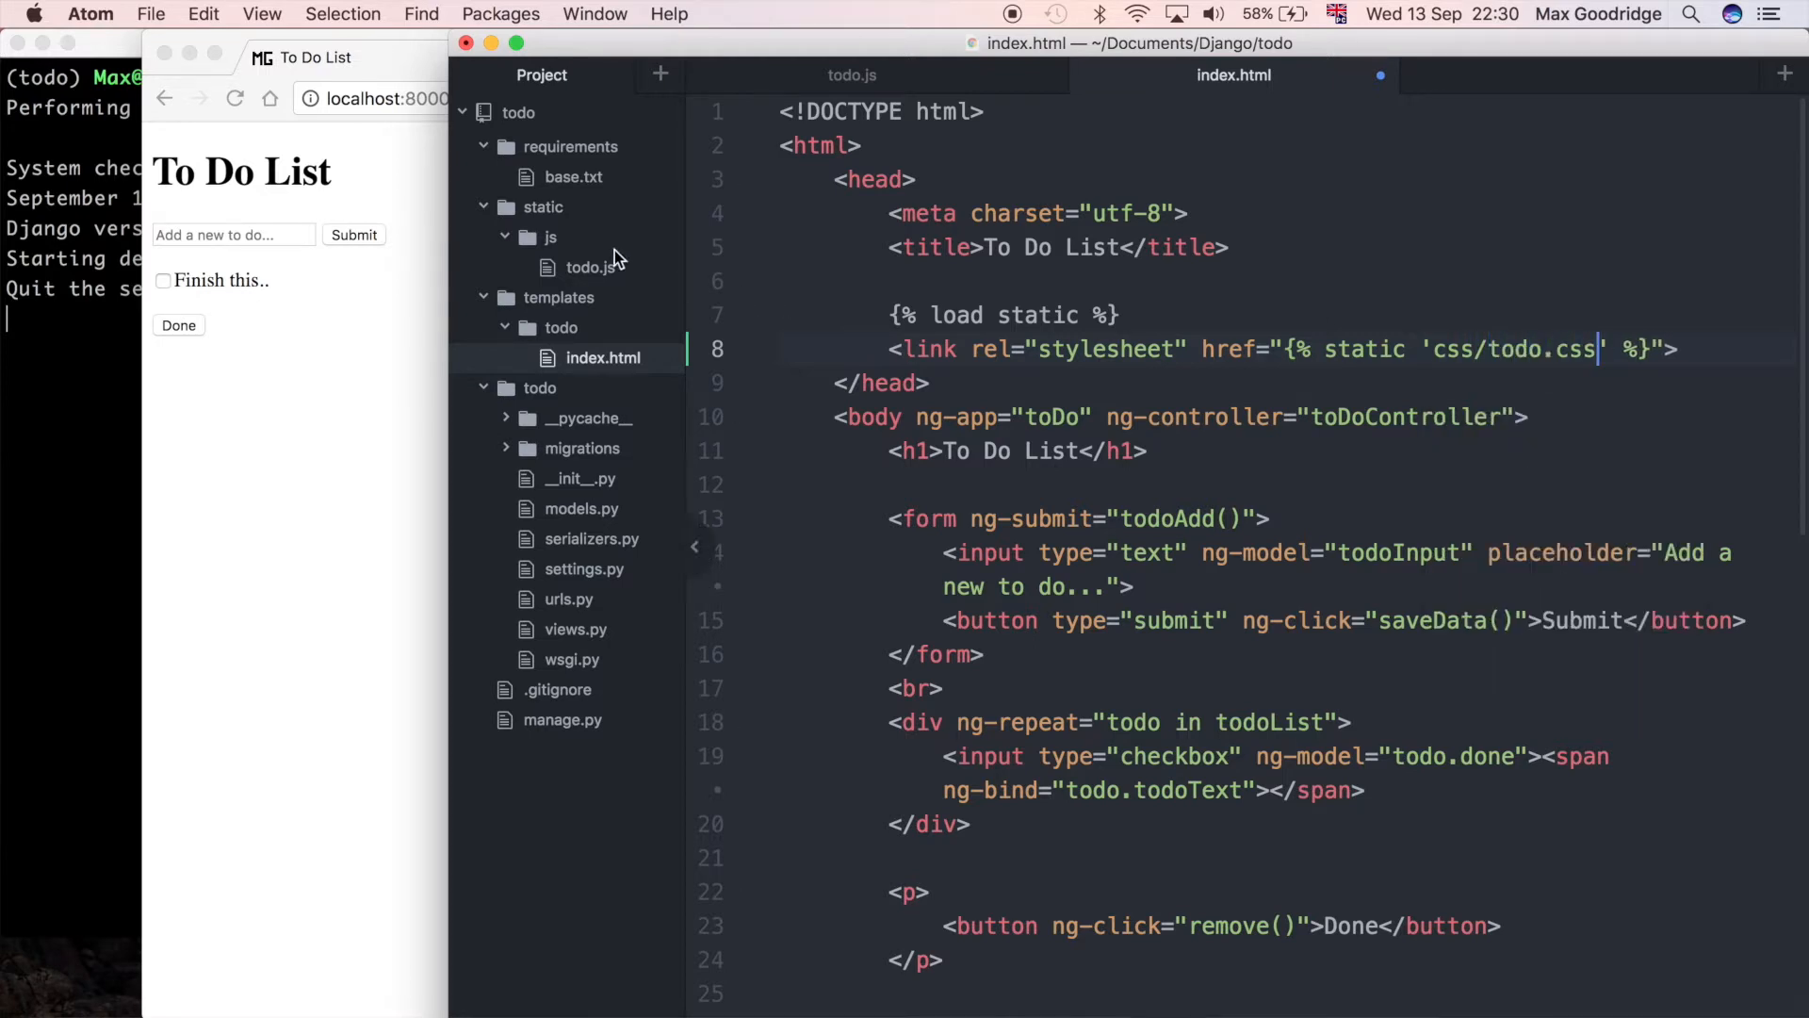
Step: Create a new empty file static/css/todo.css from the project tree
right_click(543, 207)
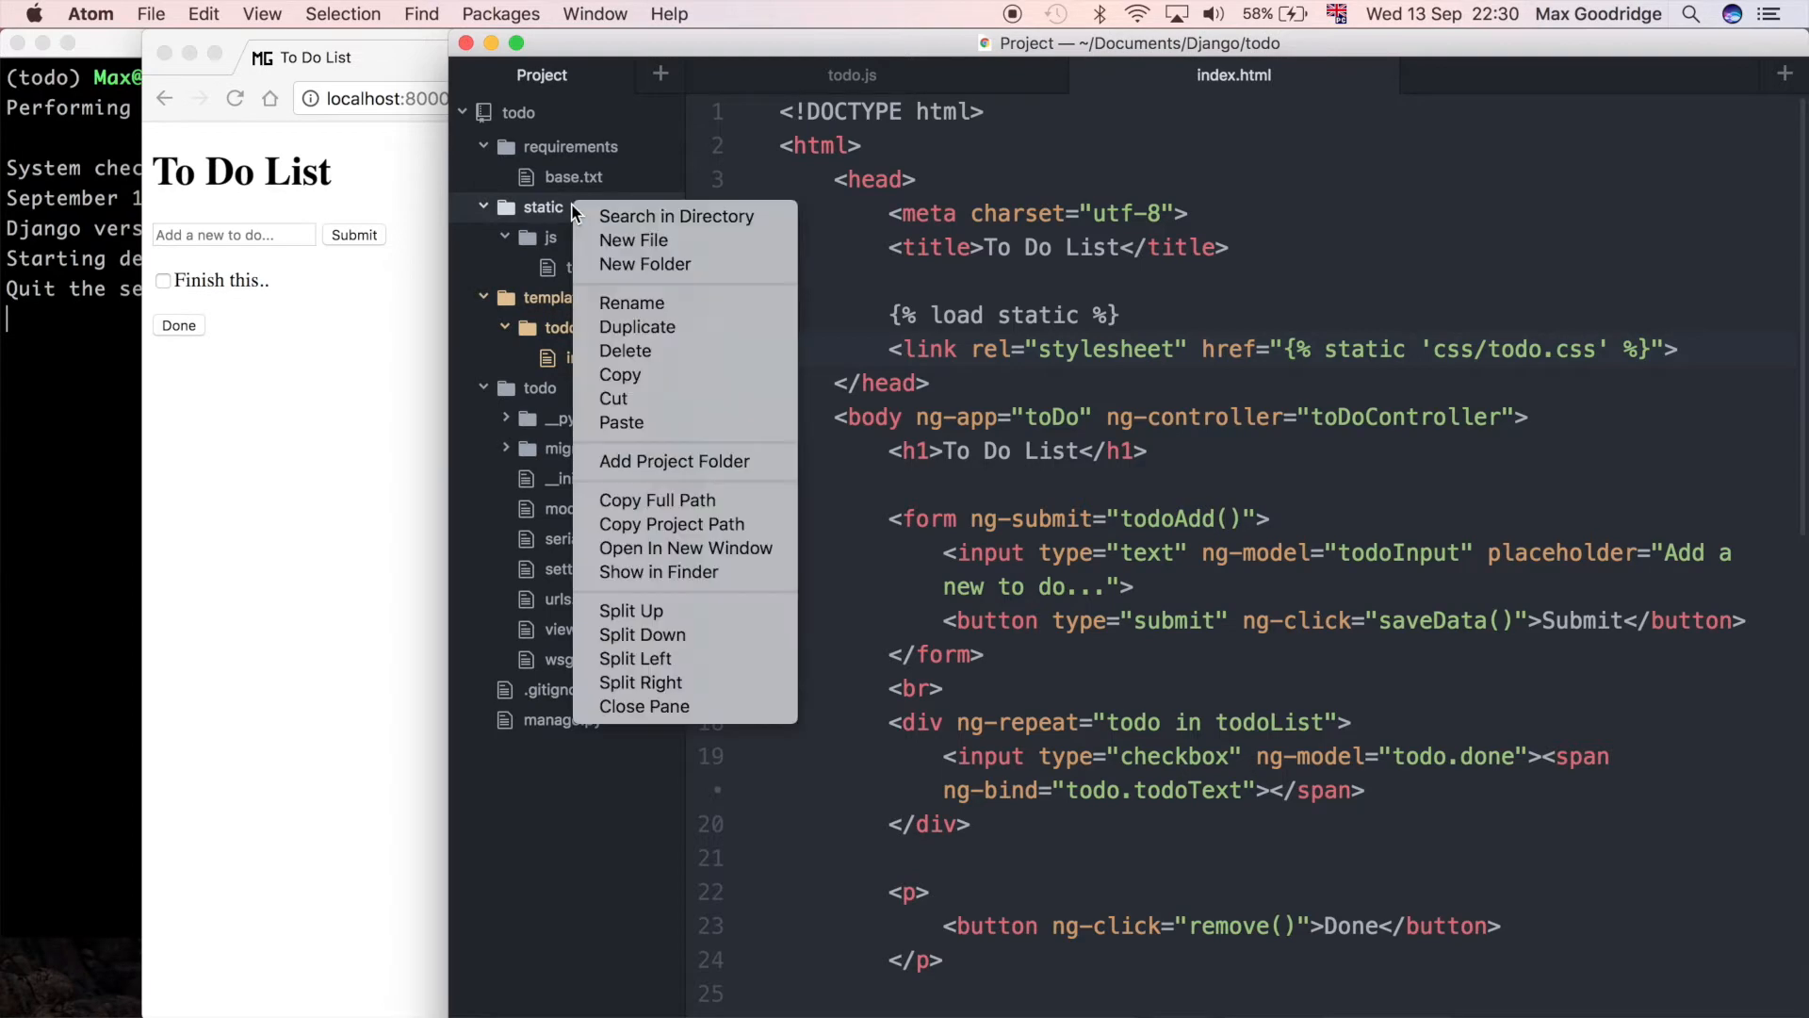
mouse_move(645, 264)
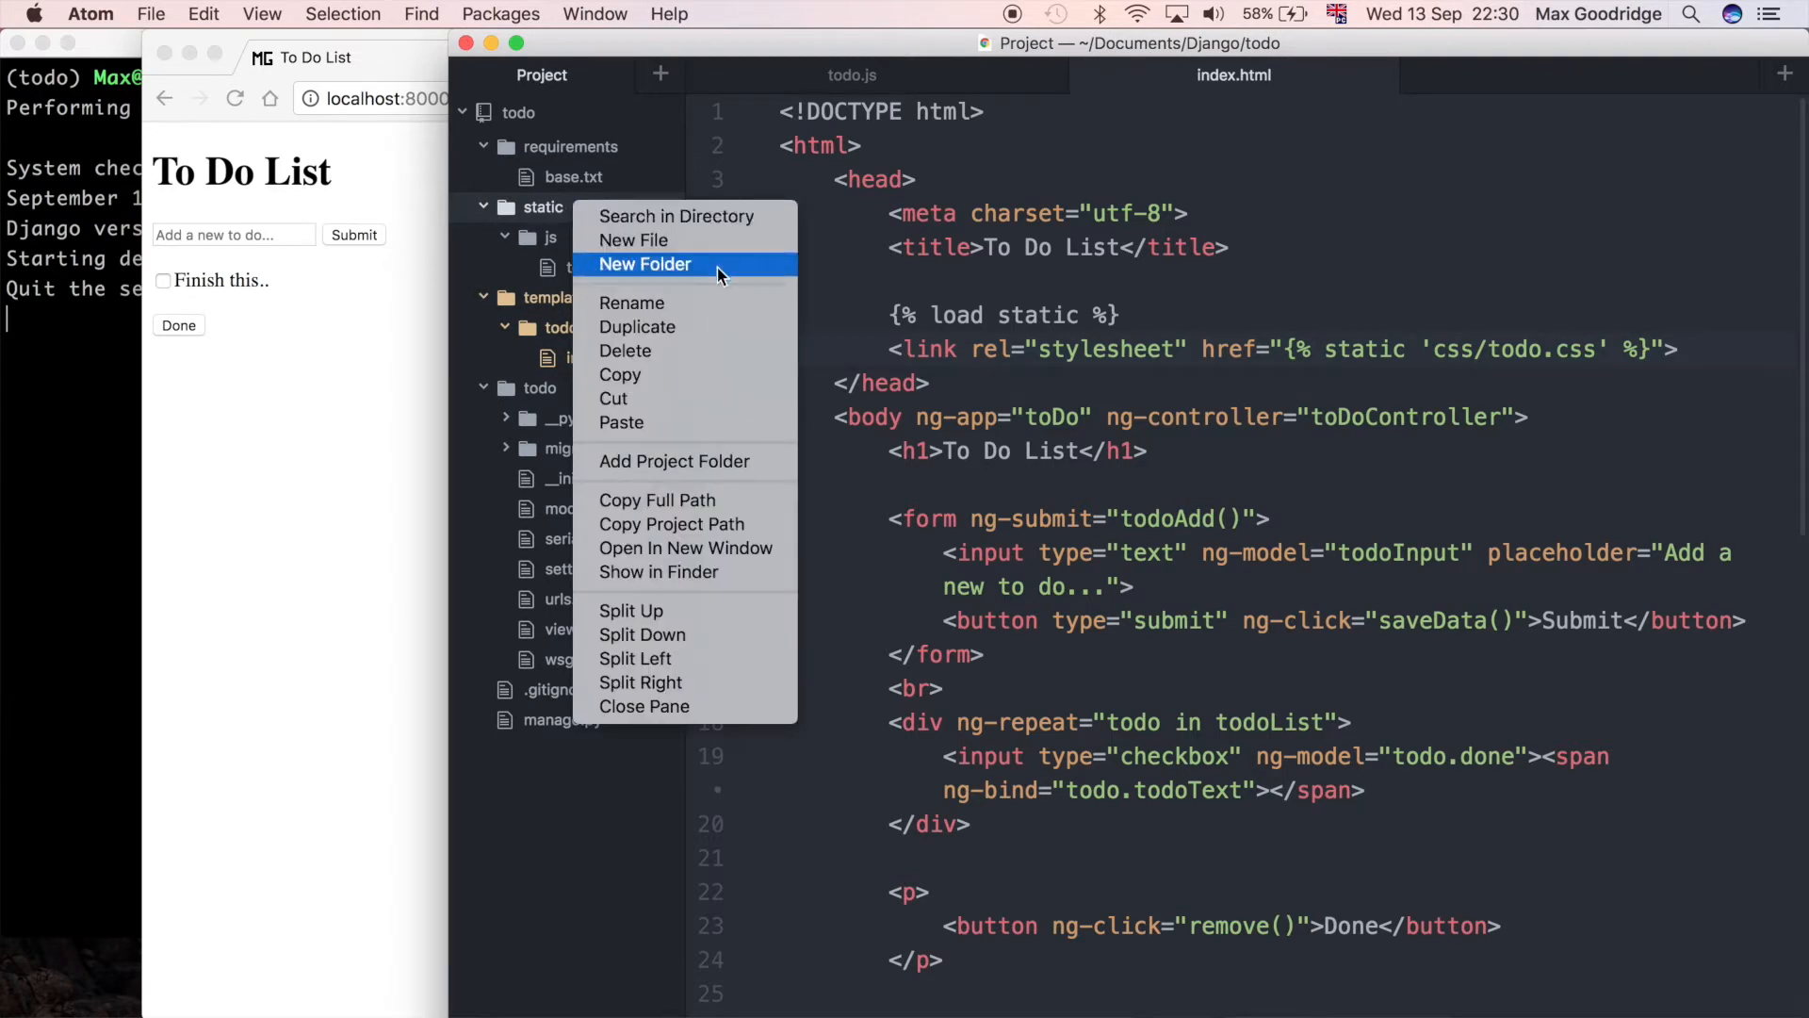
left_click(635, 239)
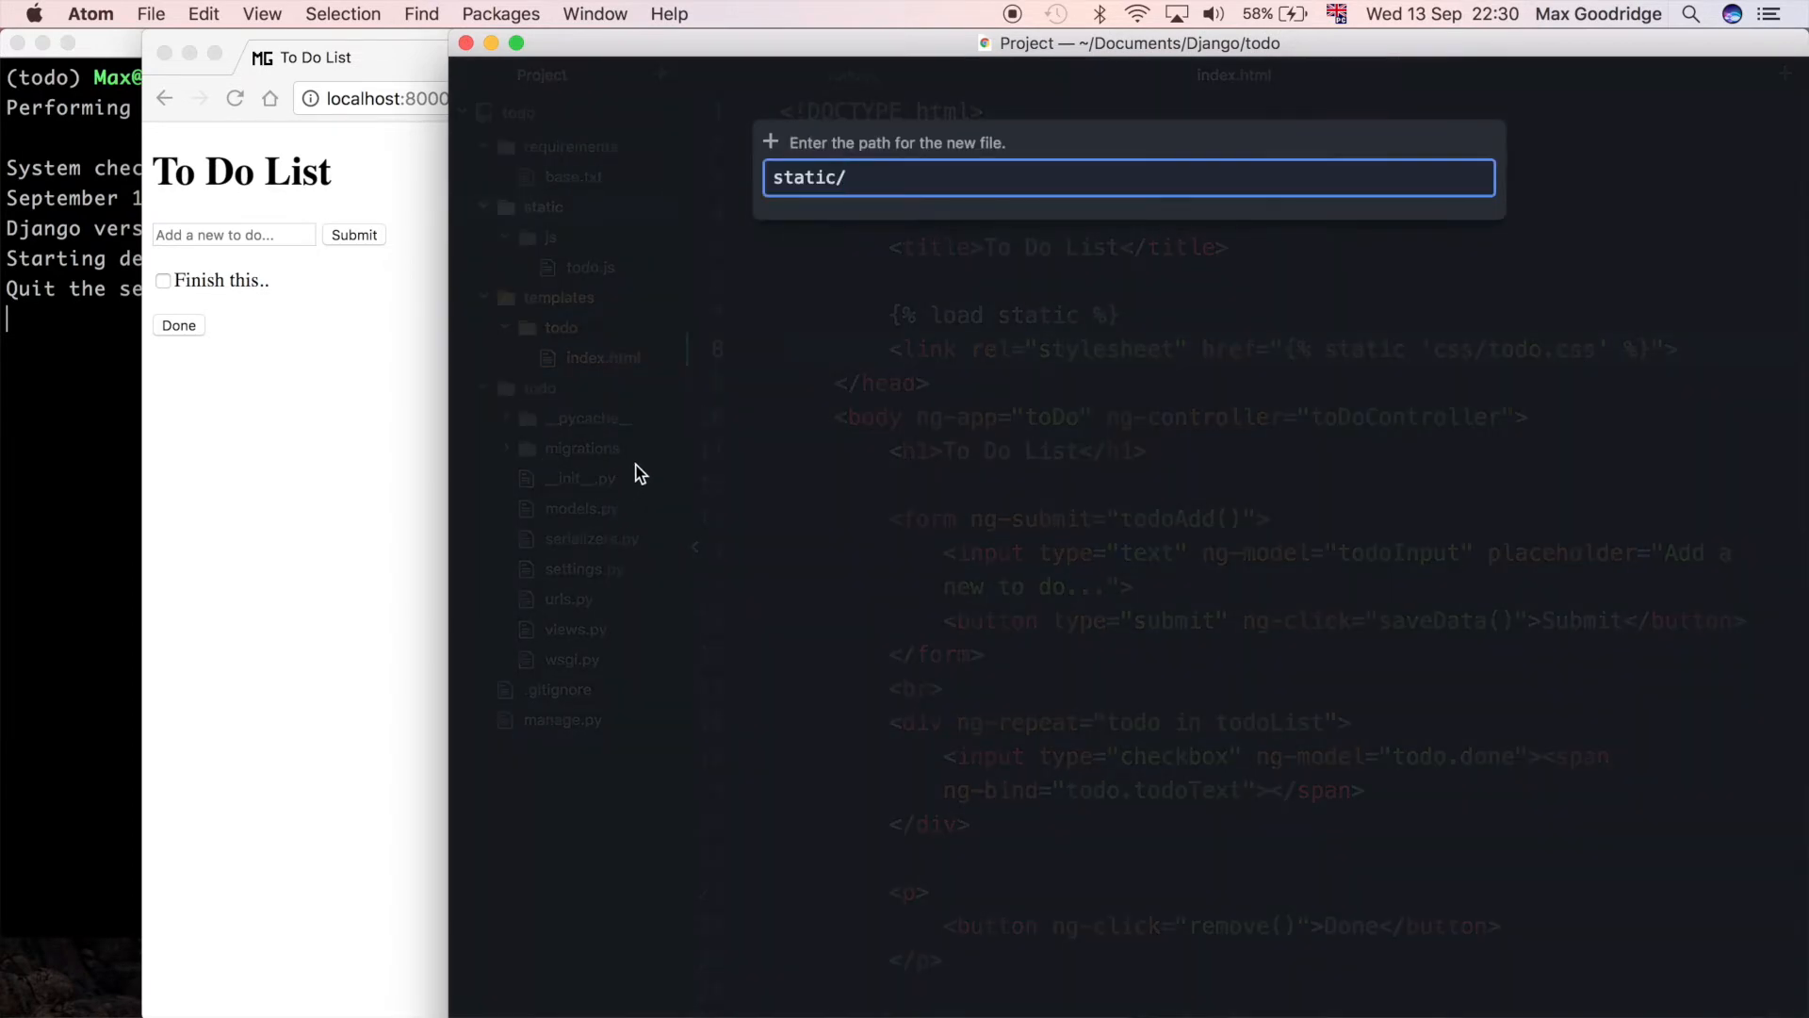
type("css")
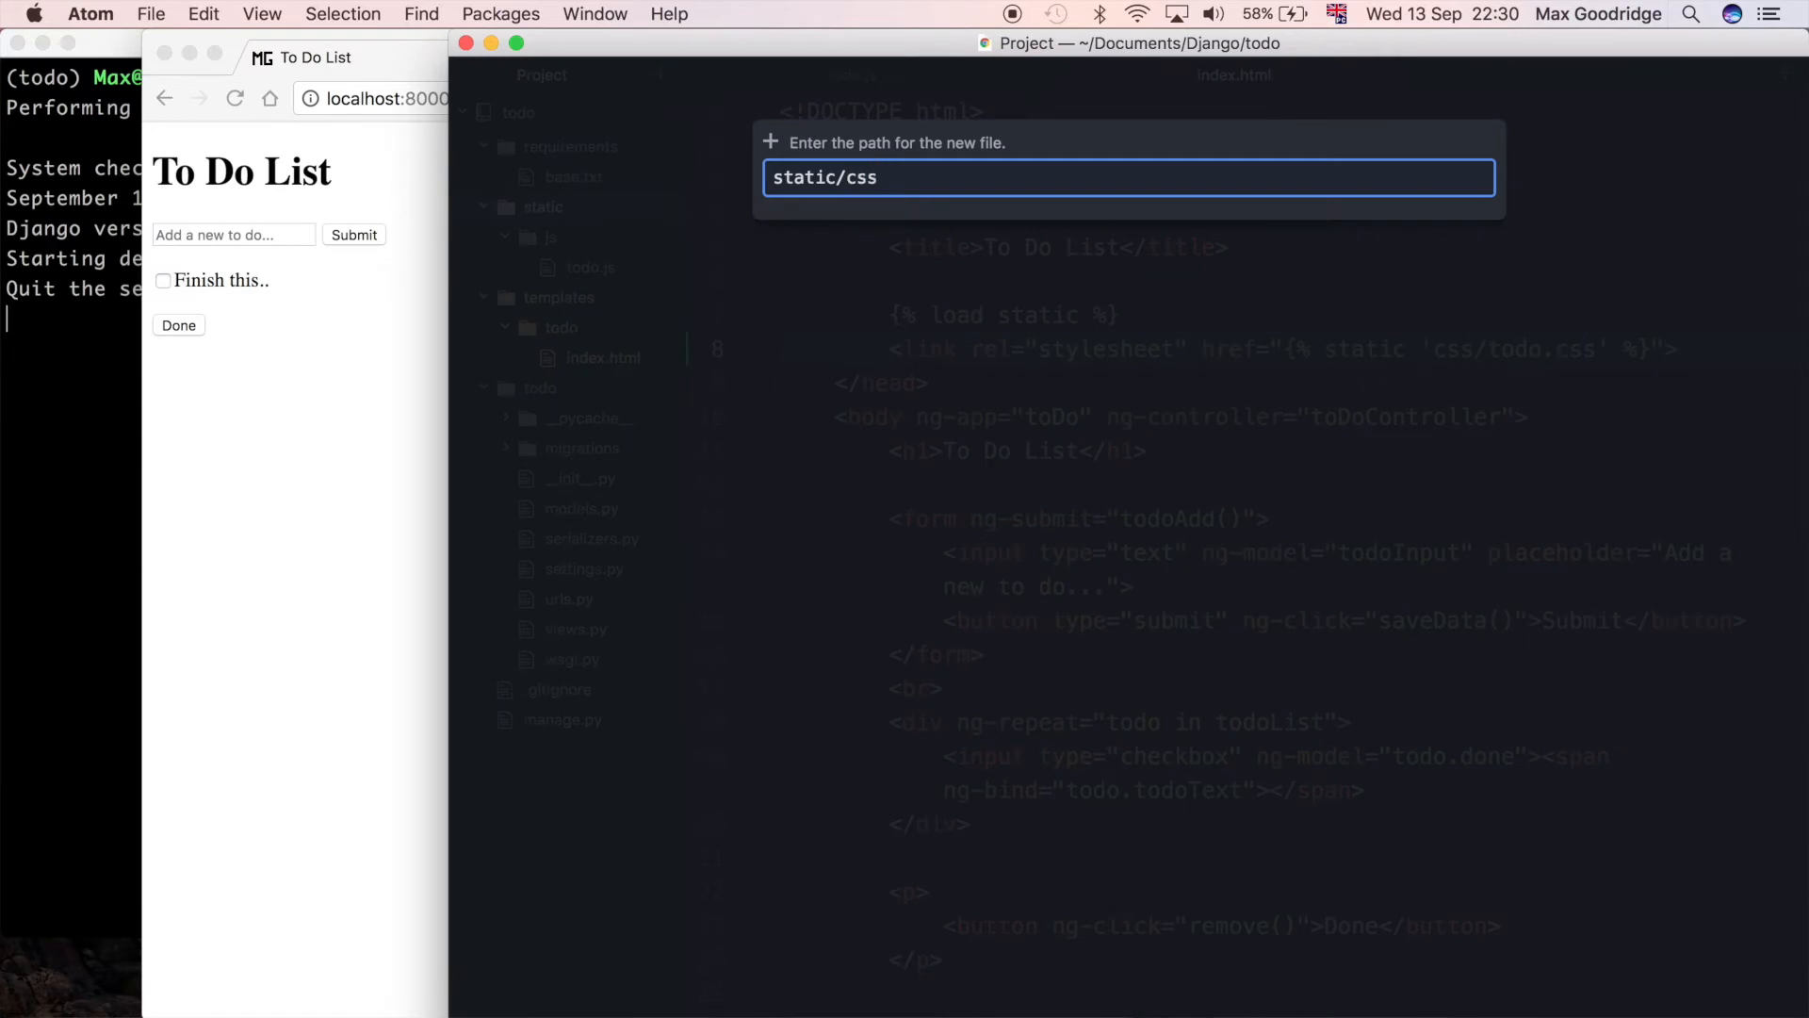
type("/todo/css")
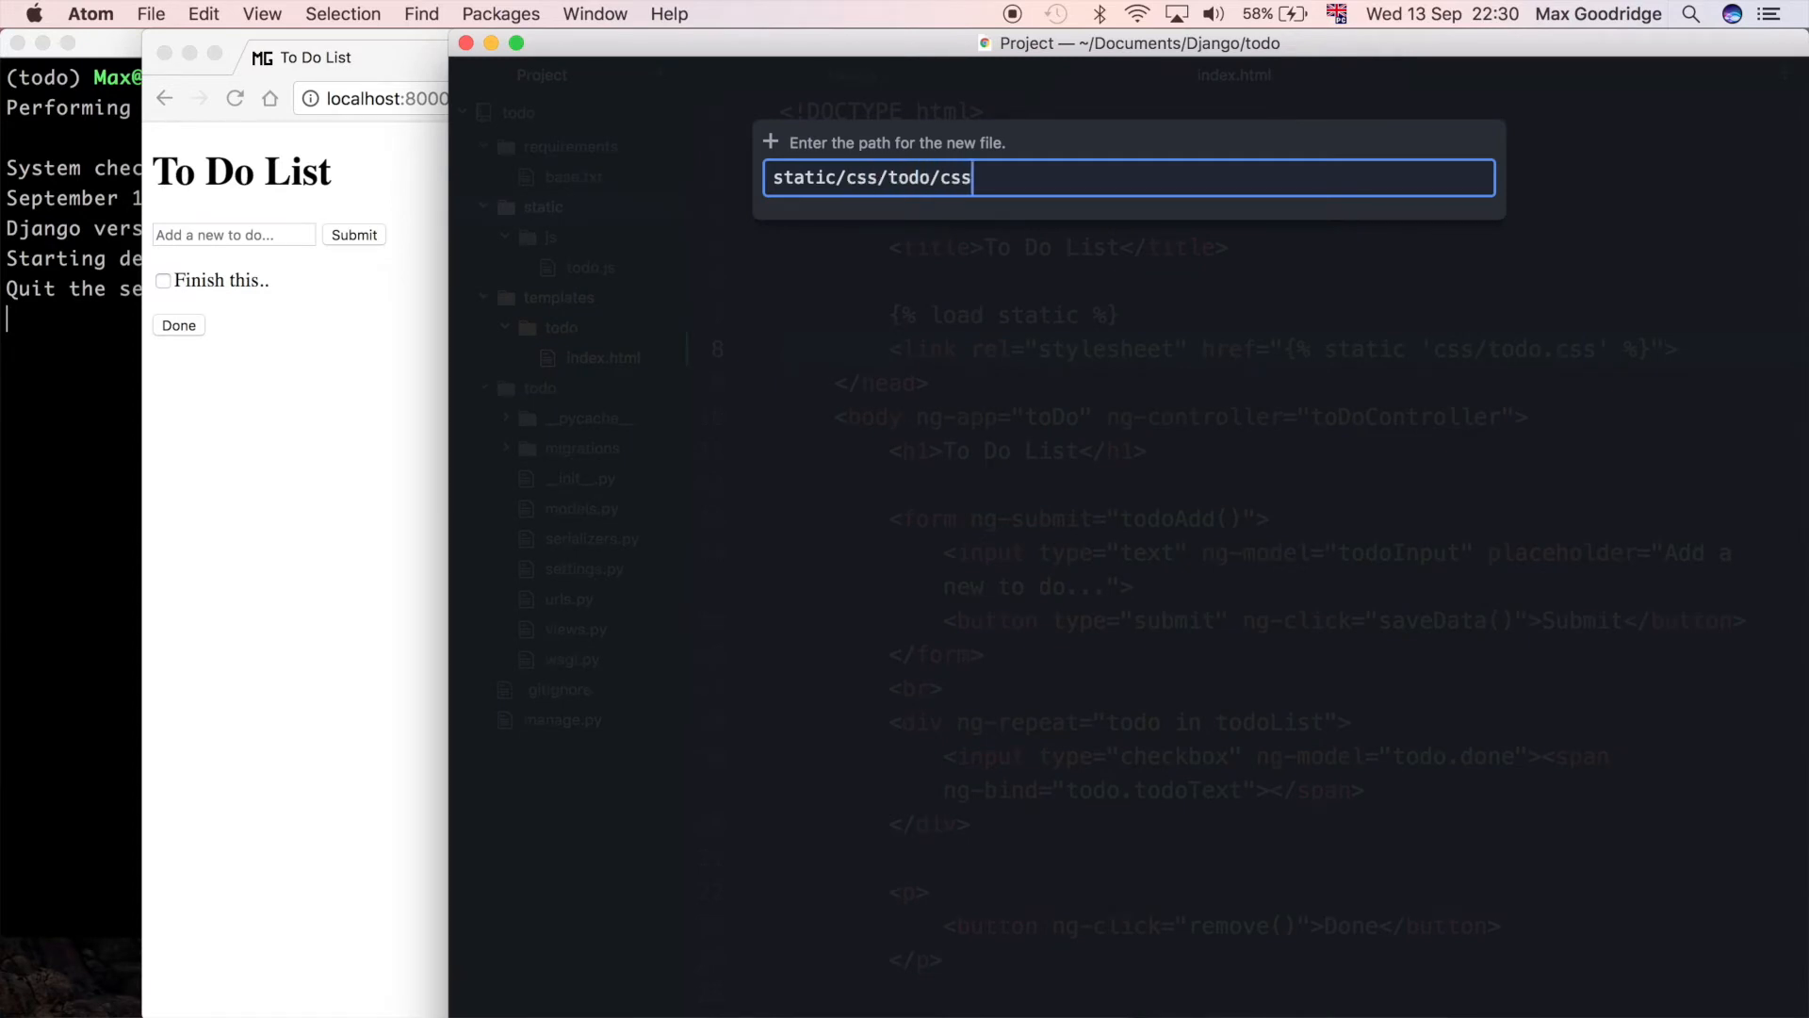
key("Backspace")
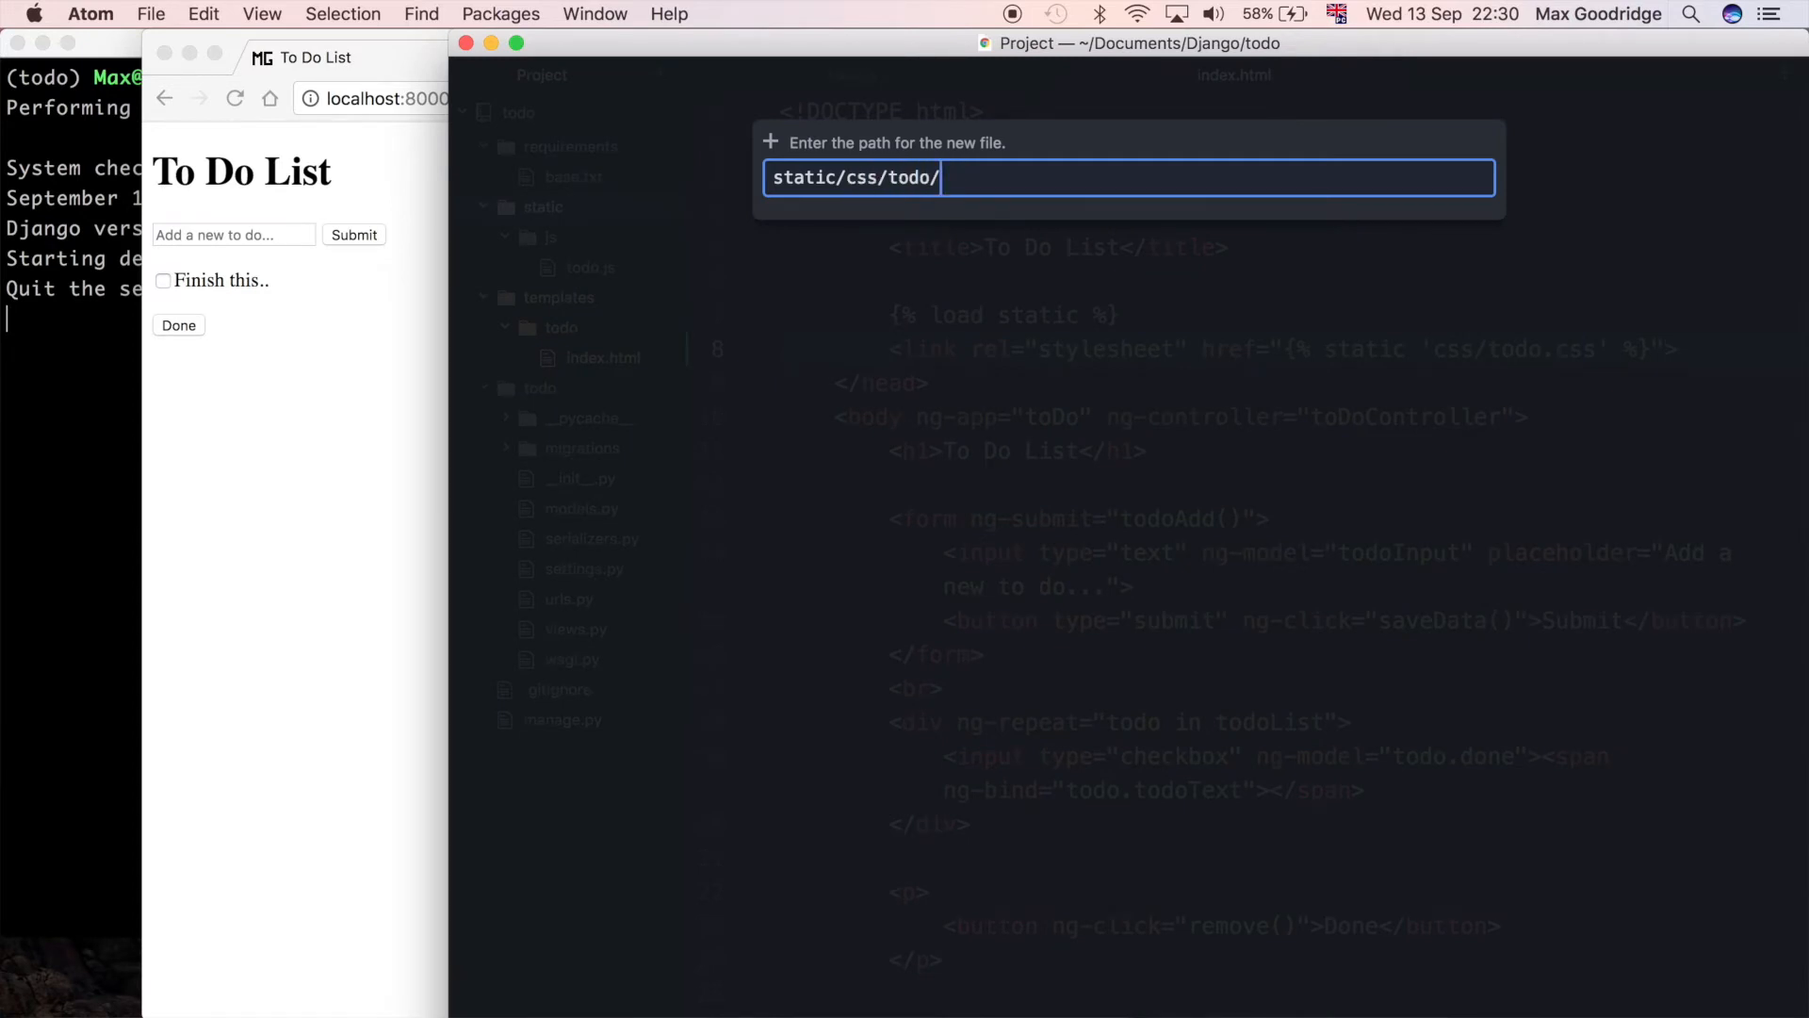
key("Return")
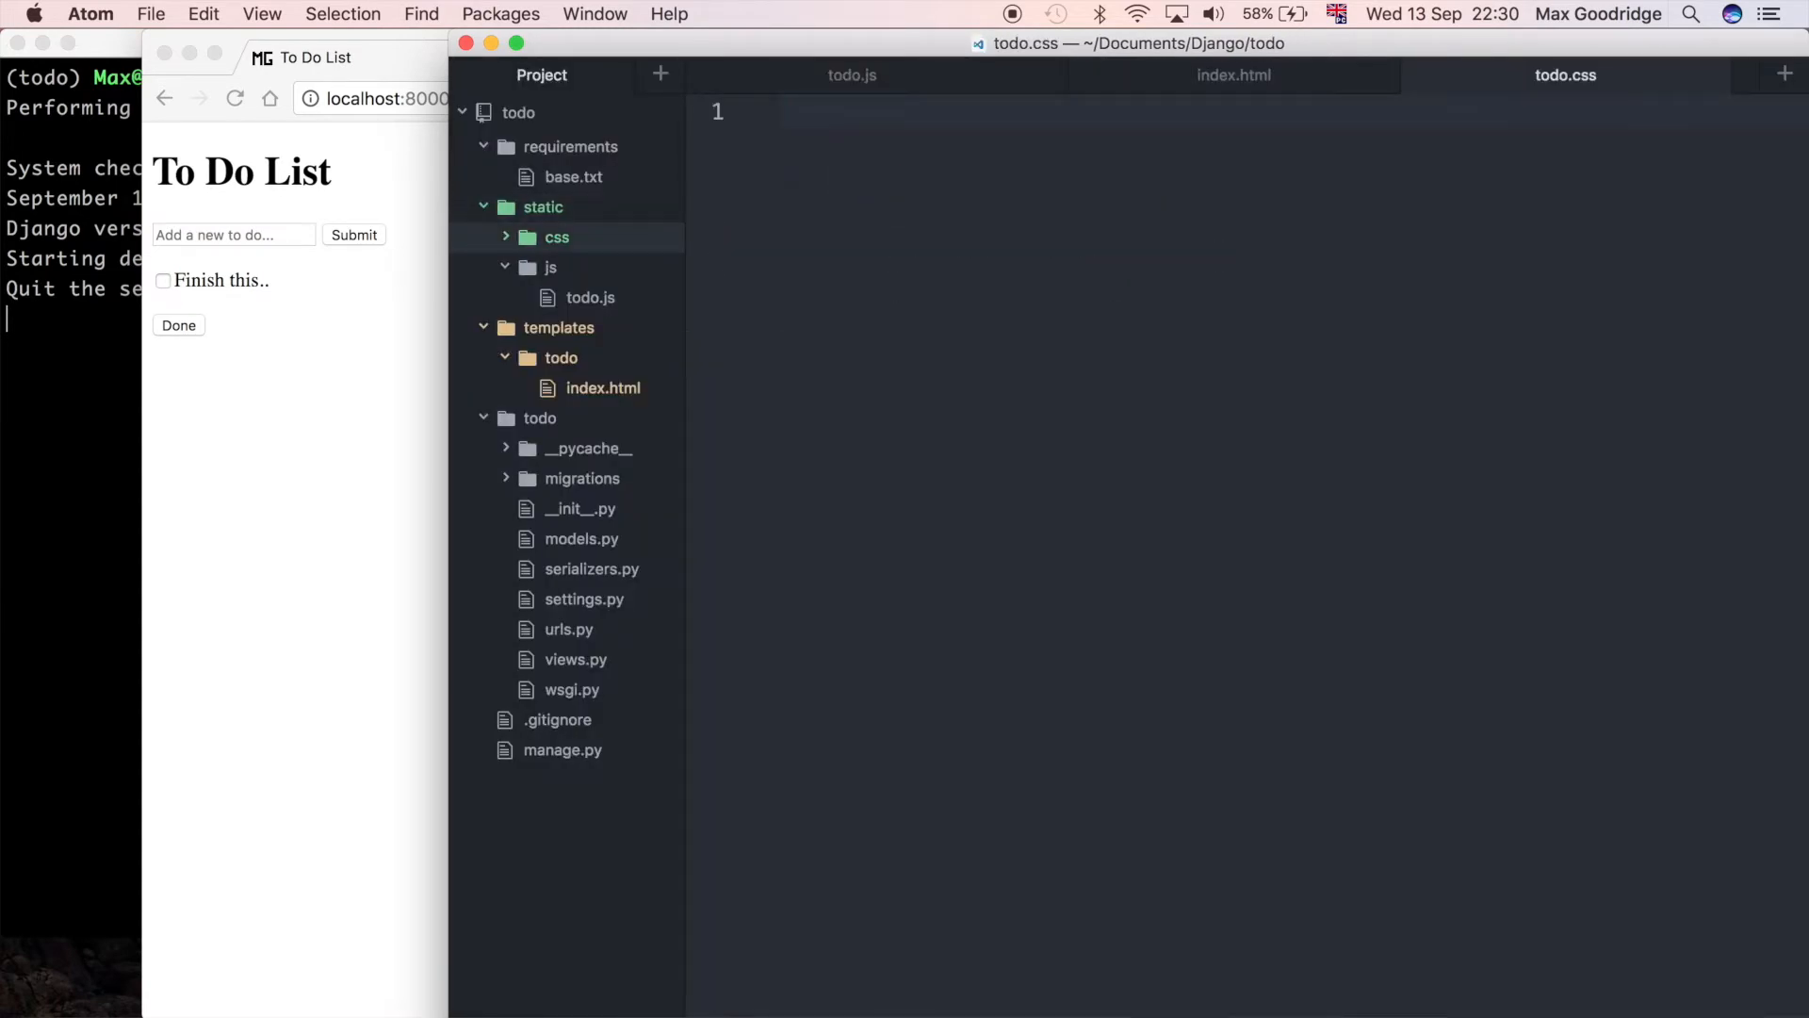
Step: Expand the css folder, glance at todo.js, and return to the h1 heading in index.html
left_click(556, 237)
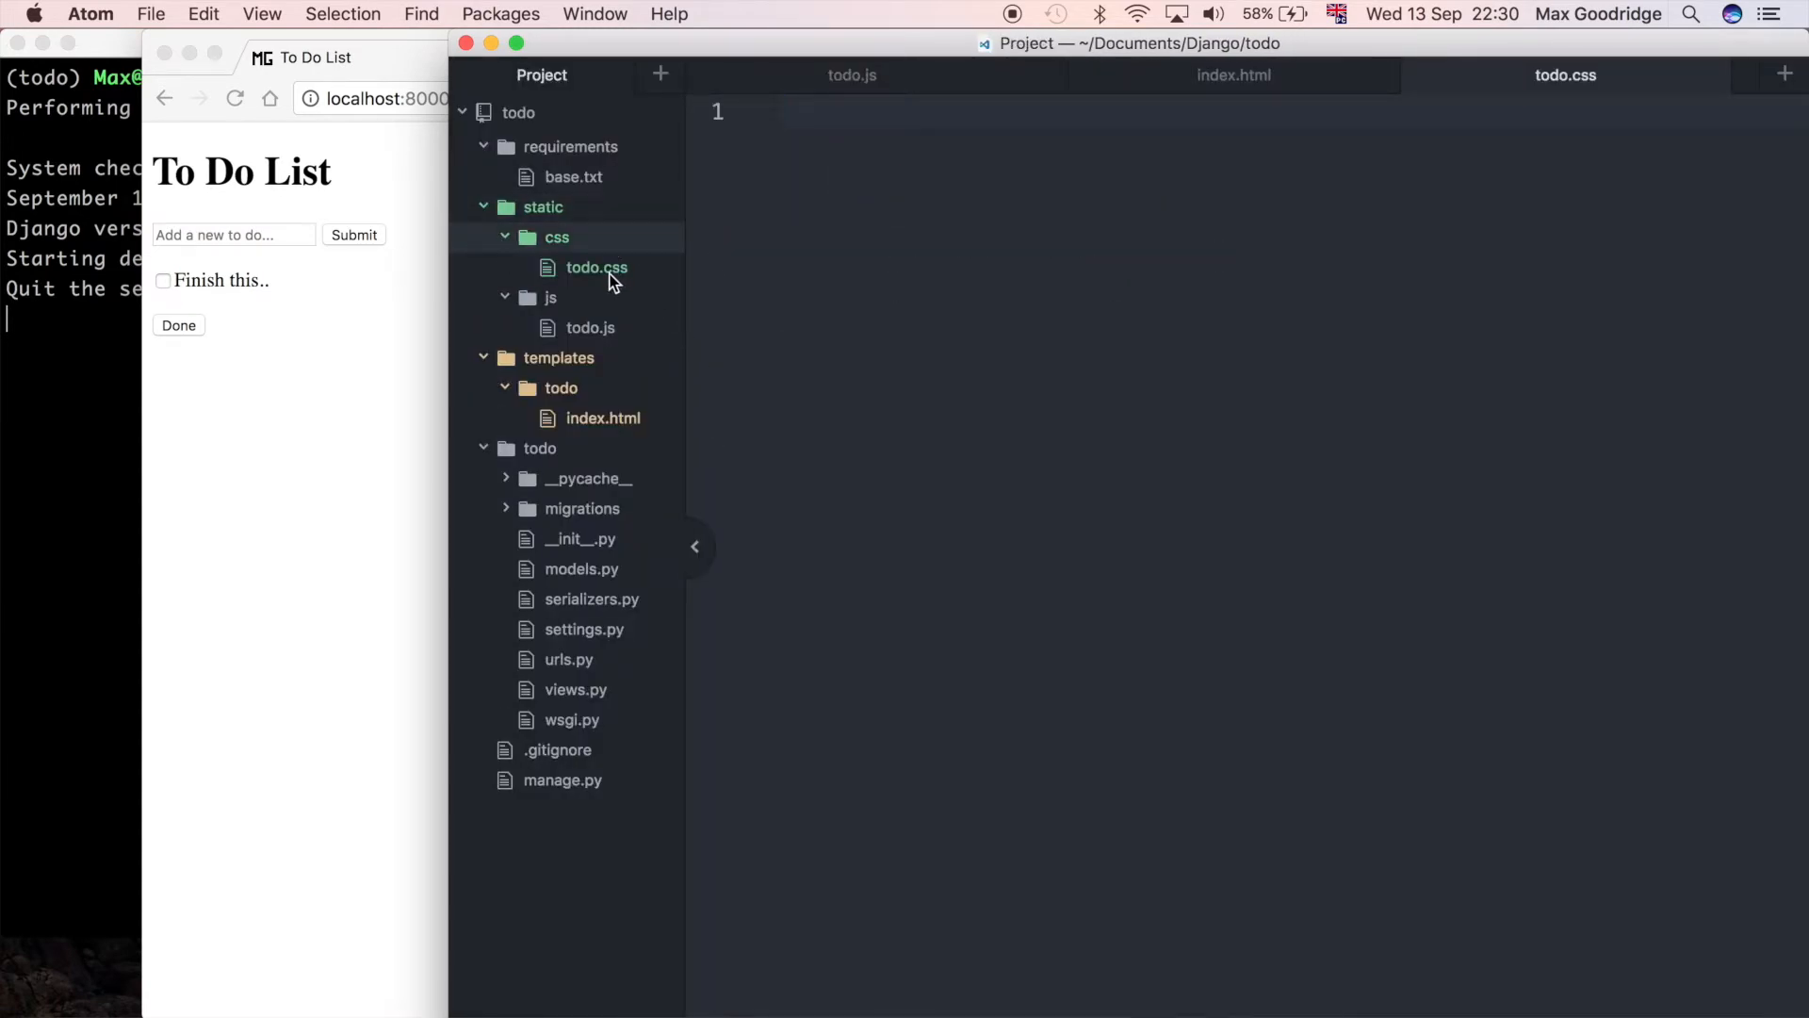
left_click(590, 326)
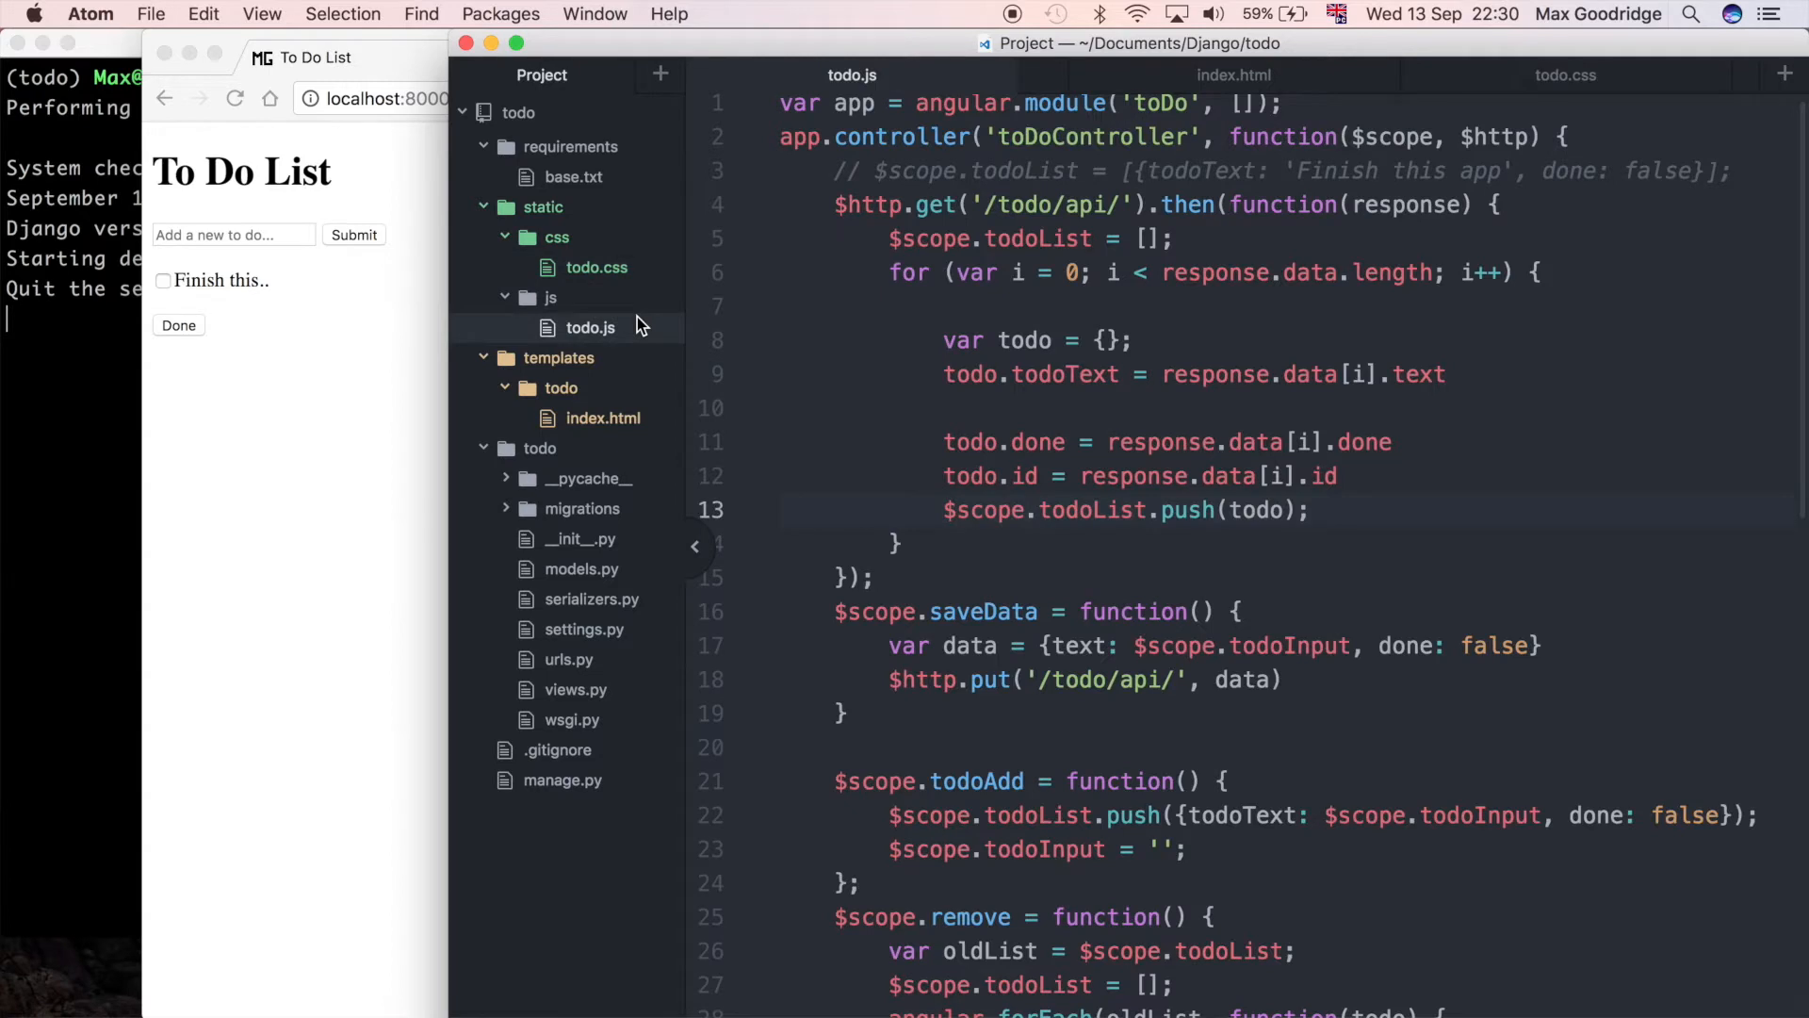
mouse_move(899, 367)
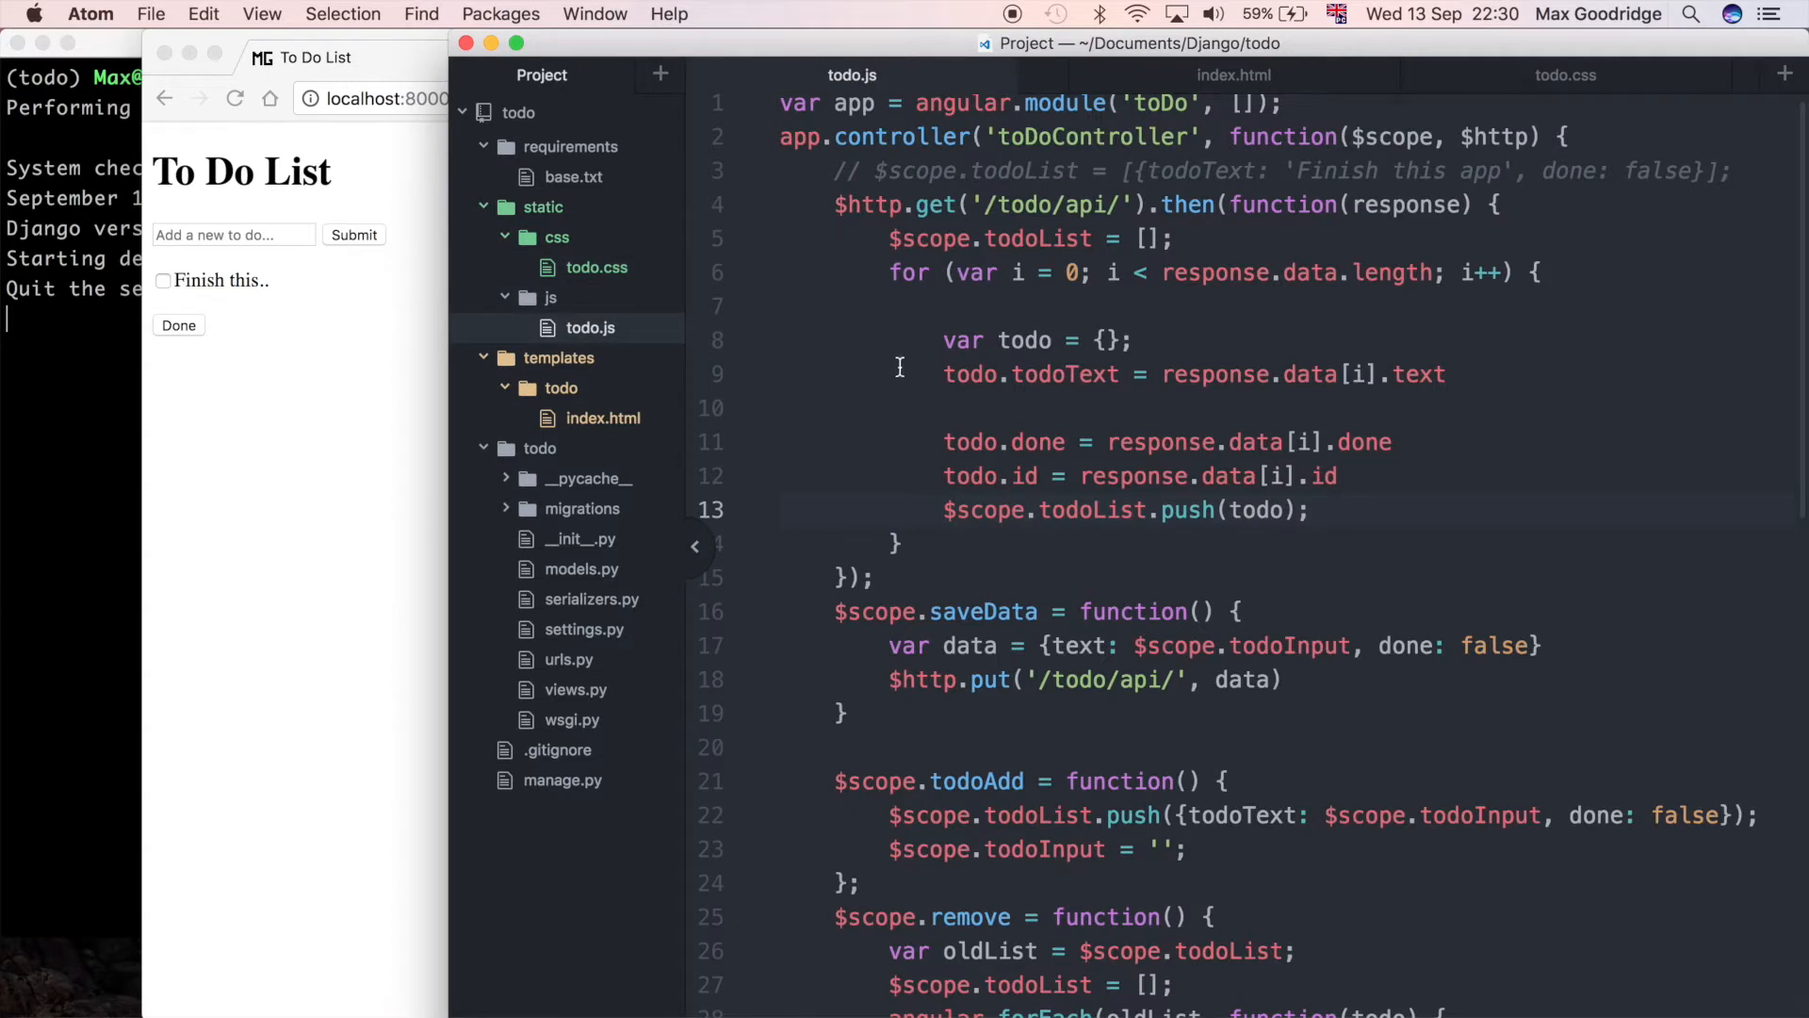
left_click(1232, 76)
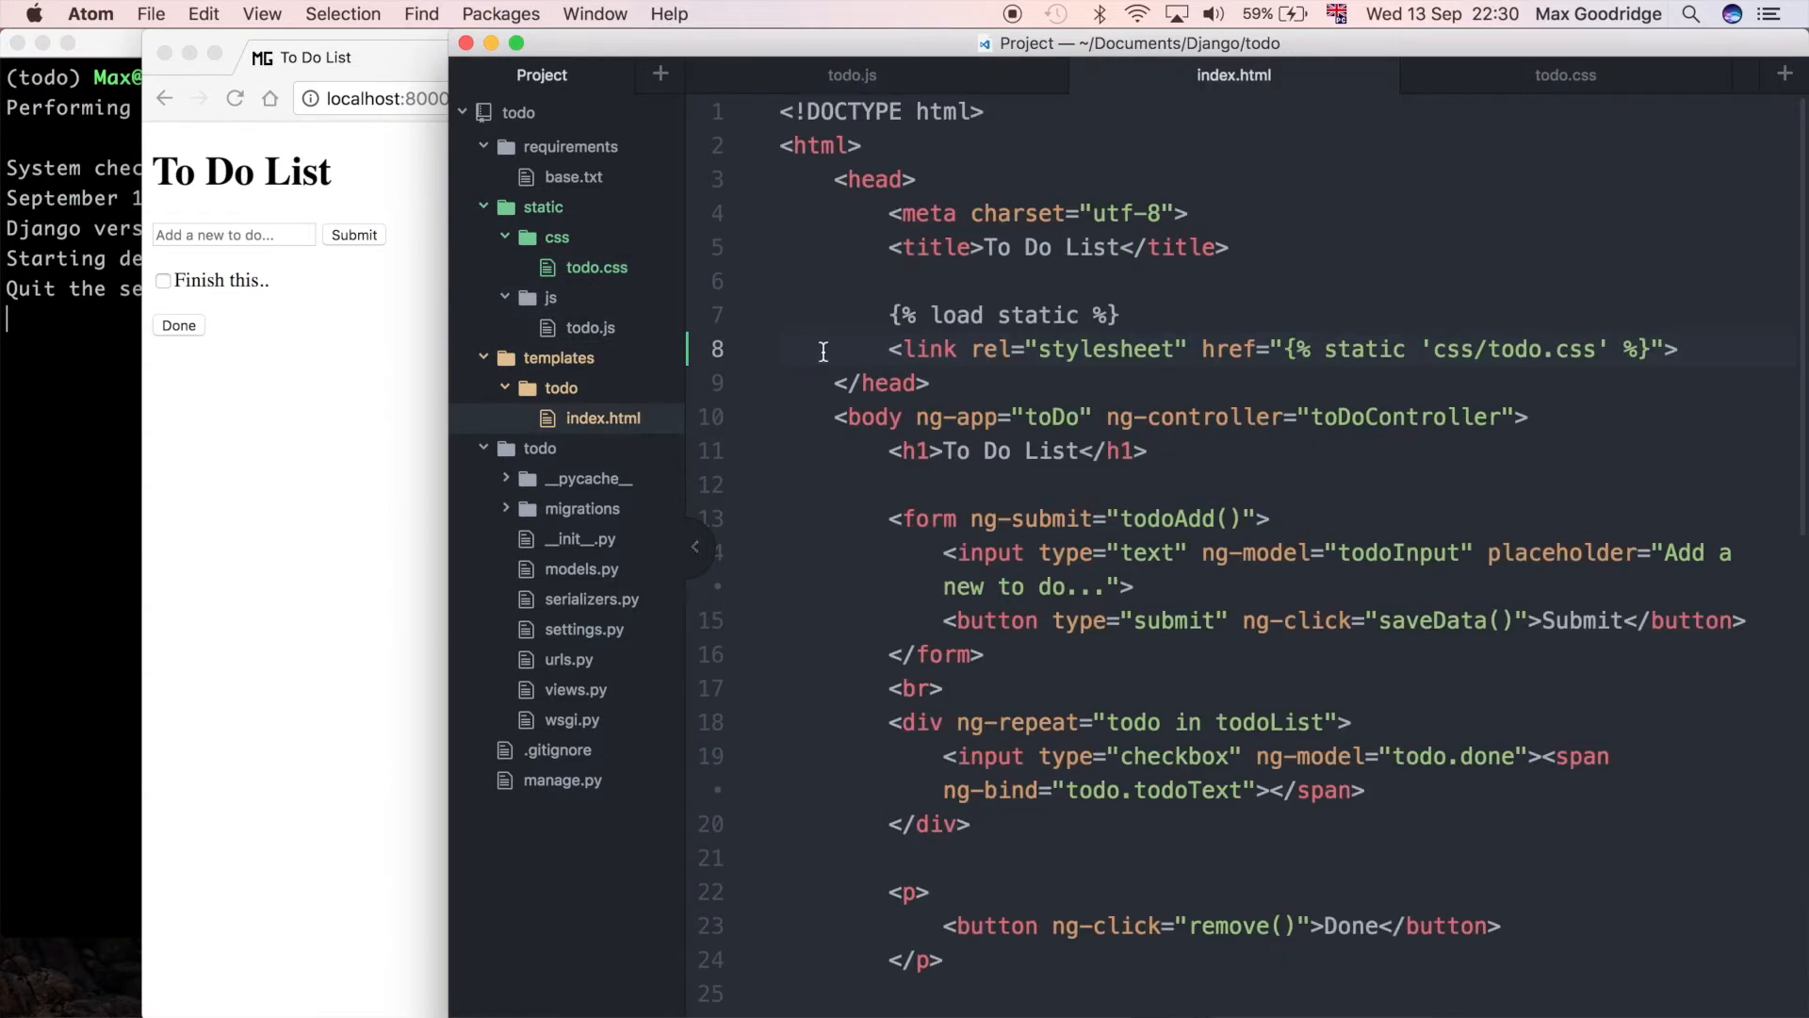
mouse_move(816, 437)
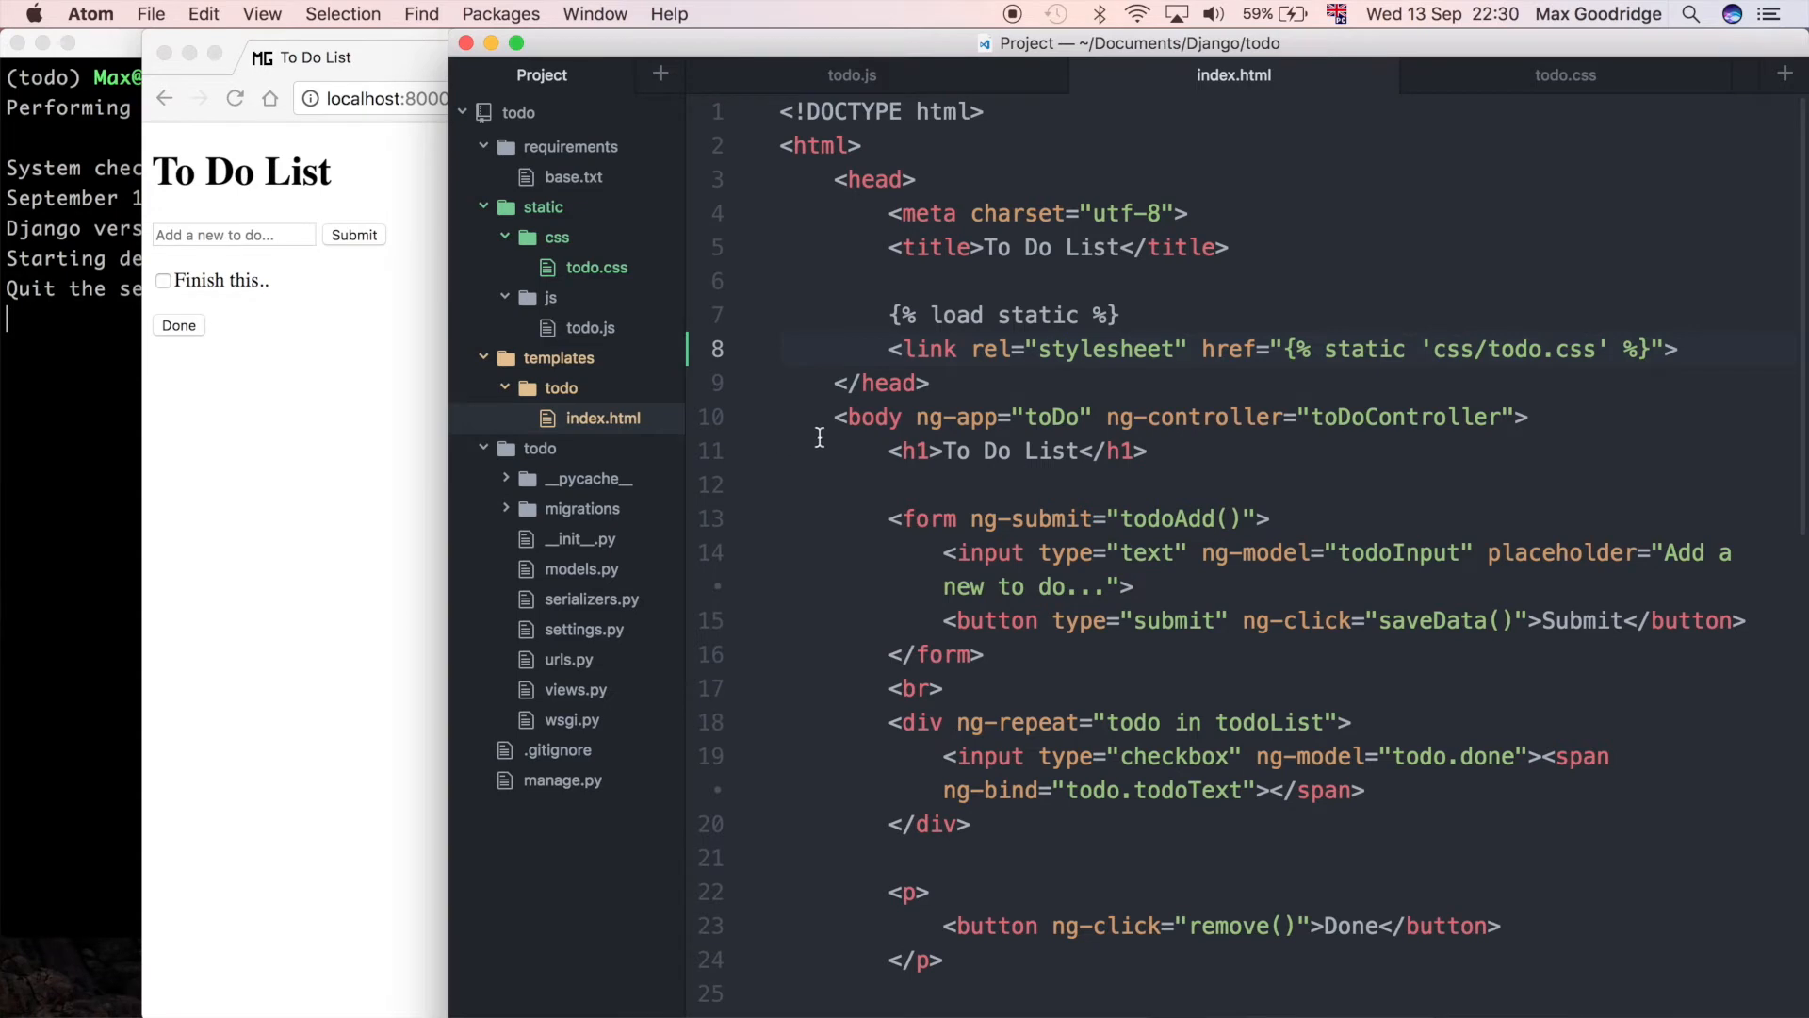
left_click(916, 451)
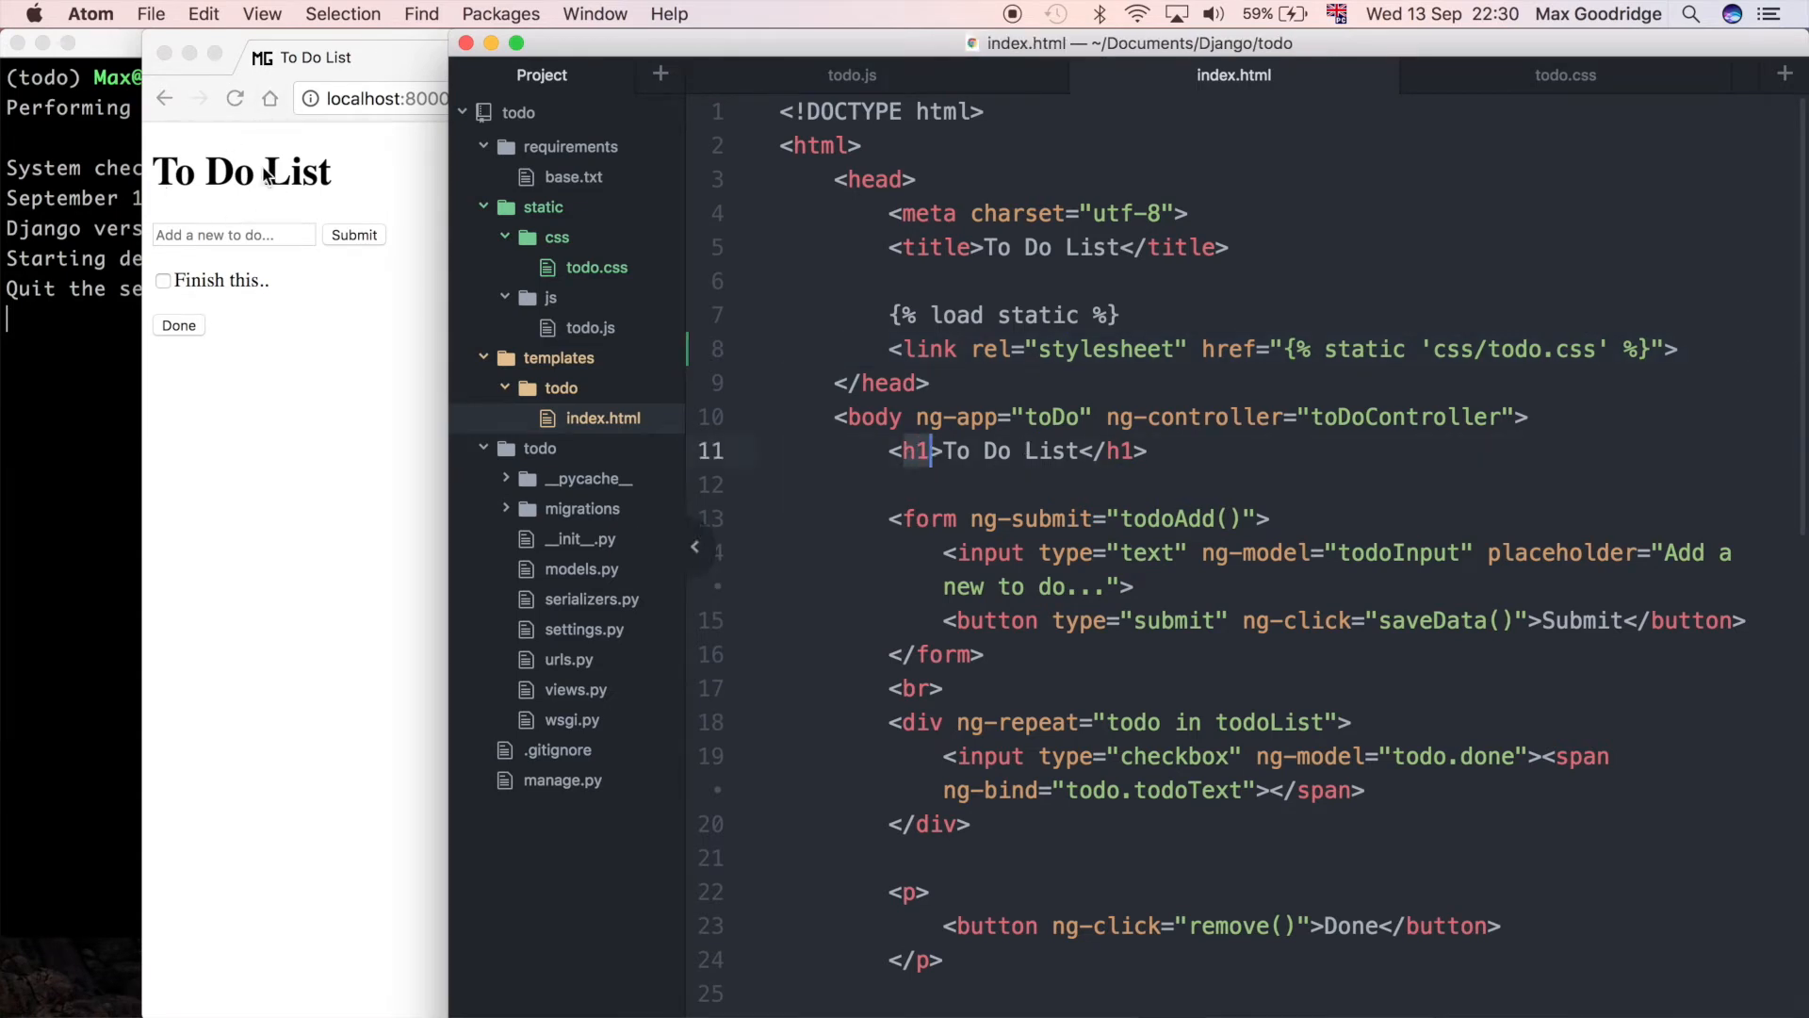
Step: In todo.css, give h1 a font-size of 100px and darkgray colour
left_click(598, 266)
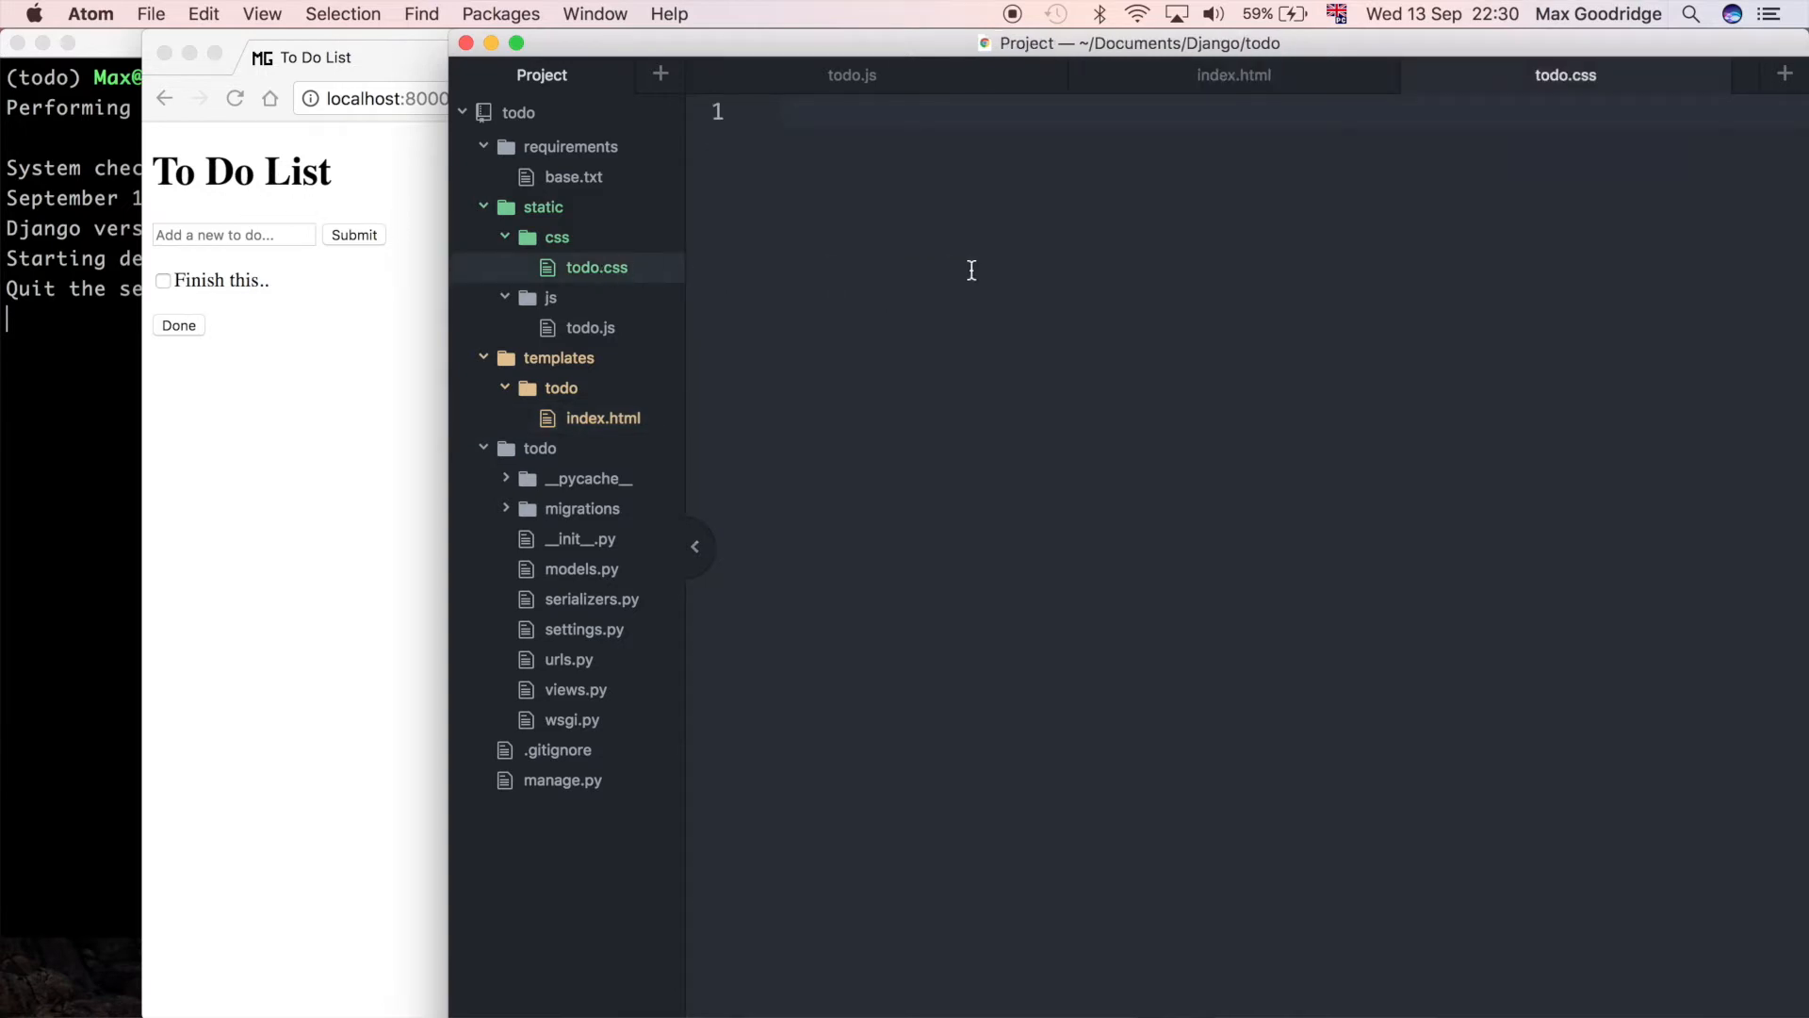
type("h1 {")
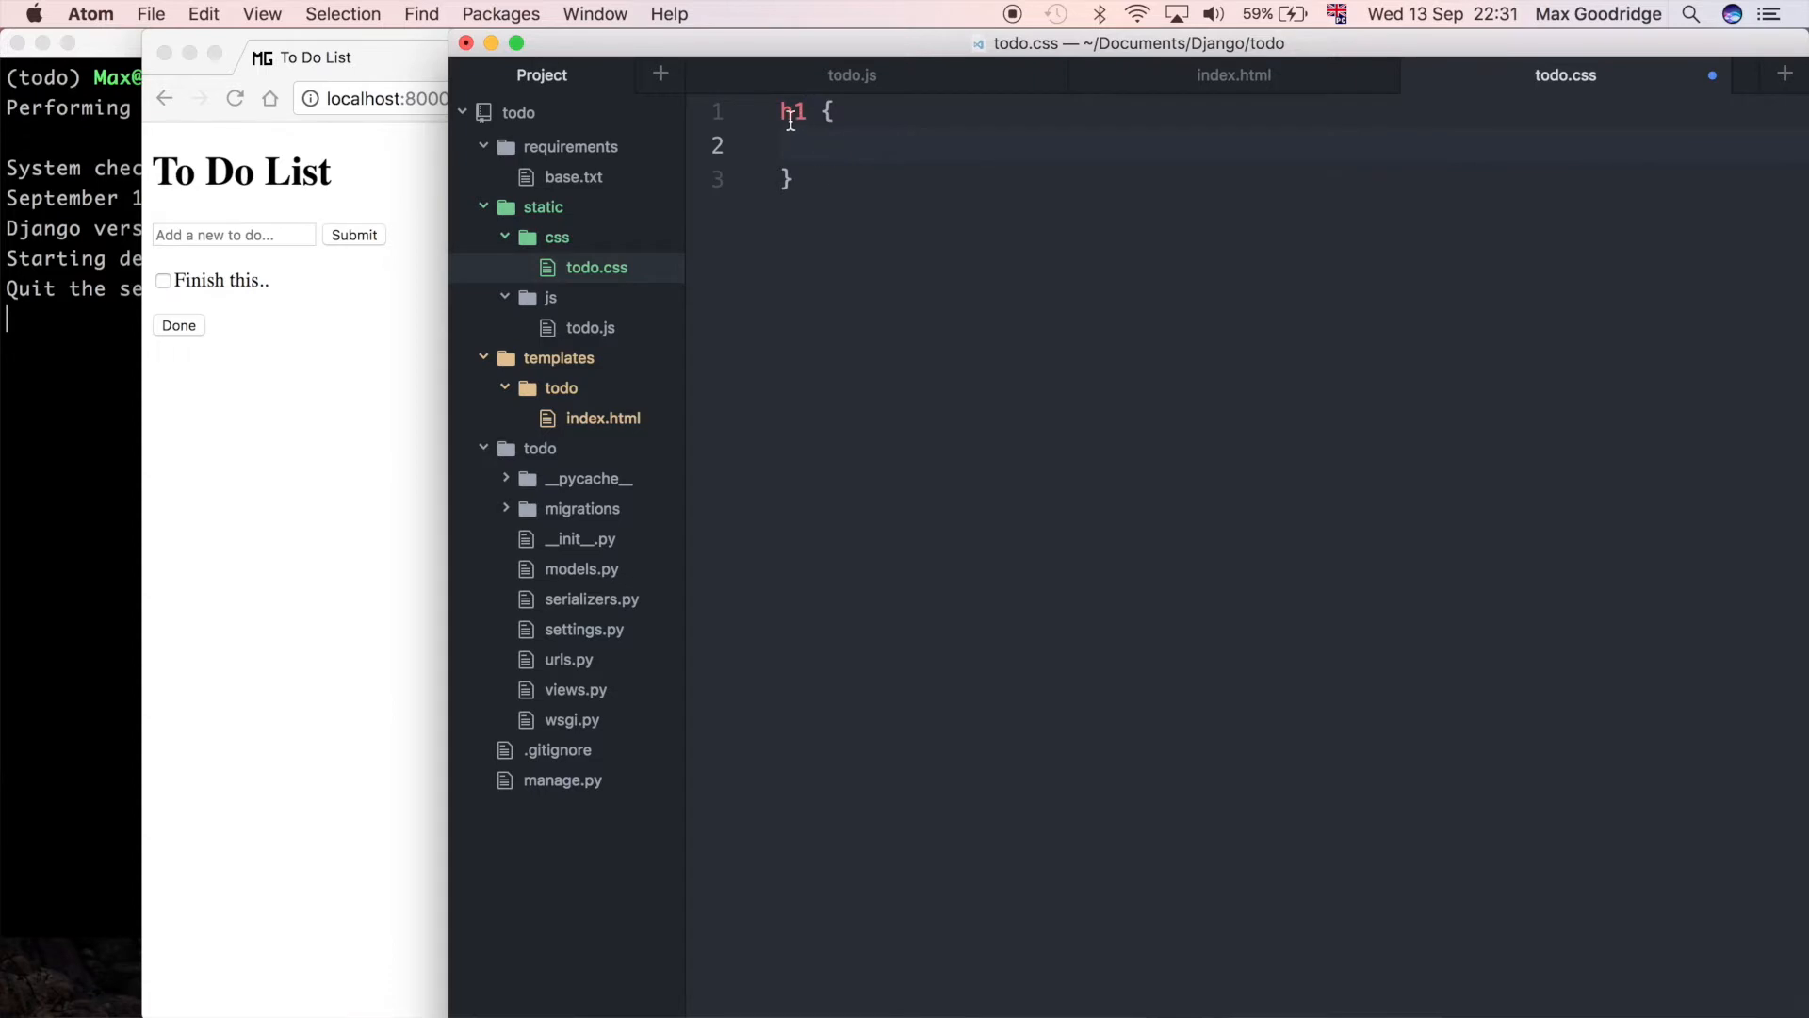
left_click(835, 145)
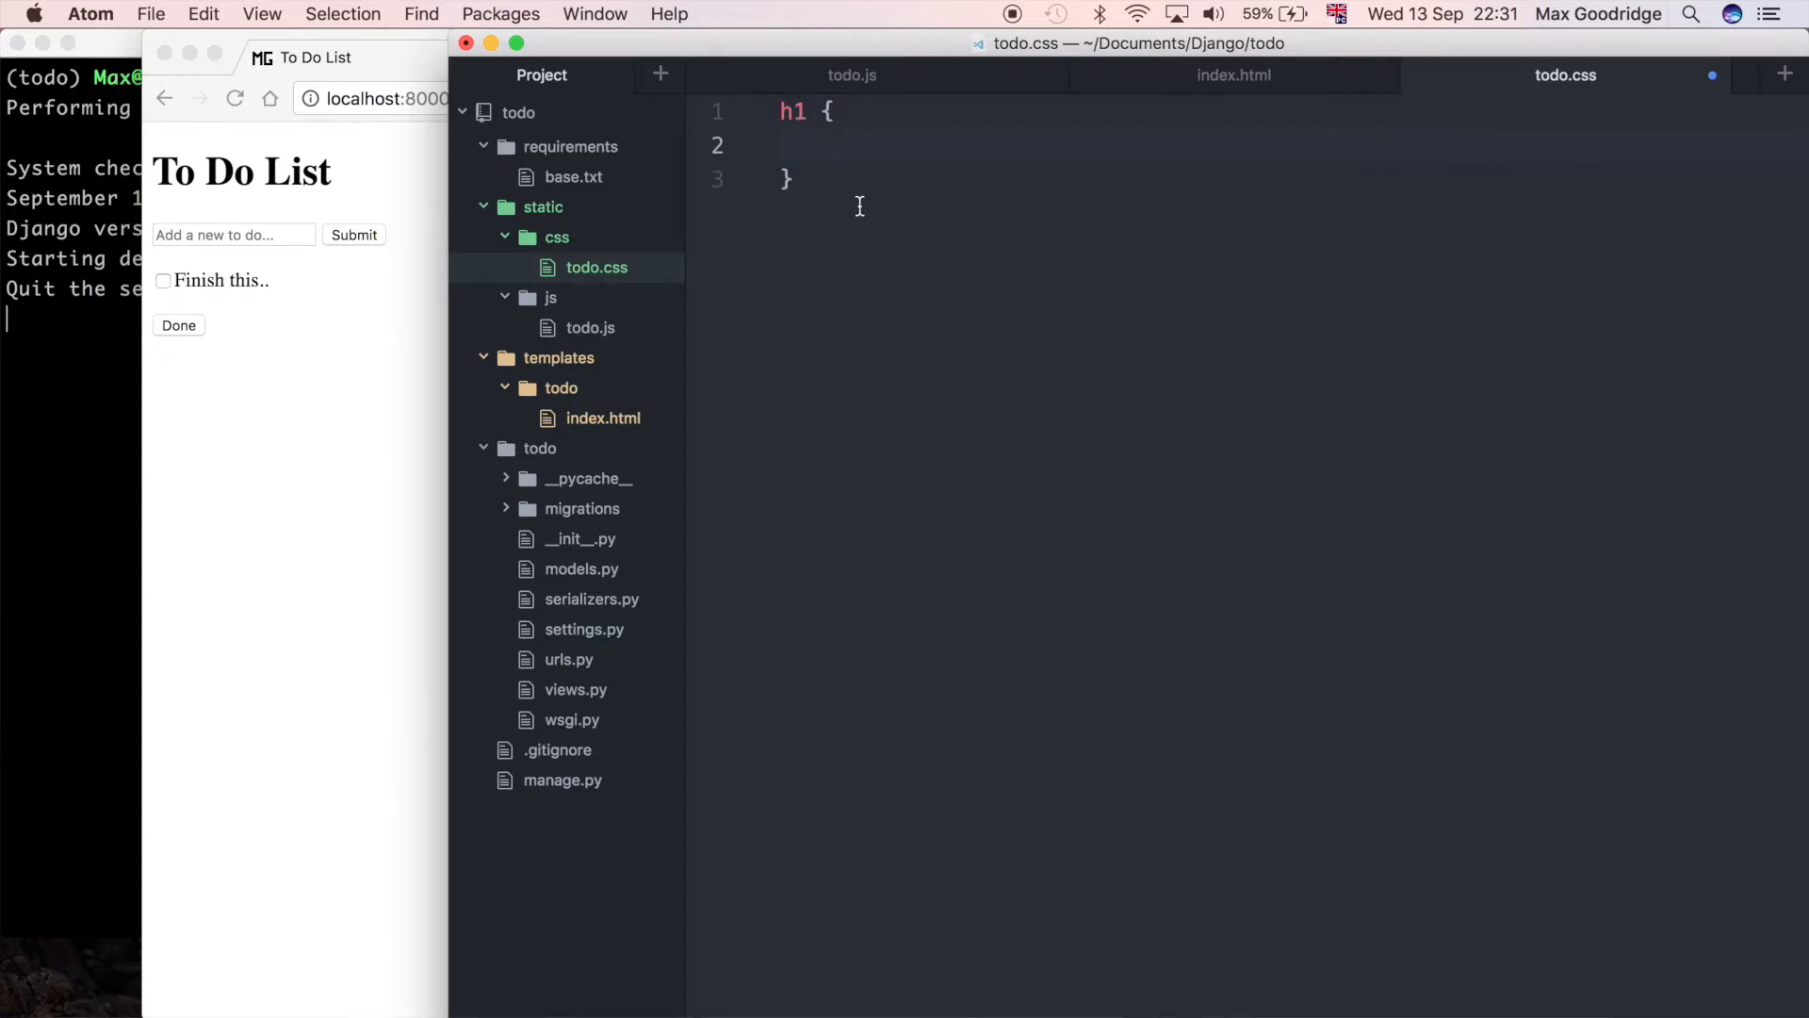
type("font-size: 100")
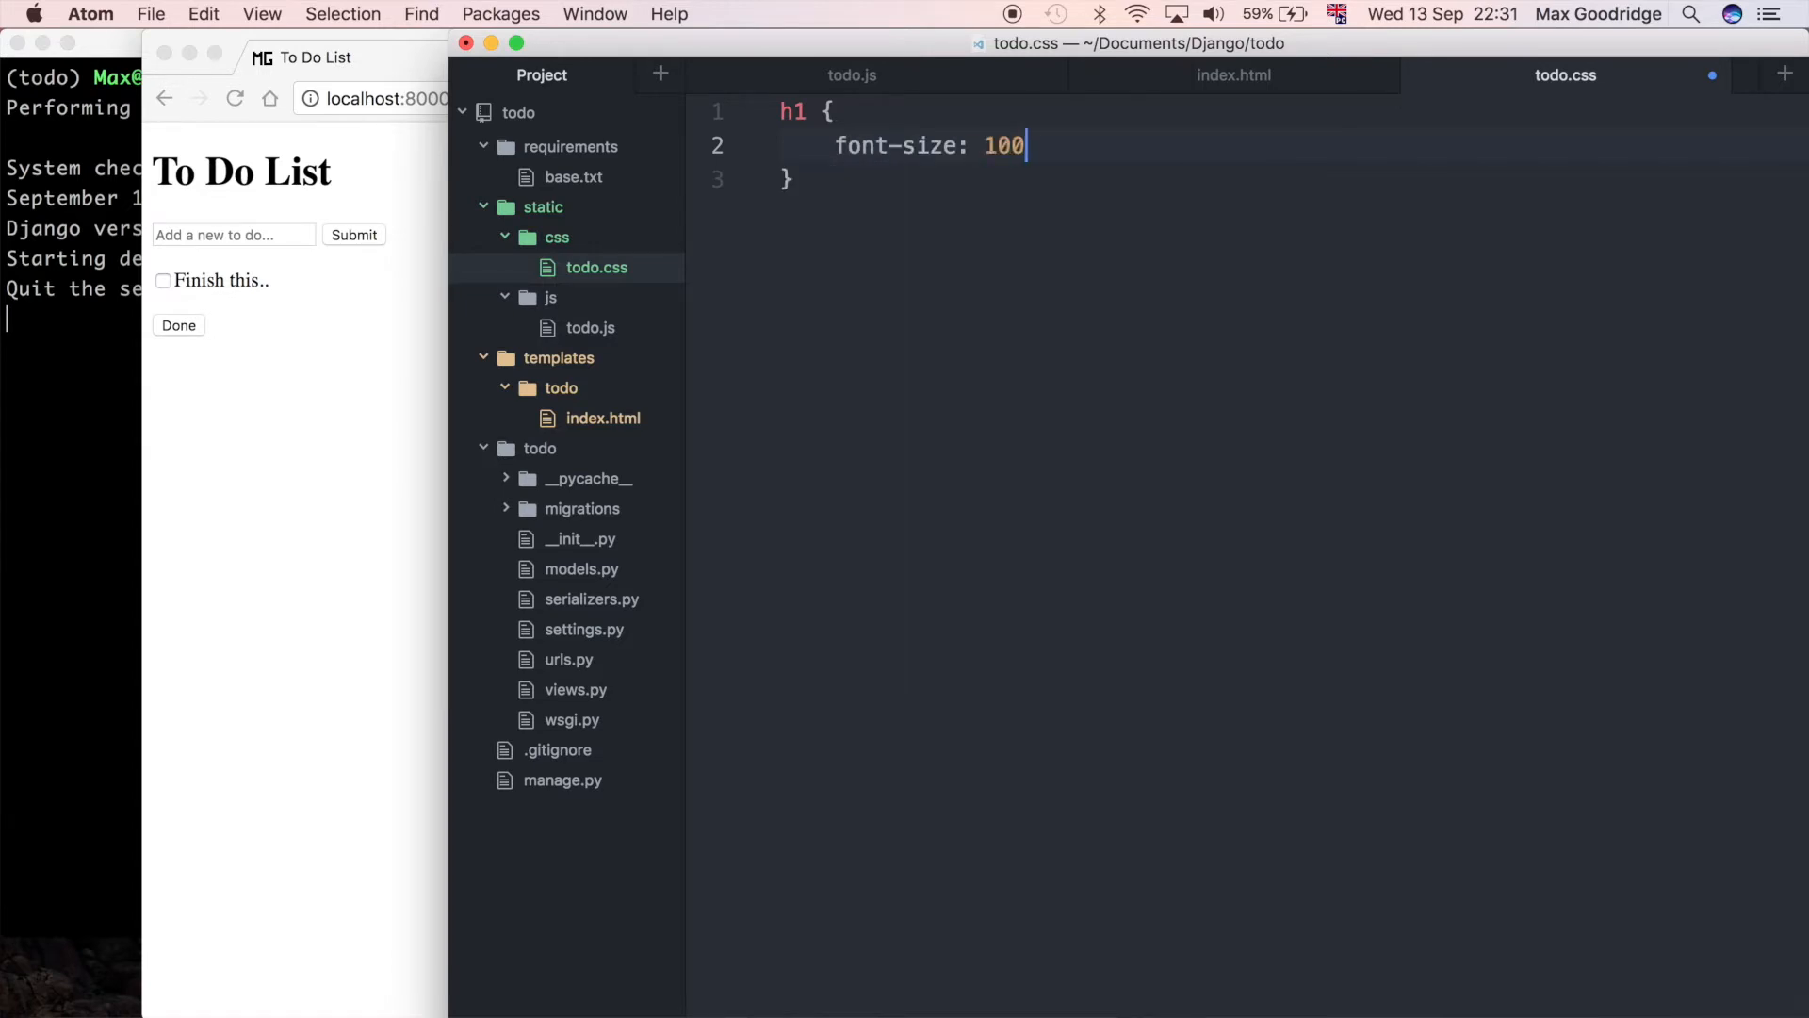
type("px;")
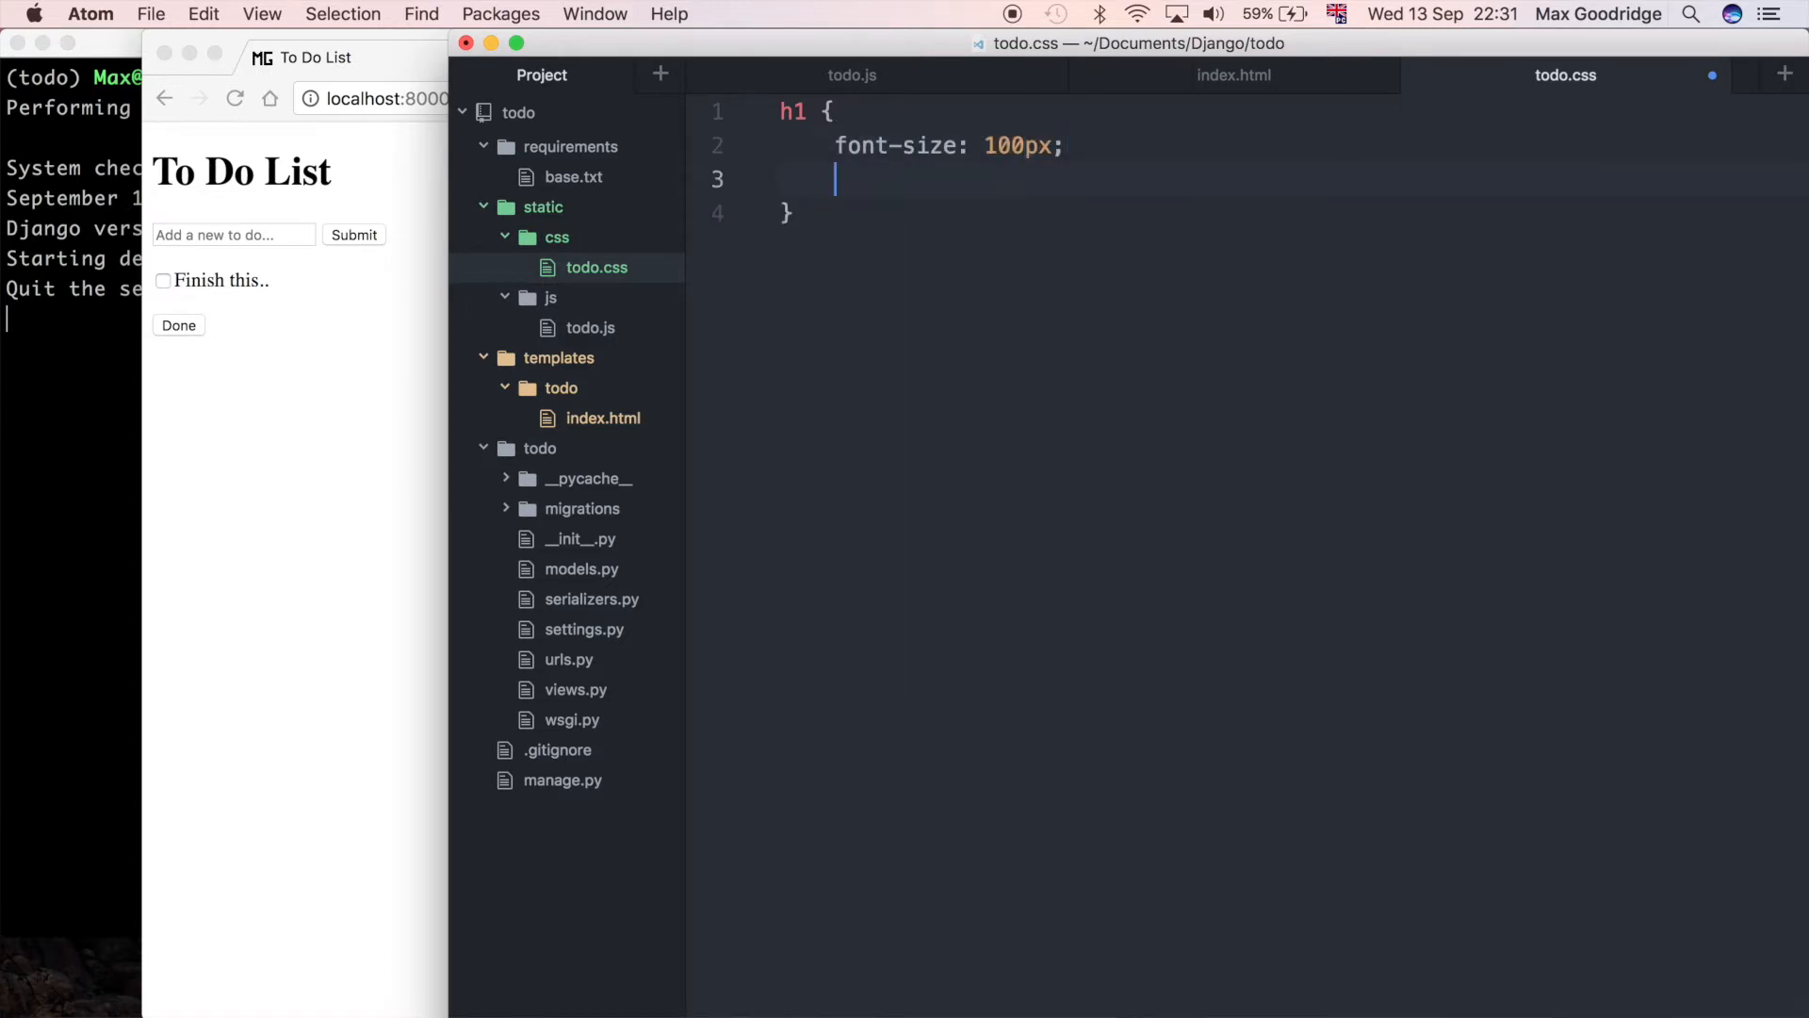
type("color:")
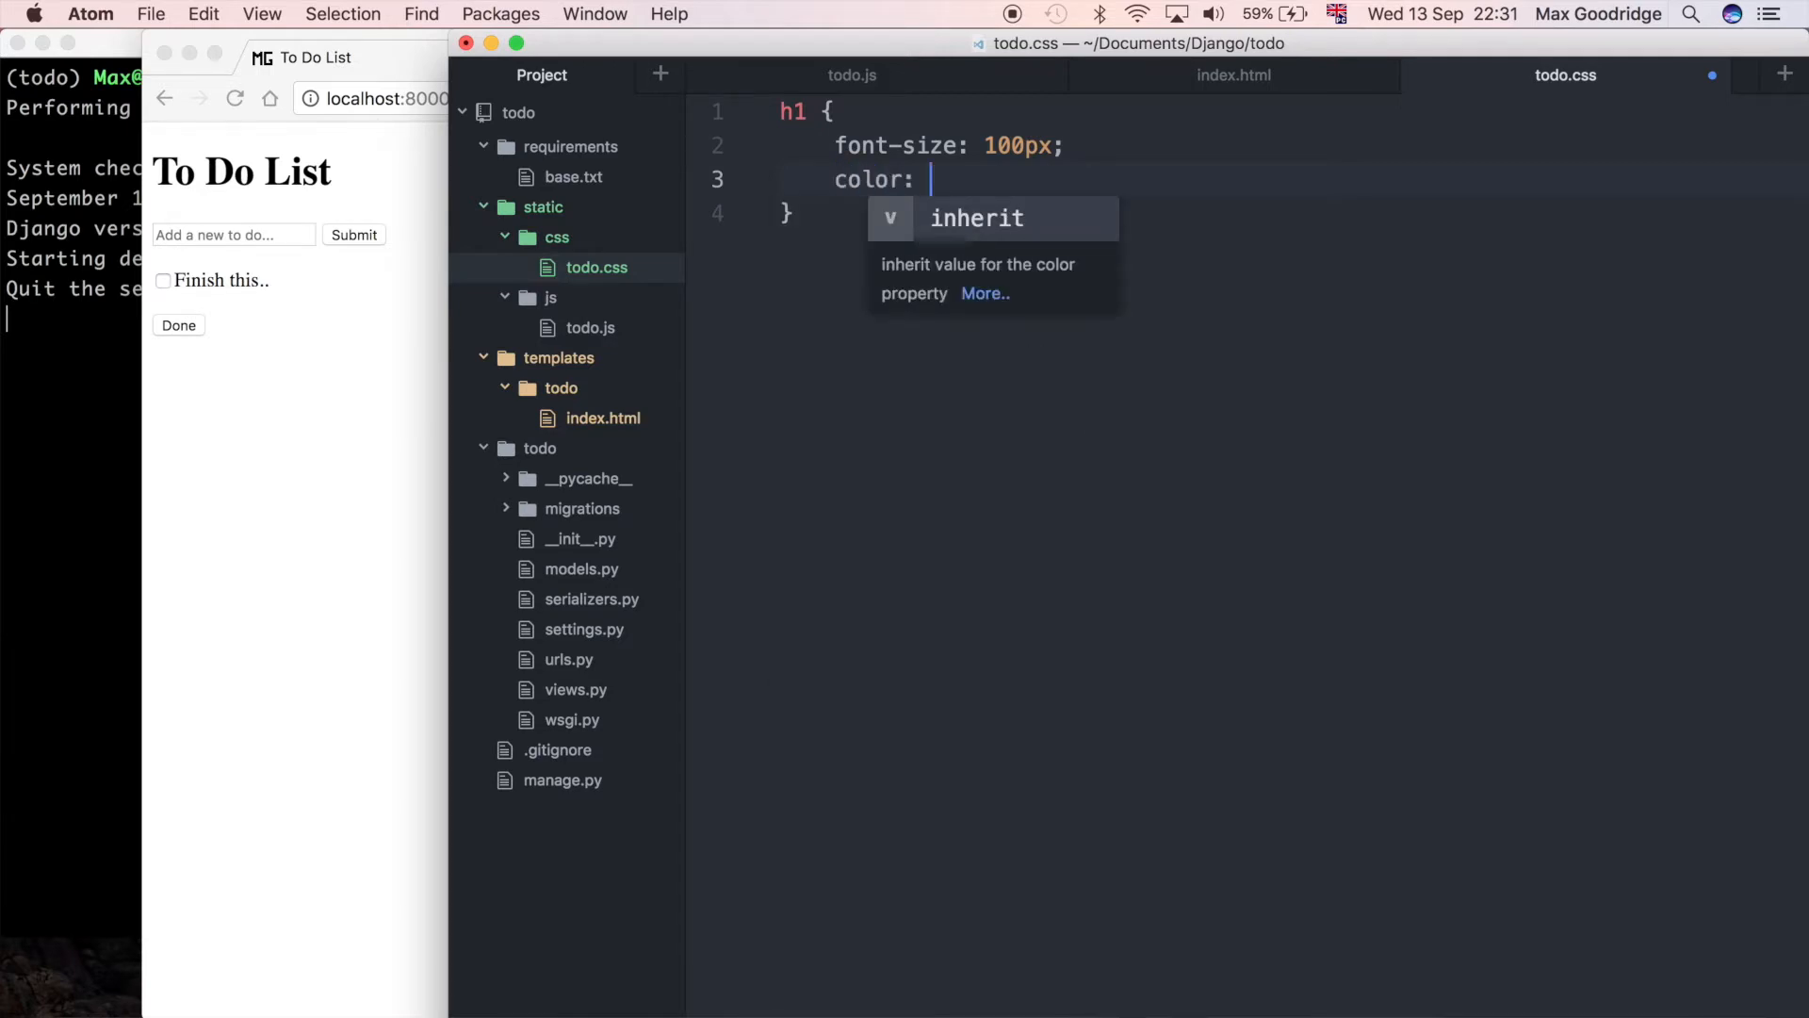
type("dark")
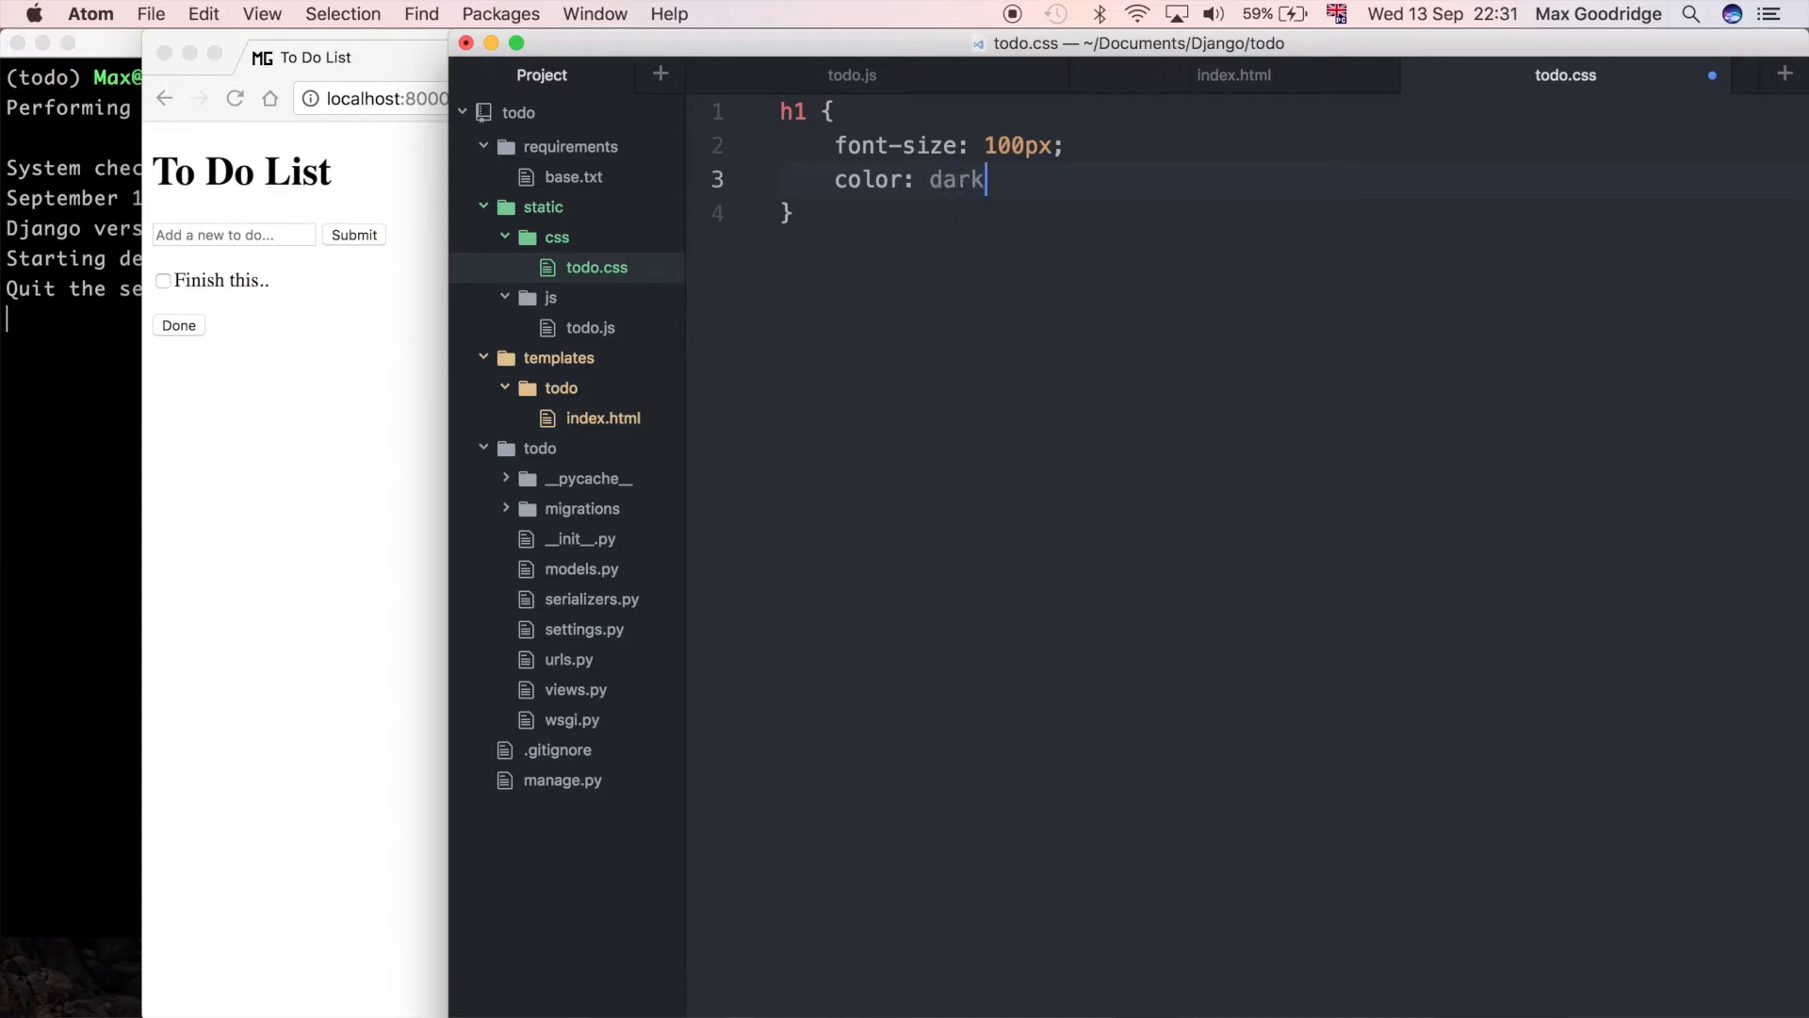
type("gray;")
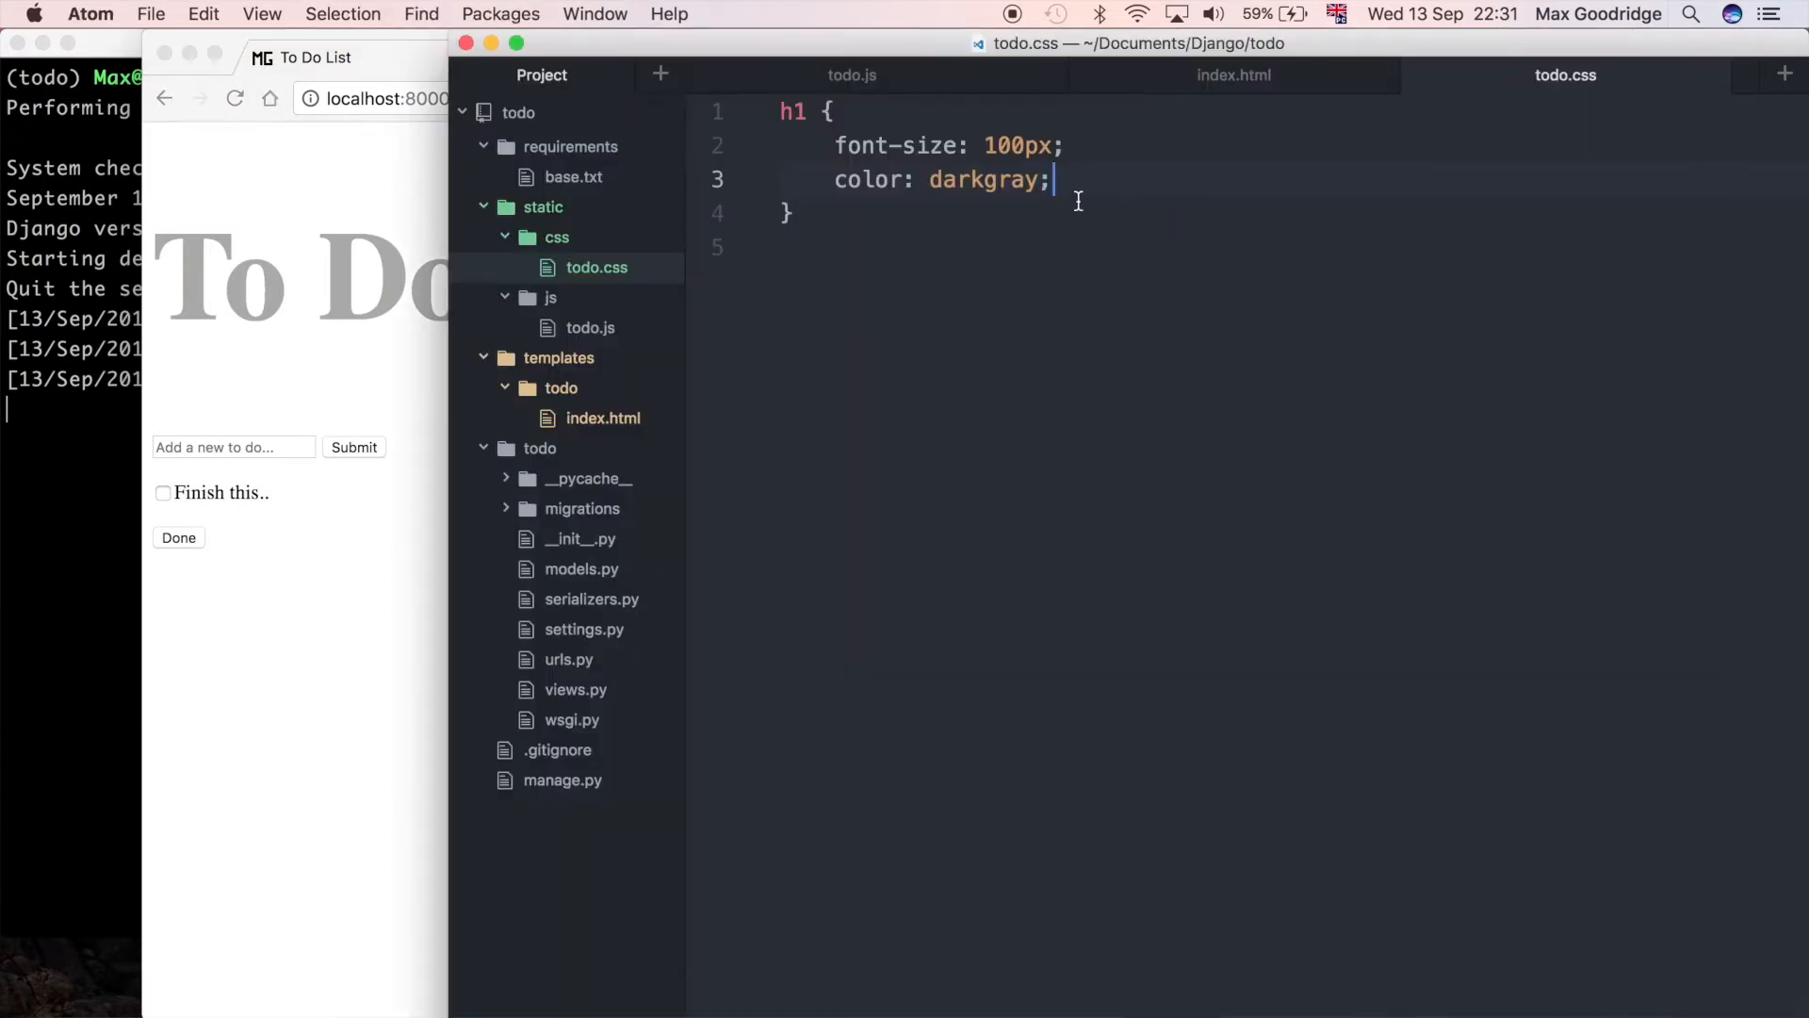
Step: Add font-family helvetica to the h1 rule and check the large gray heading in the browser
type("font:")
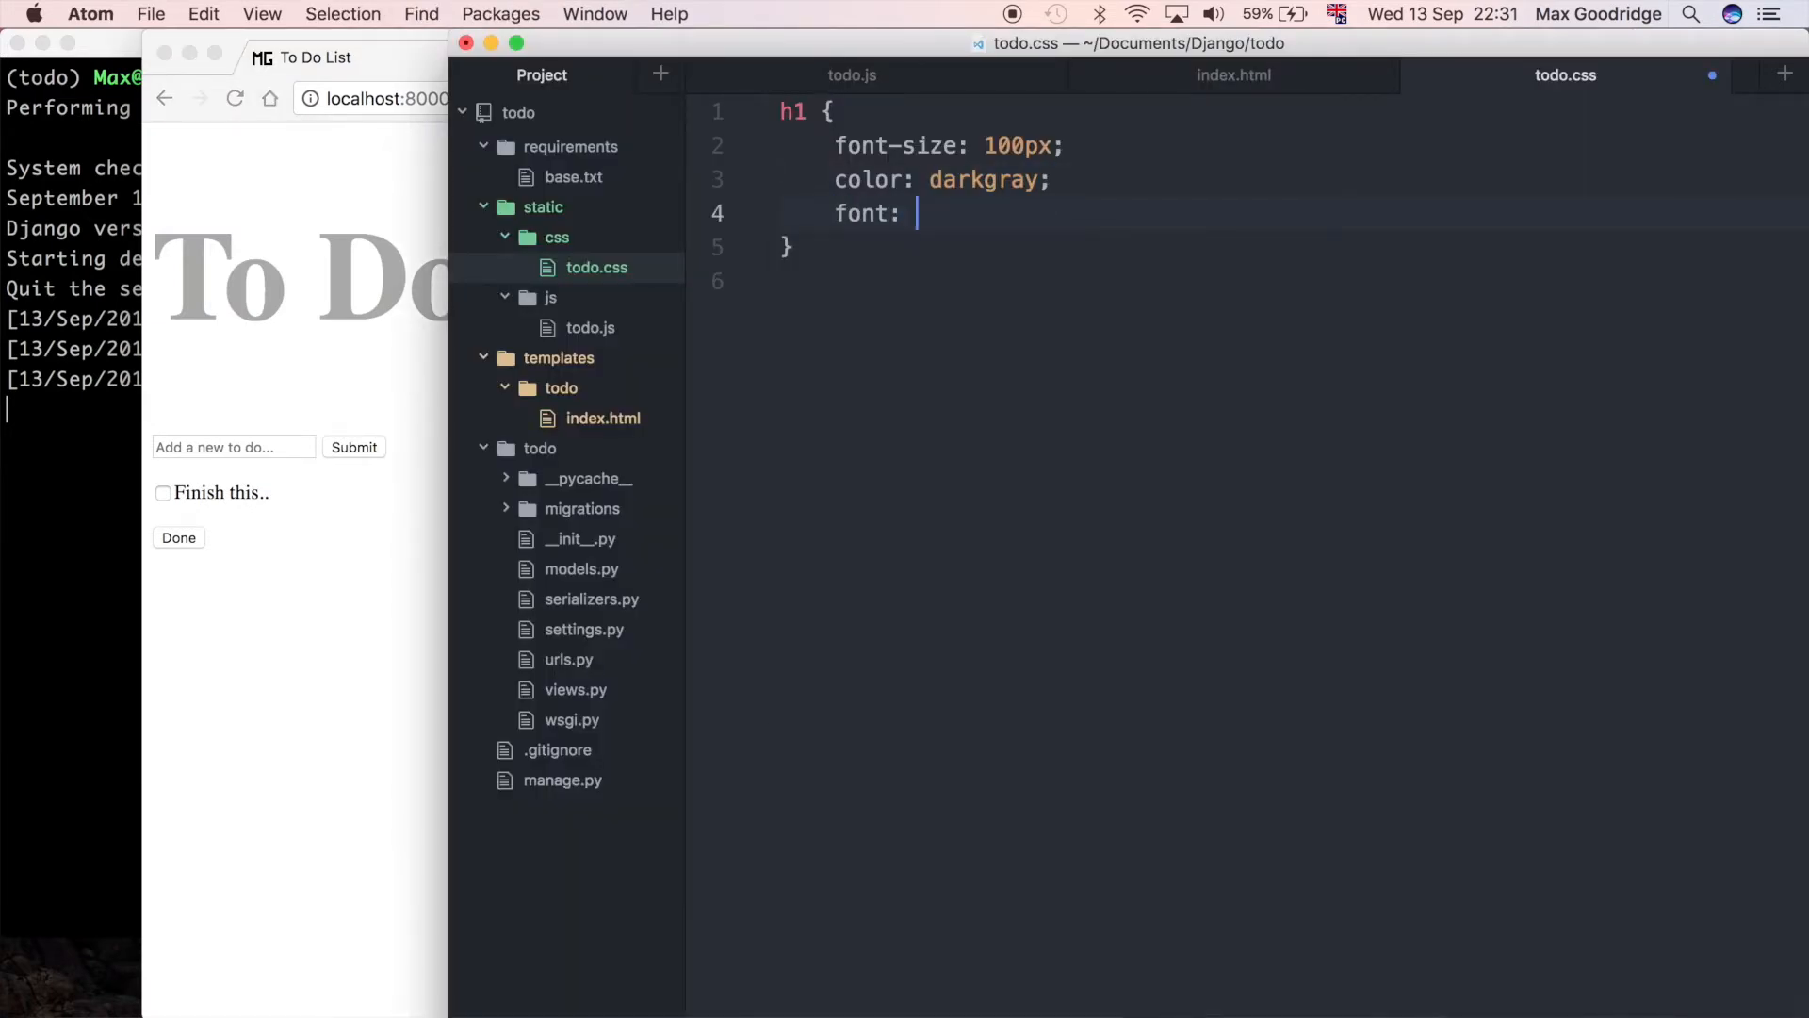
type("helv")
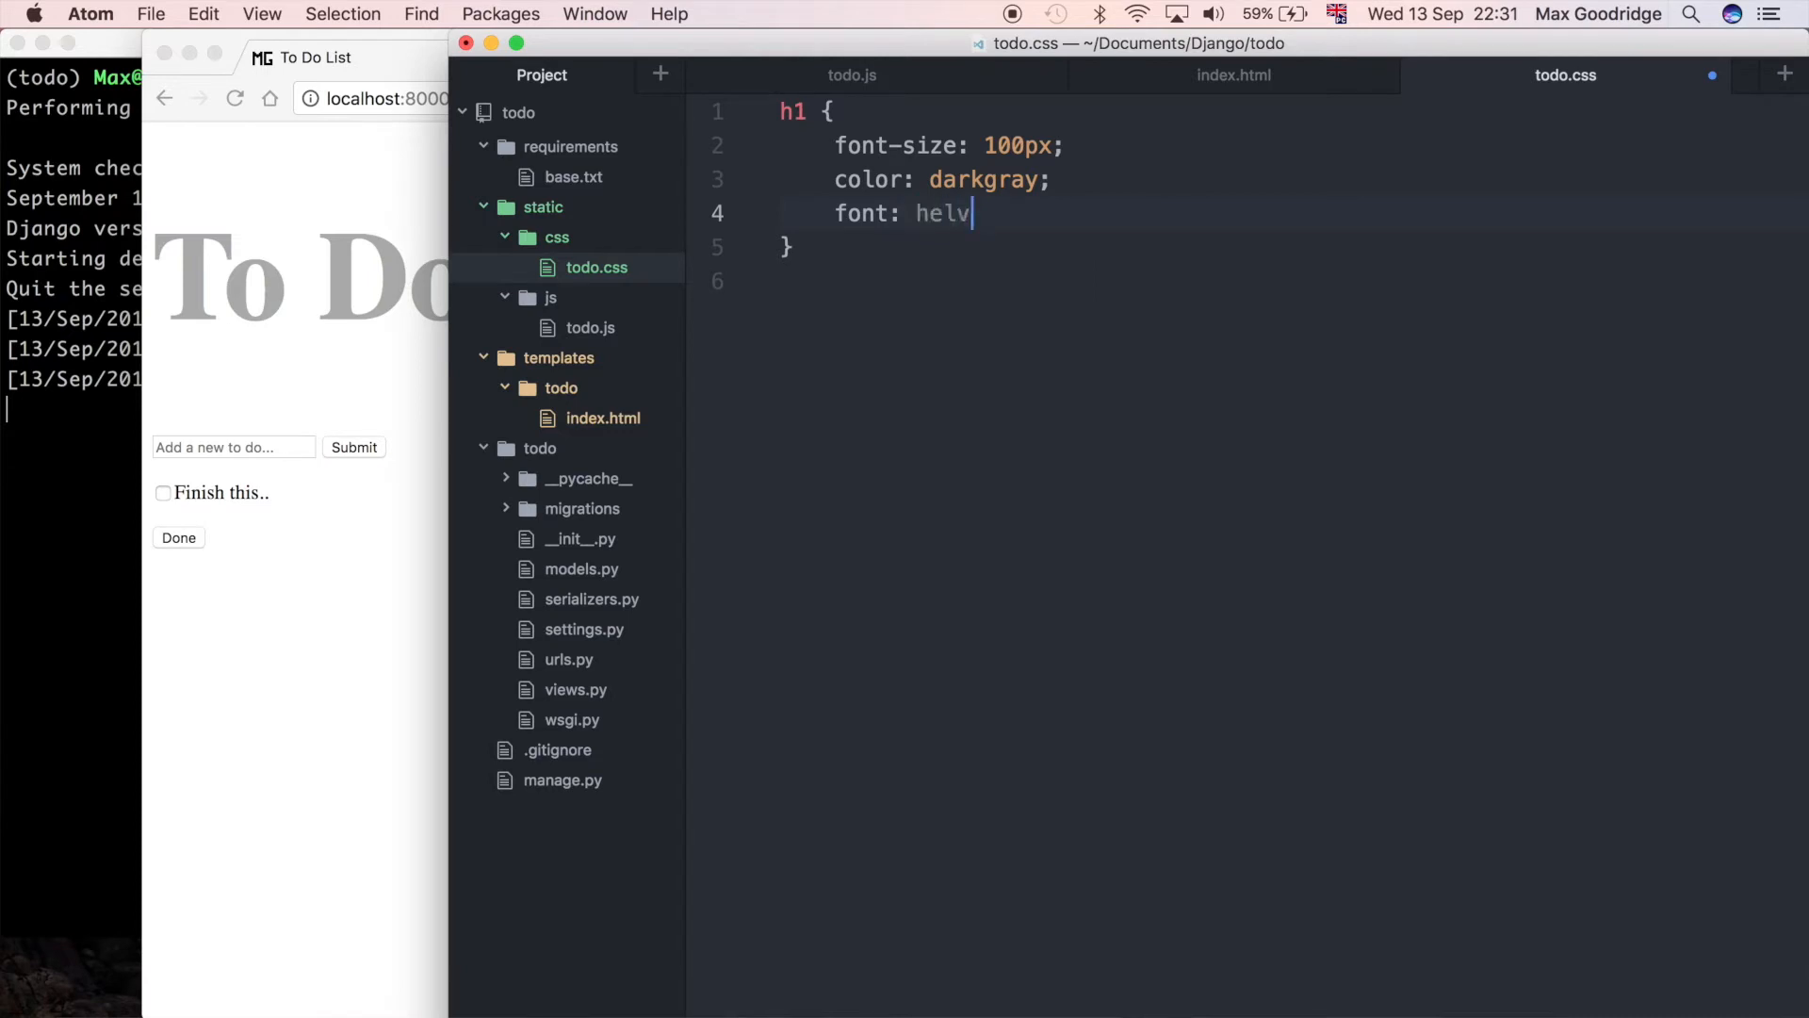
type("et")
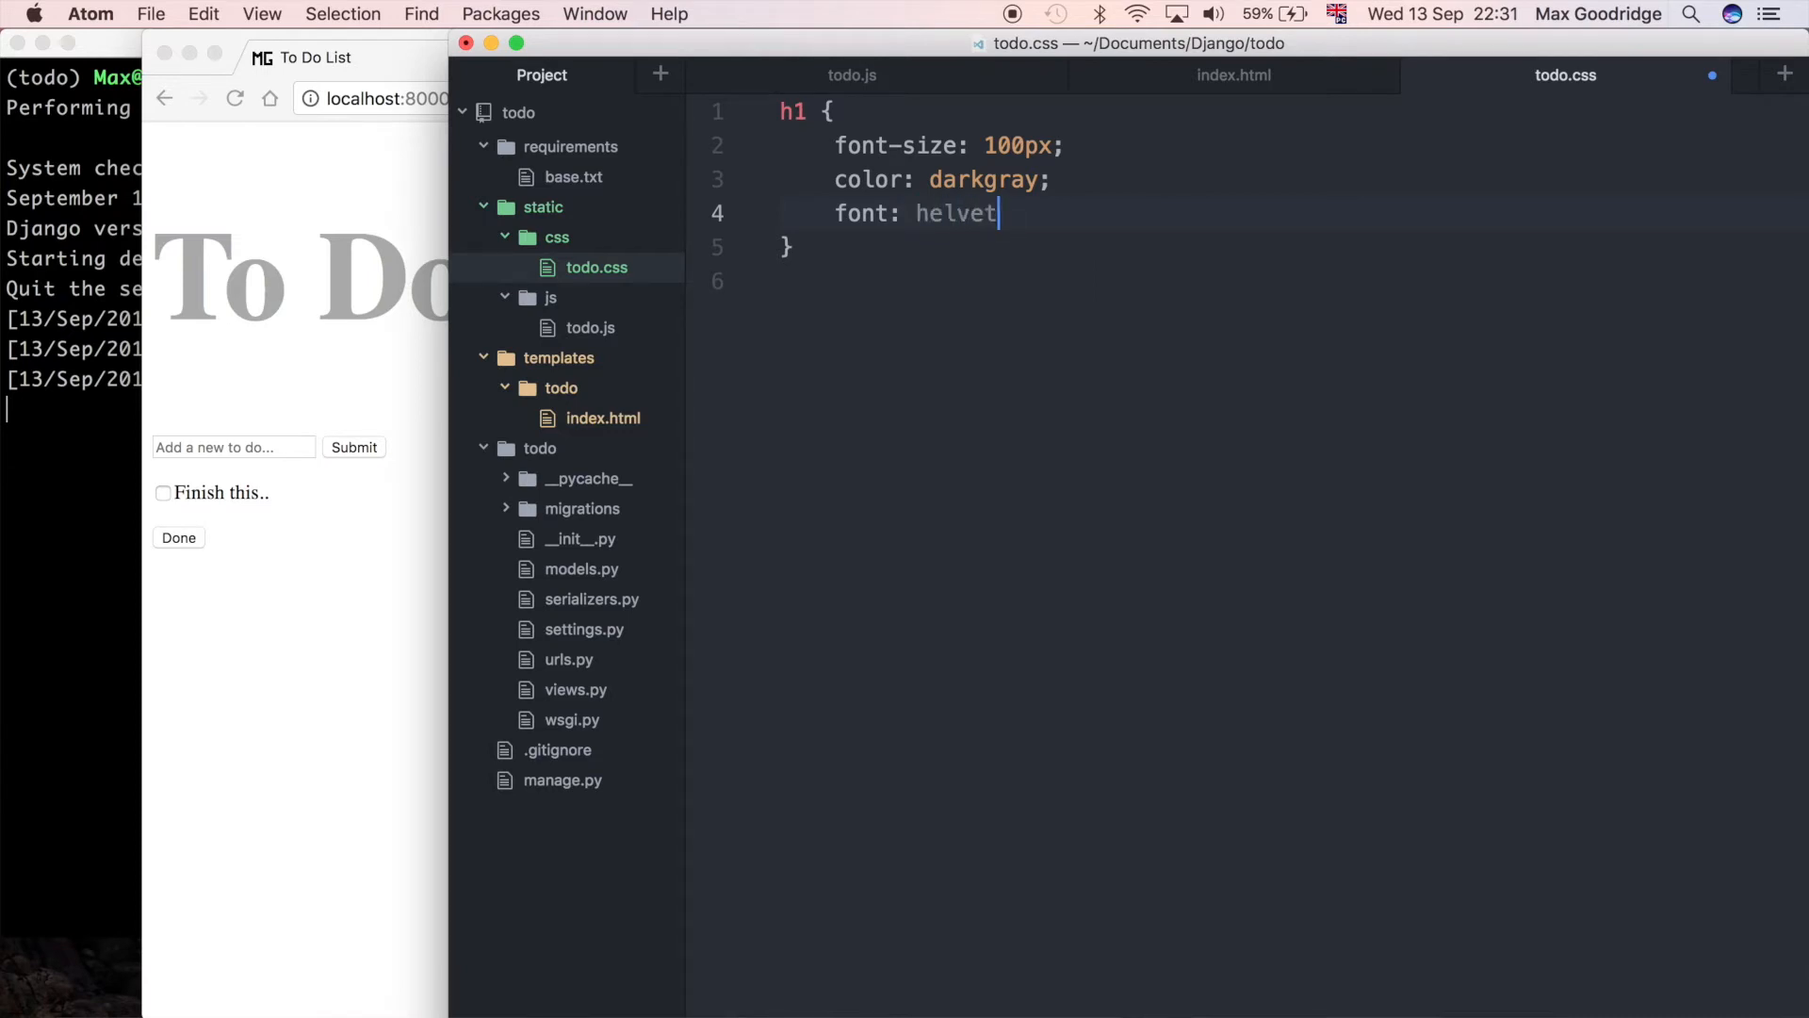
type("ica;")
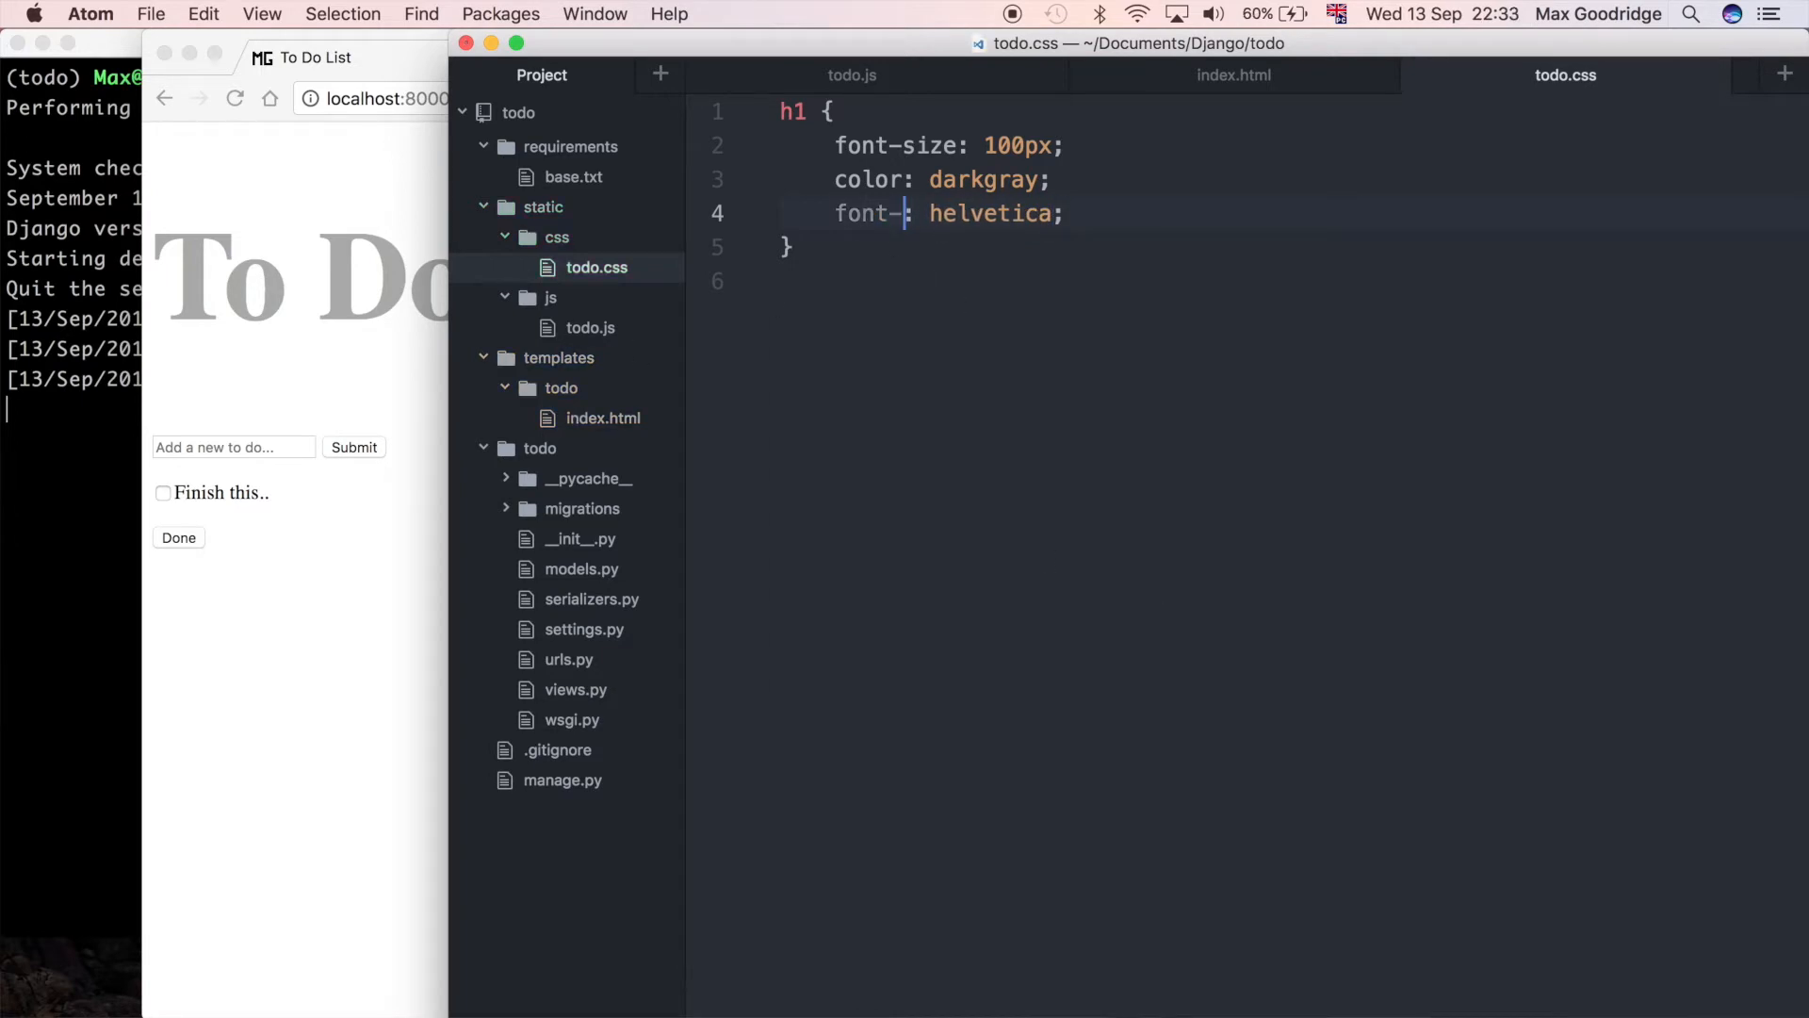
left_click(315, 57)
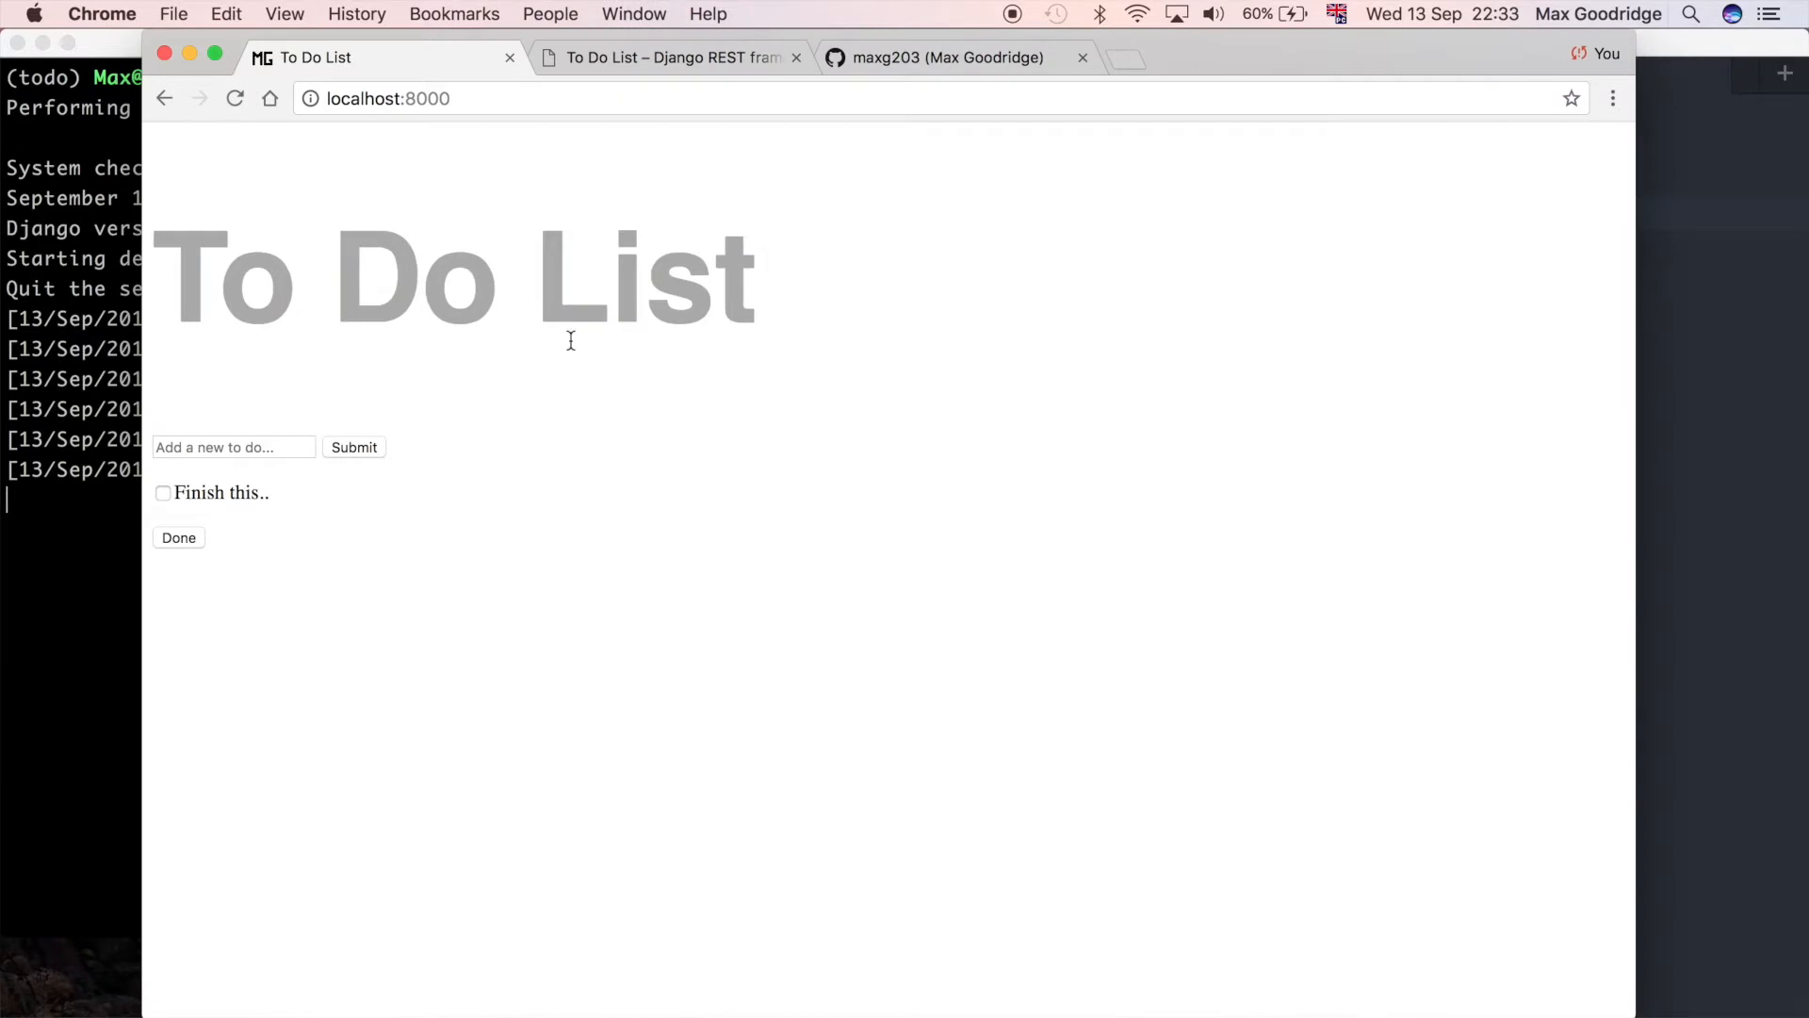
mouse_move(326, 490)
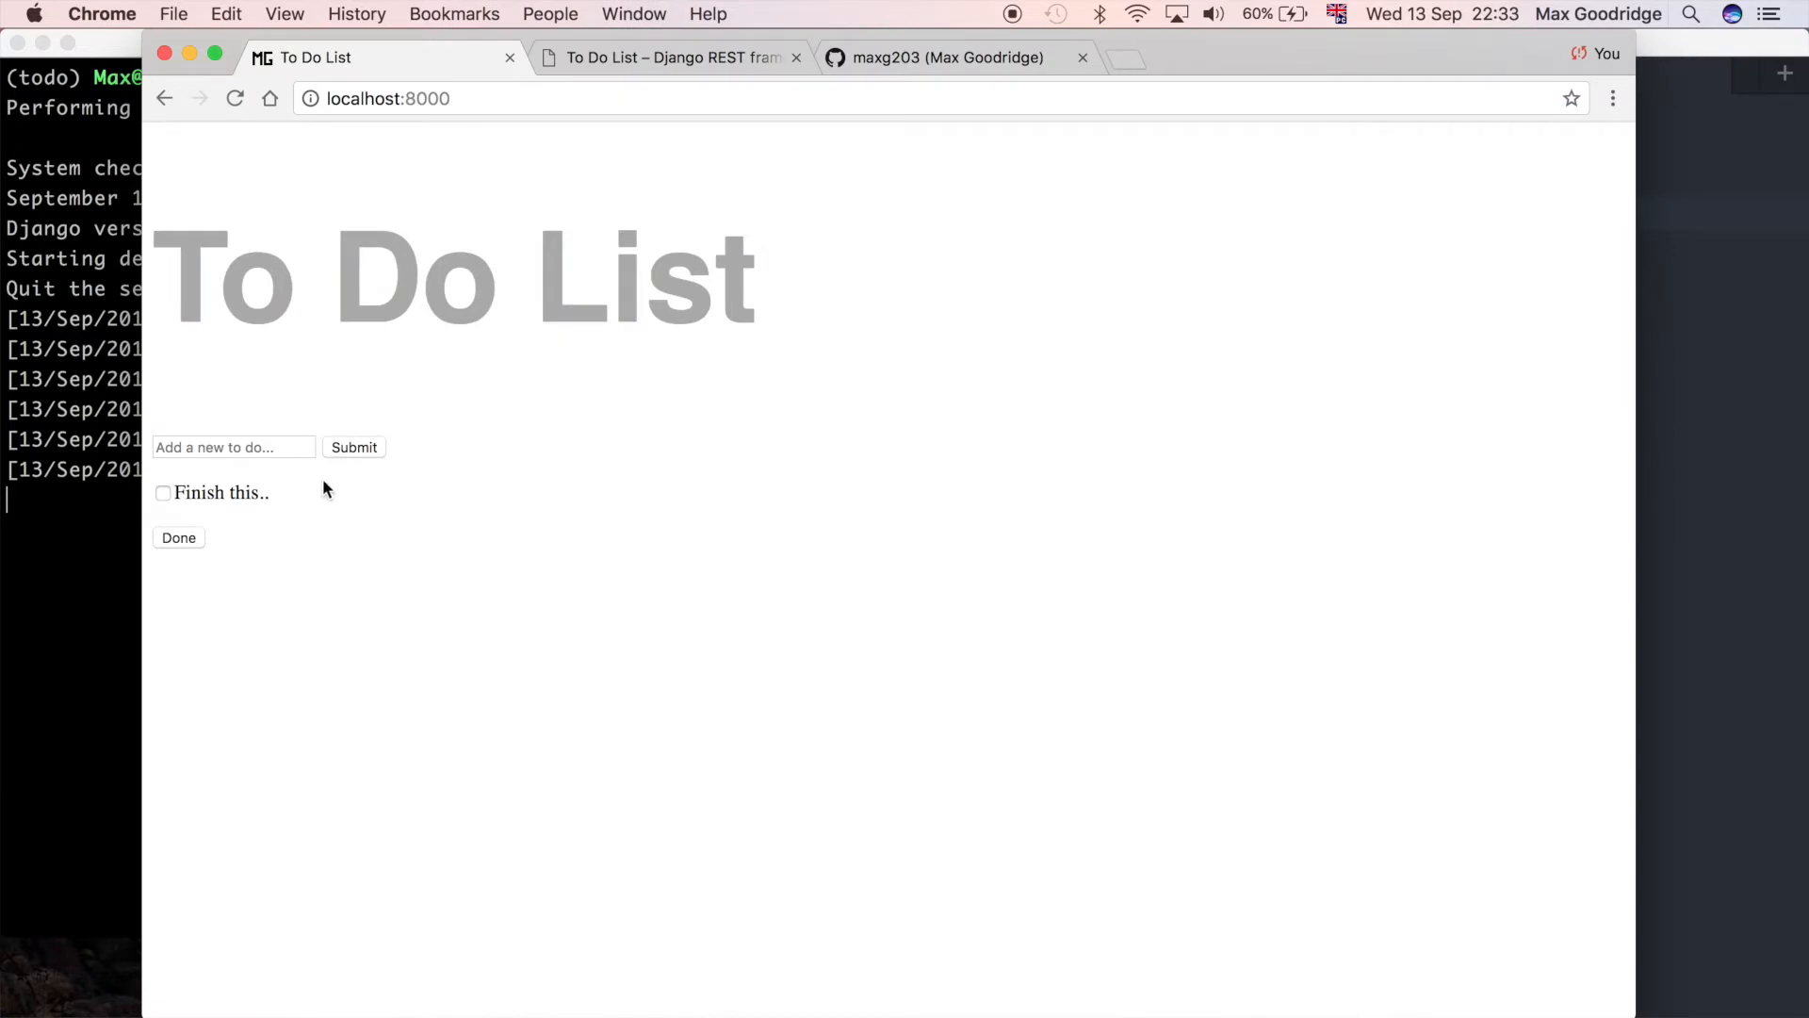
mouse_move(439, 490)
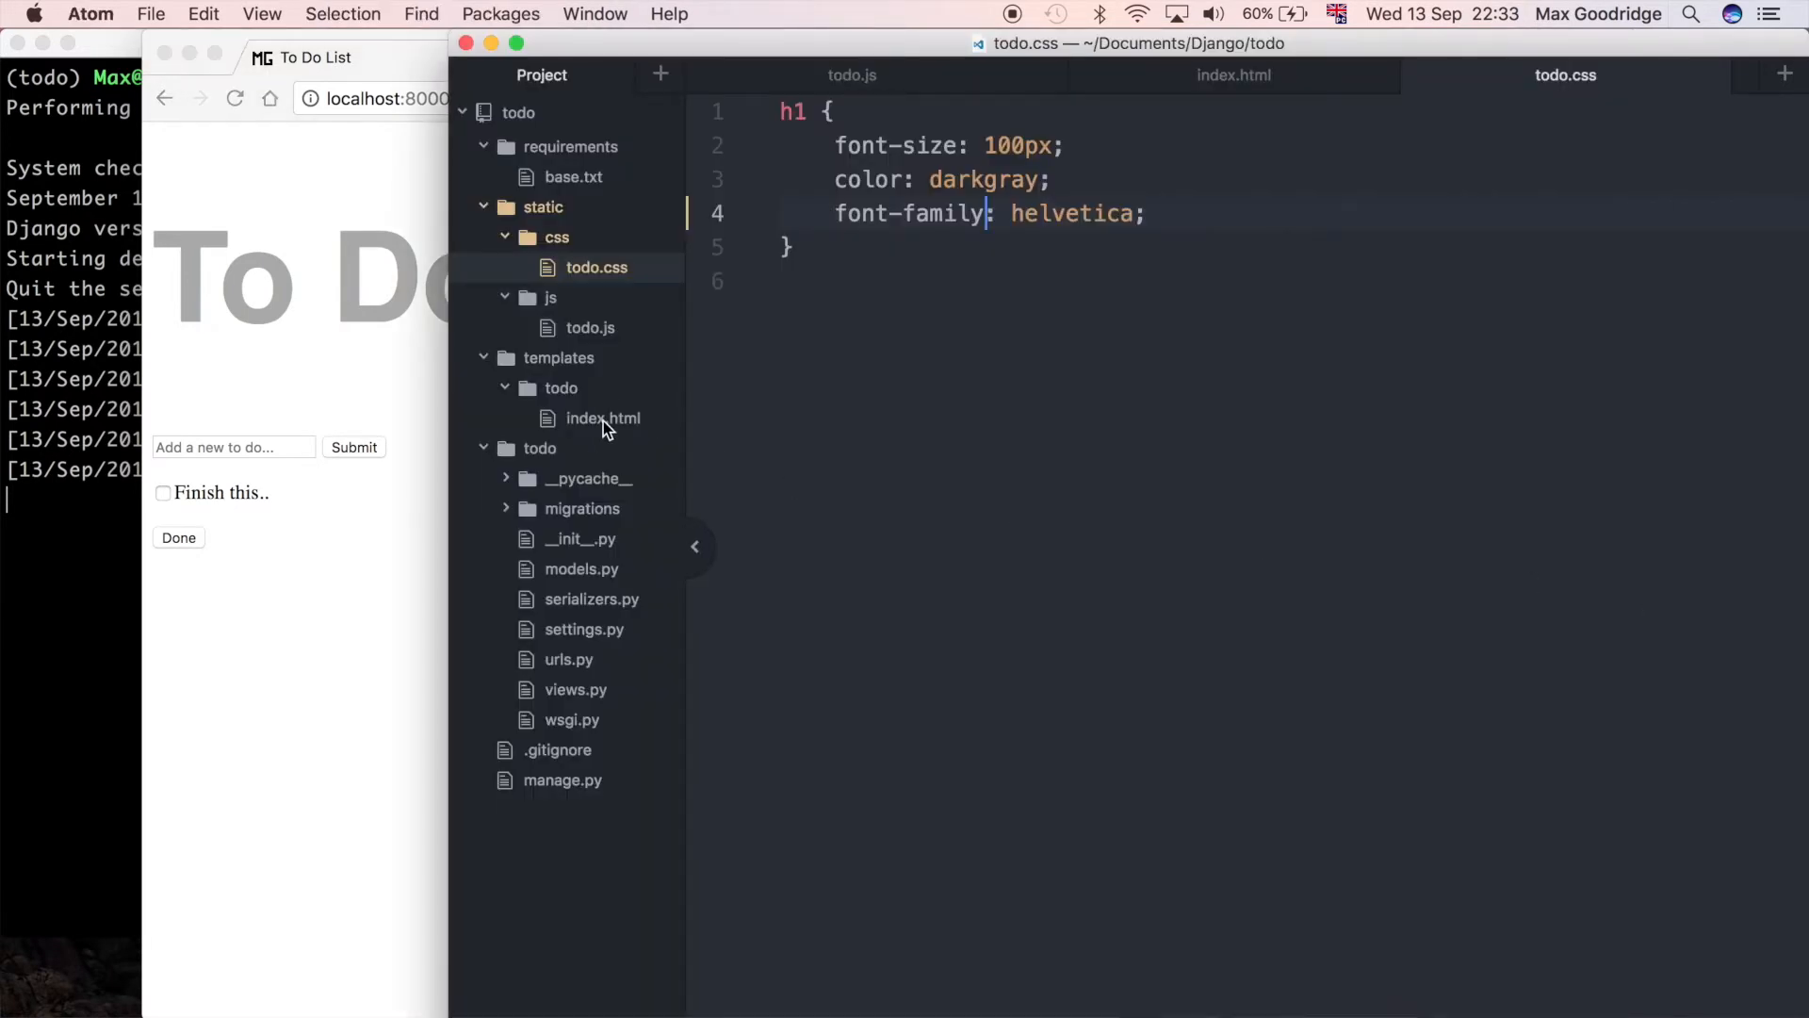
Step: In todo.css, add a form rule with background-color blue and view the blue form bar
left_click(603, 418)
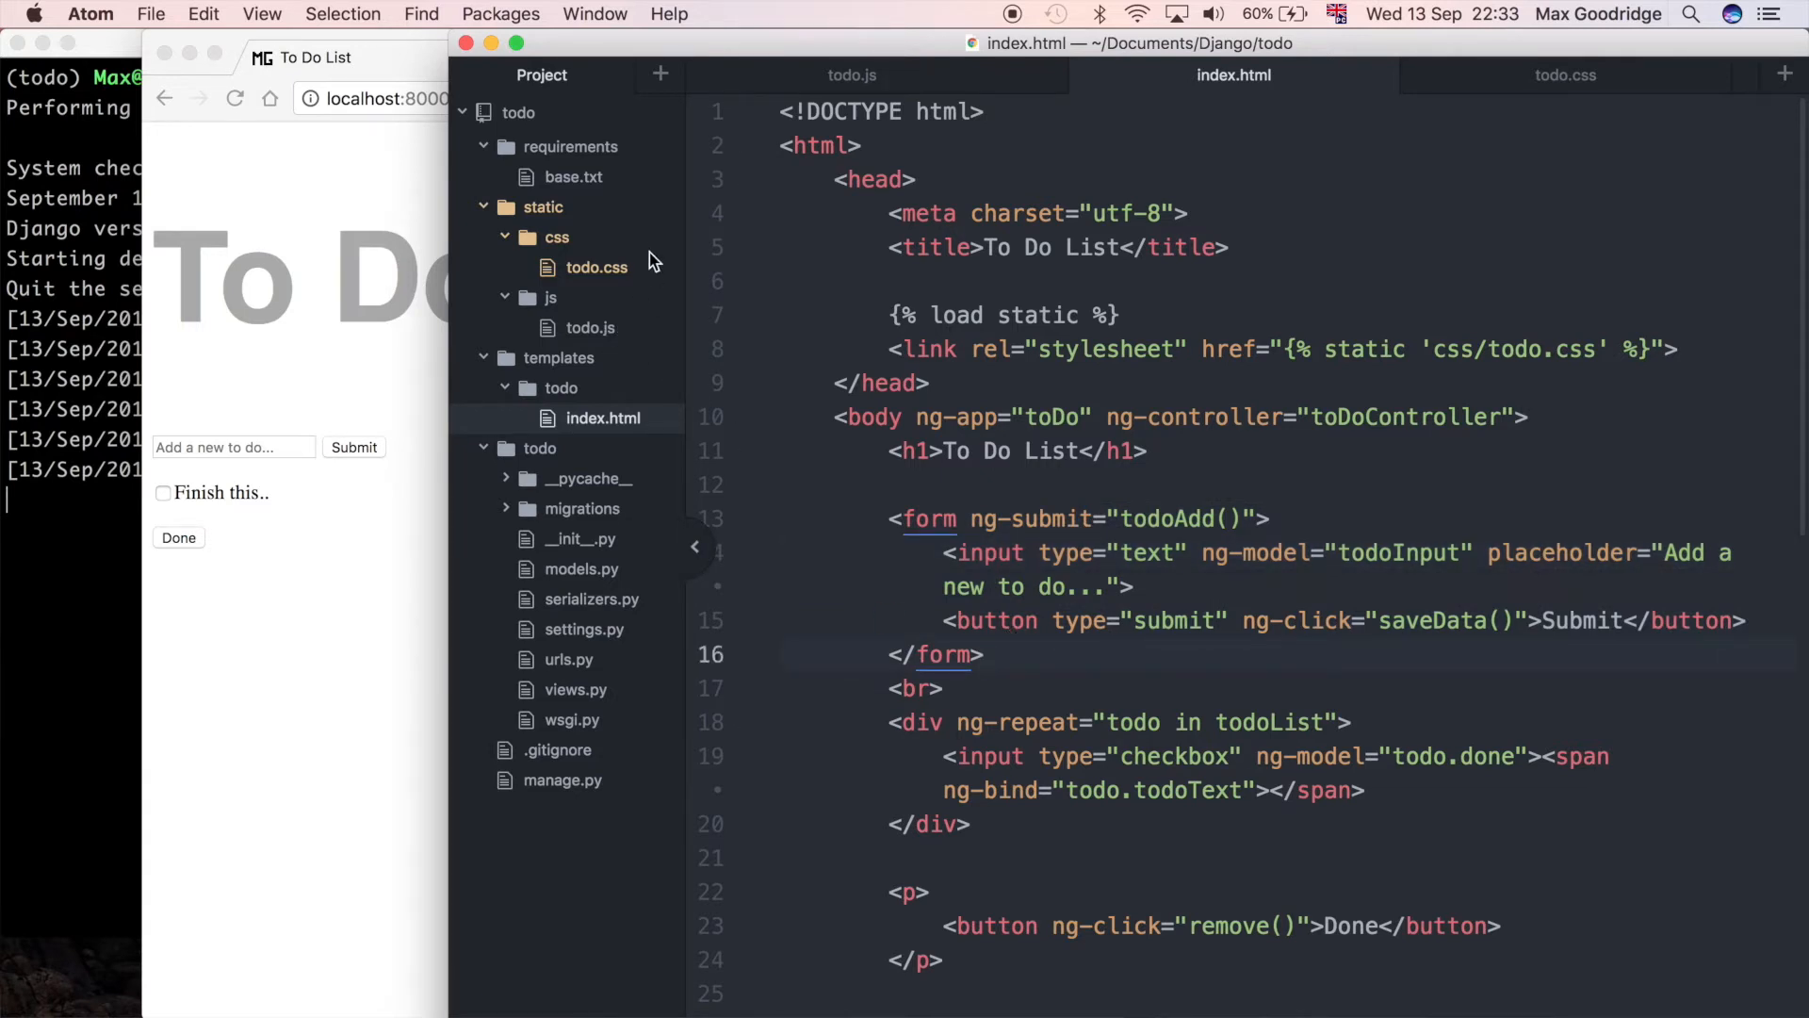
left_click(597, 266)
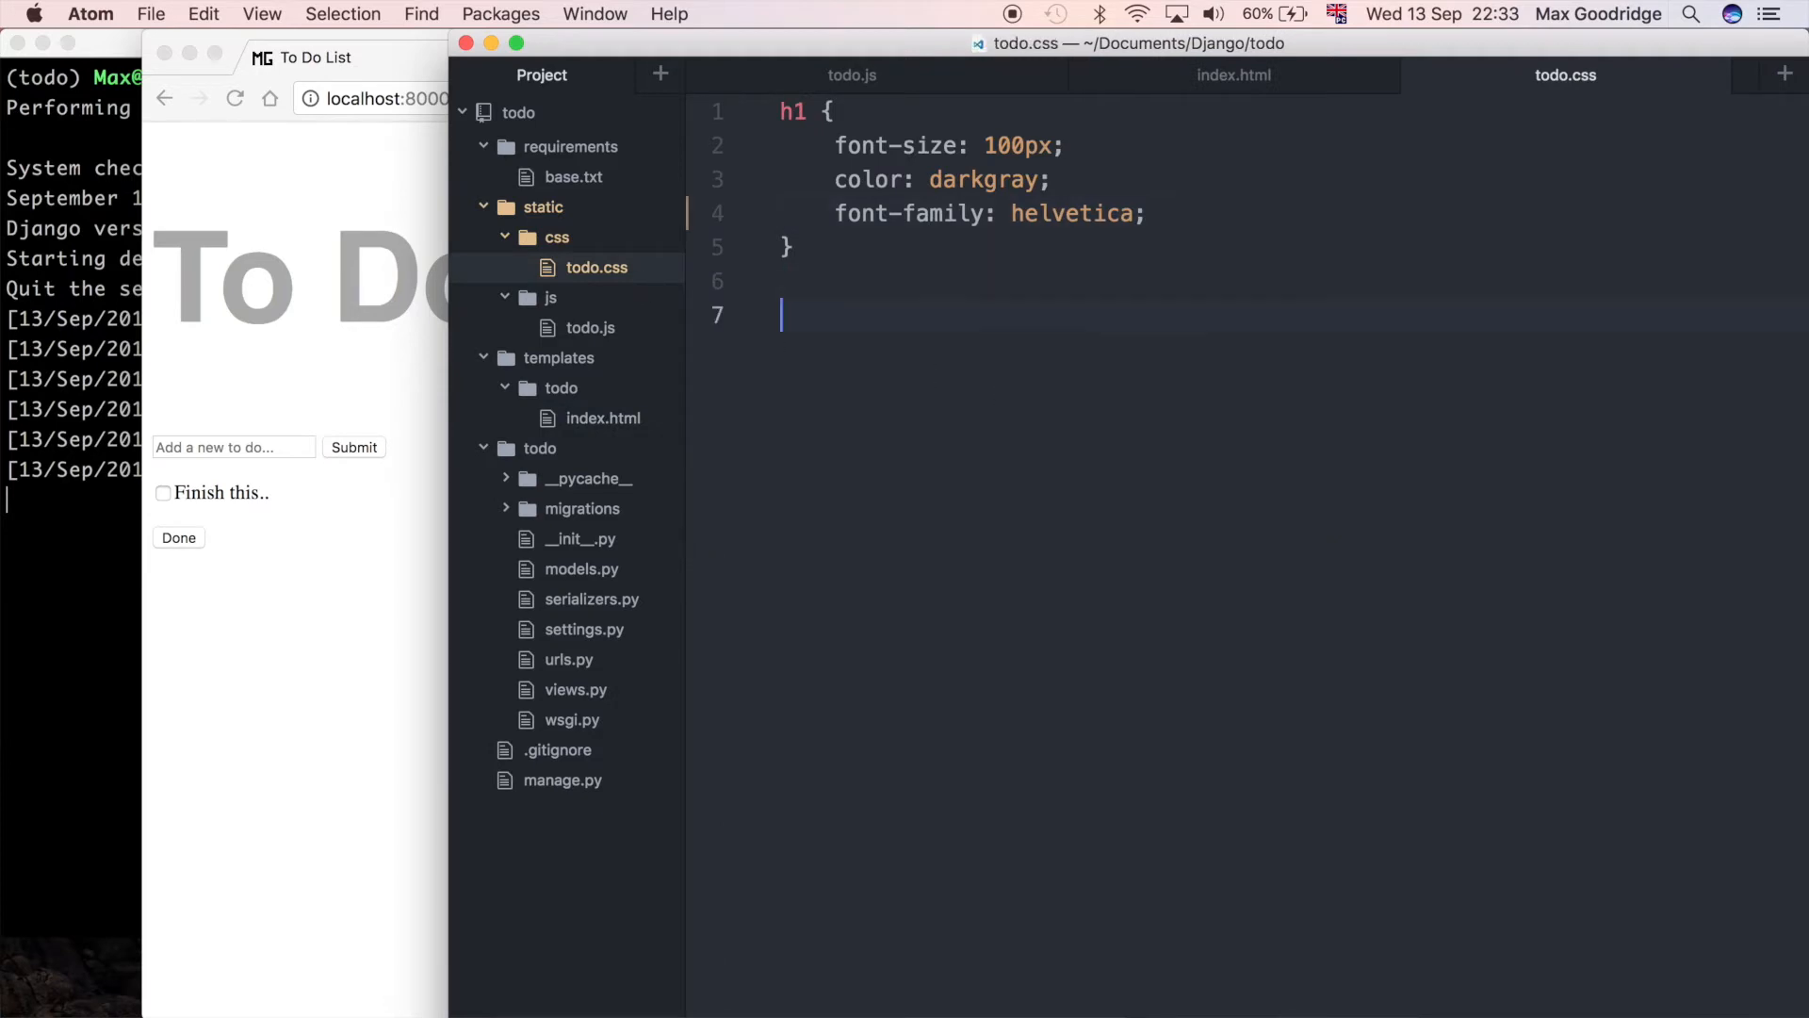
type("fro")
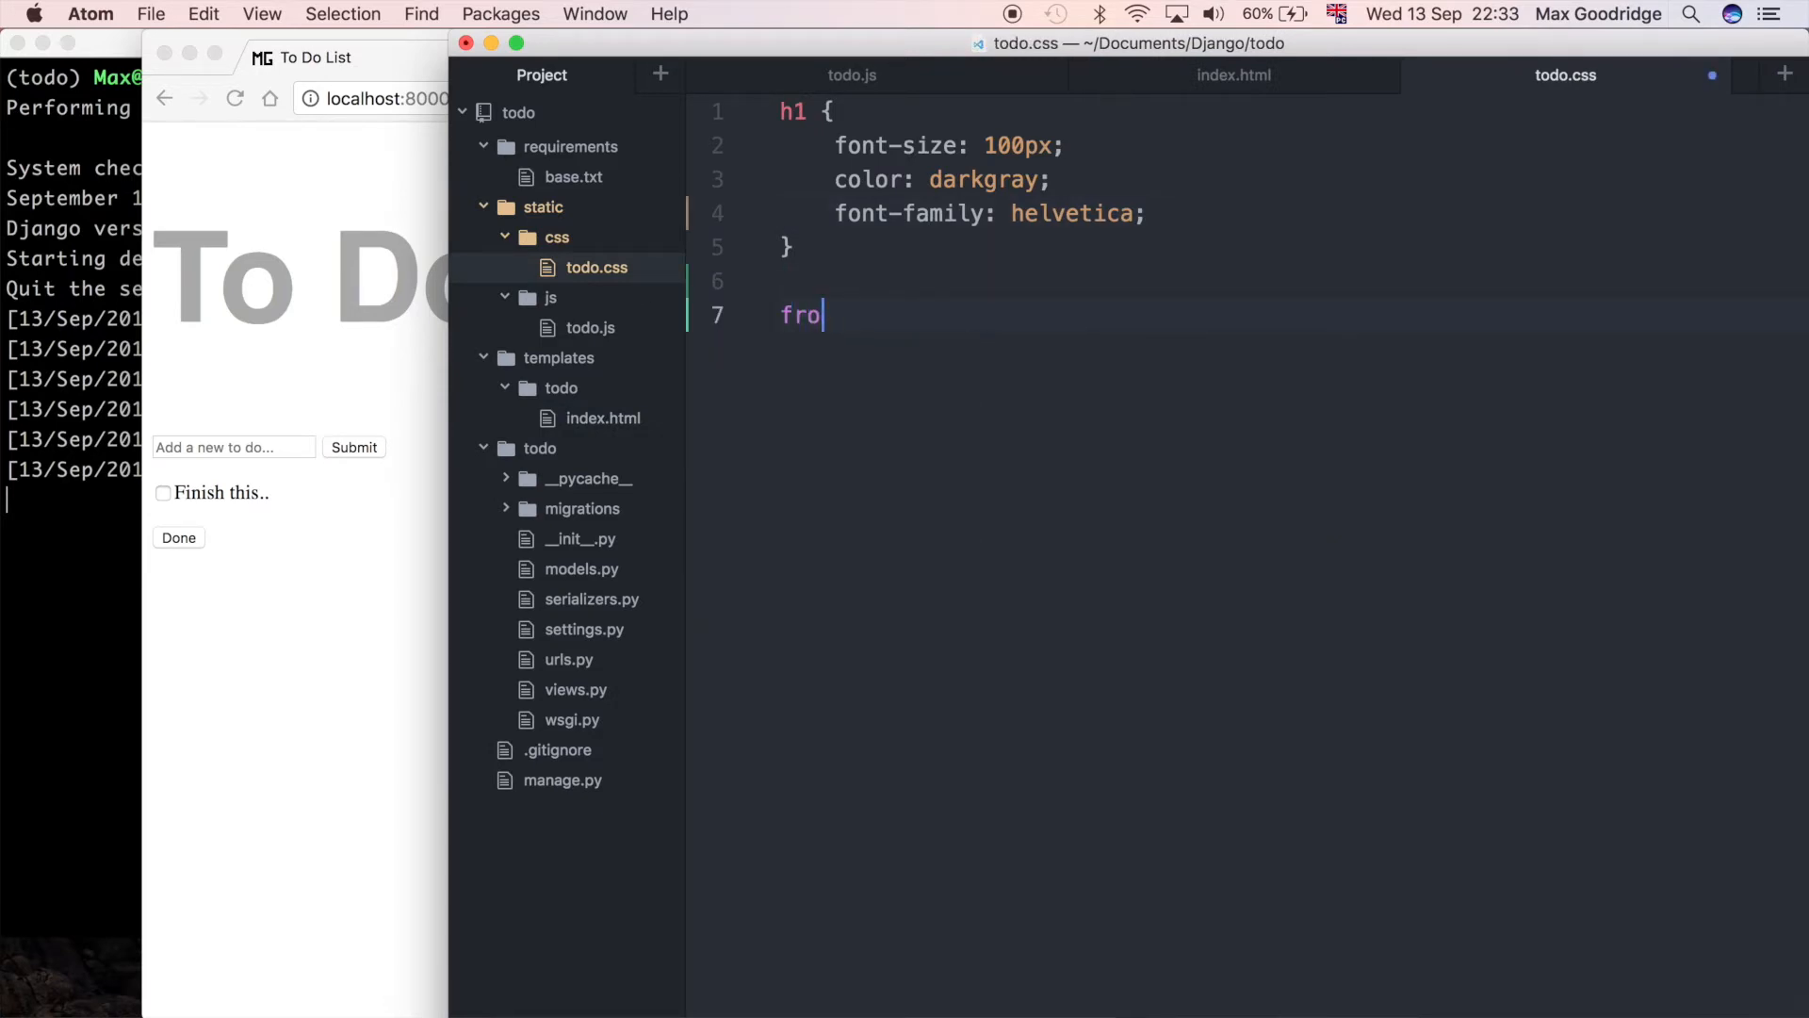
type("rm {")
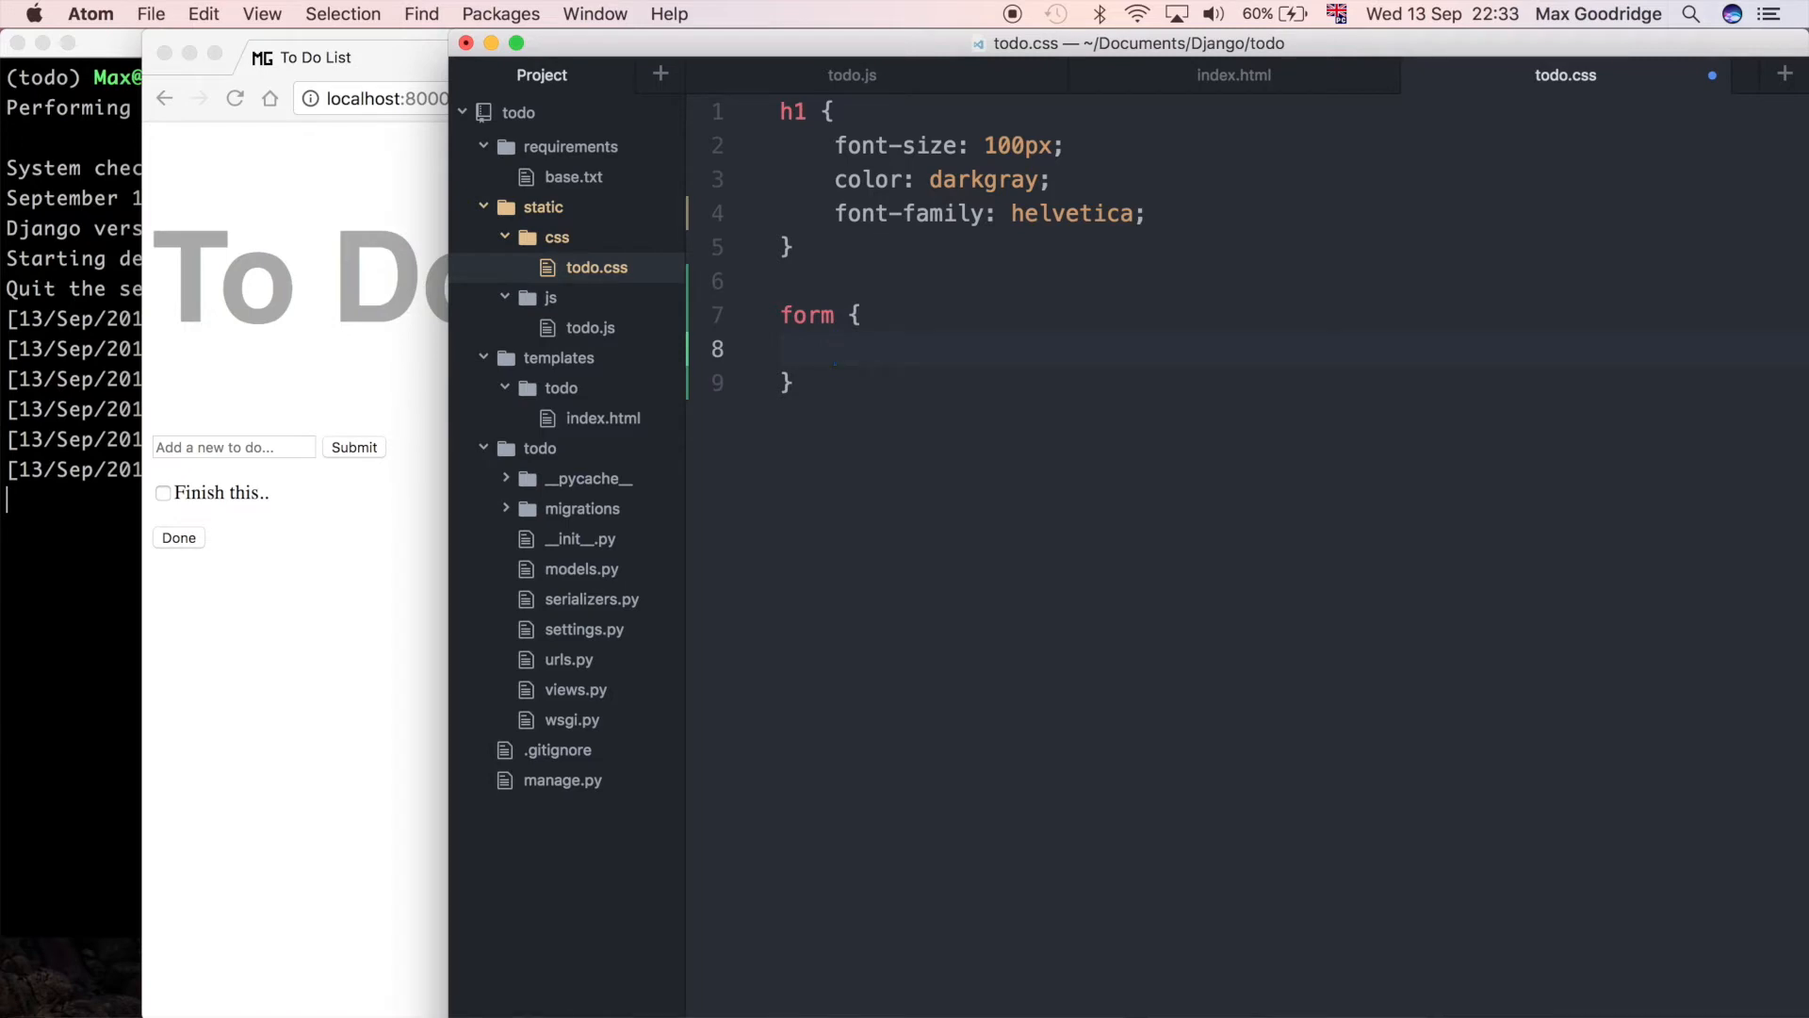
type("ba")
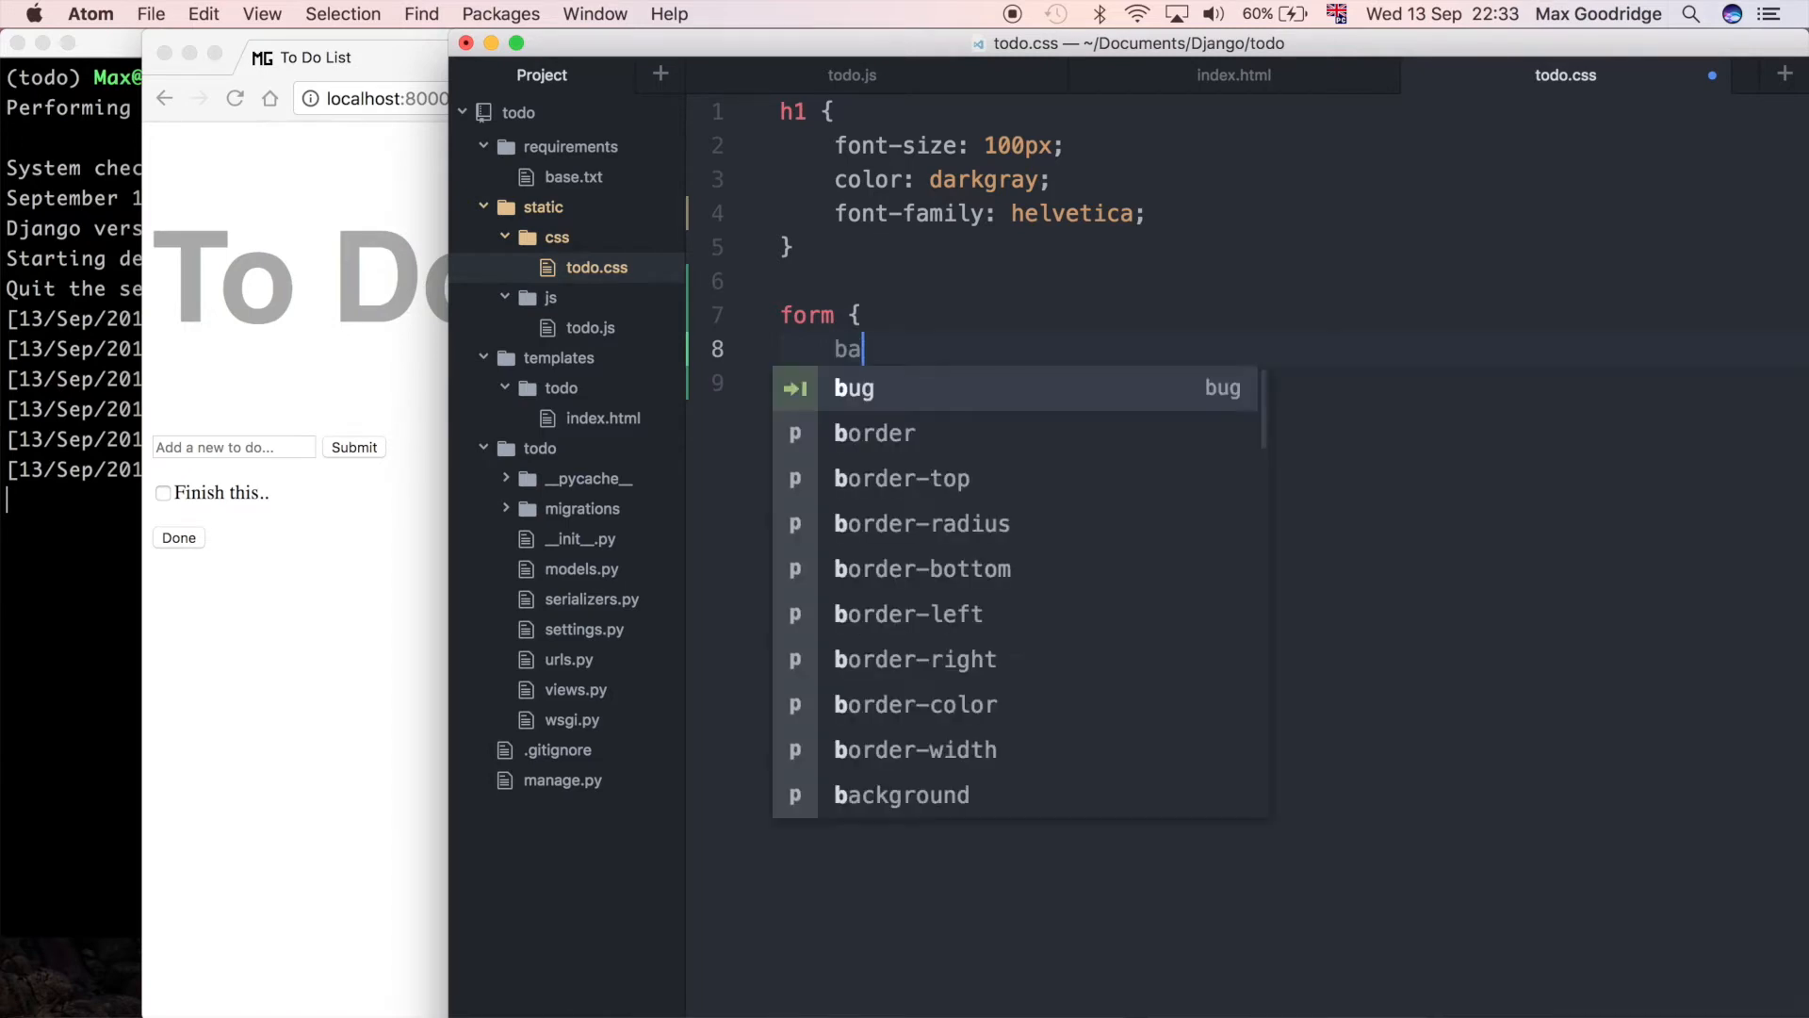
type("ck")
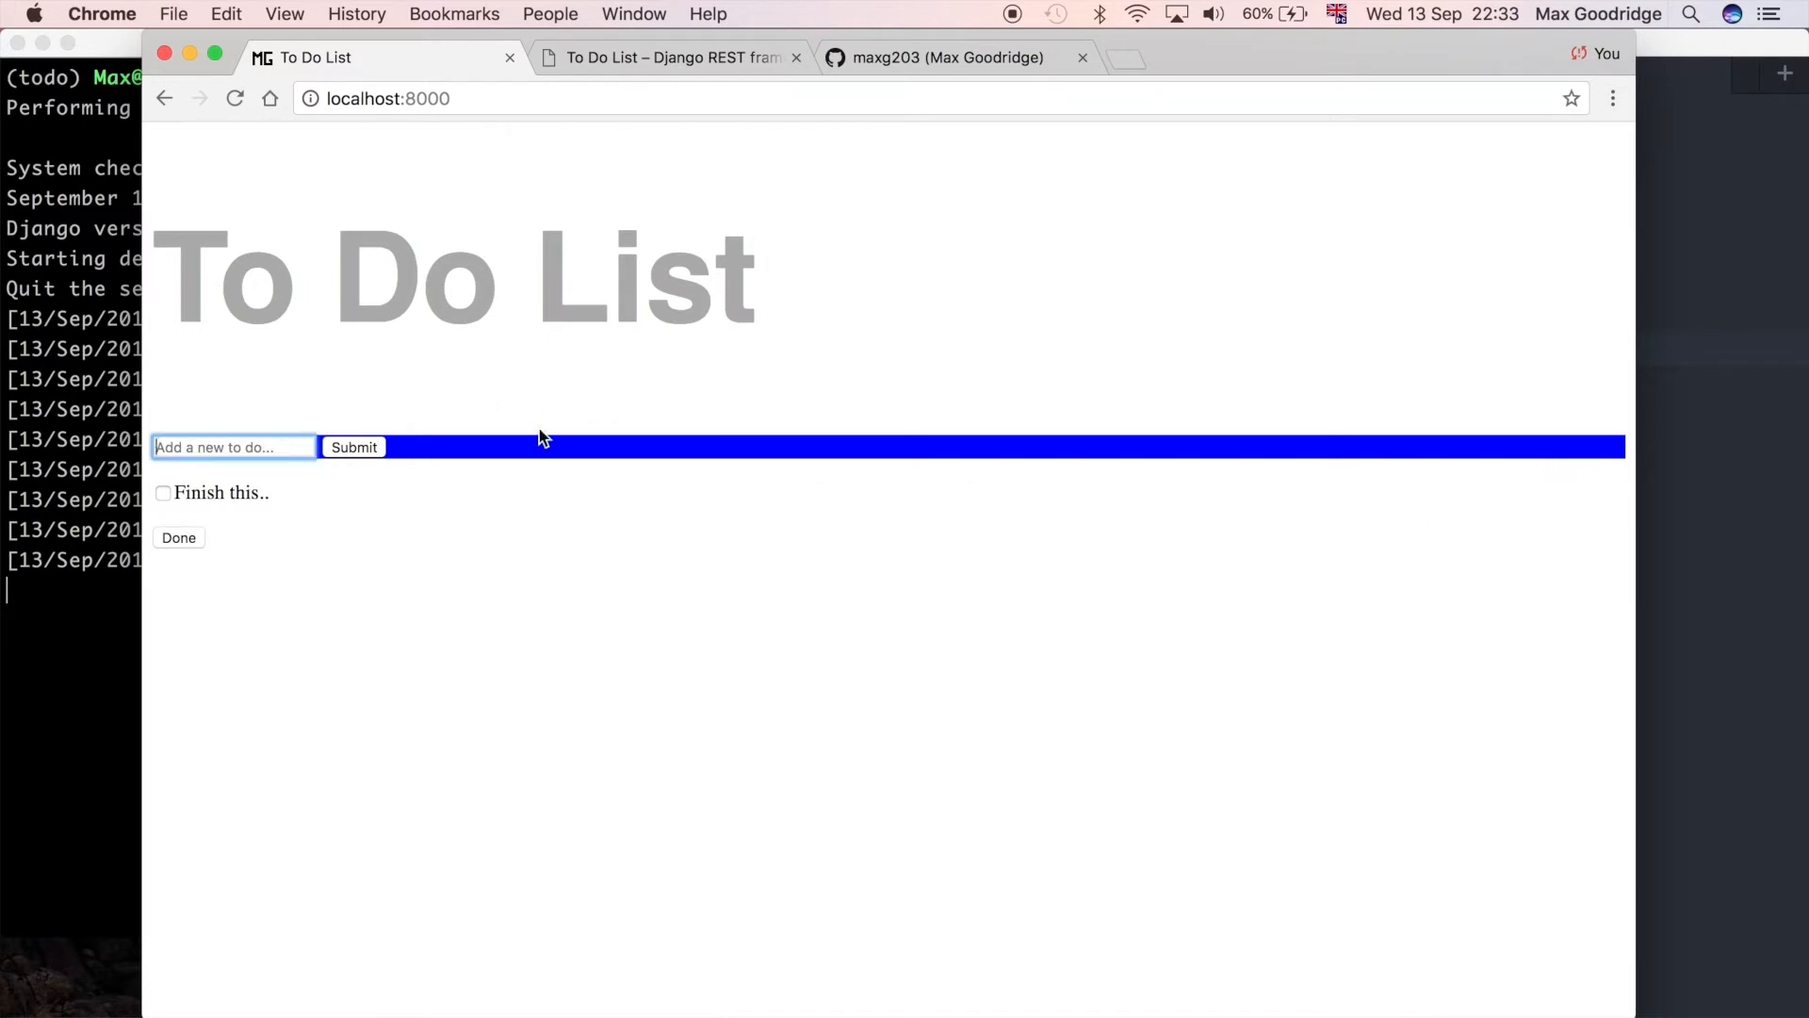
mouse_move(1656, 454)
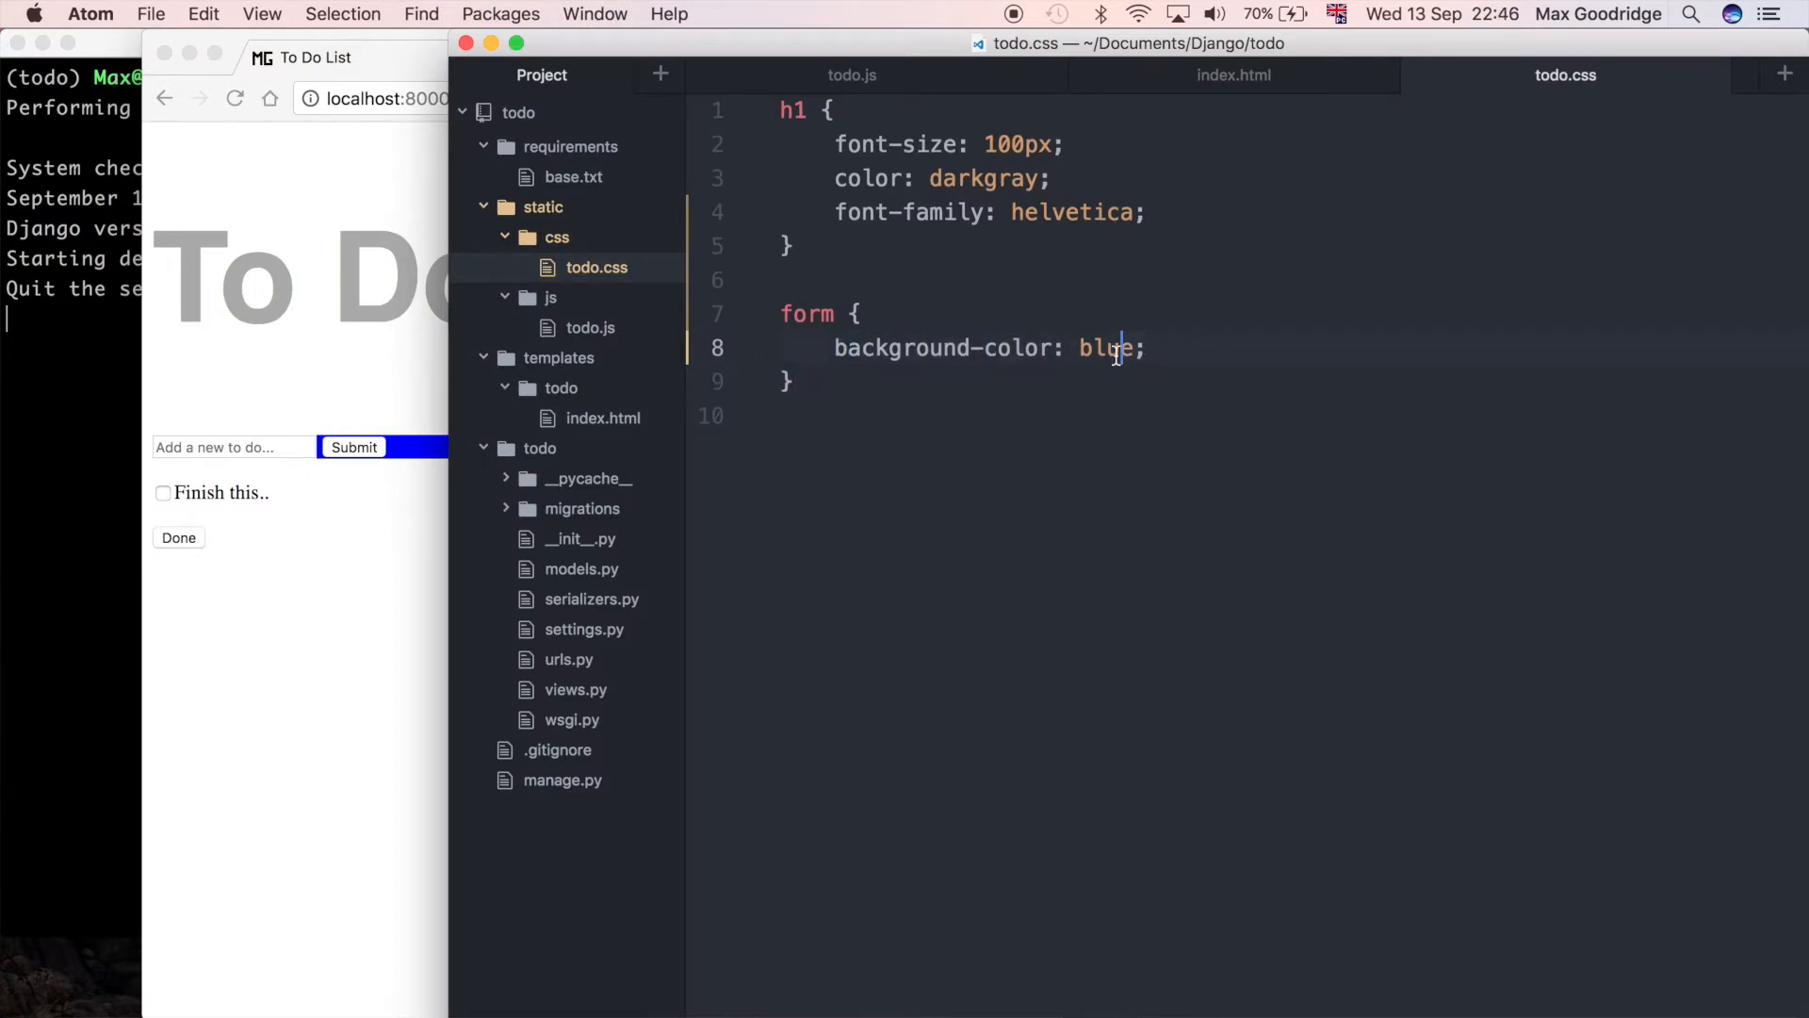
Step: Change the form background to lightblue, add color white, and begin a display property
type("lightl")
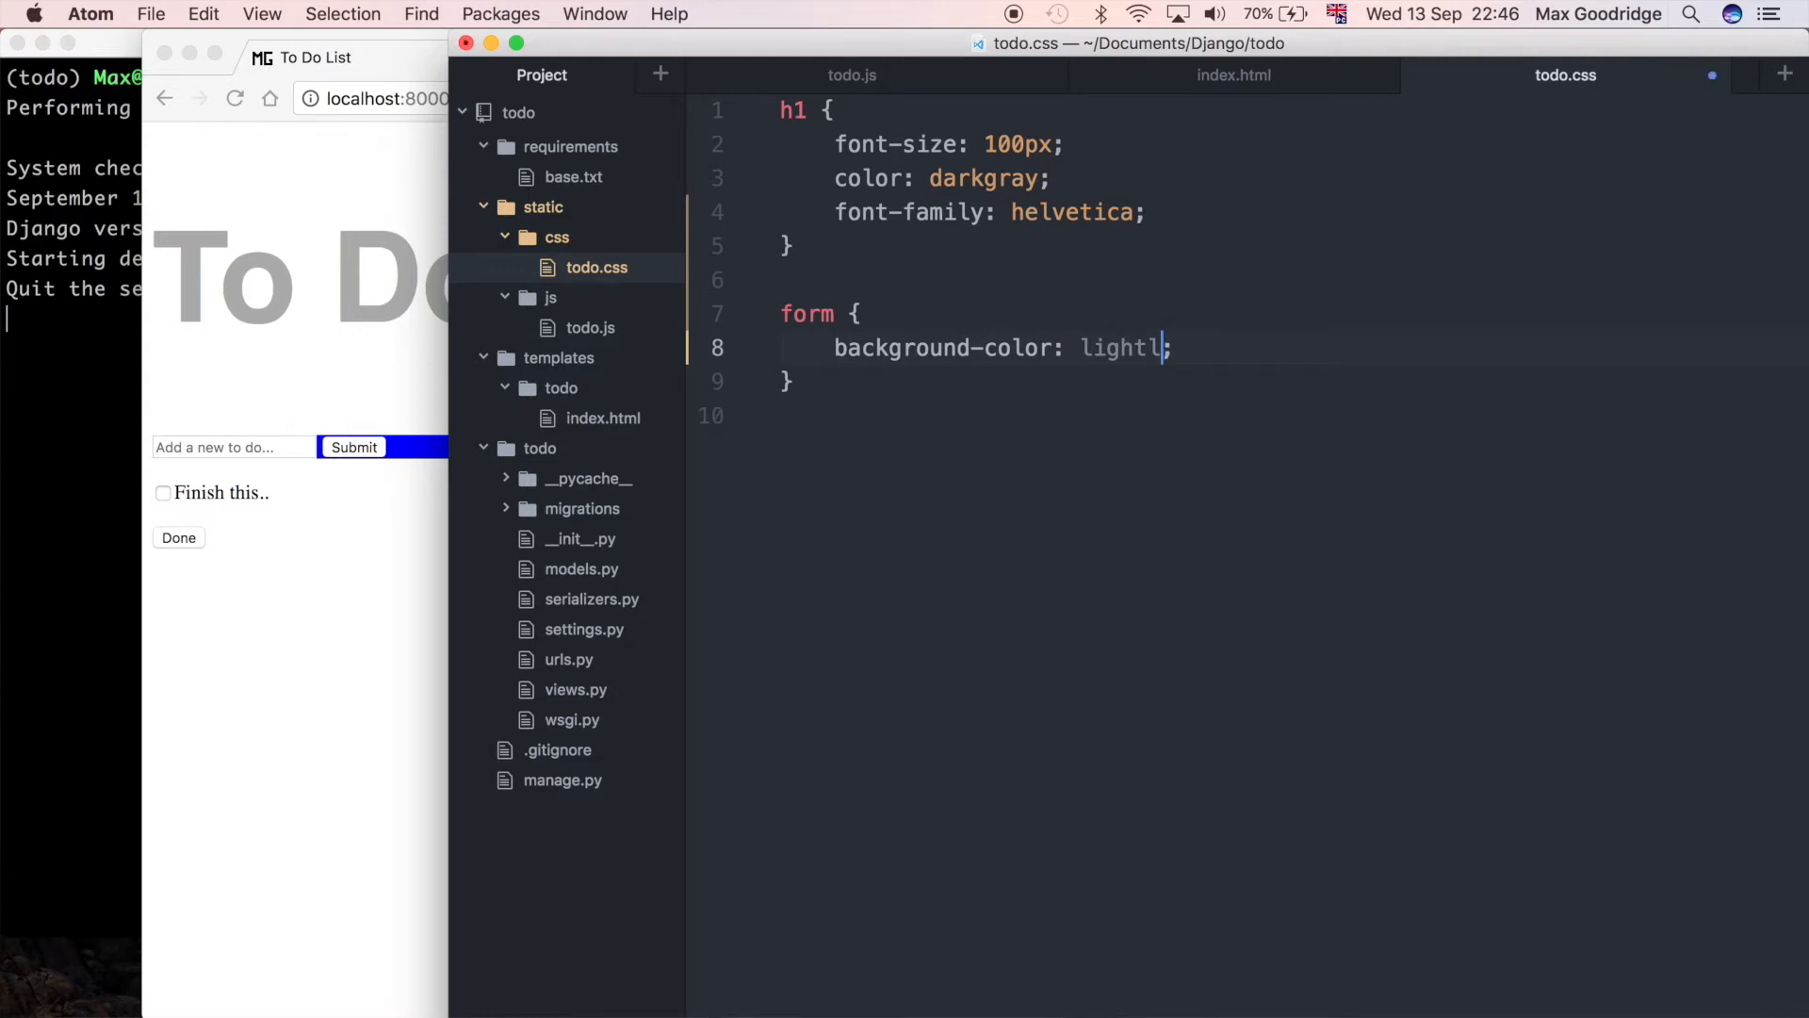
type("blue")
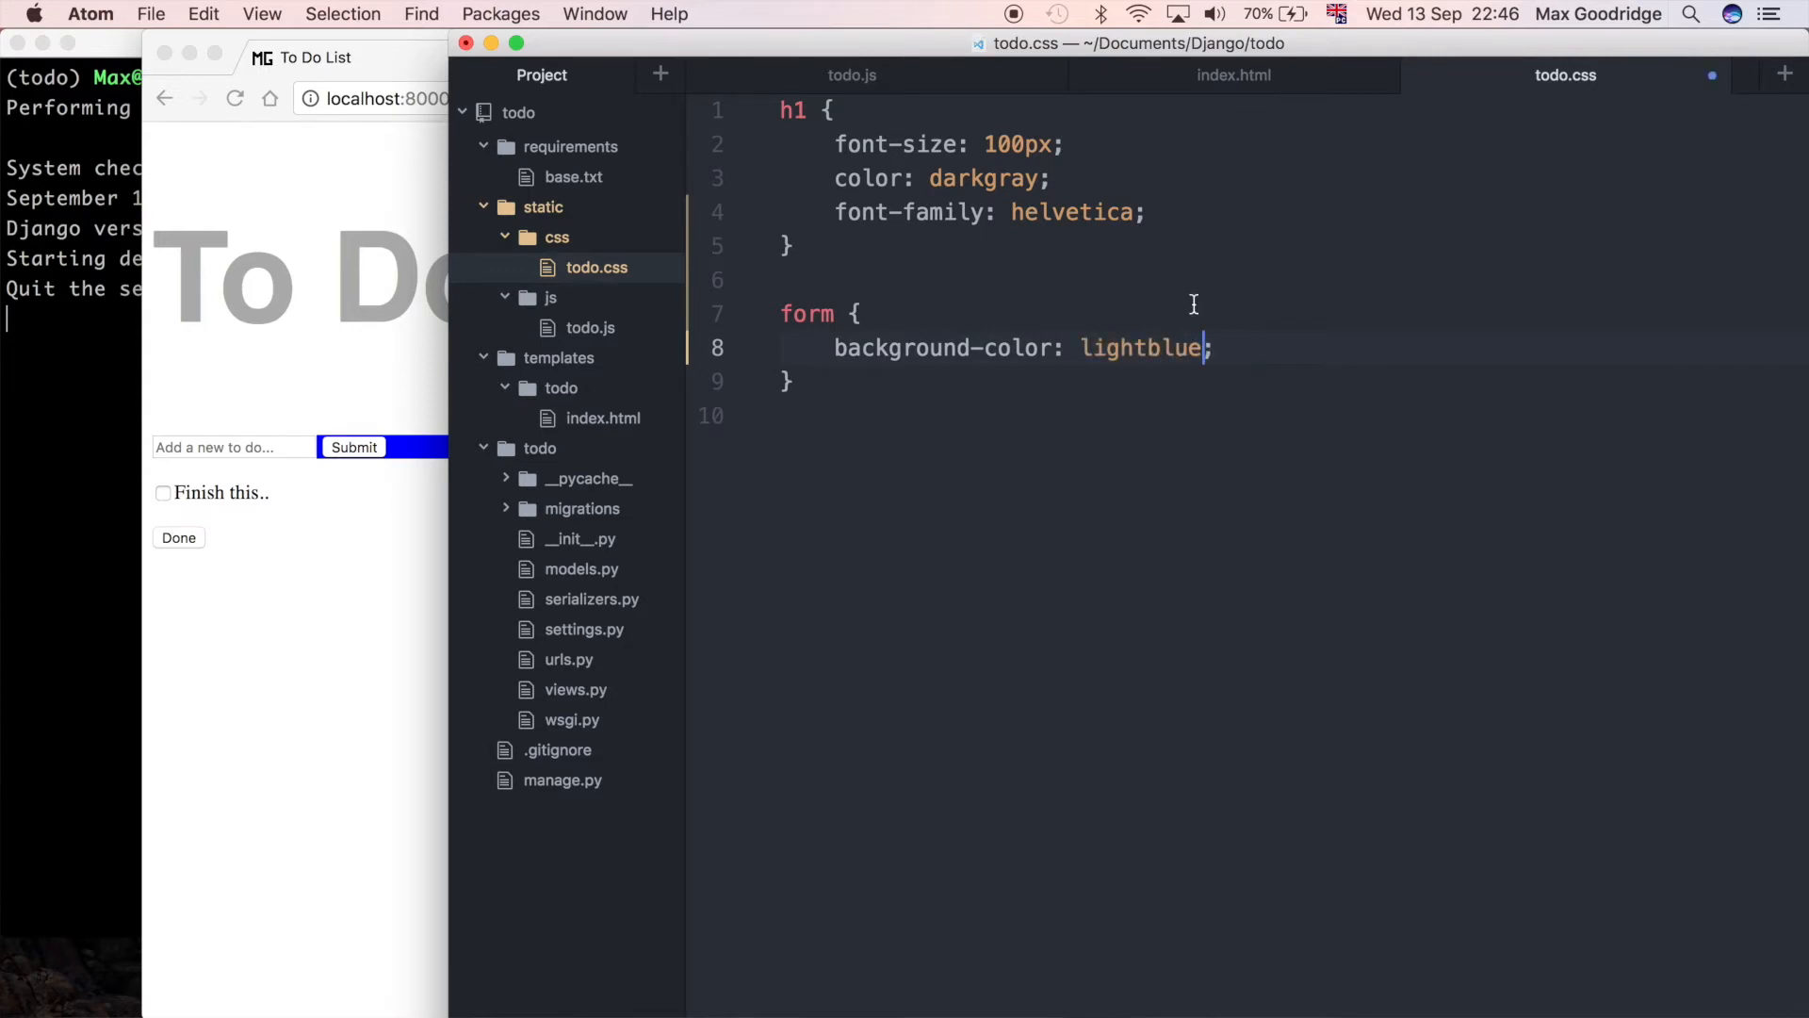
type("color: white;")
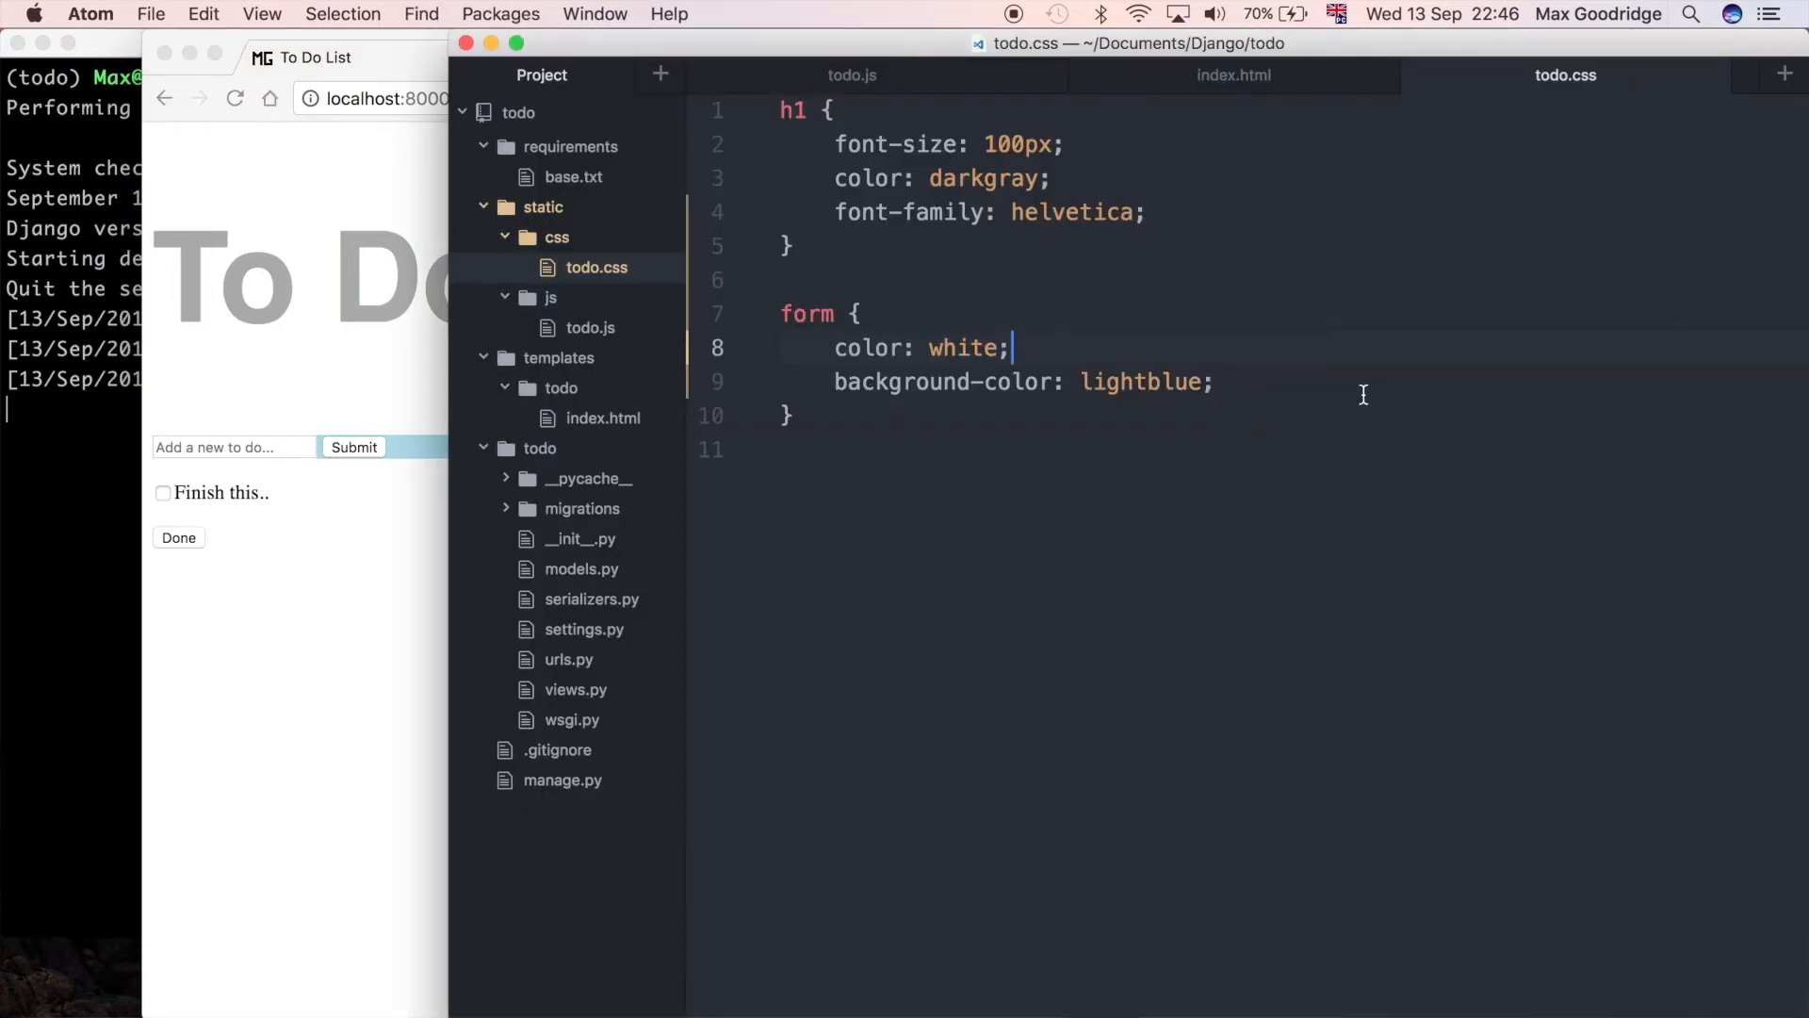
type("display:")
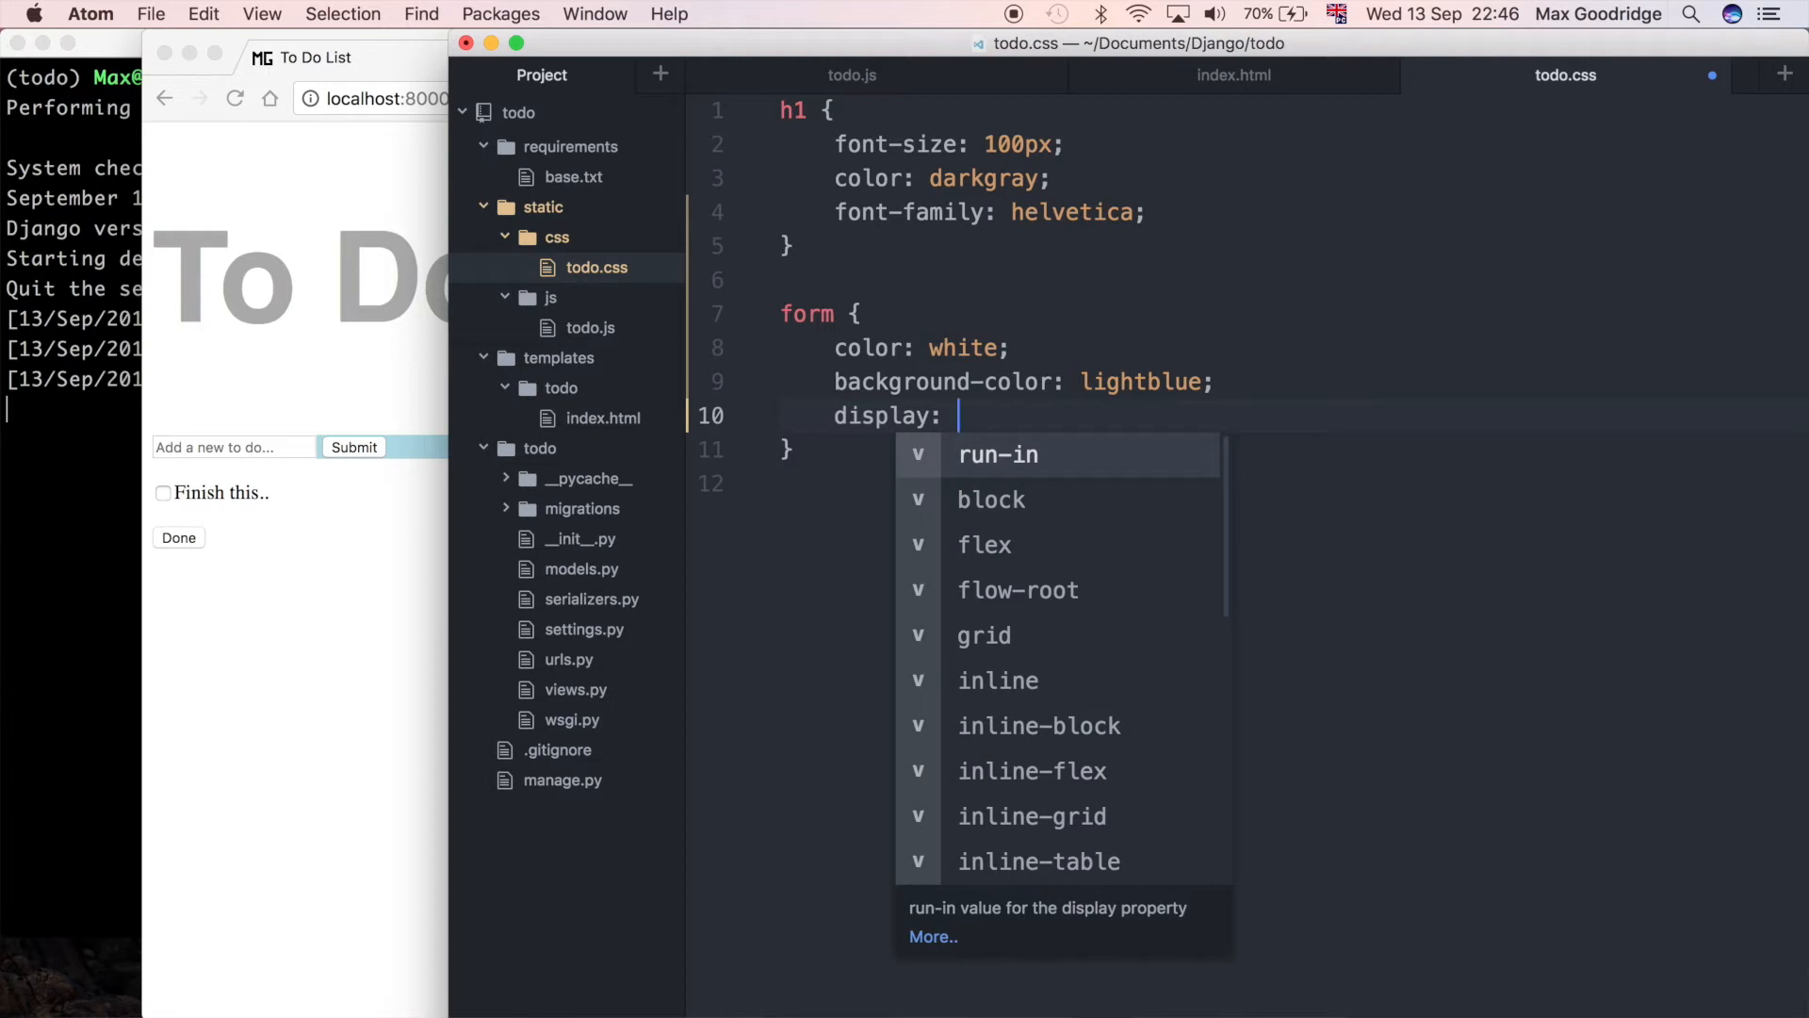
Step: Set the form's display to inline-grid and font-size to 14px, then view index.html
type("inlin")
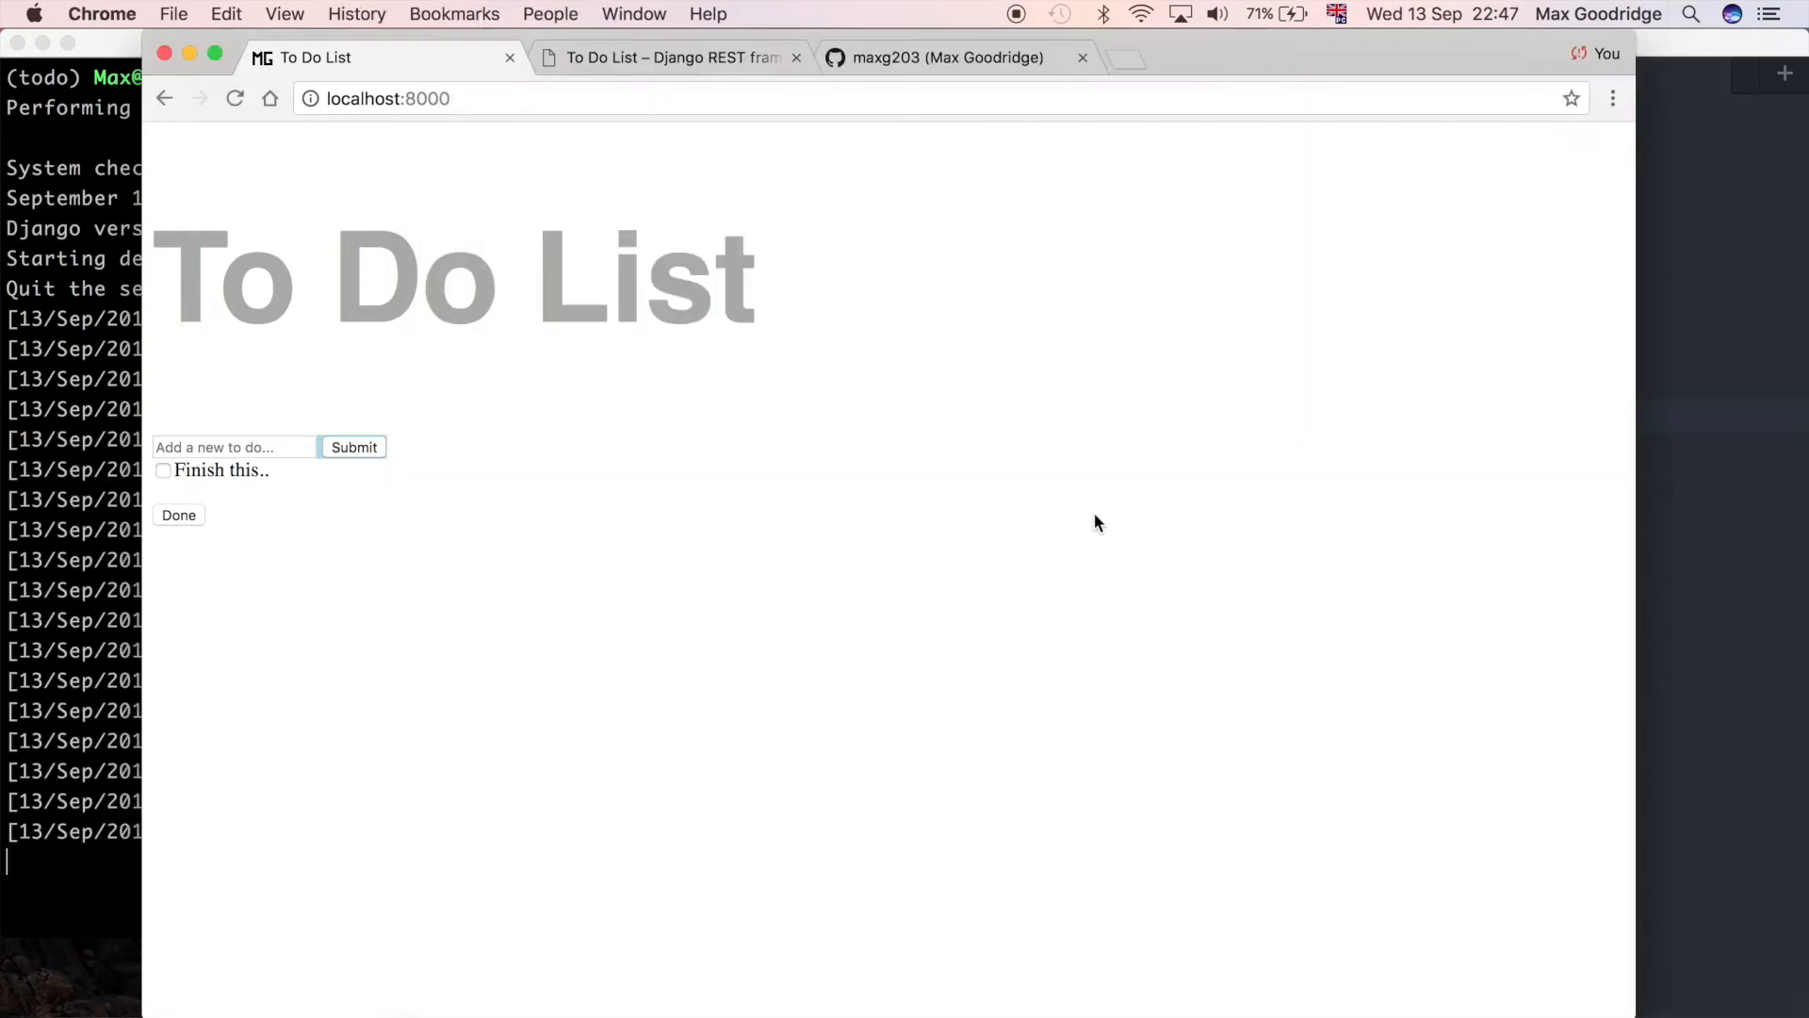
mouse_move(473, 435)
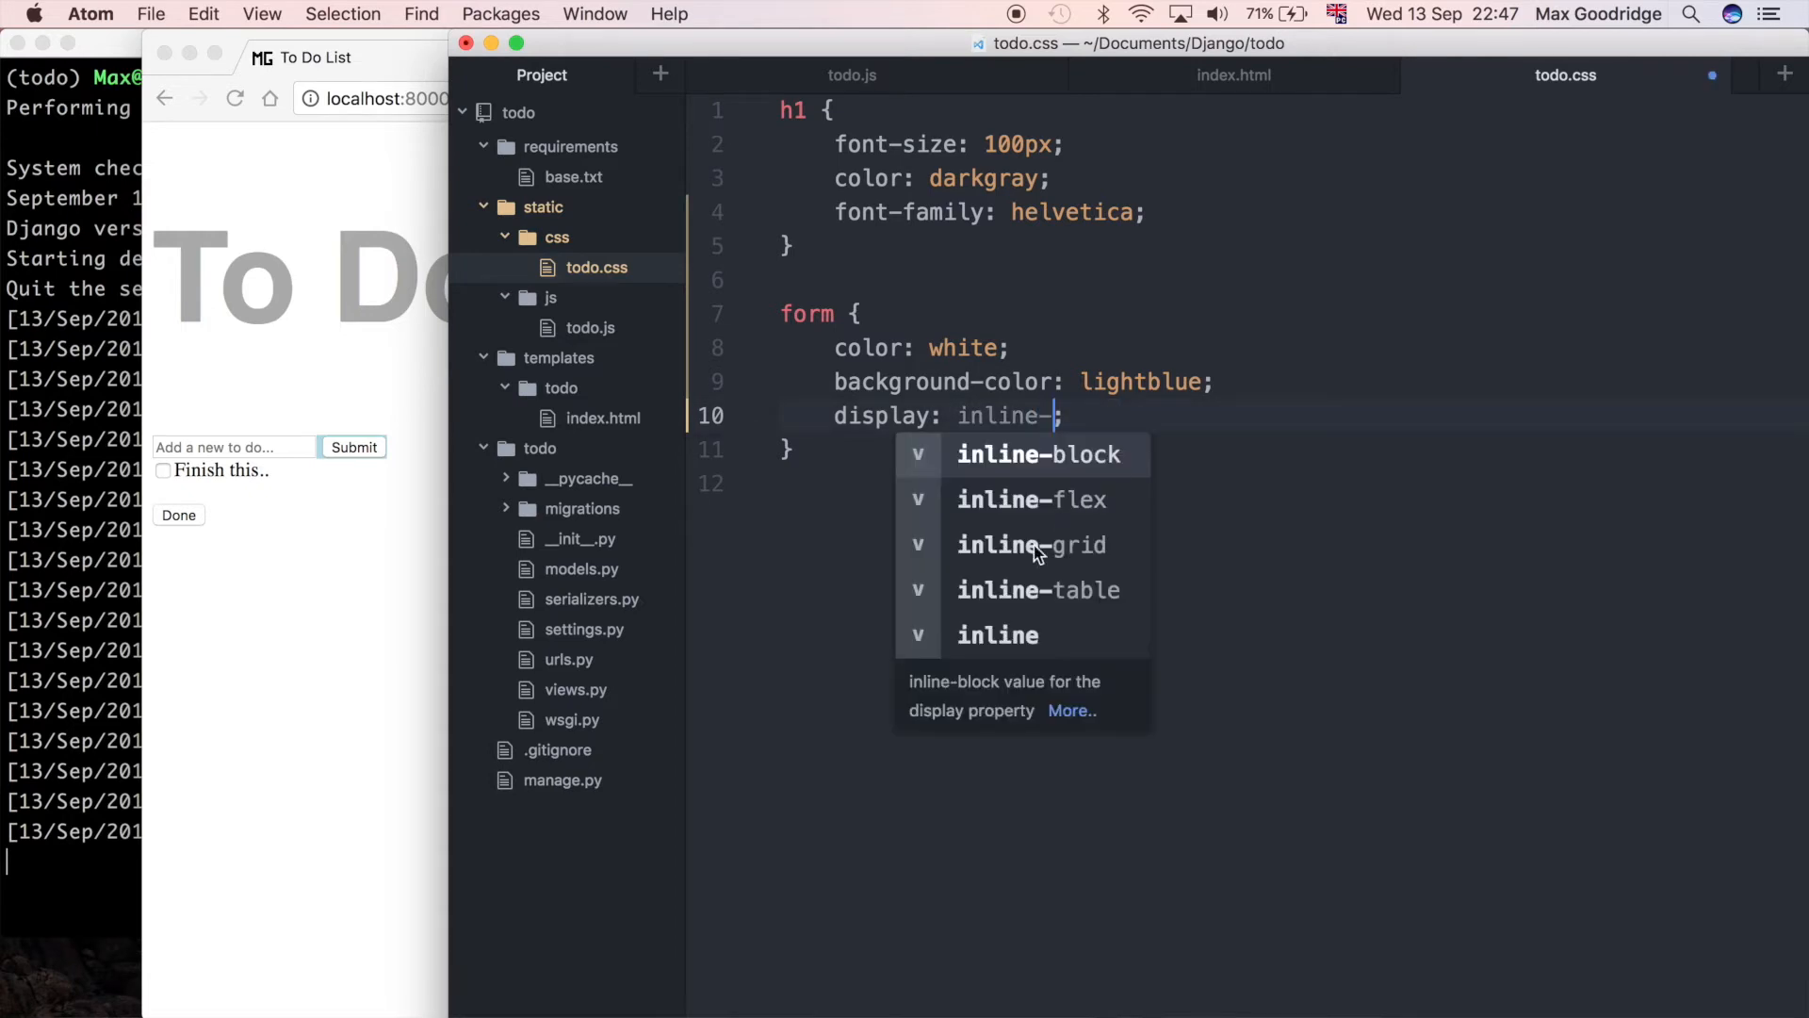
left_click(1031, 498)
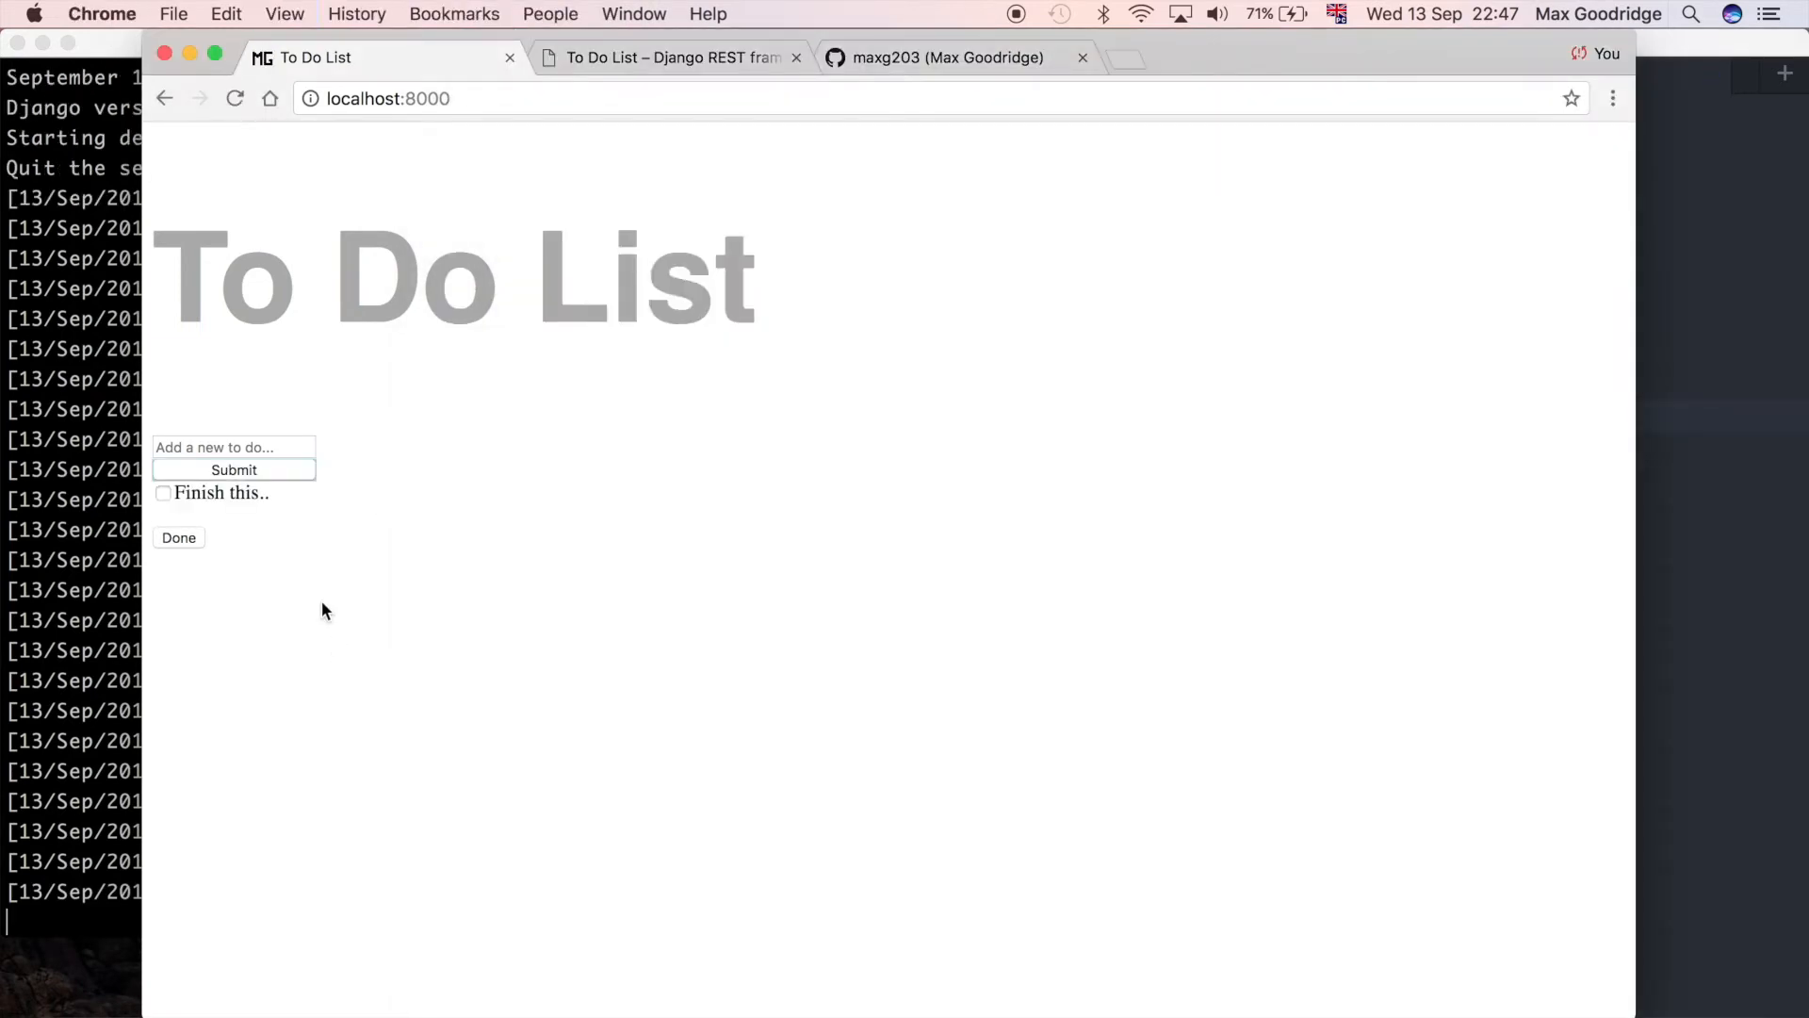
mouse_move(1743, 716)
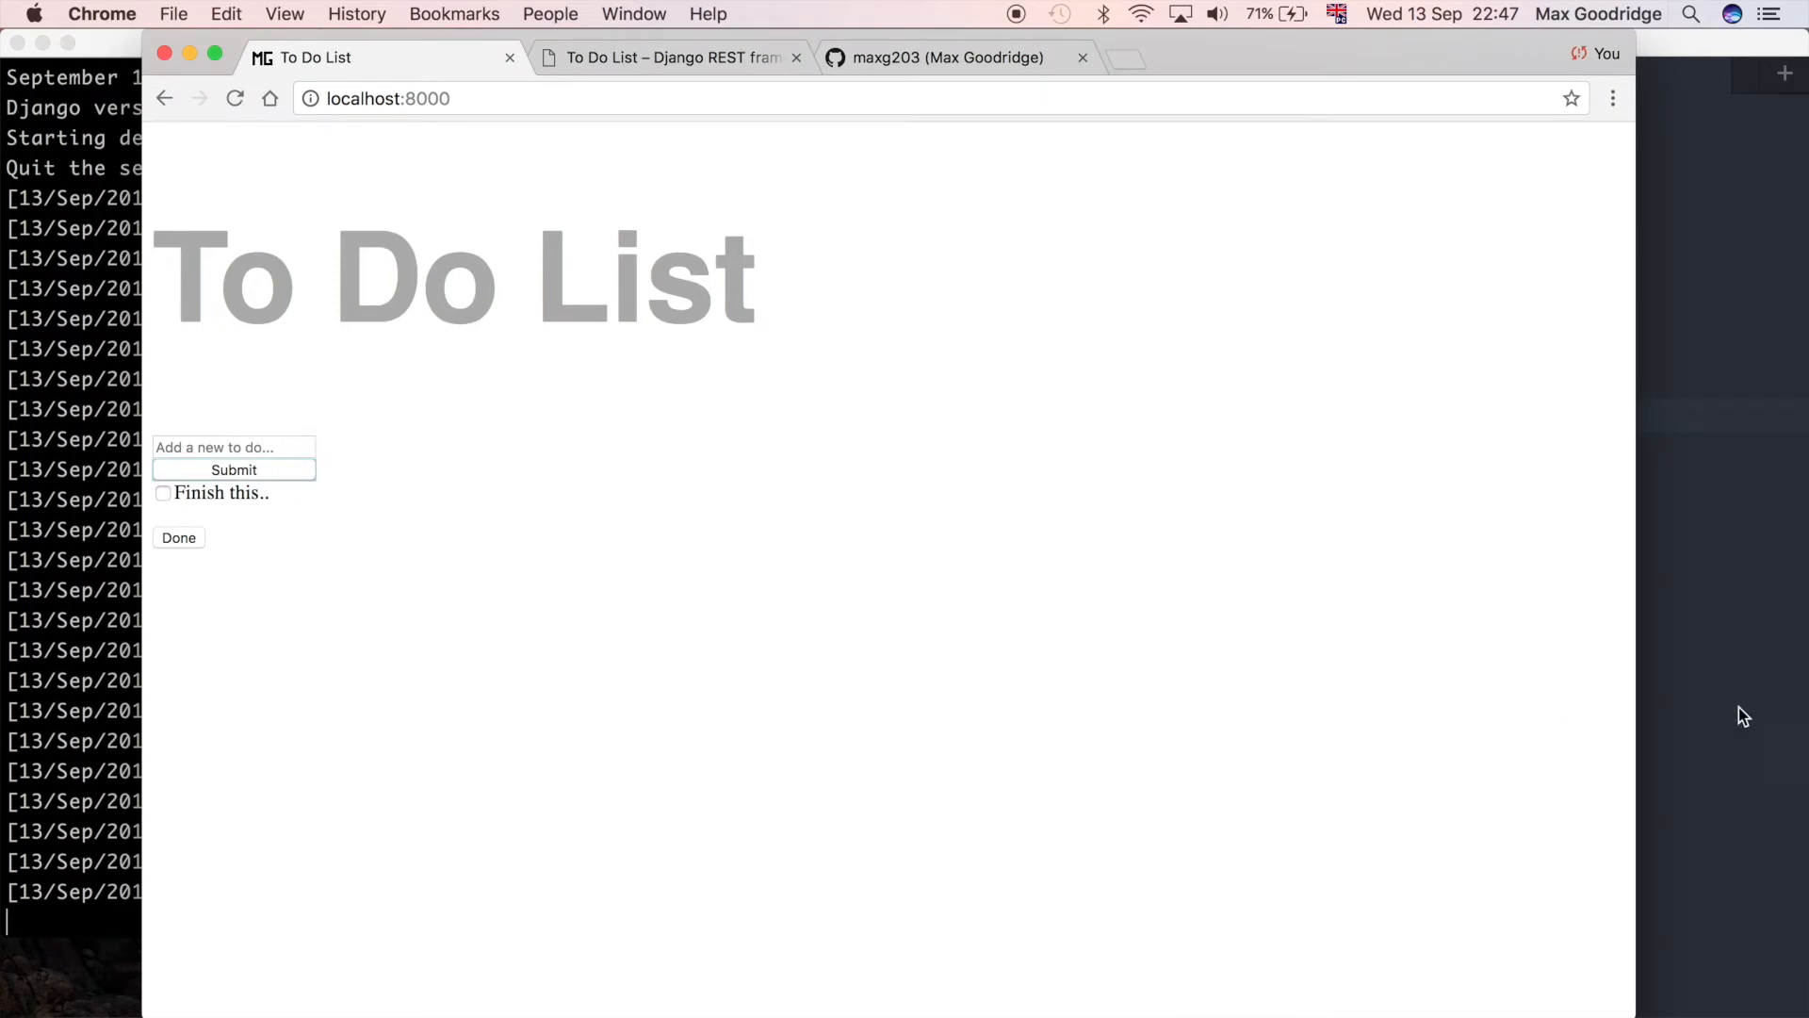
mouse_move(254, 489)
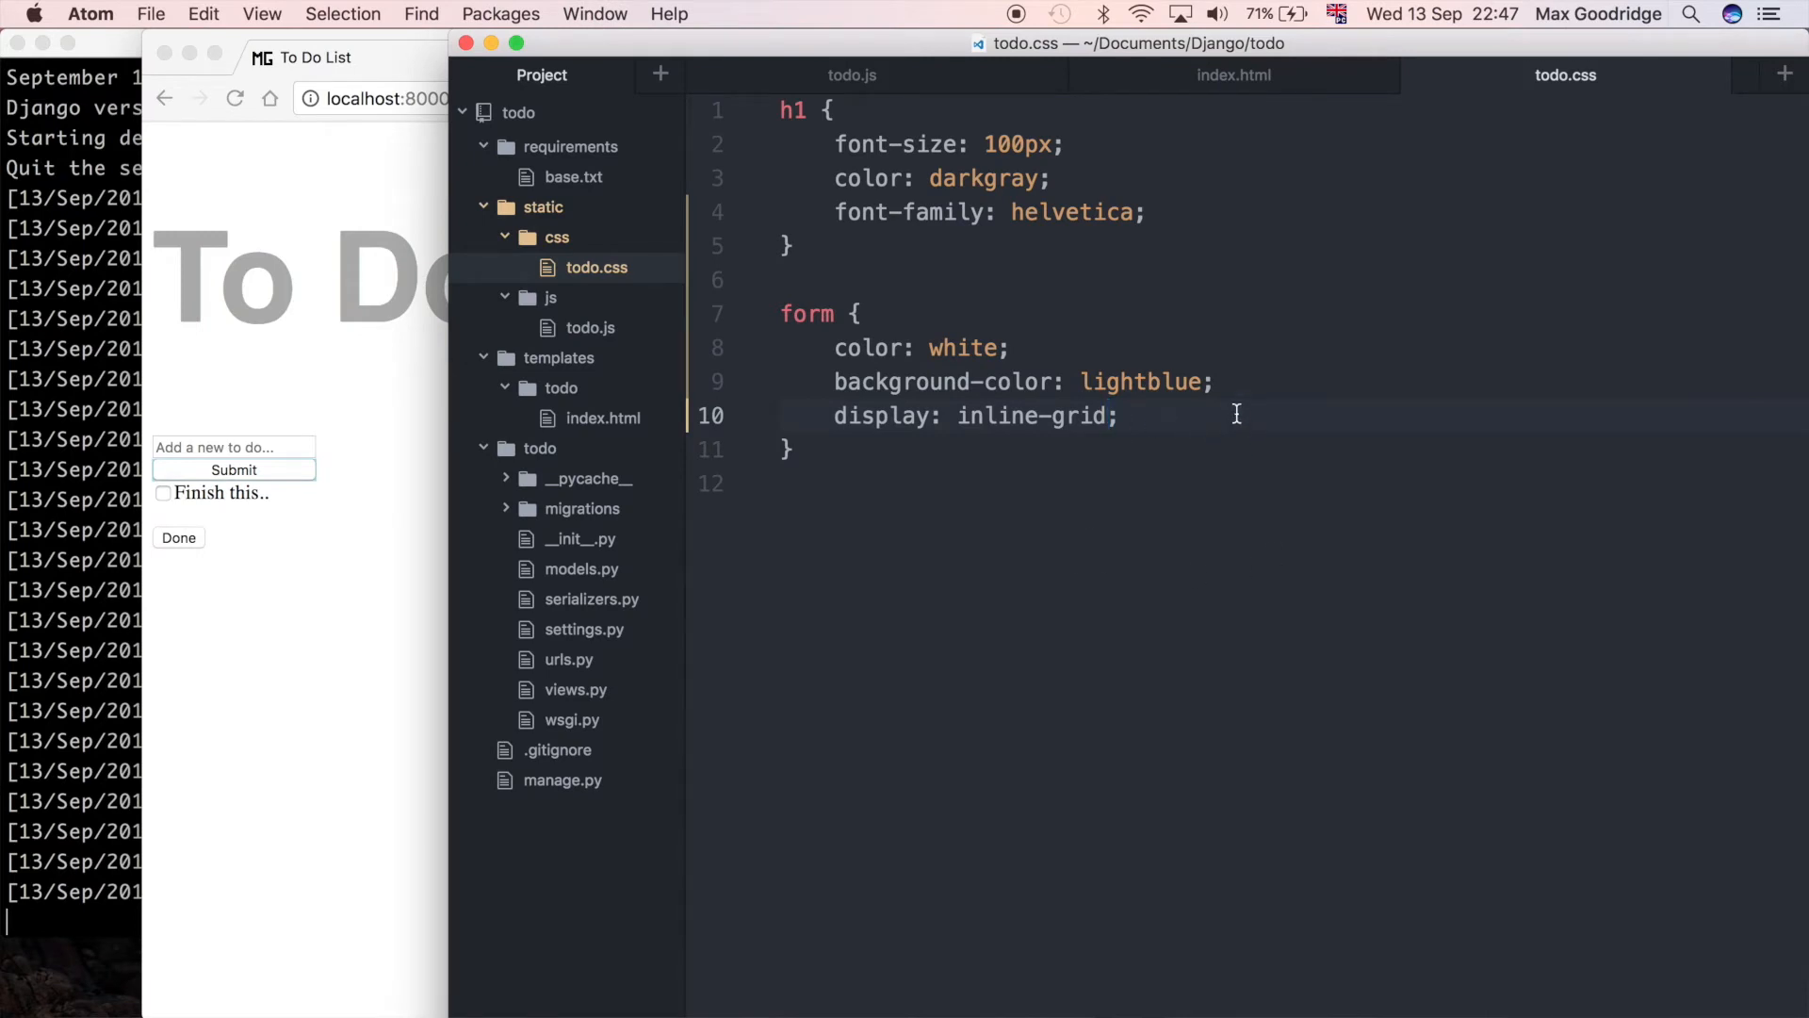
type("font-size:")
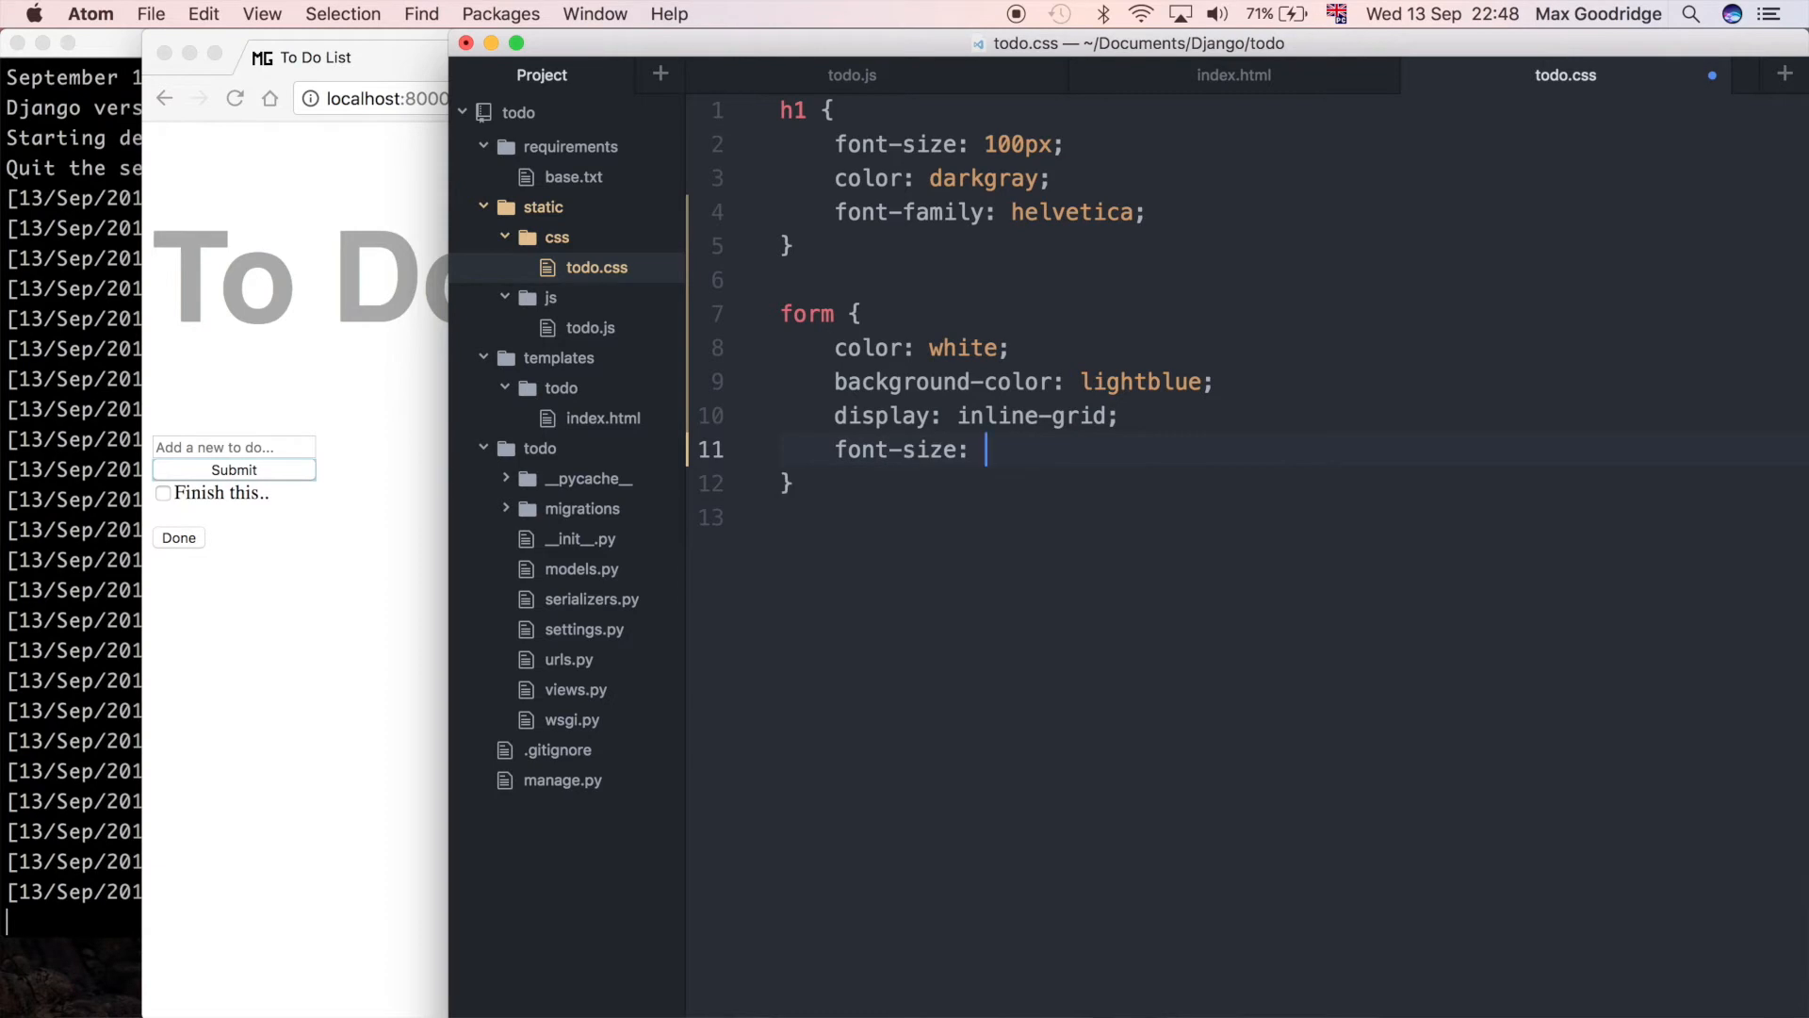
type("14px;")
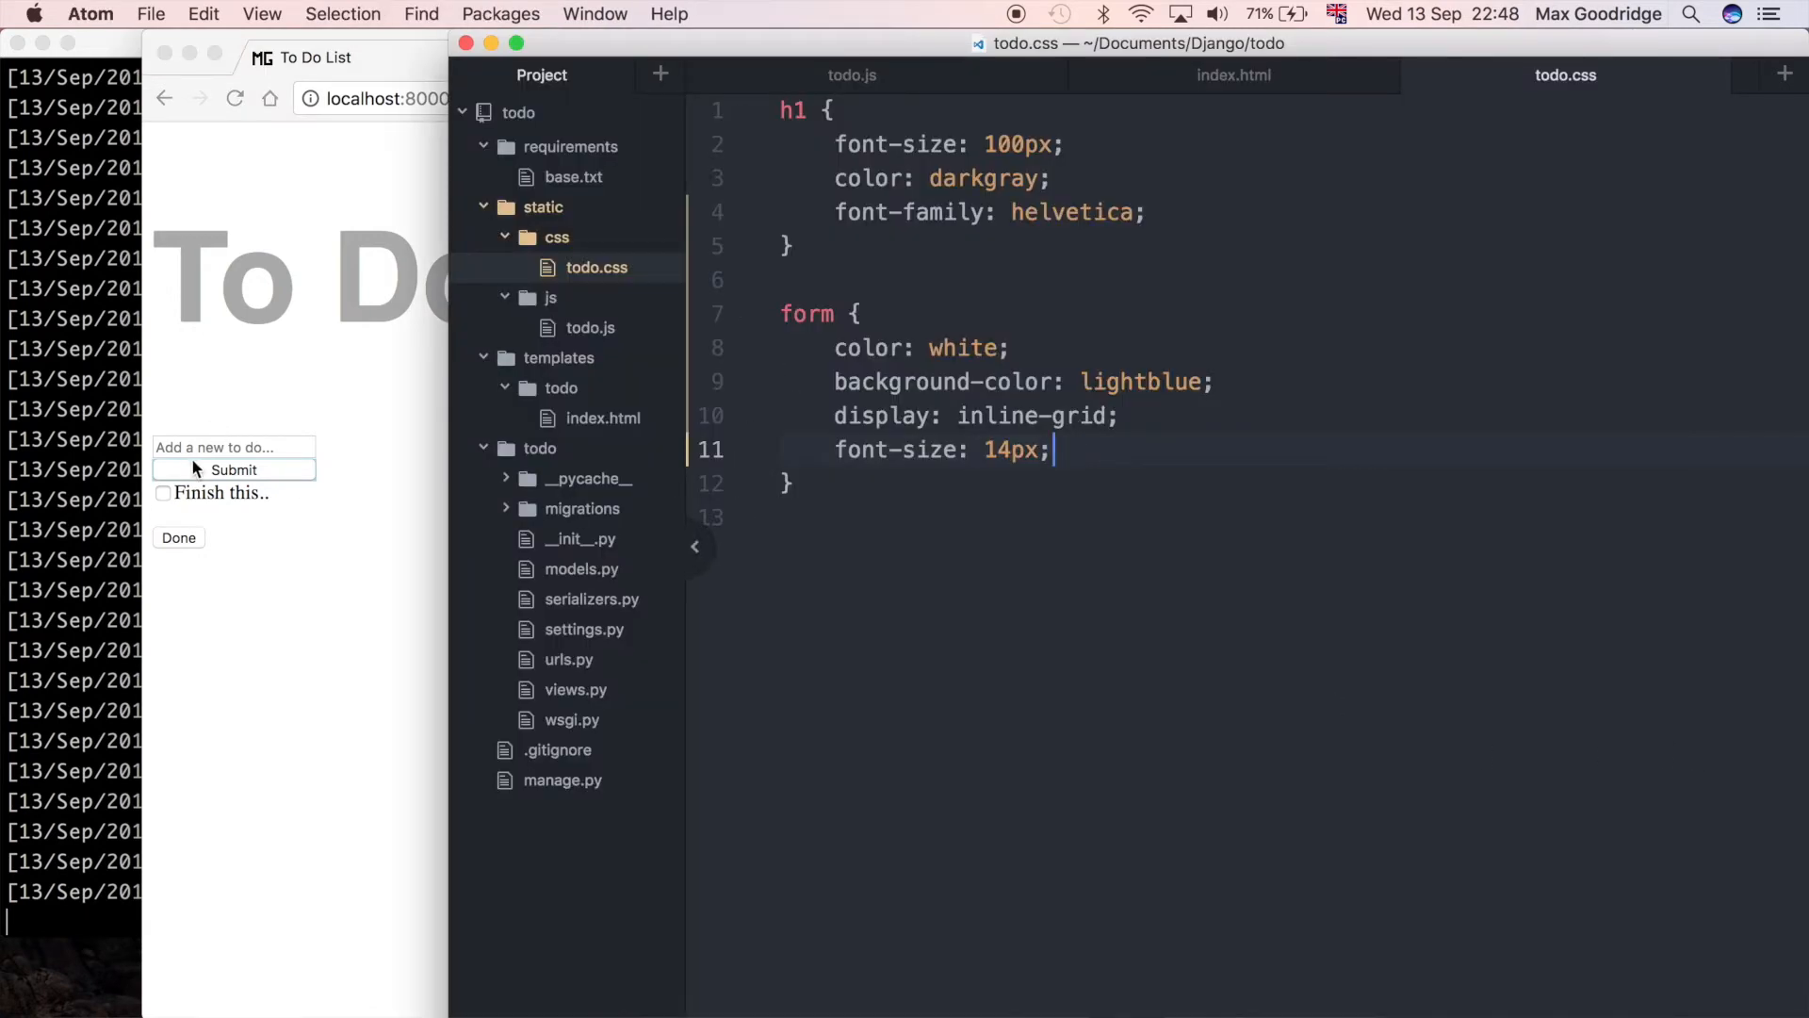
left_click(1140, 433)
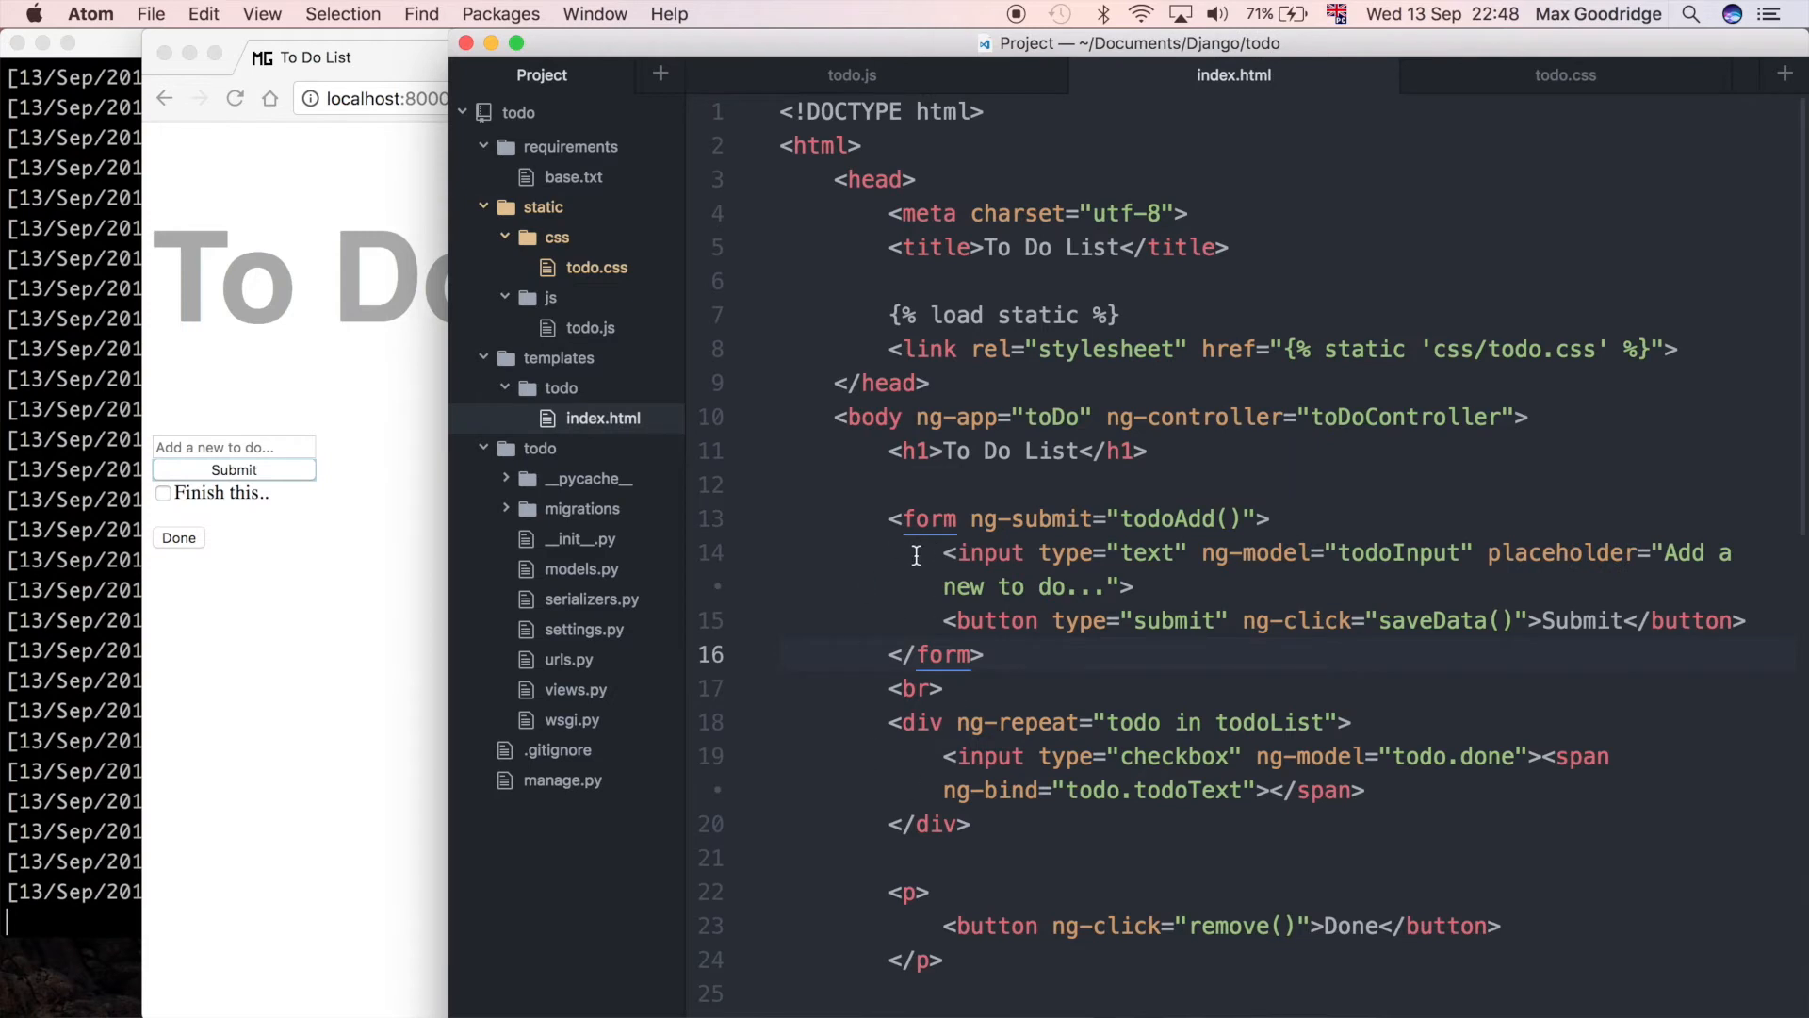
left_click(944, 552)
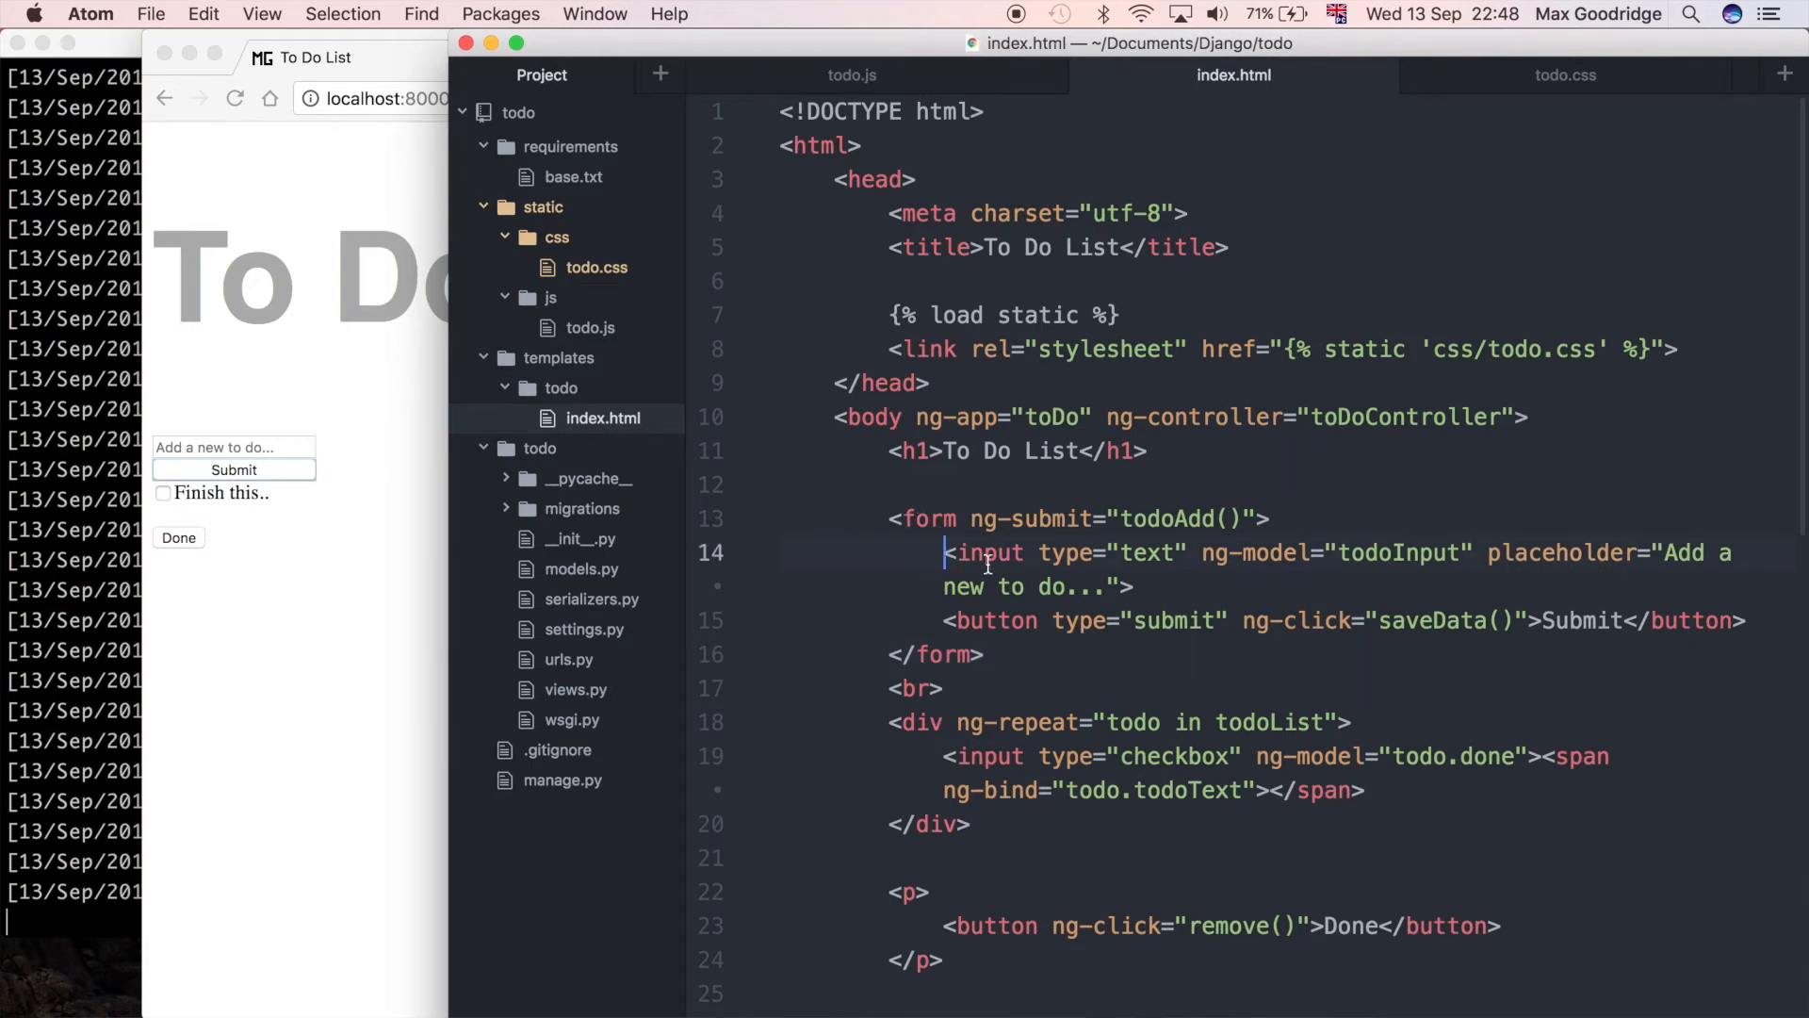
mouse_move(923, 596)
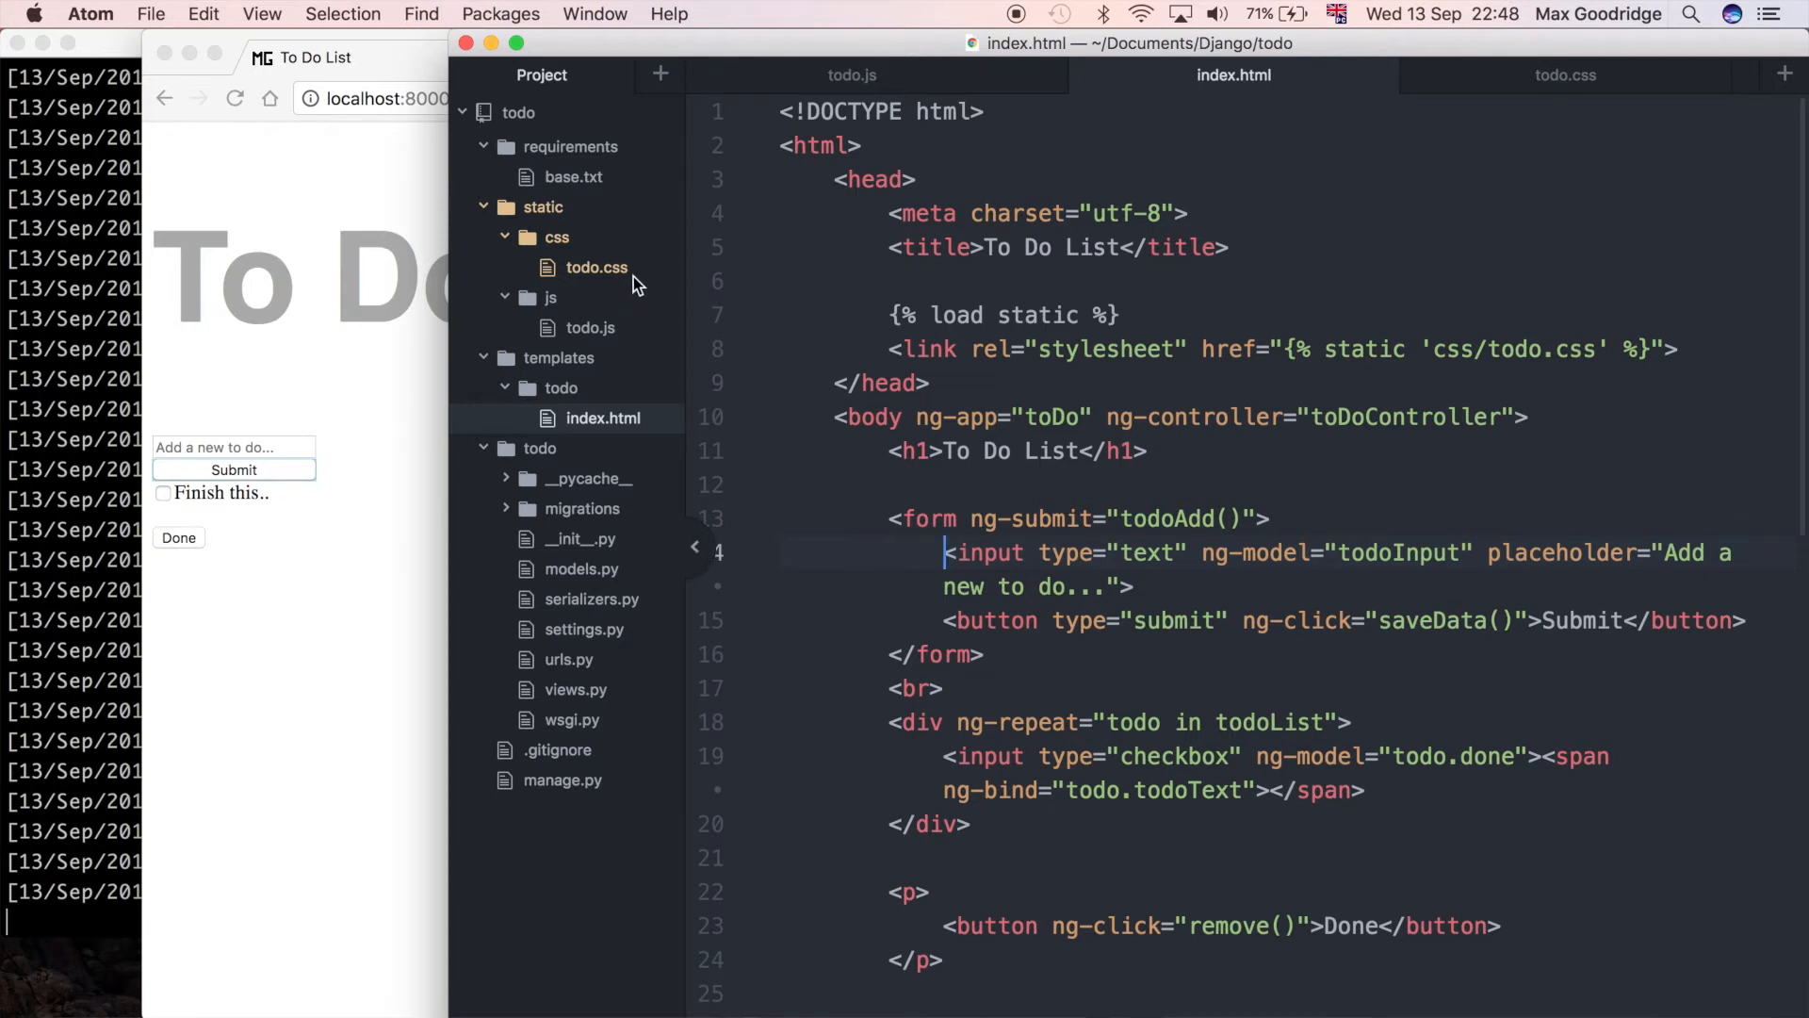
left_click(1091, 518)
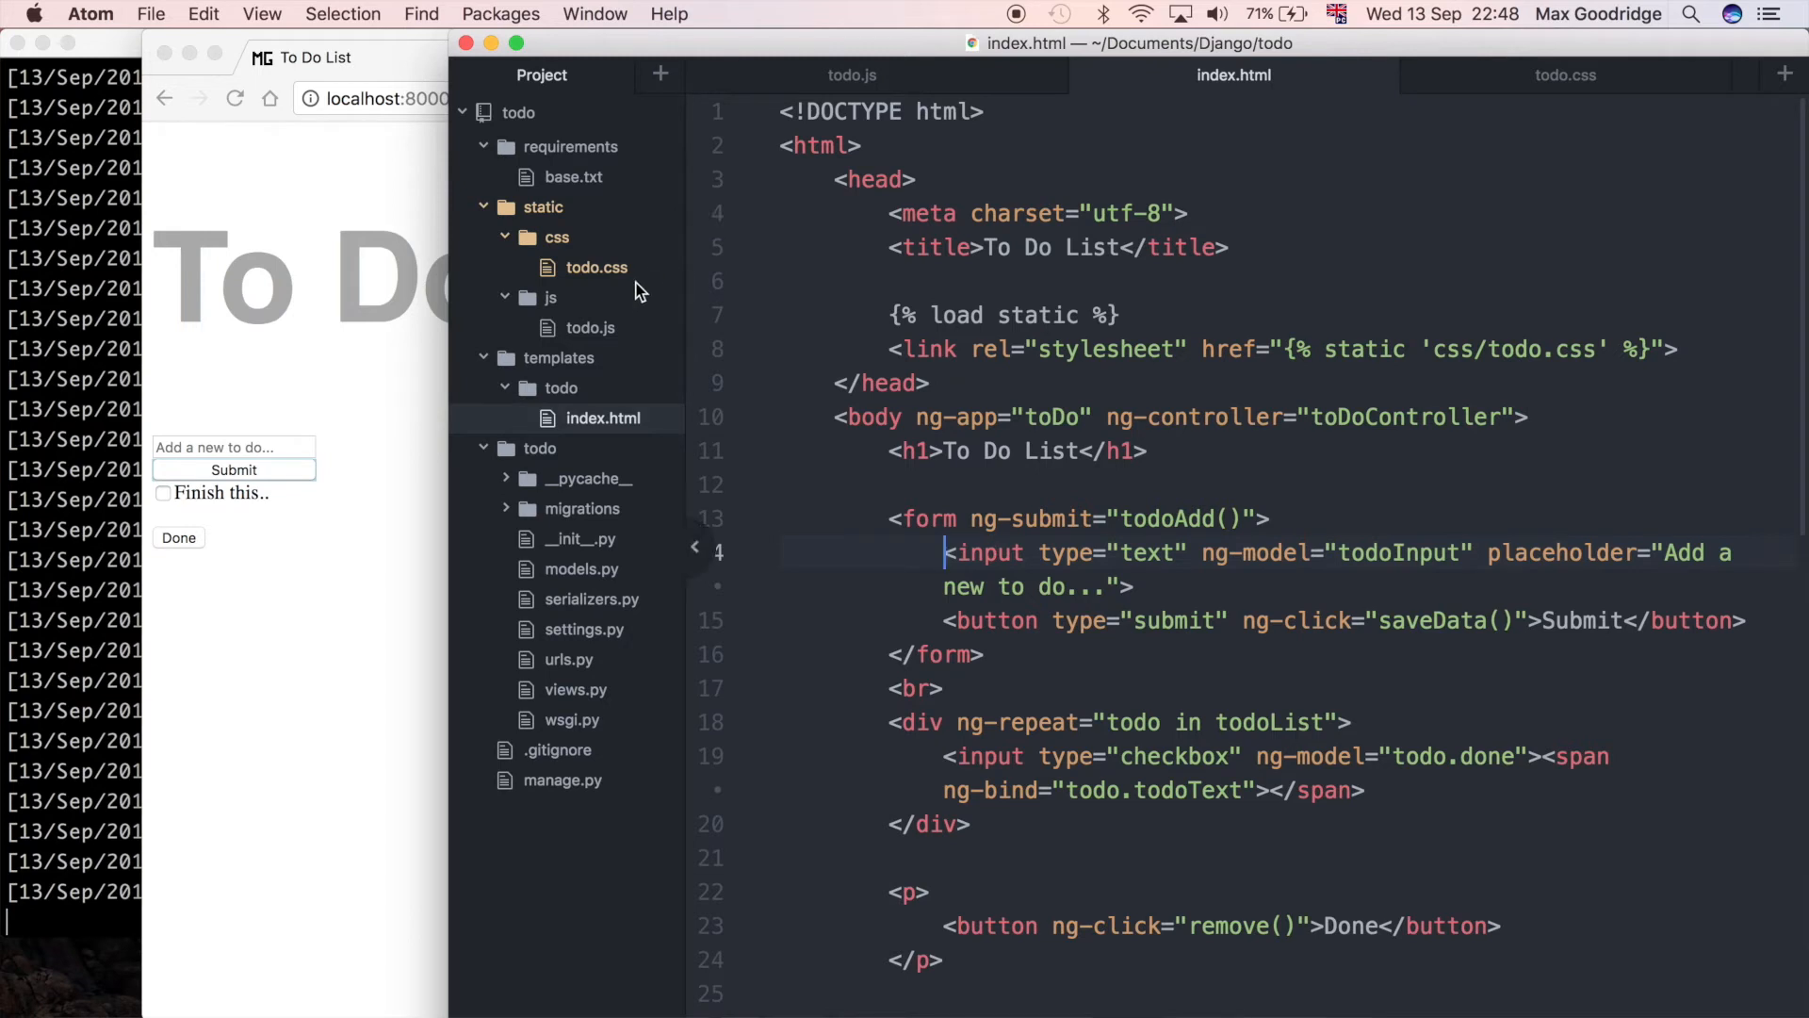
mouse_move(650, 285)
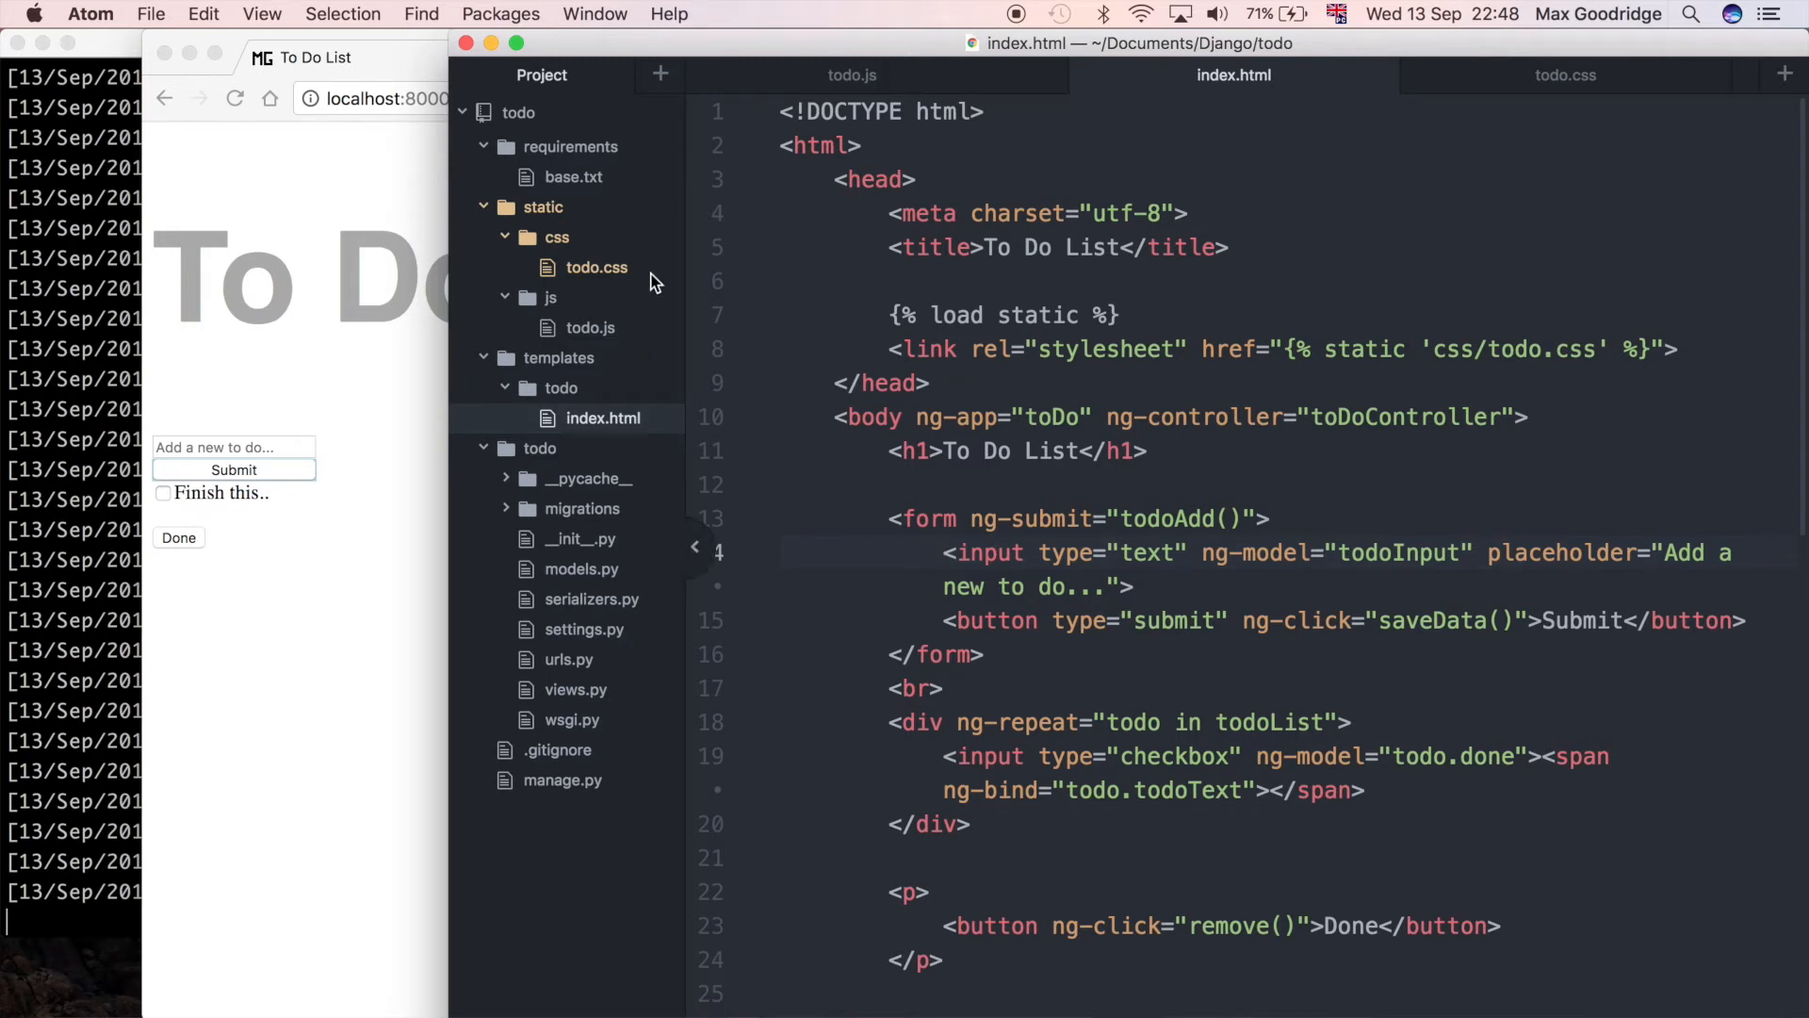
Step: Add a form > input rule in todo.css setting font-size 14px
left_click(1566, 74)
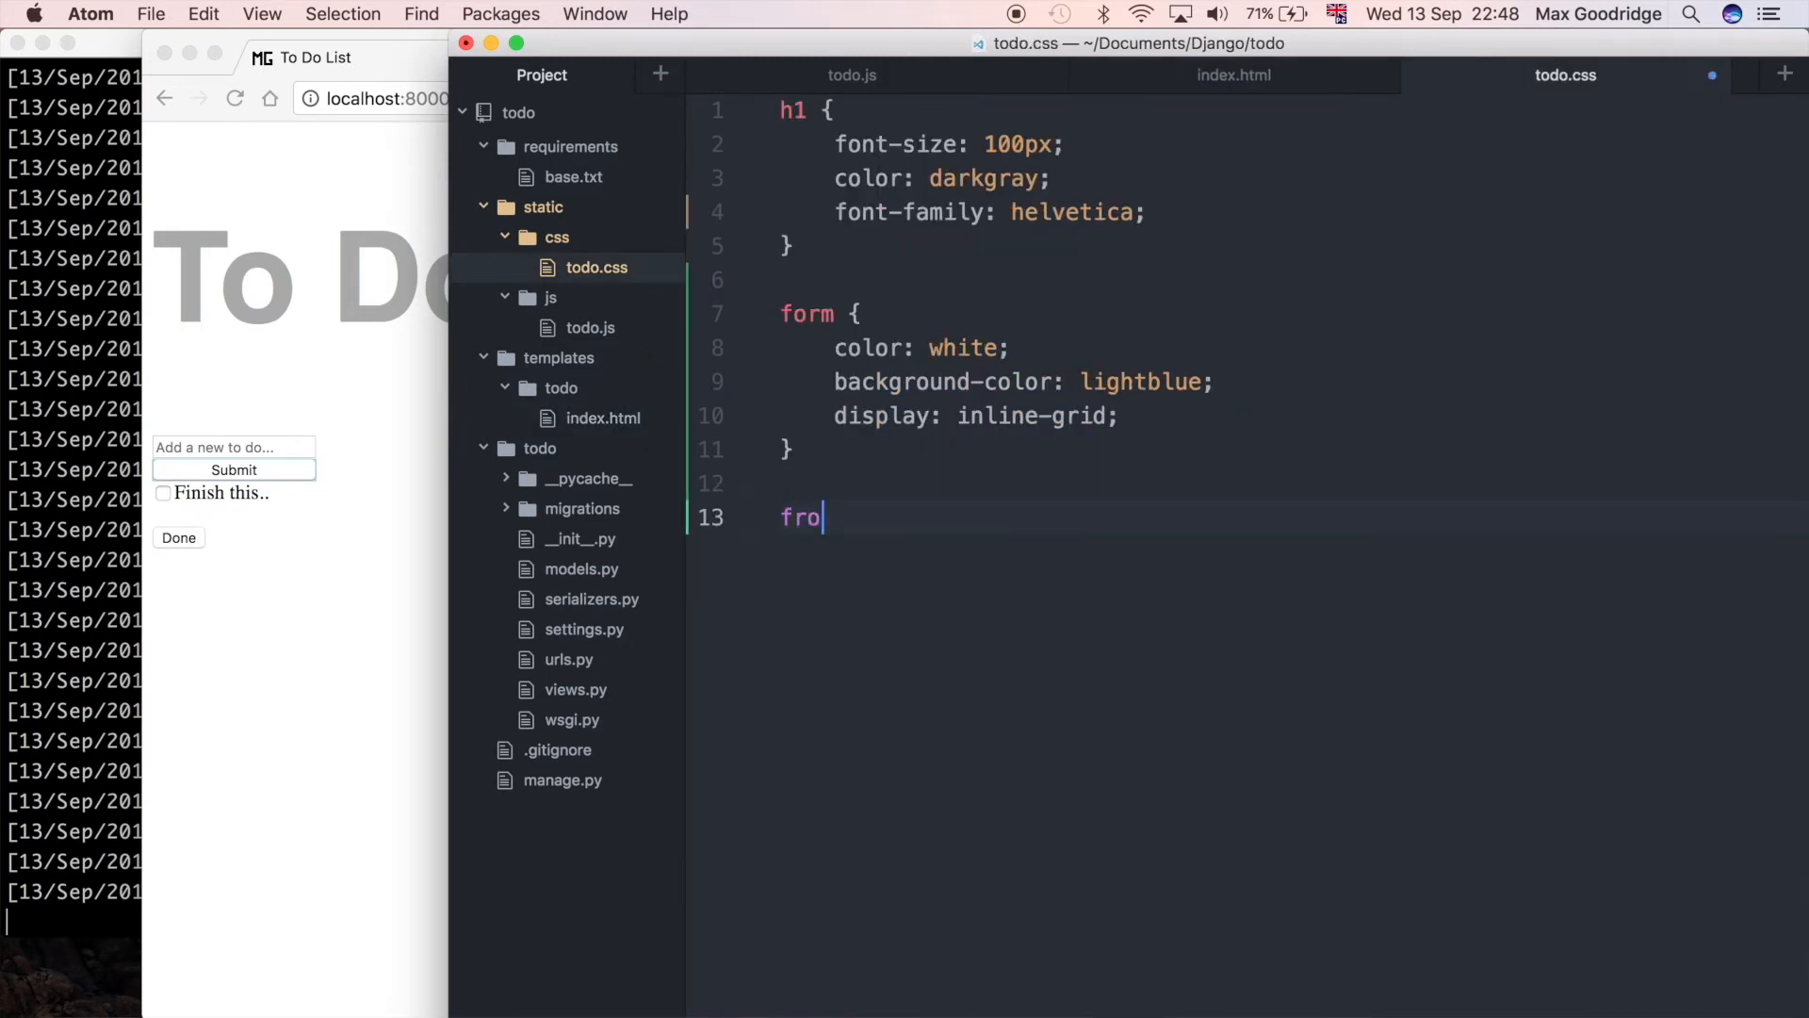
key("backspace")
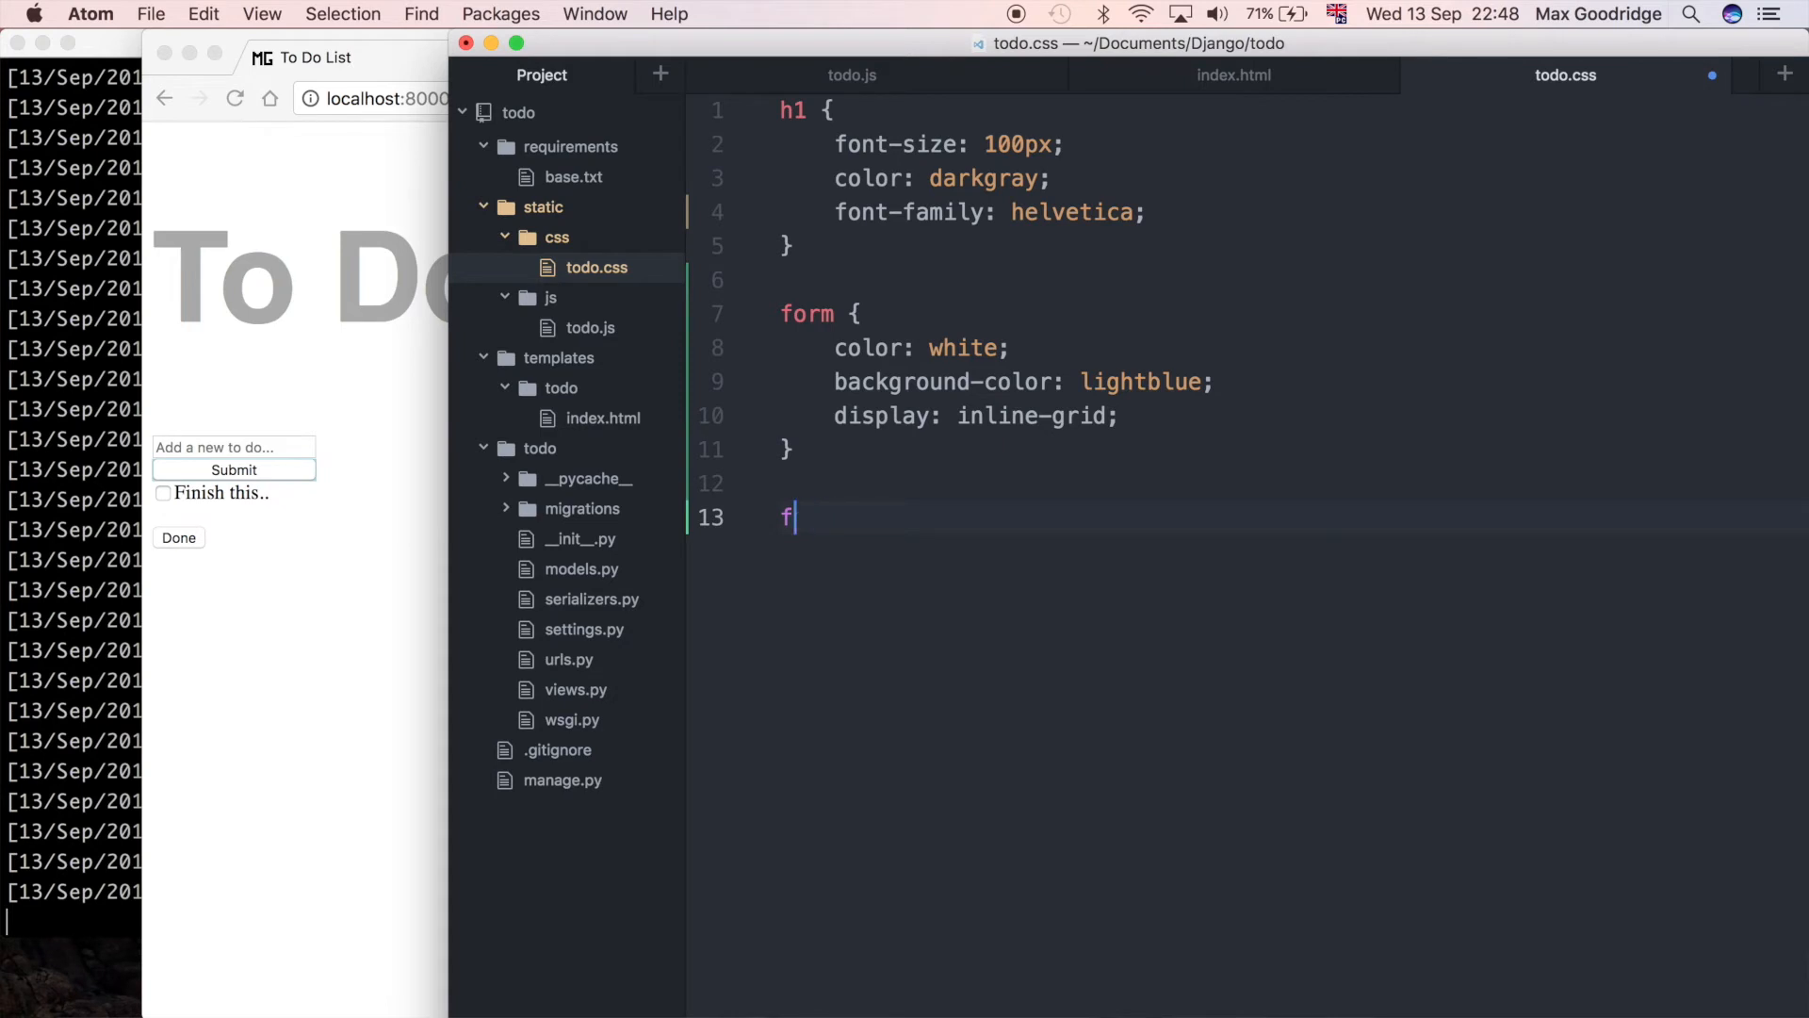
type("orm")
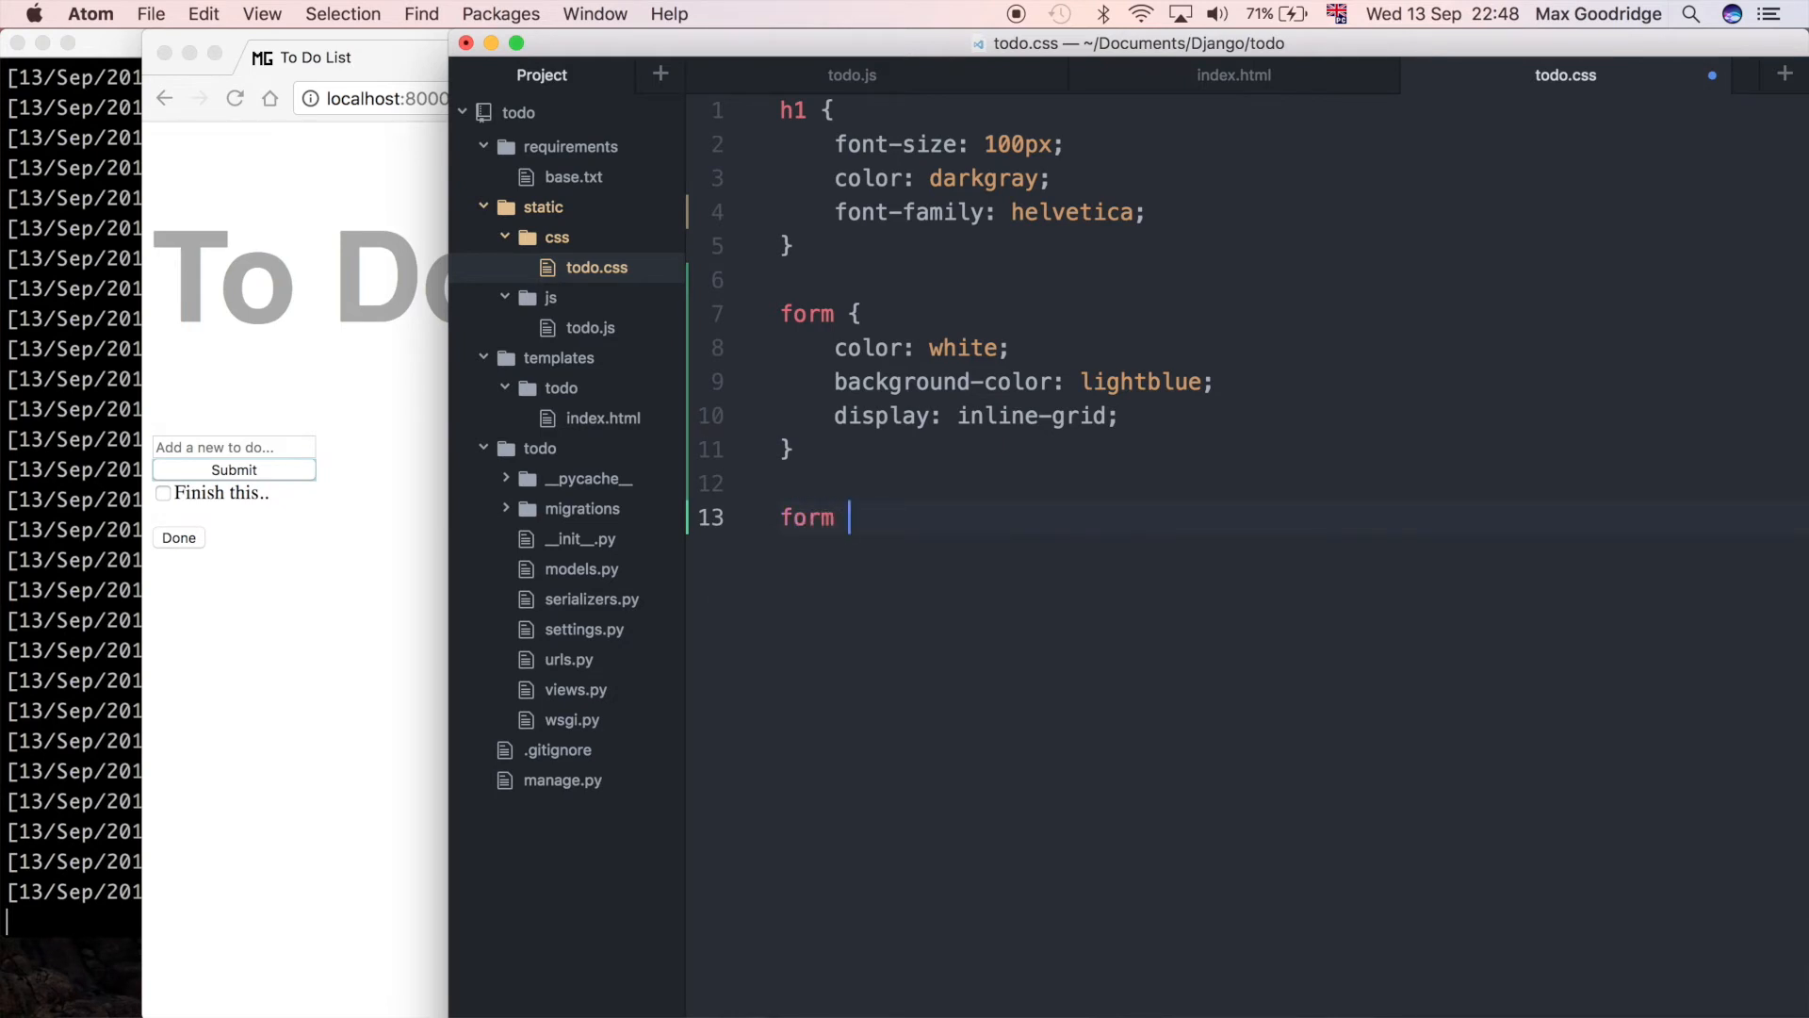
type(">")
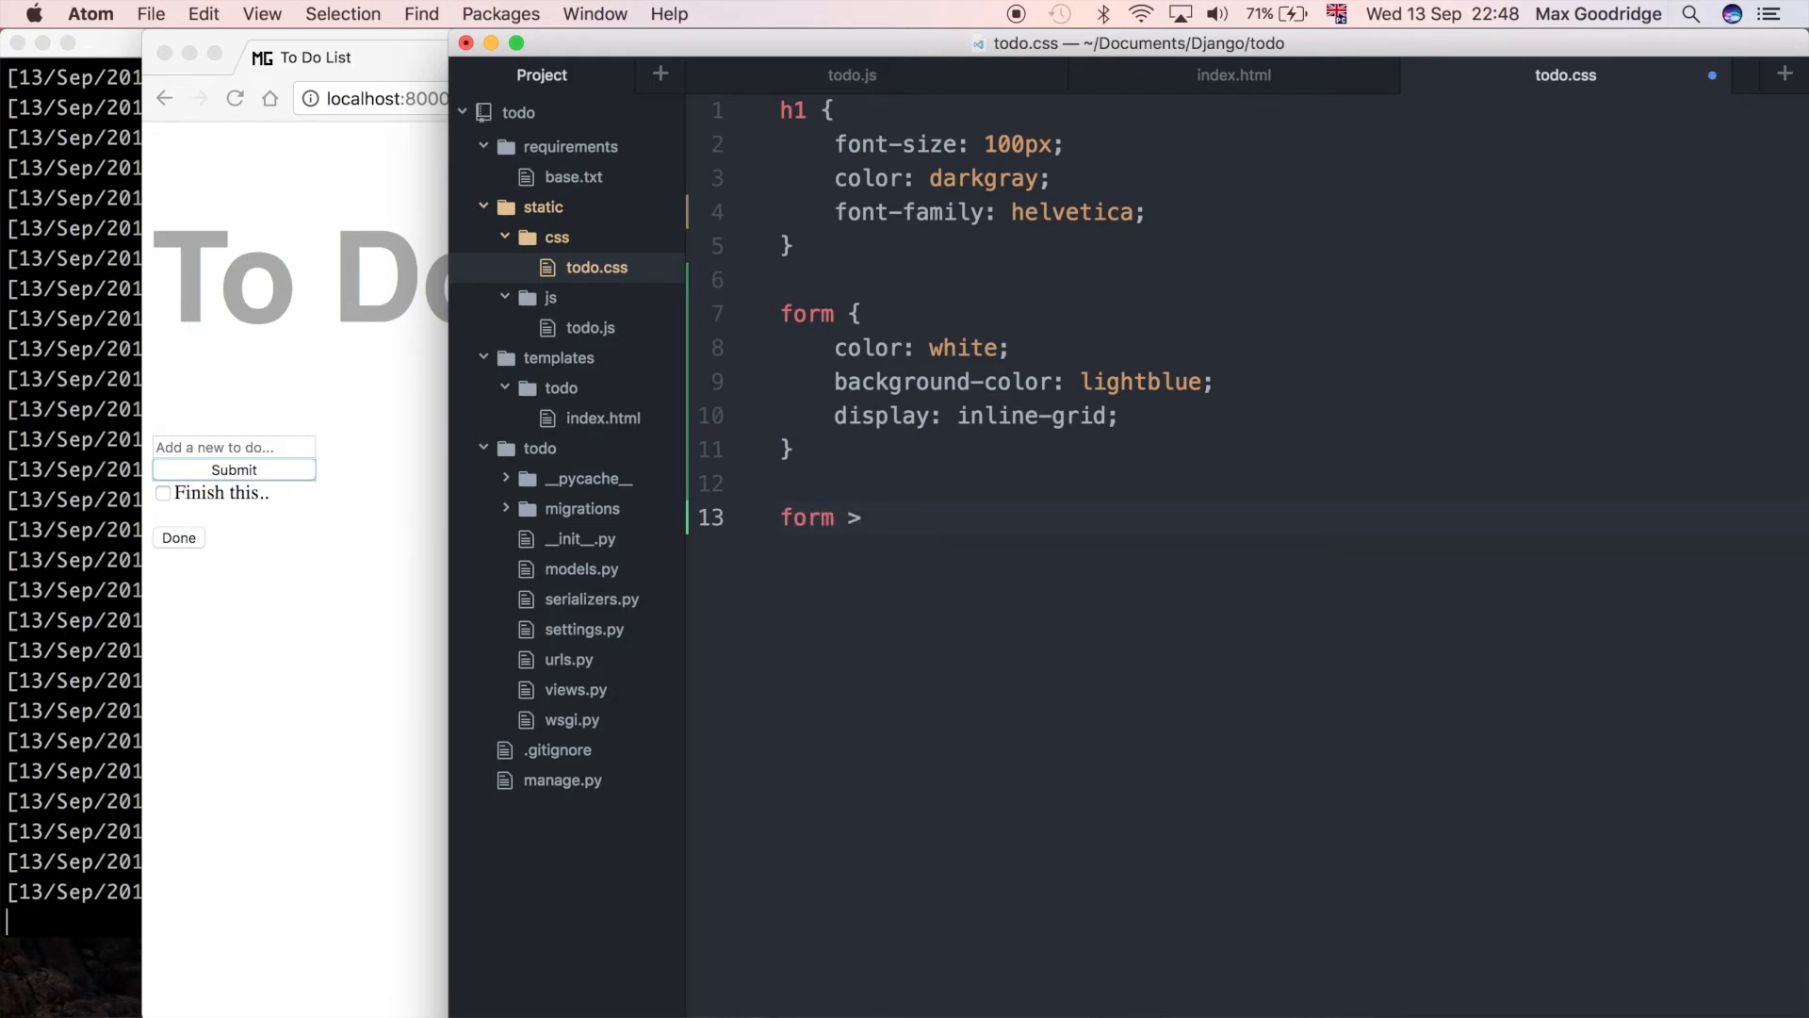
type("input {")
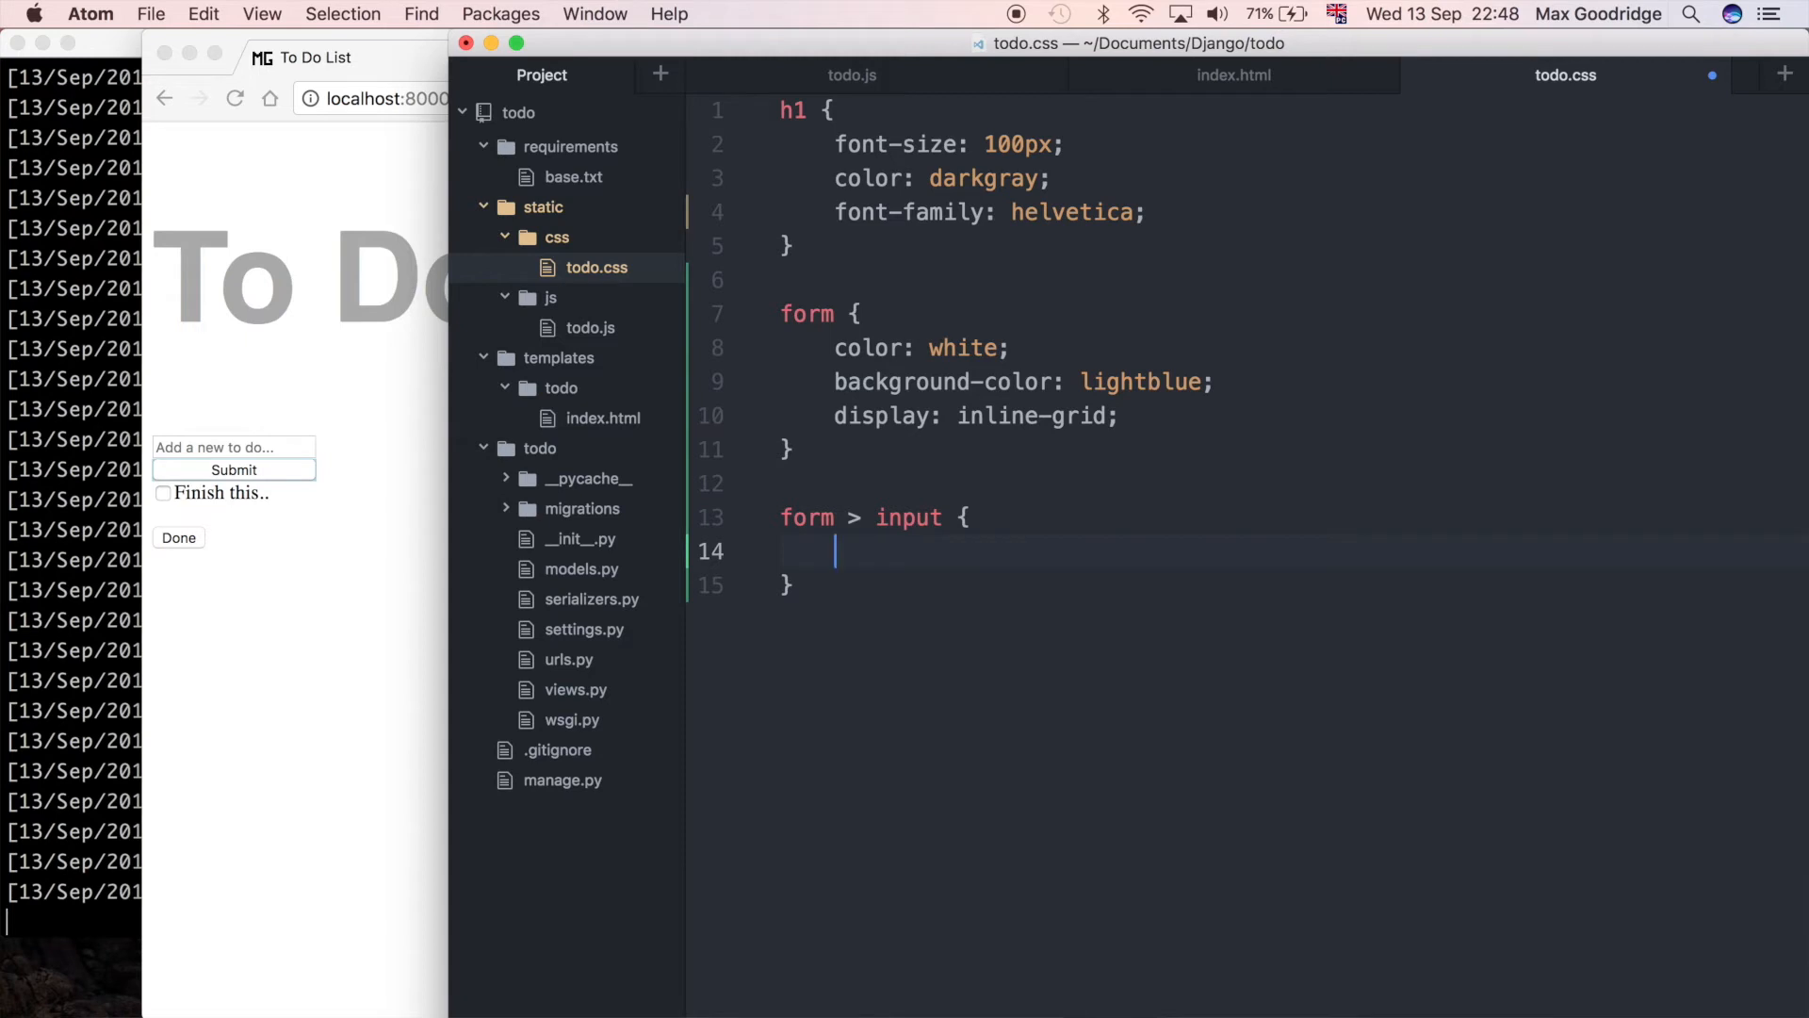
type("font-size: 14px;")
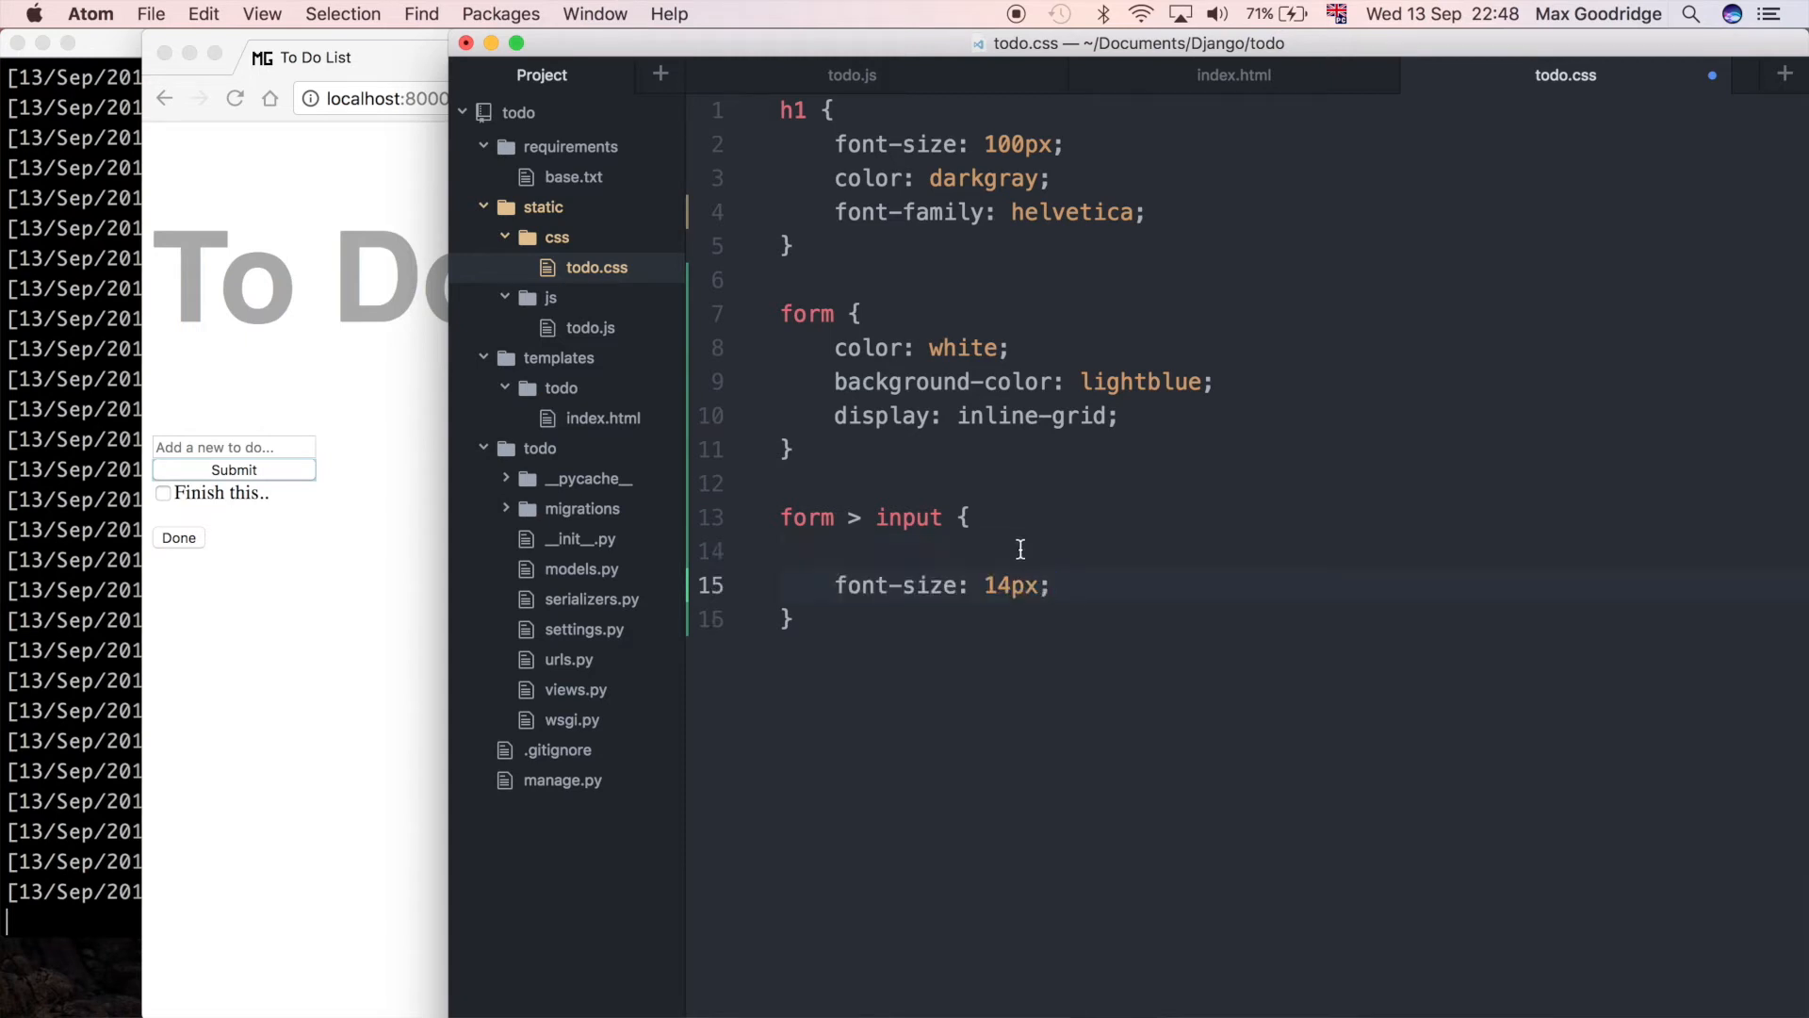
key("Backspace")
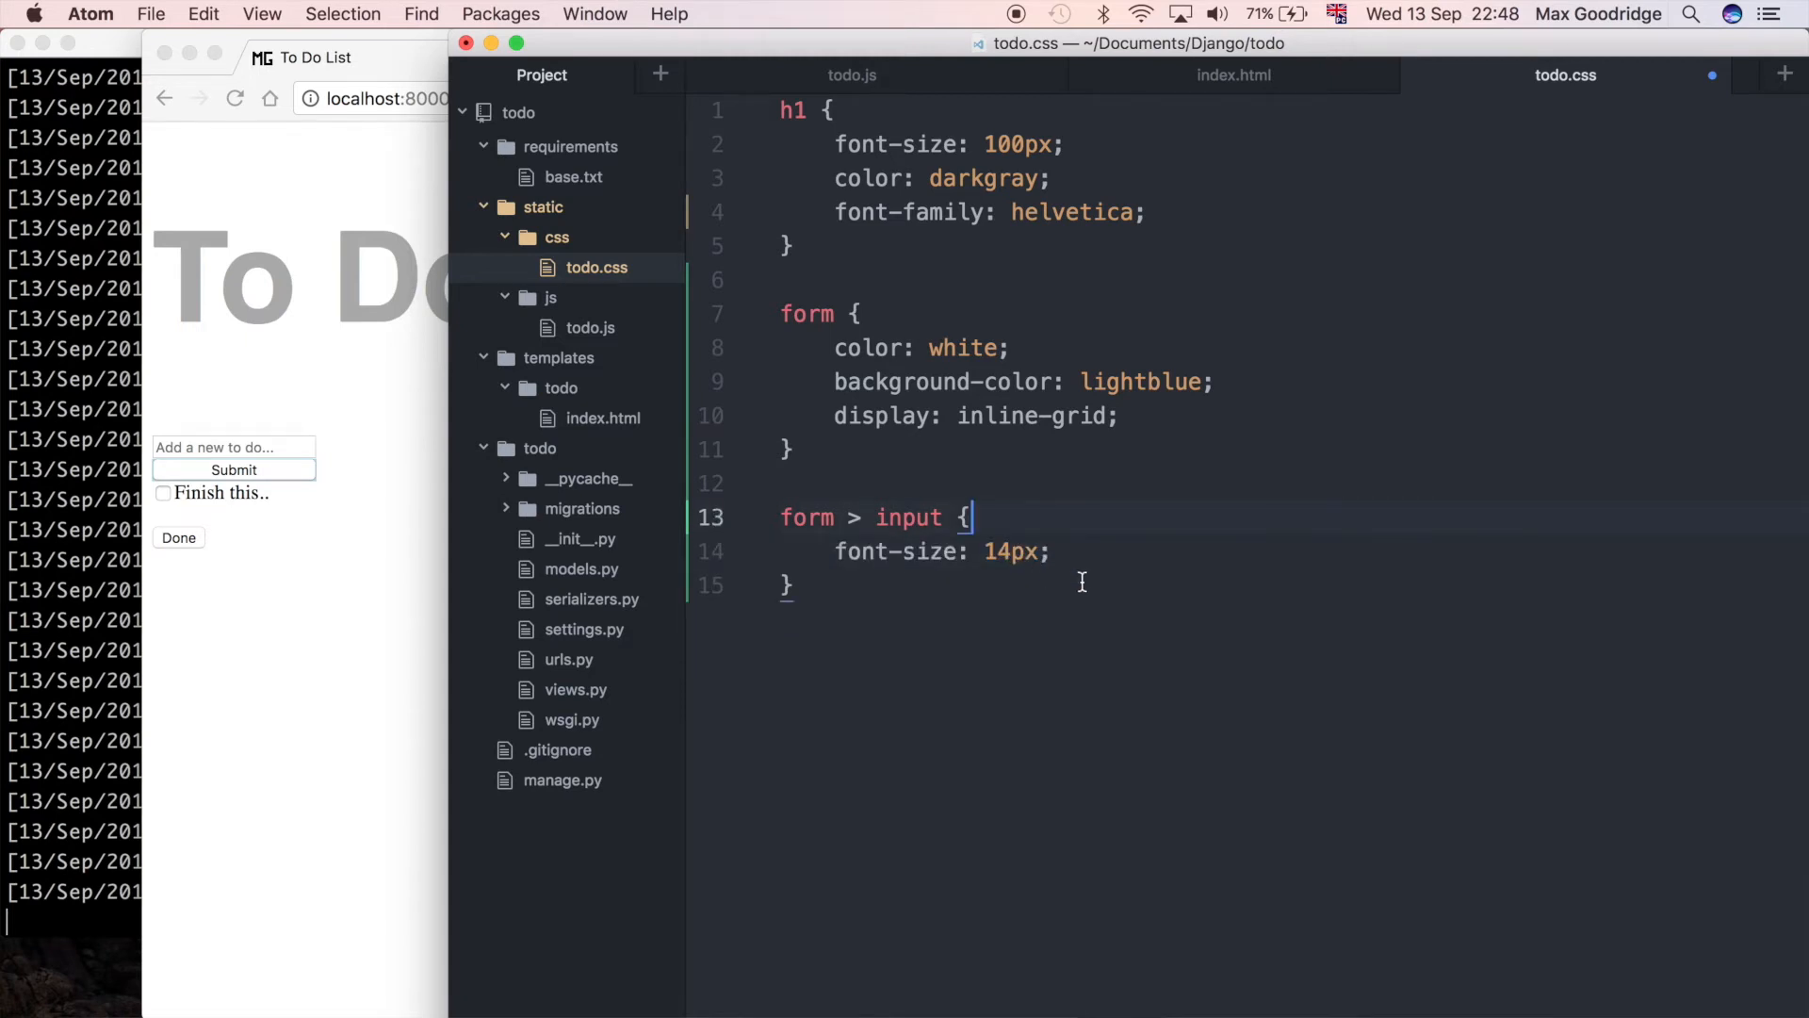
left_click(311, 57)
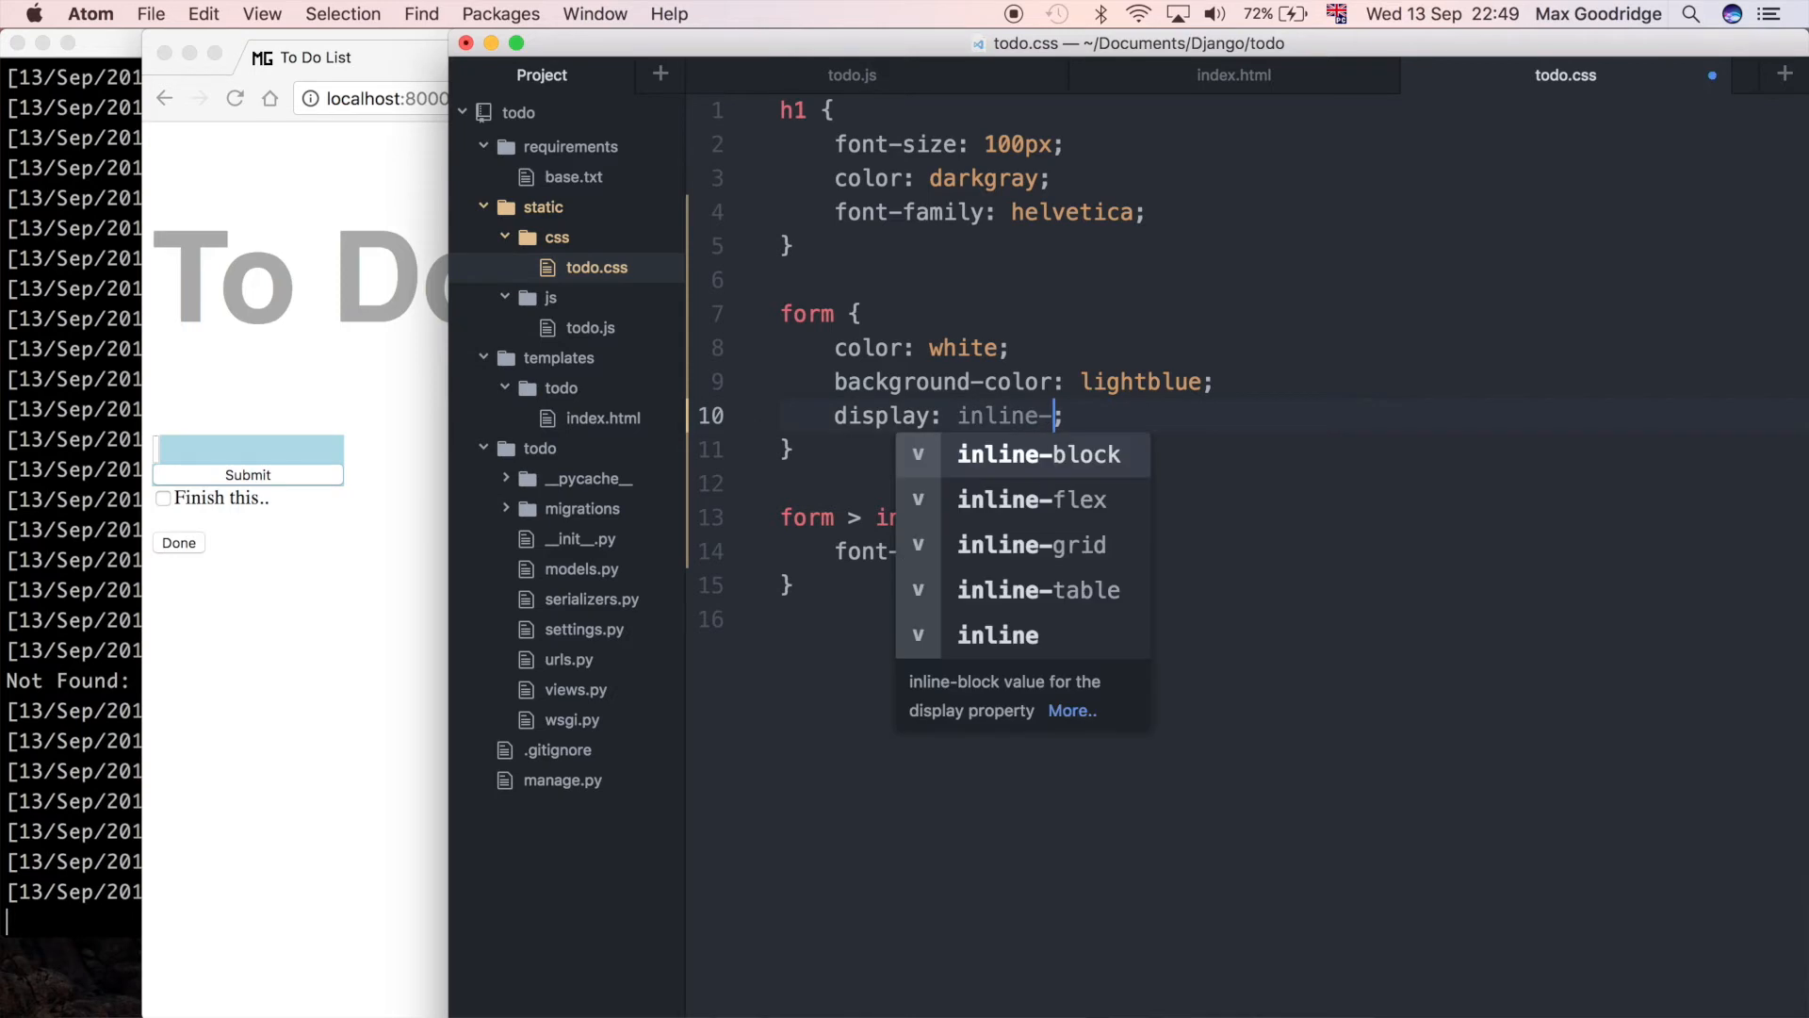
Step: Try inline-block for the form's display, then settle on inline-flex so Submit sits beside the field
left_click(1042, 454)
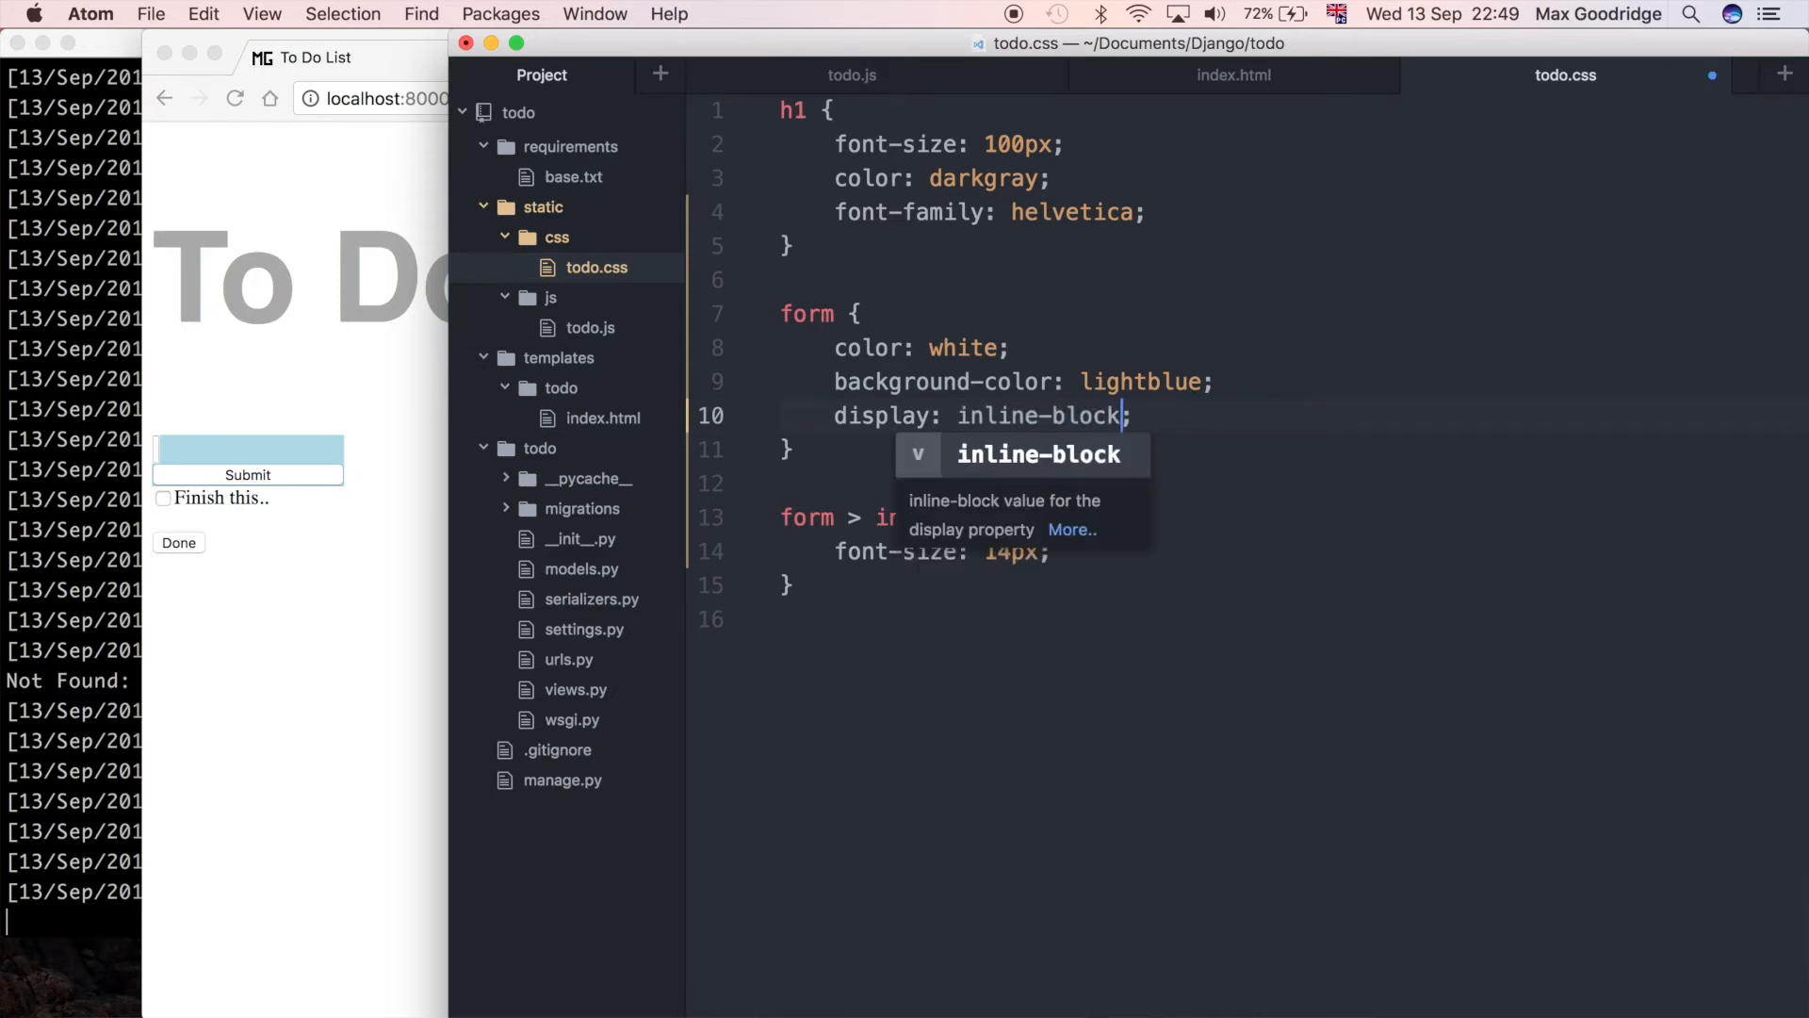
left_click(317, 58)
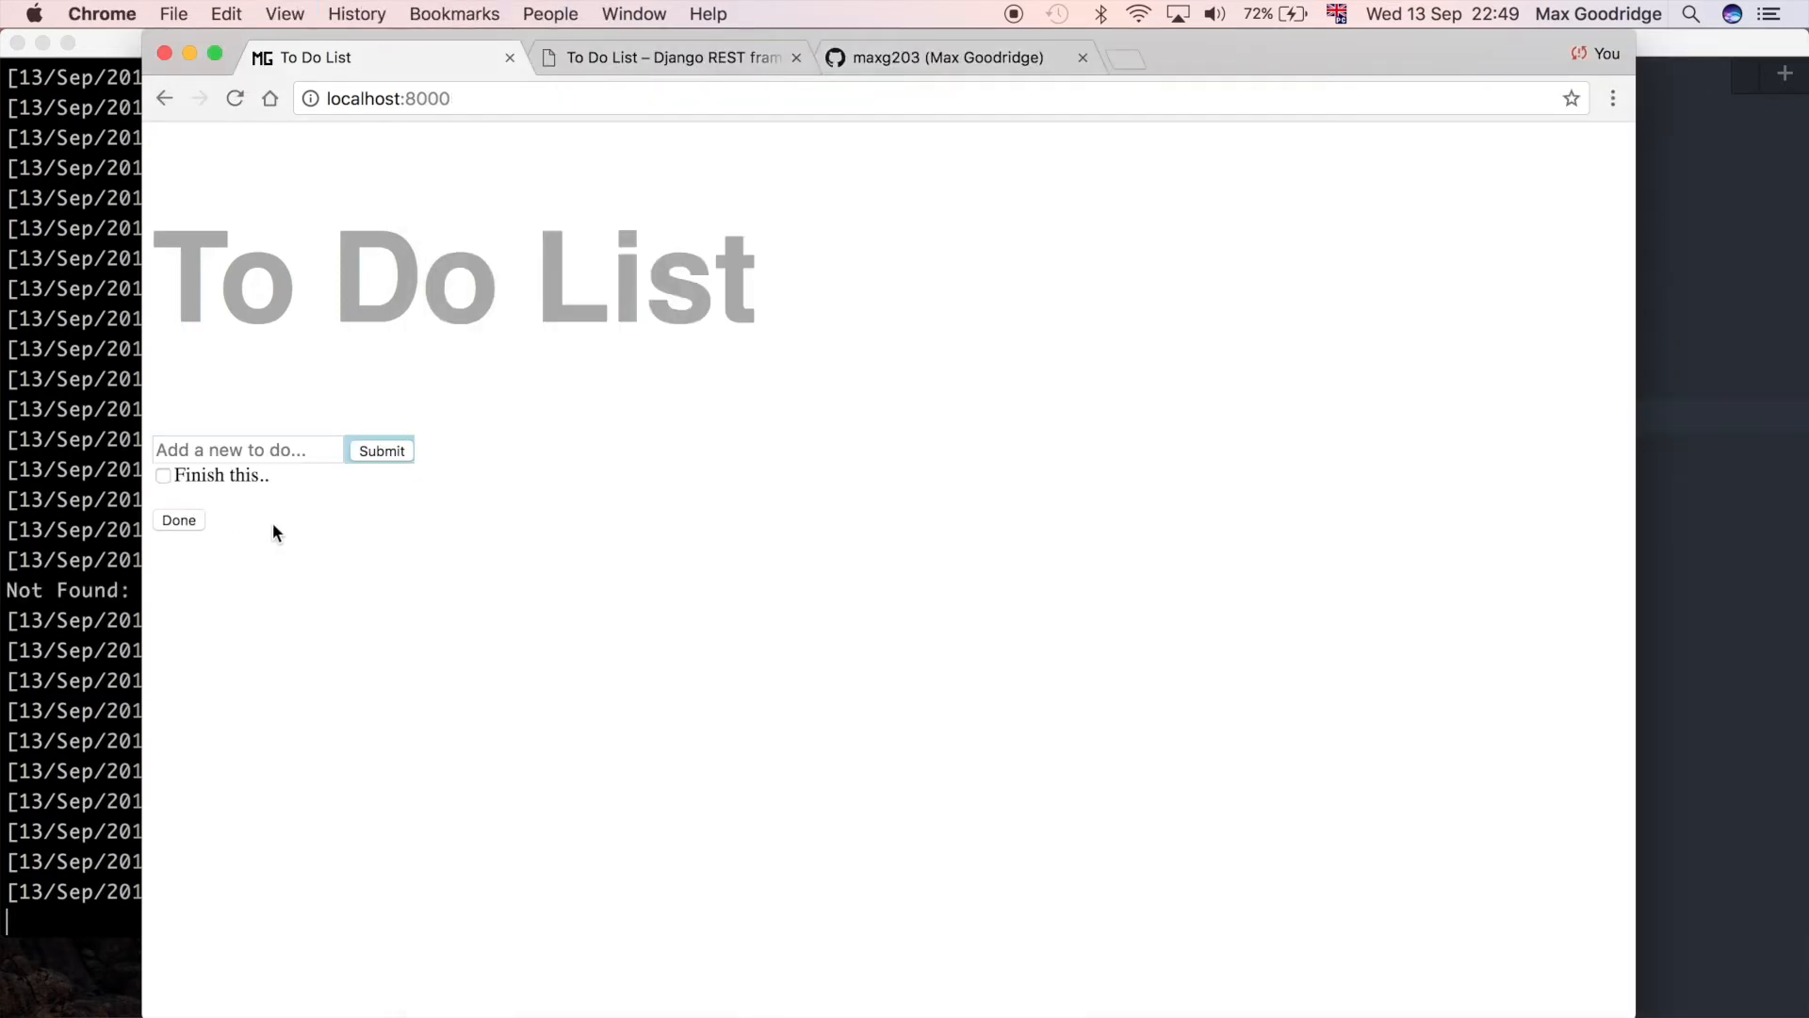
type("asd")
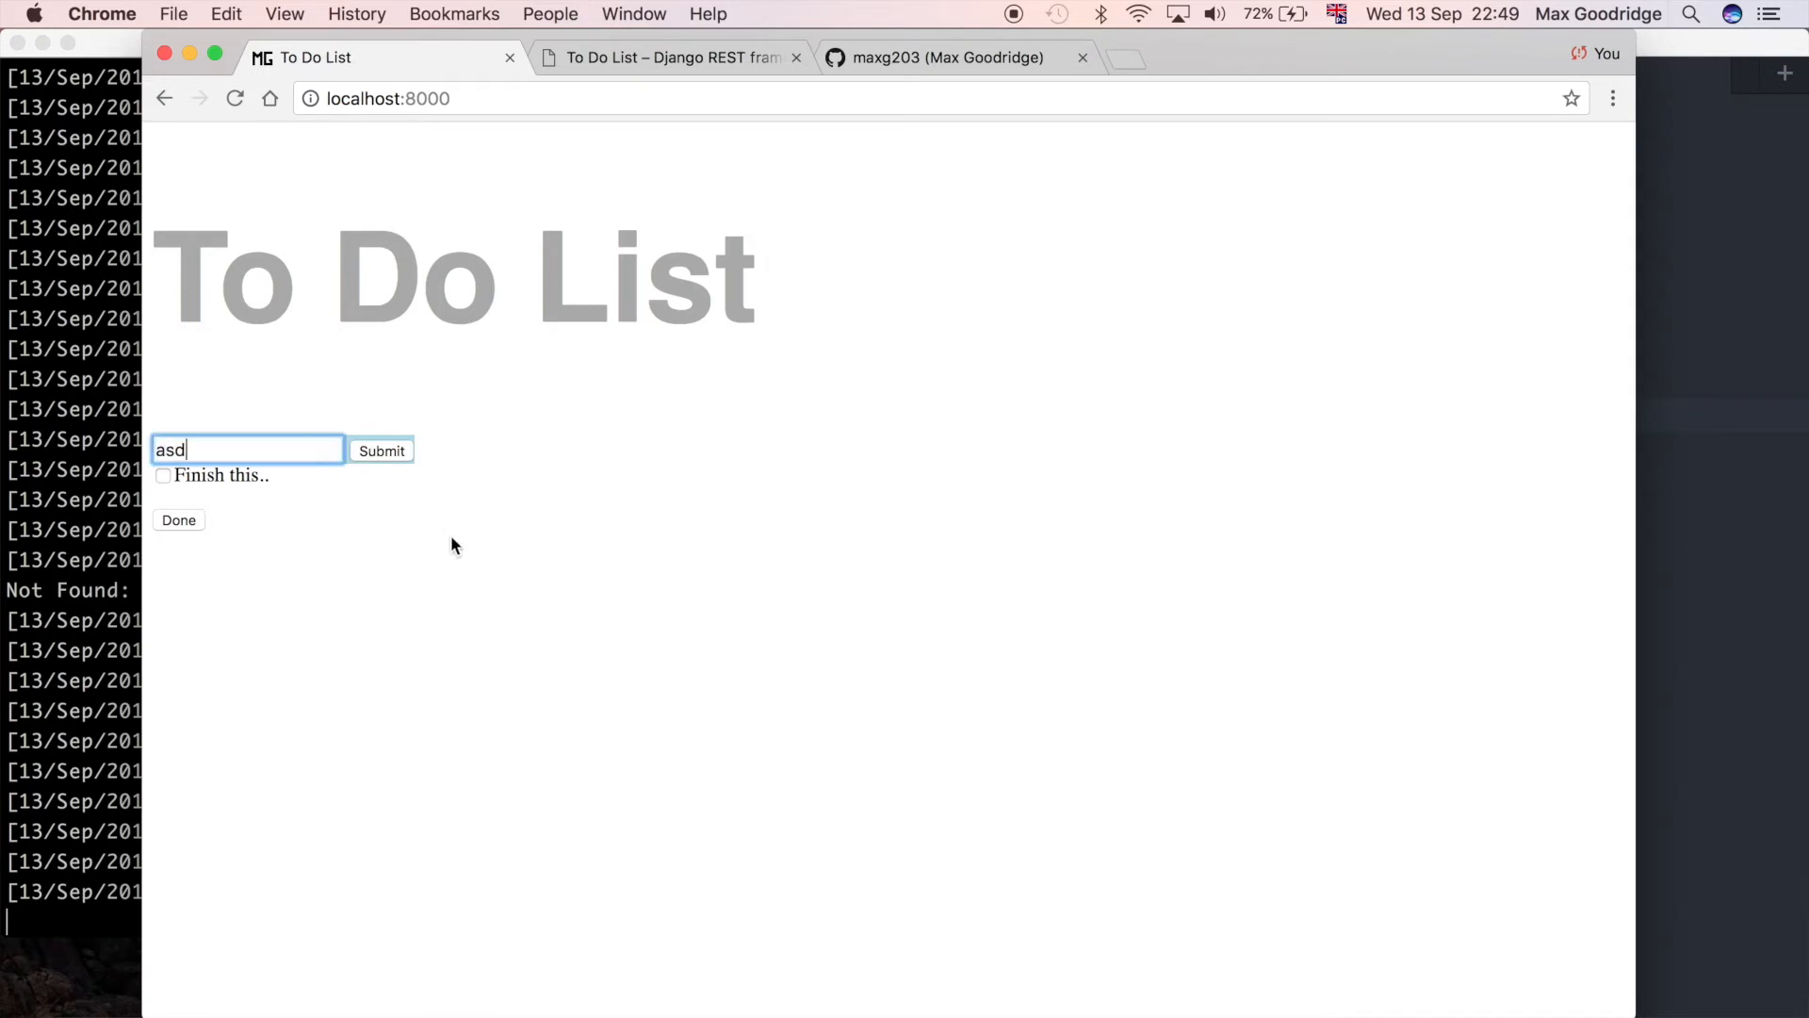
left_click(378, 450)
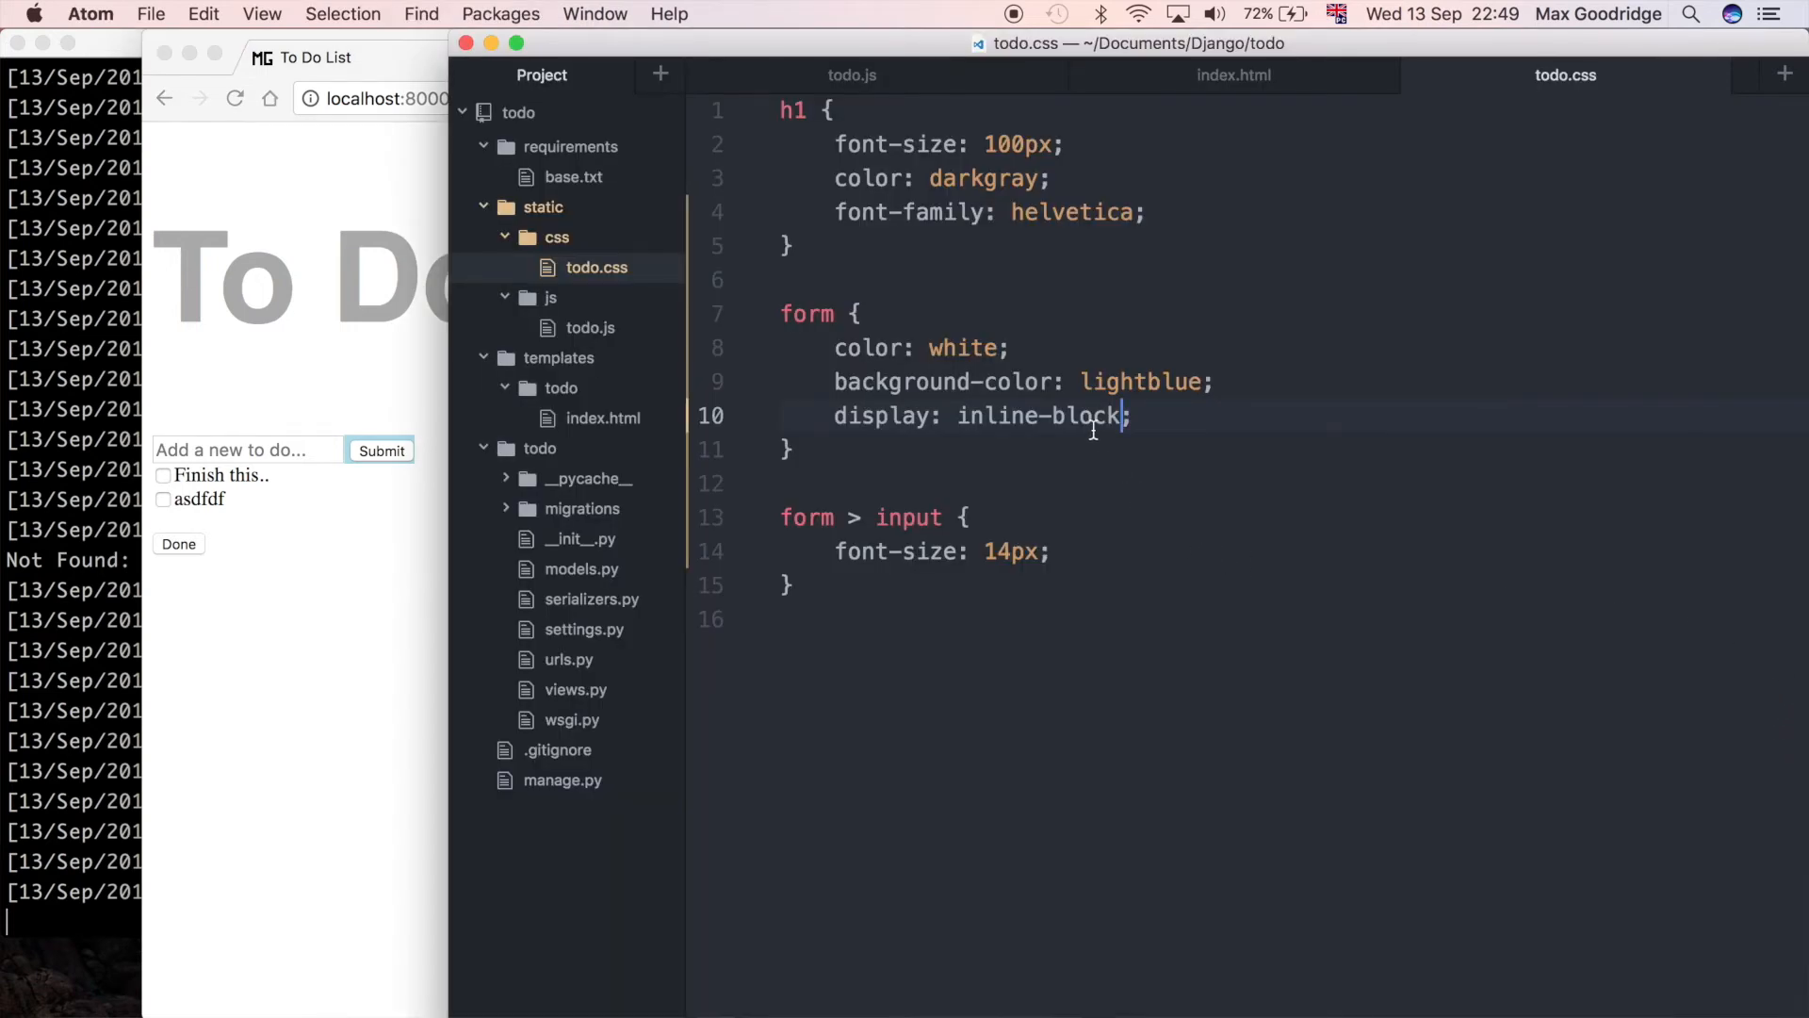
type("inline-flex")
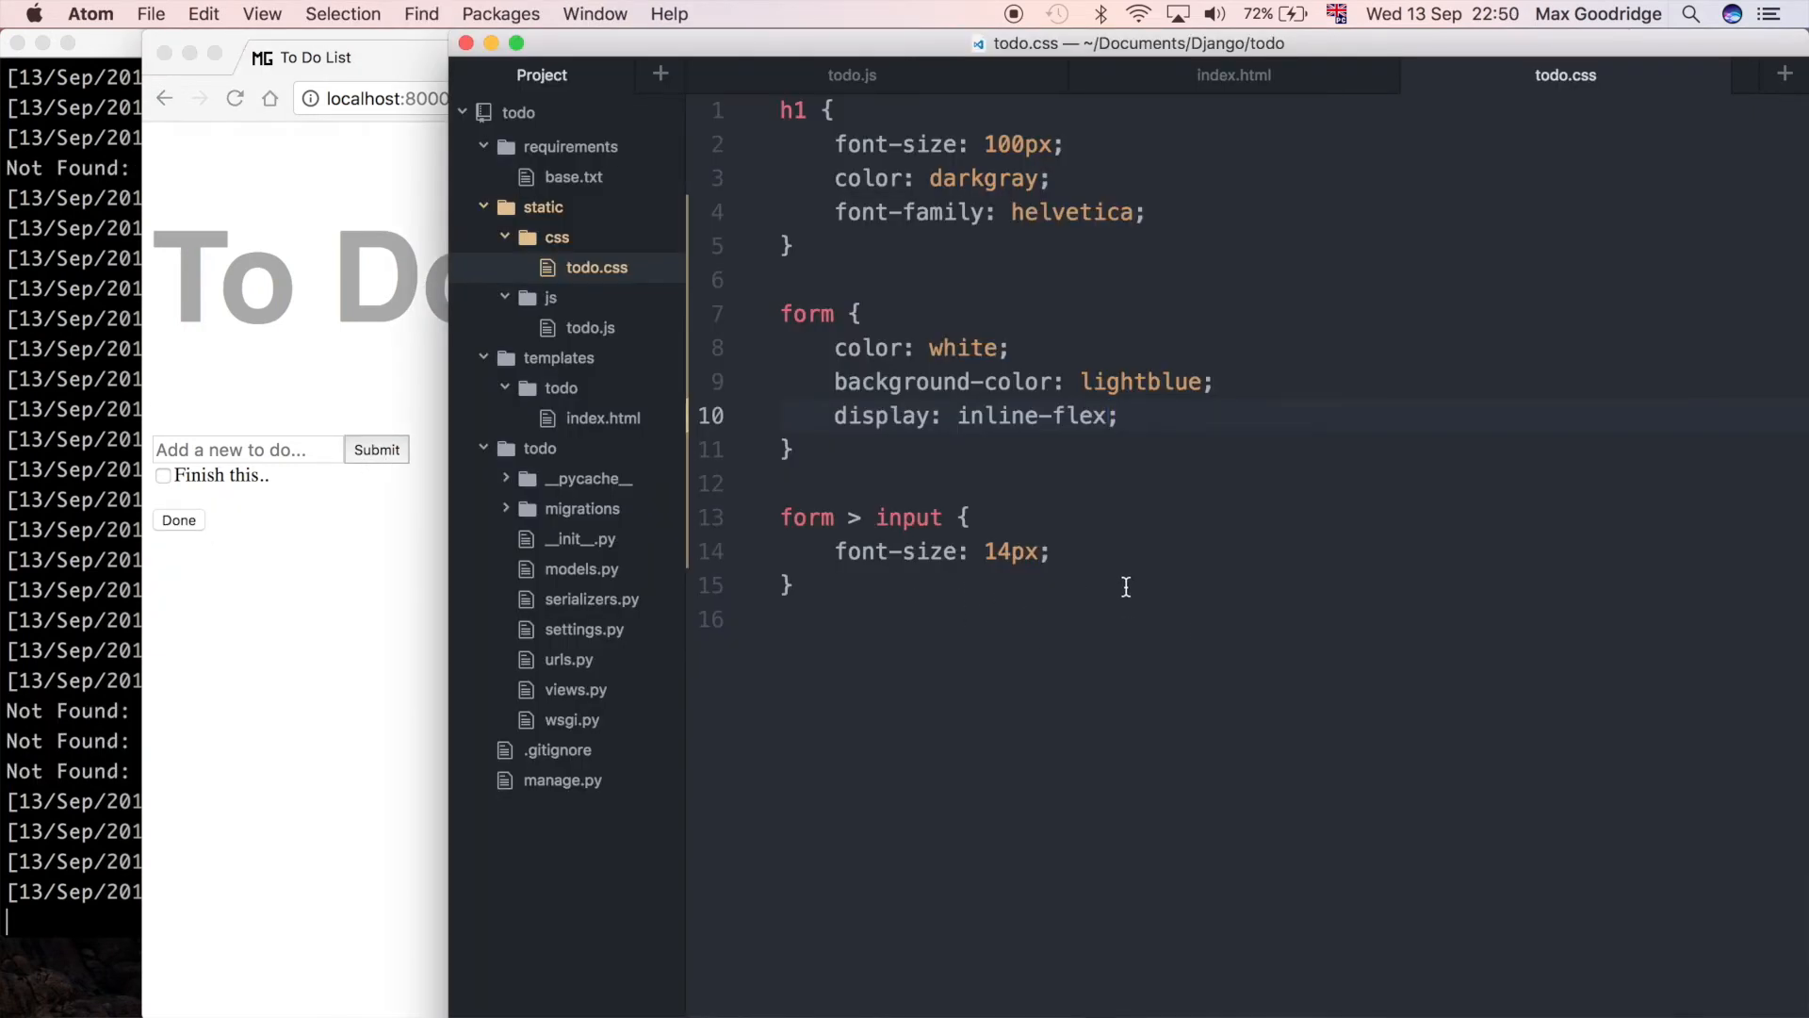
left_click(1232, 75)
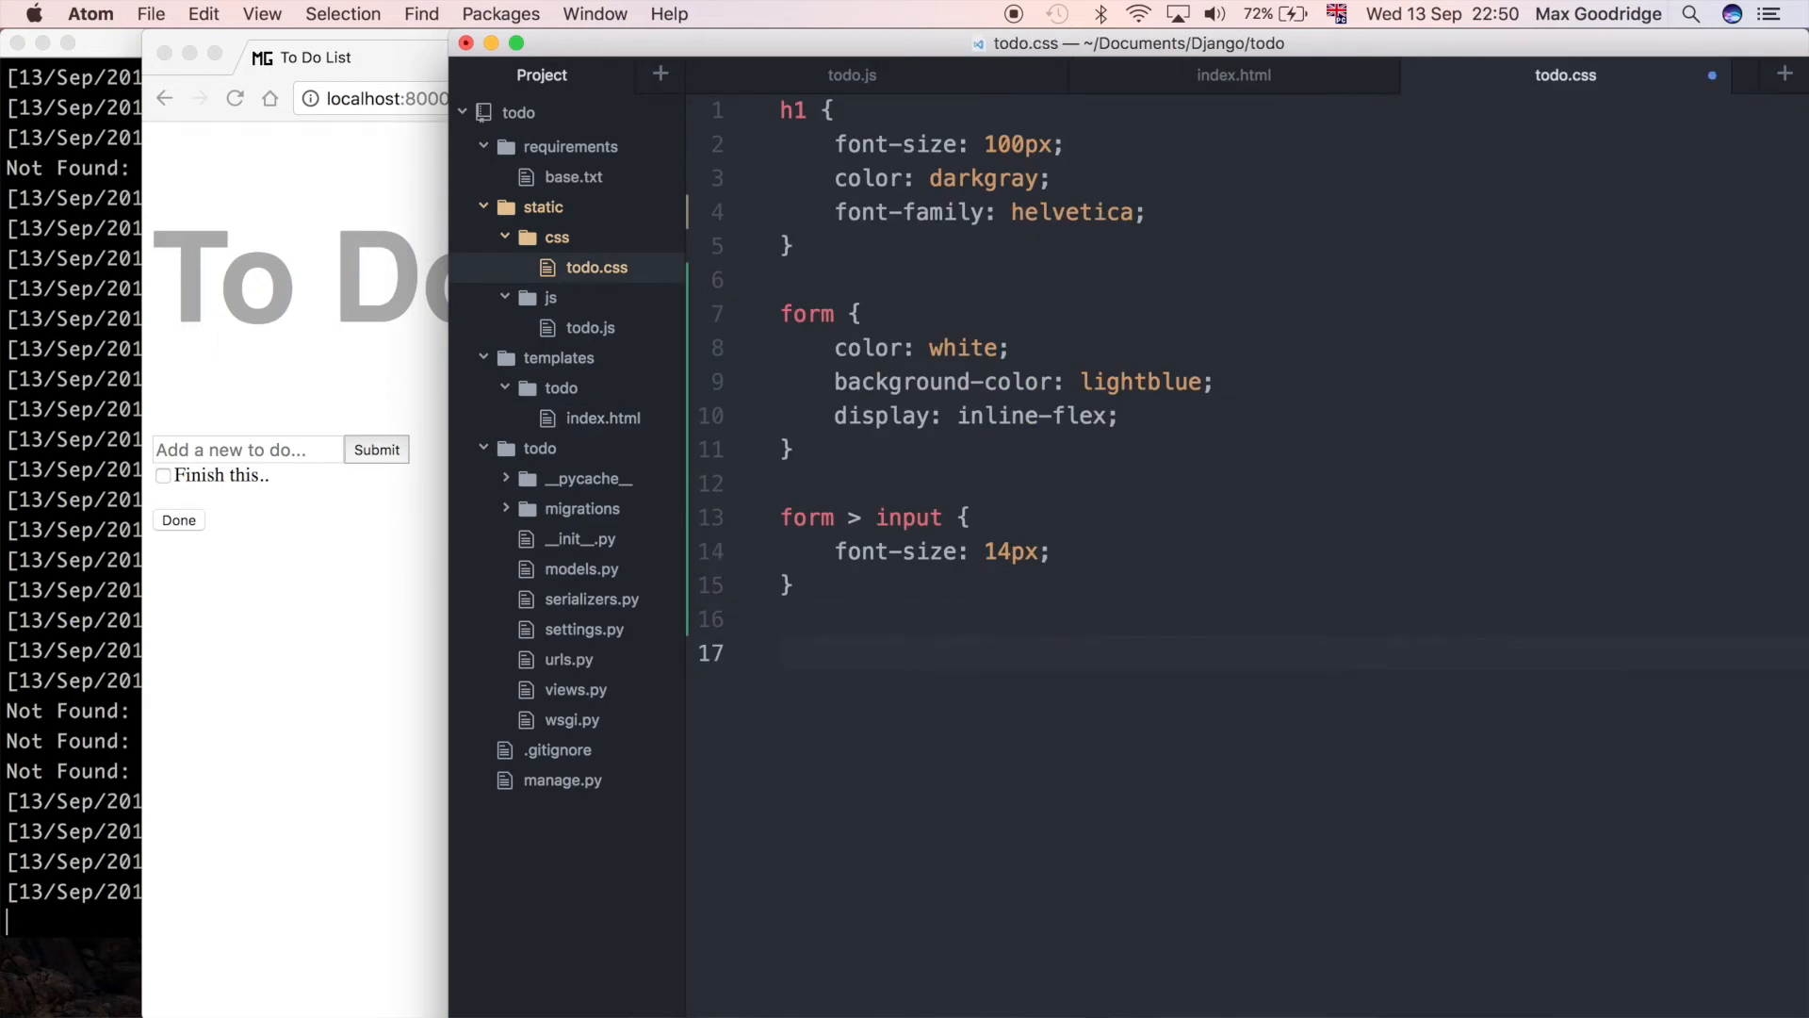
Step: Add a form > button rule with lightblue color and lightblue border-color
type("fr")
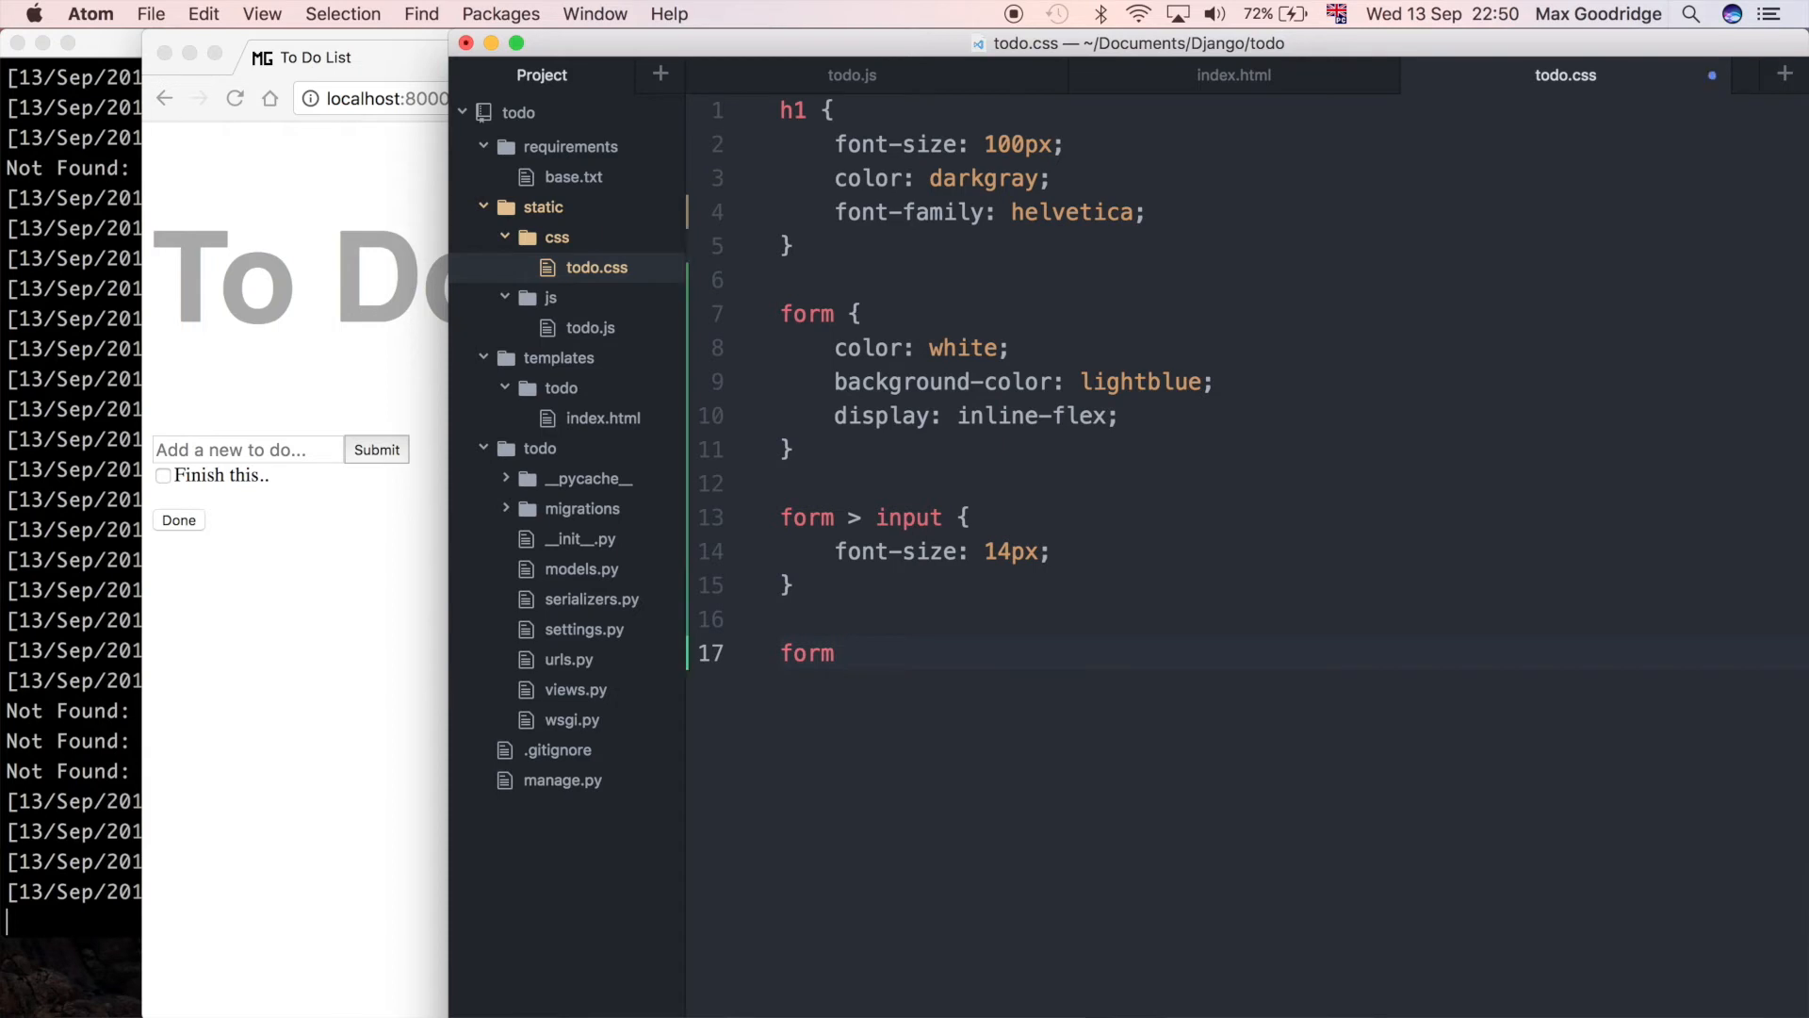
type("> button {")
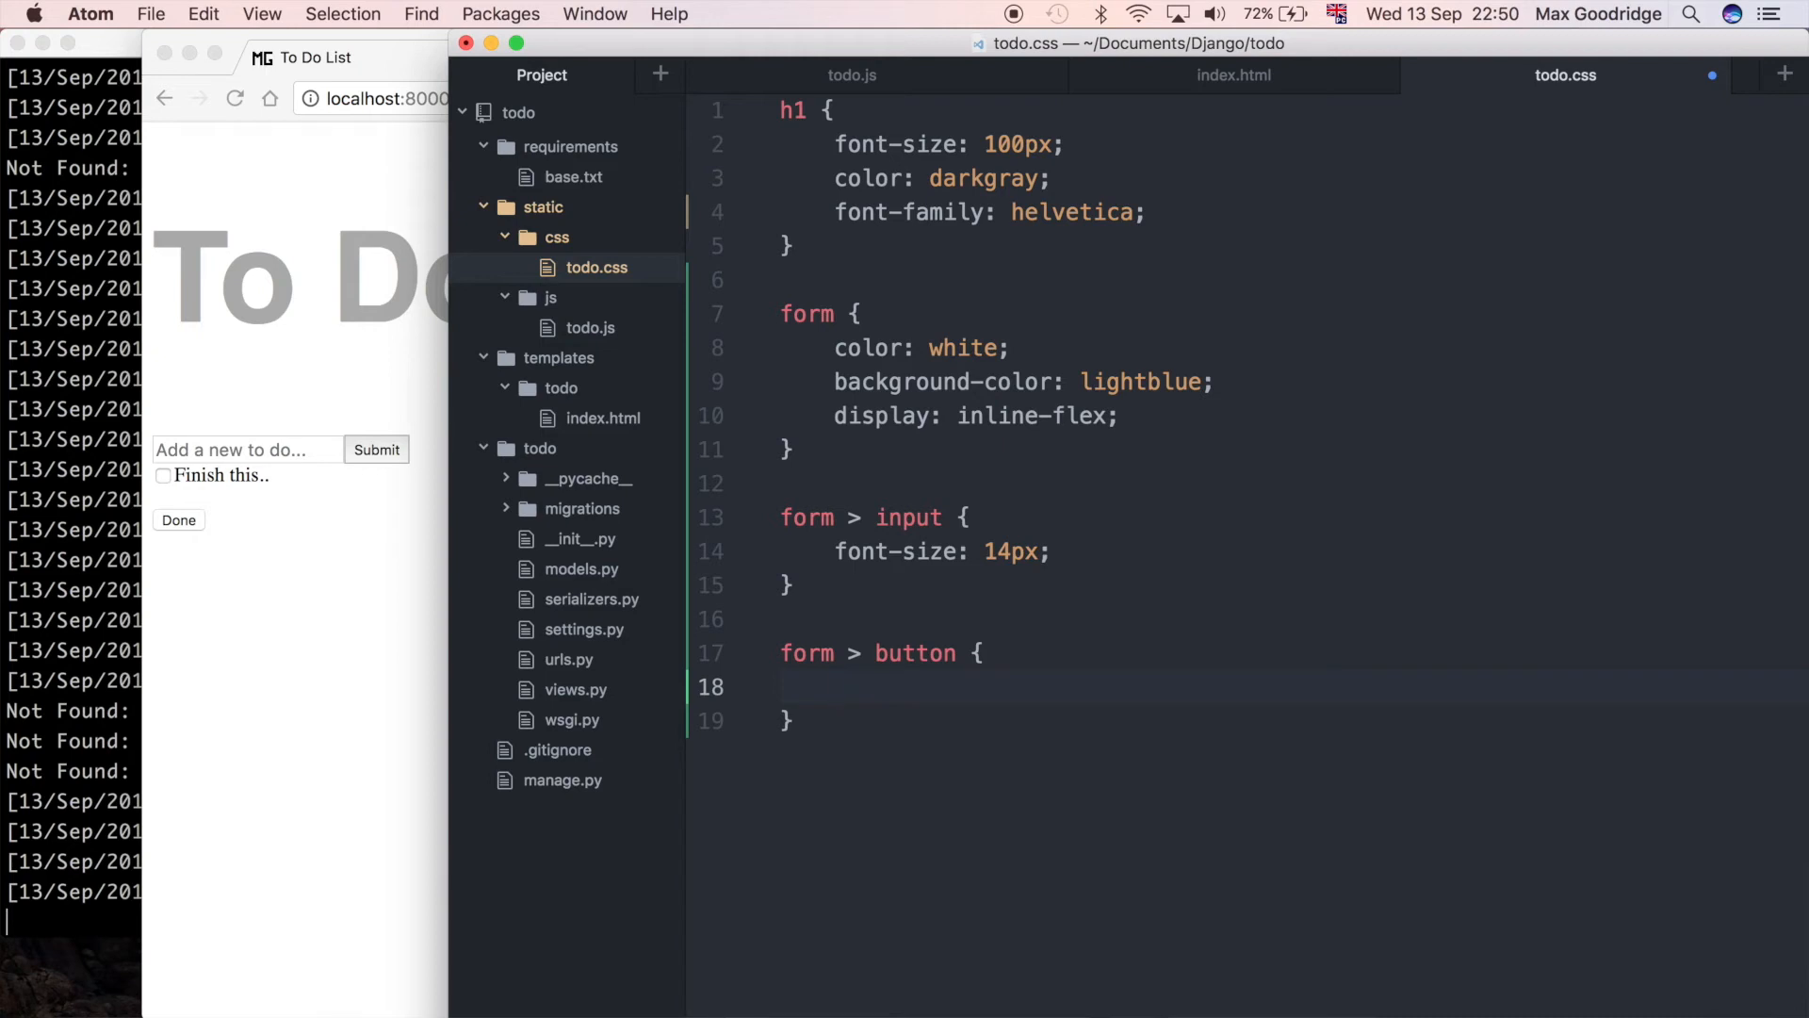
type("color:")
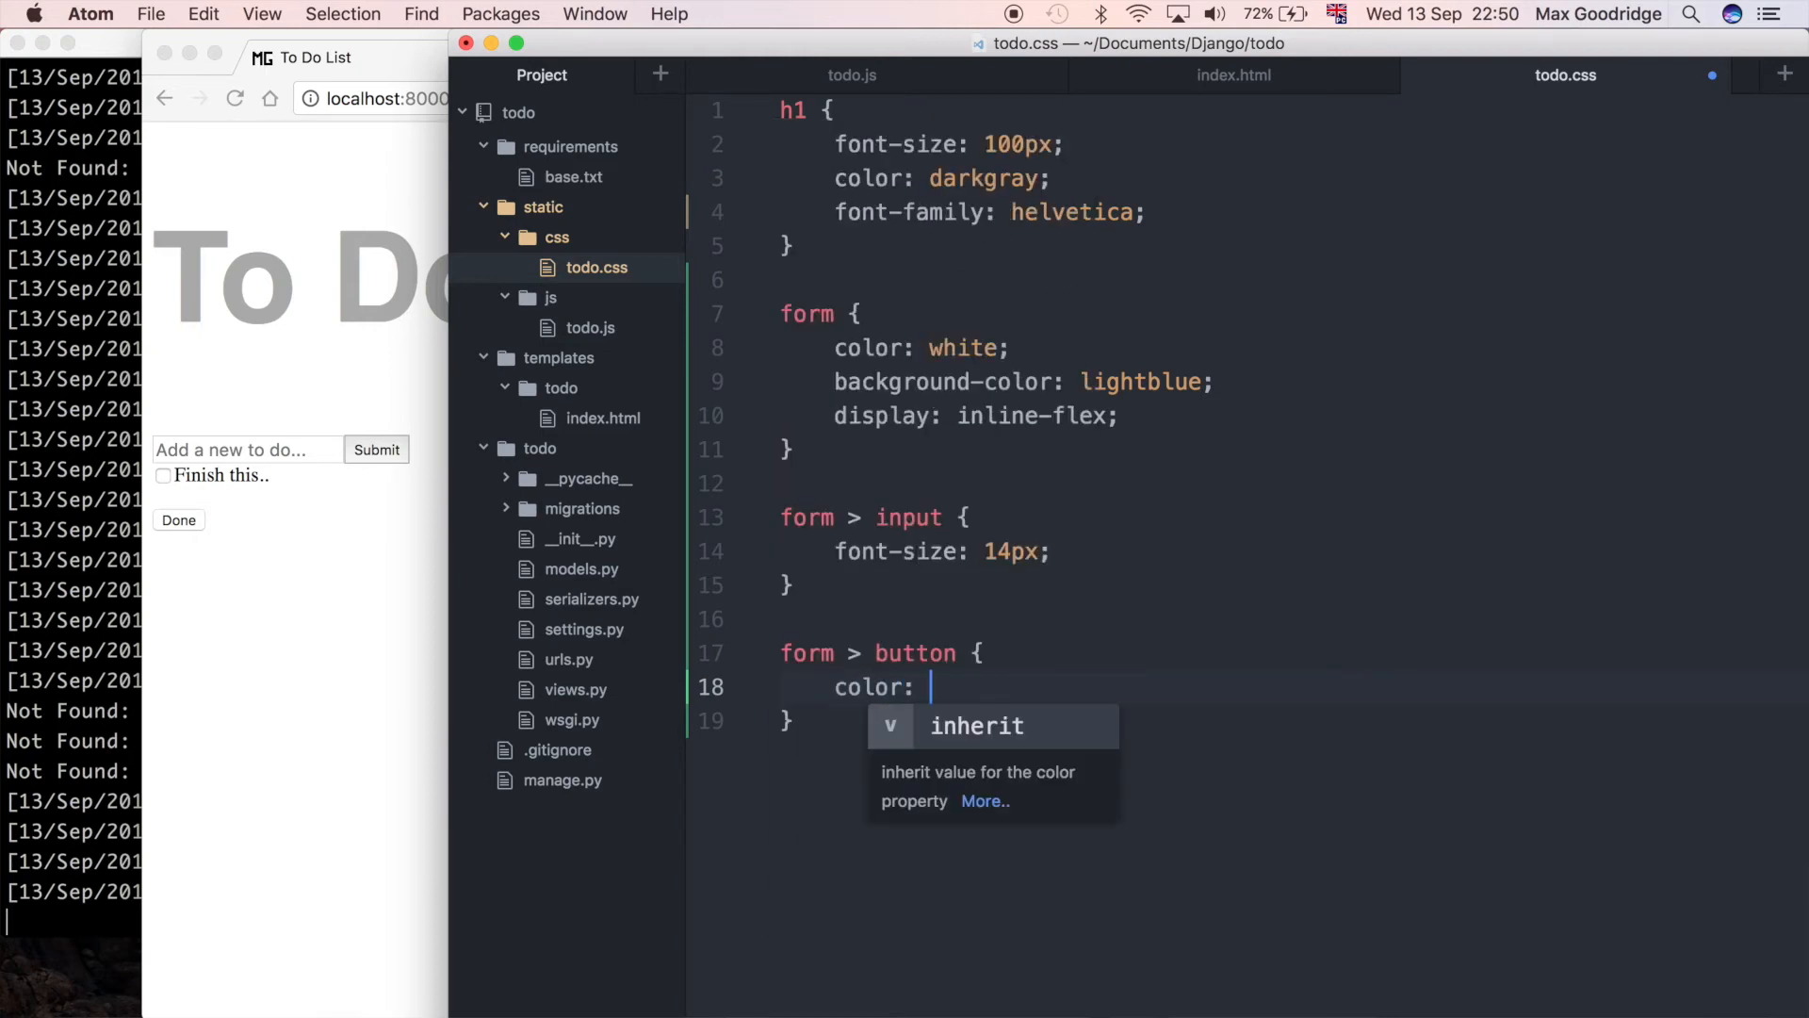
type("light")
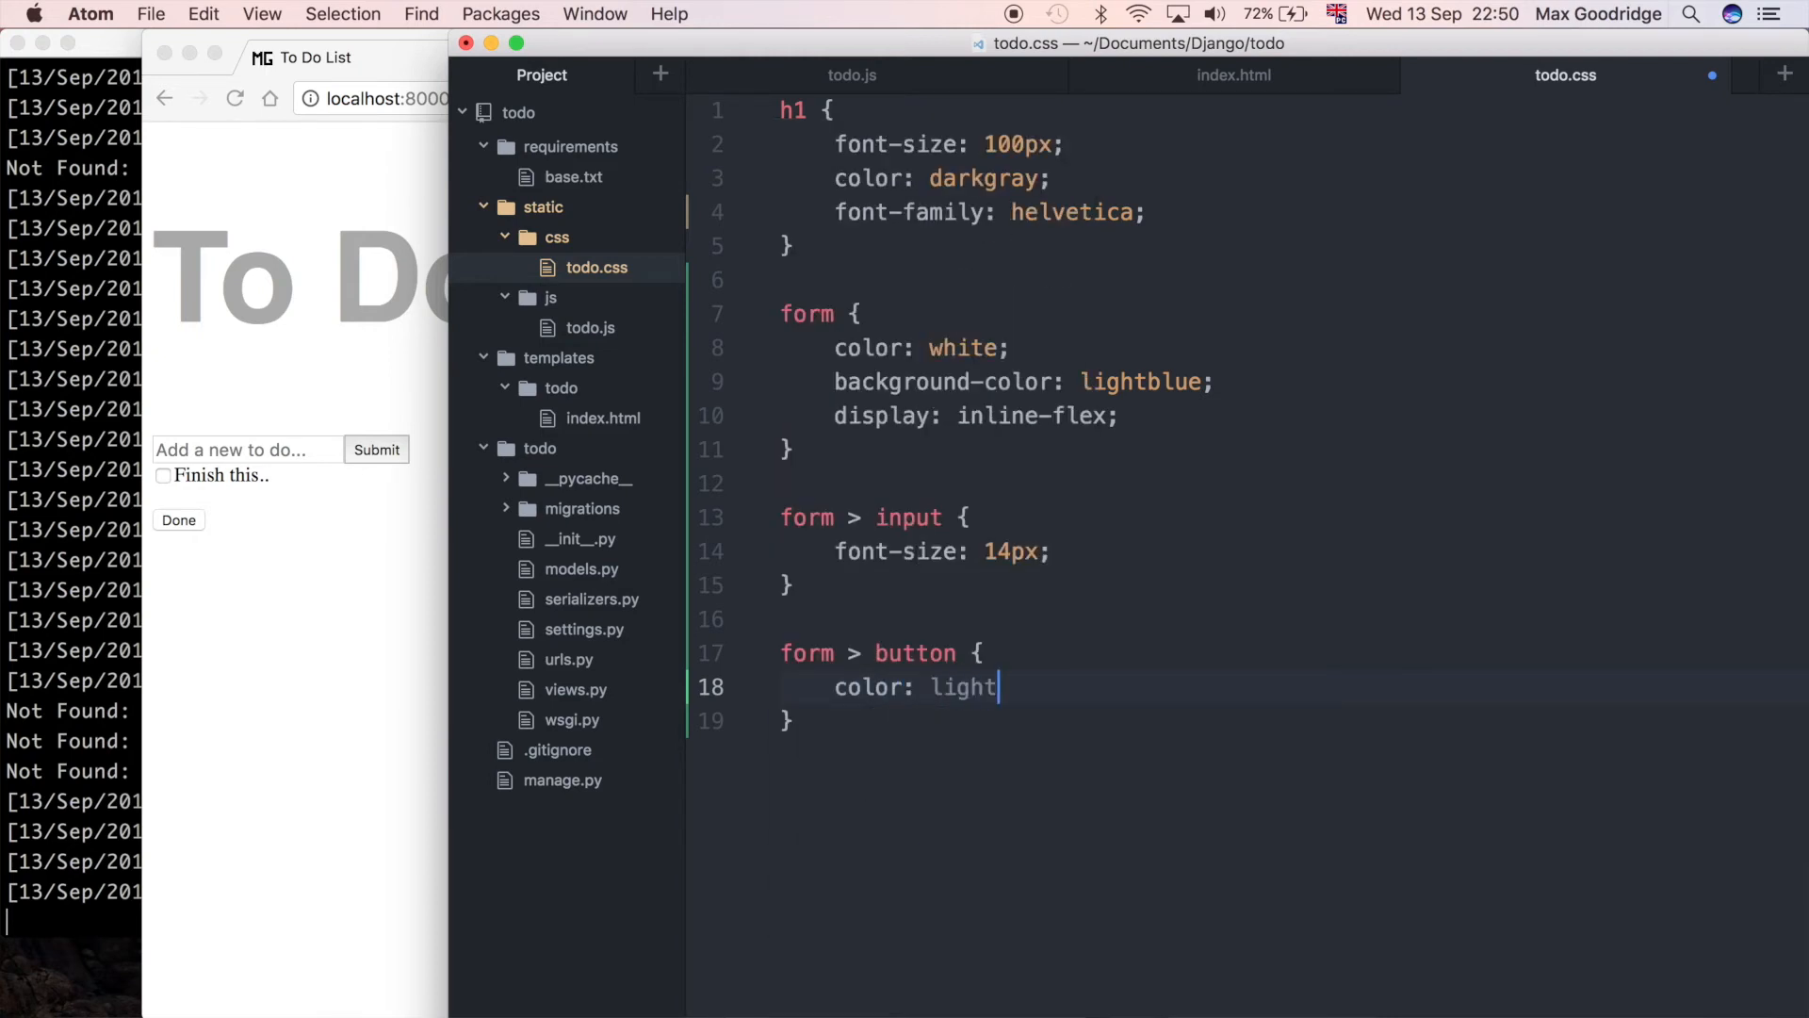
type("blue;")
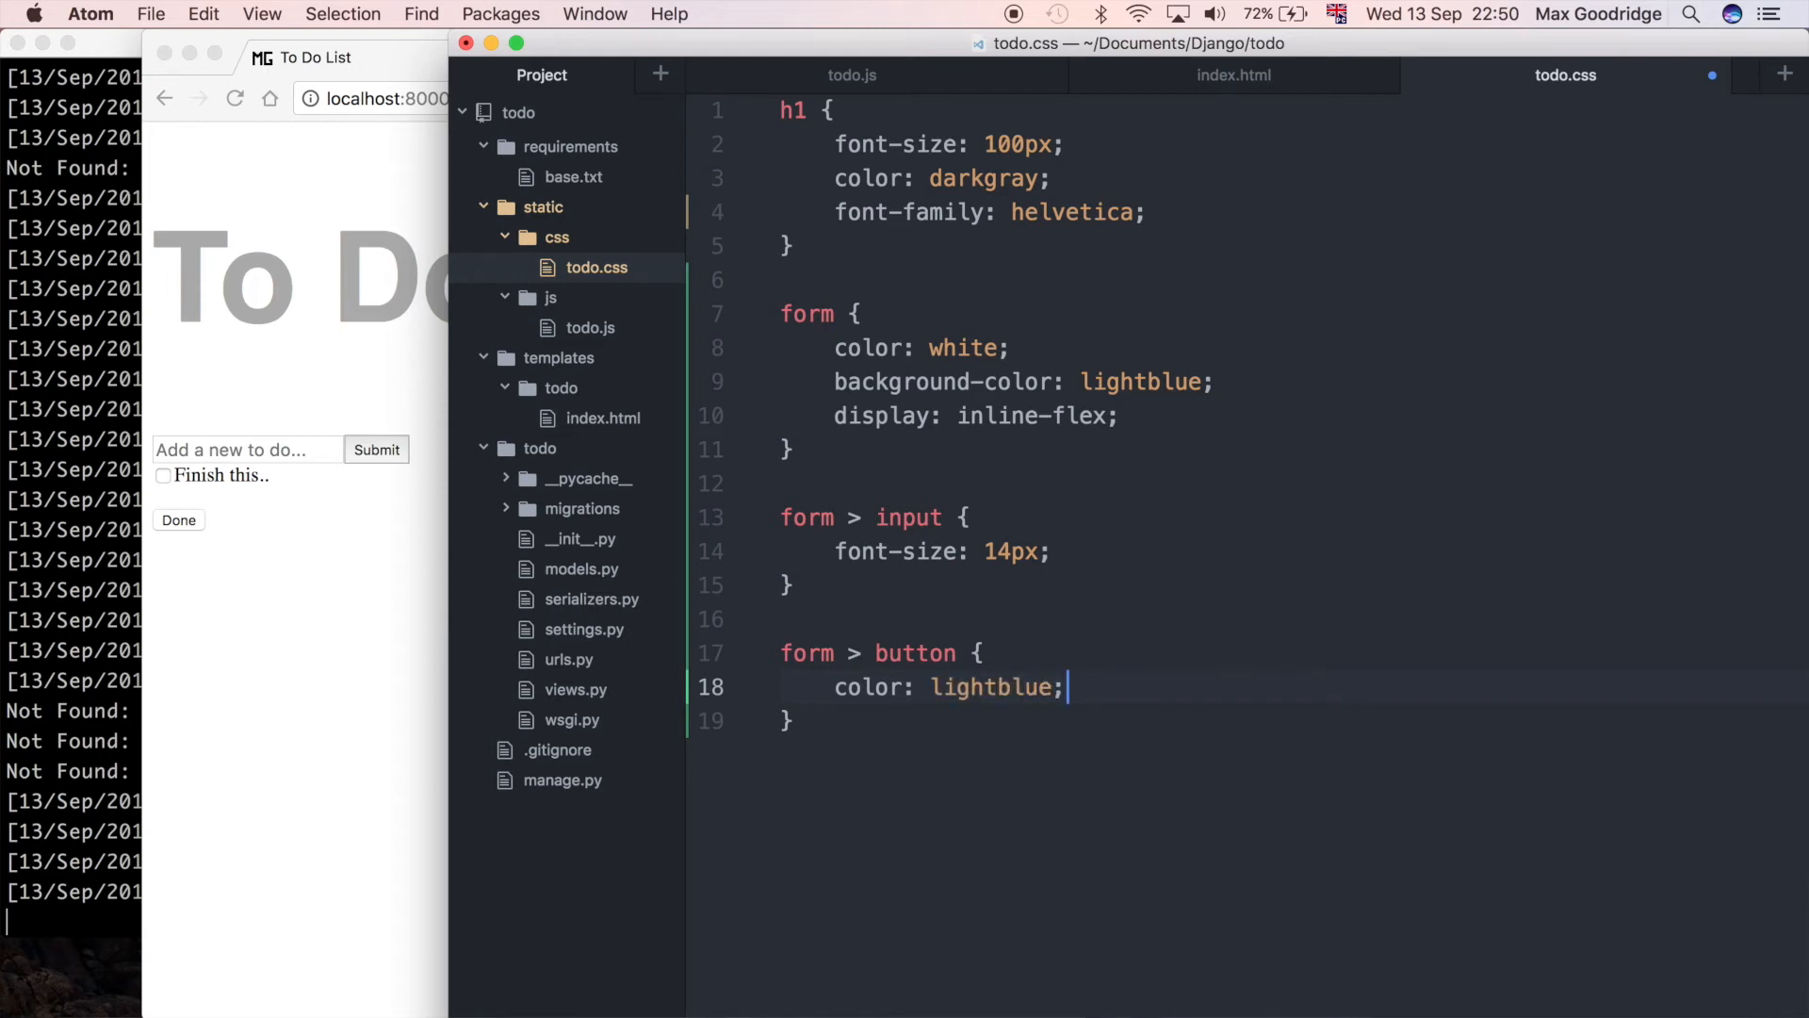
key("Return")
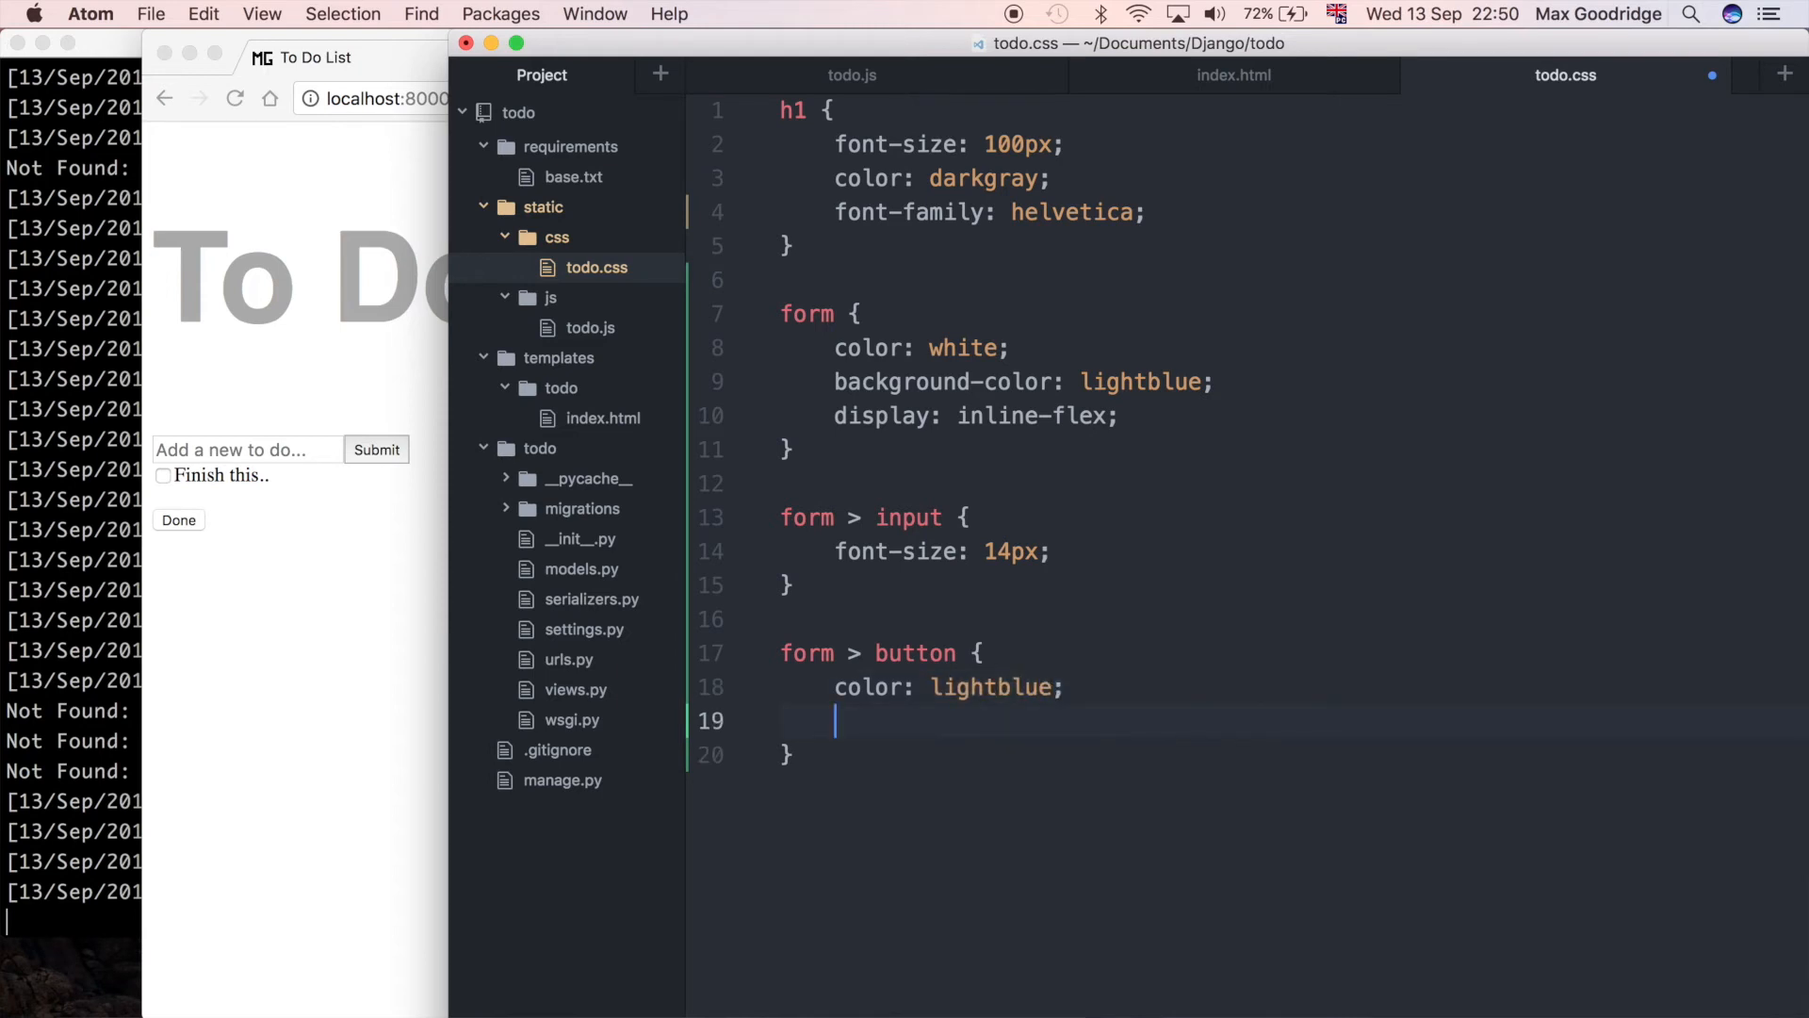
type("border-color: ligh")
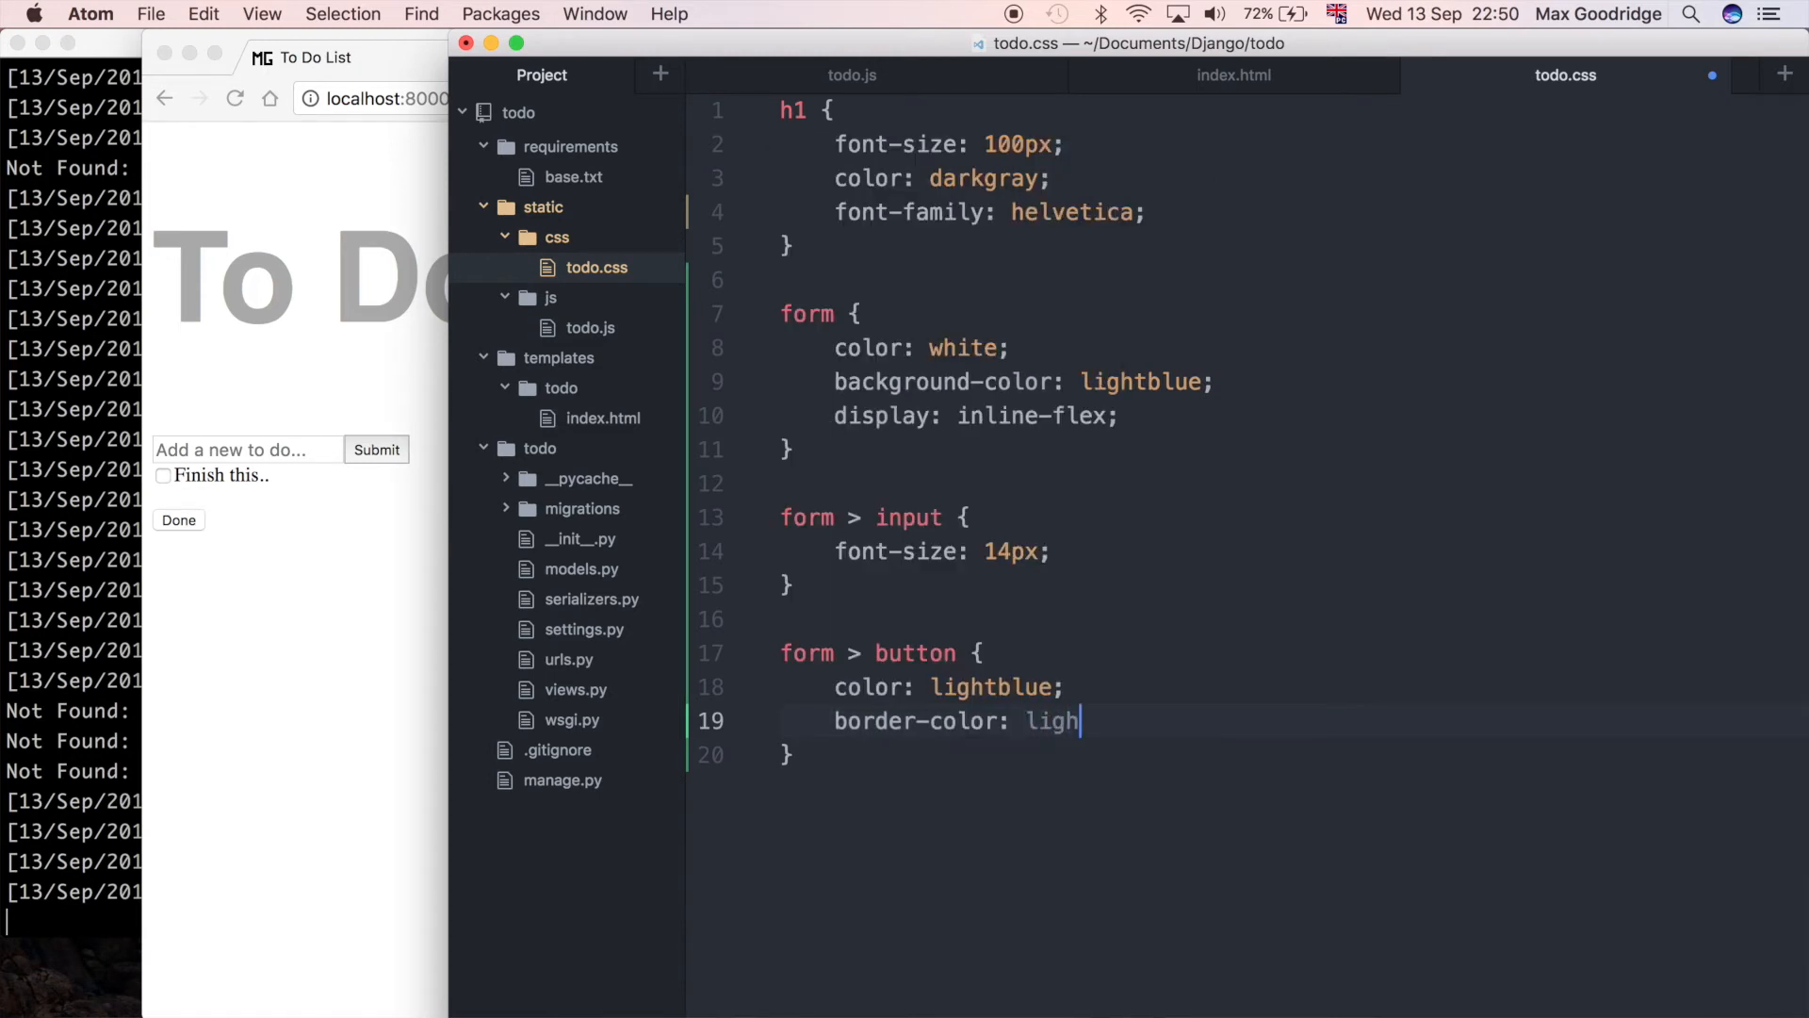
type("tblue;")
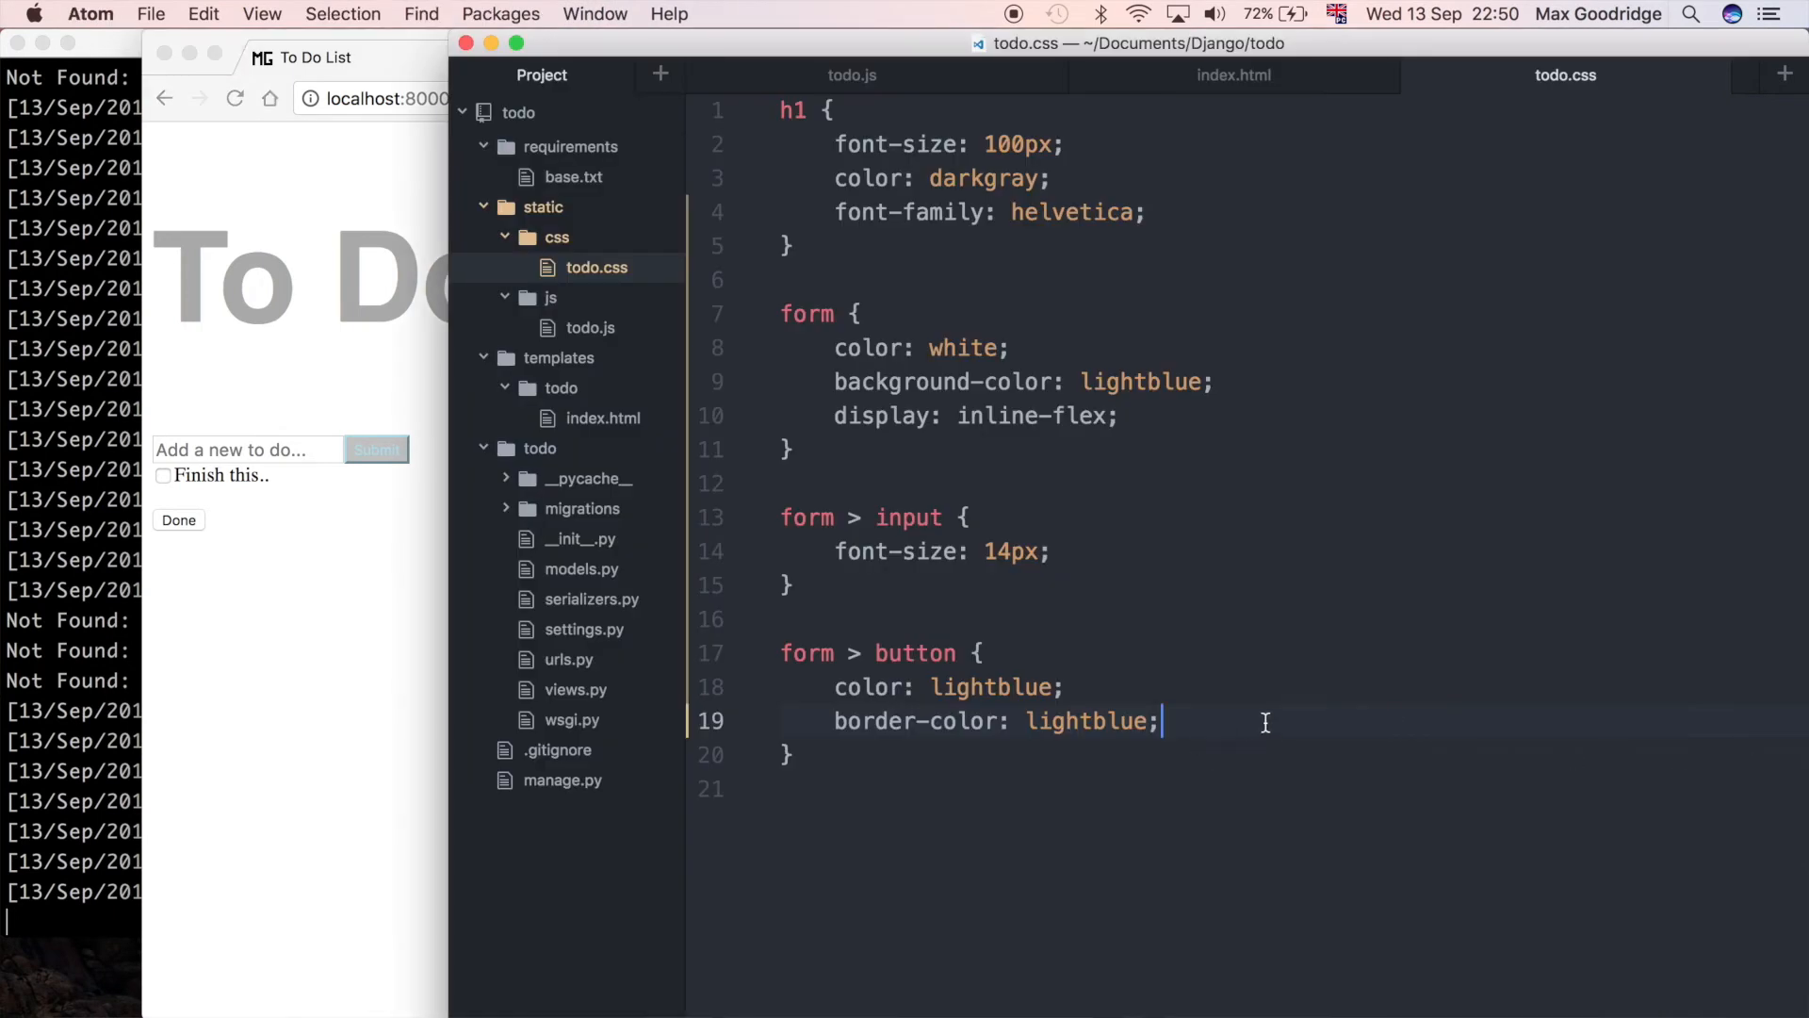
Step: Give the button a lightblue background, change its text color to white, and set font-size 14px
type("background-color:")
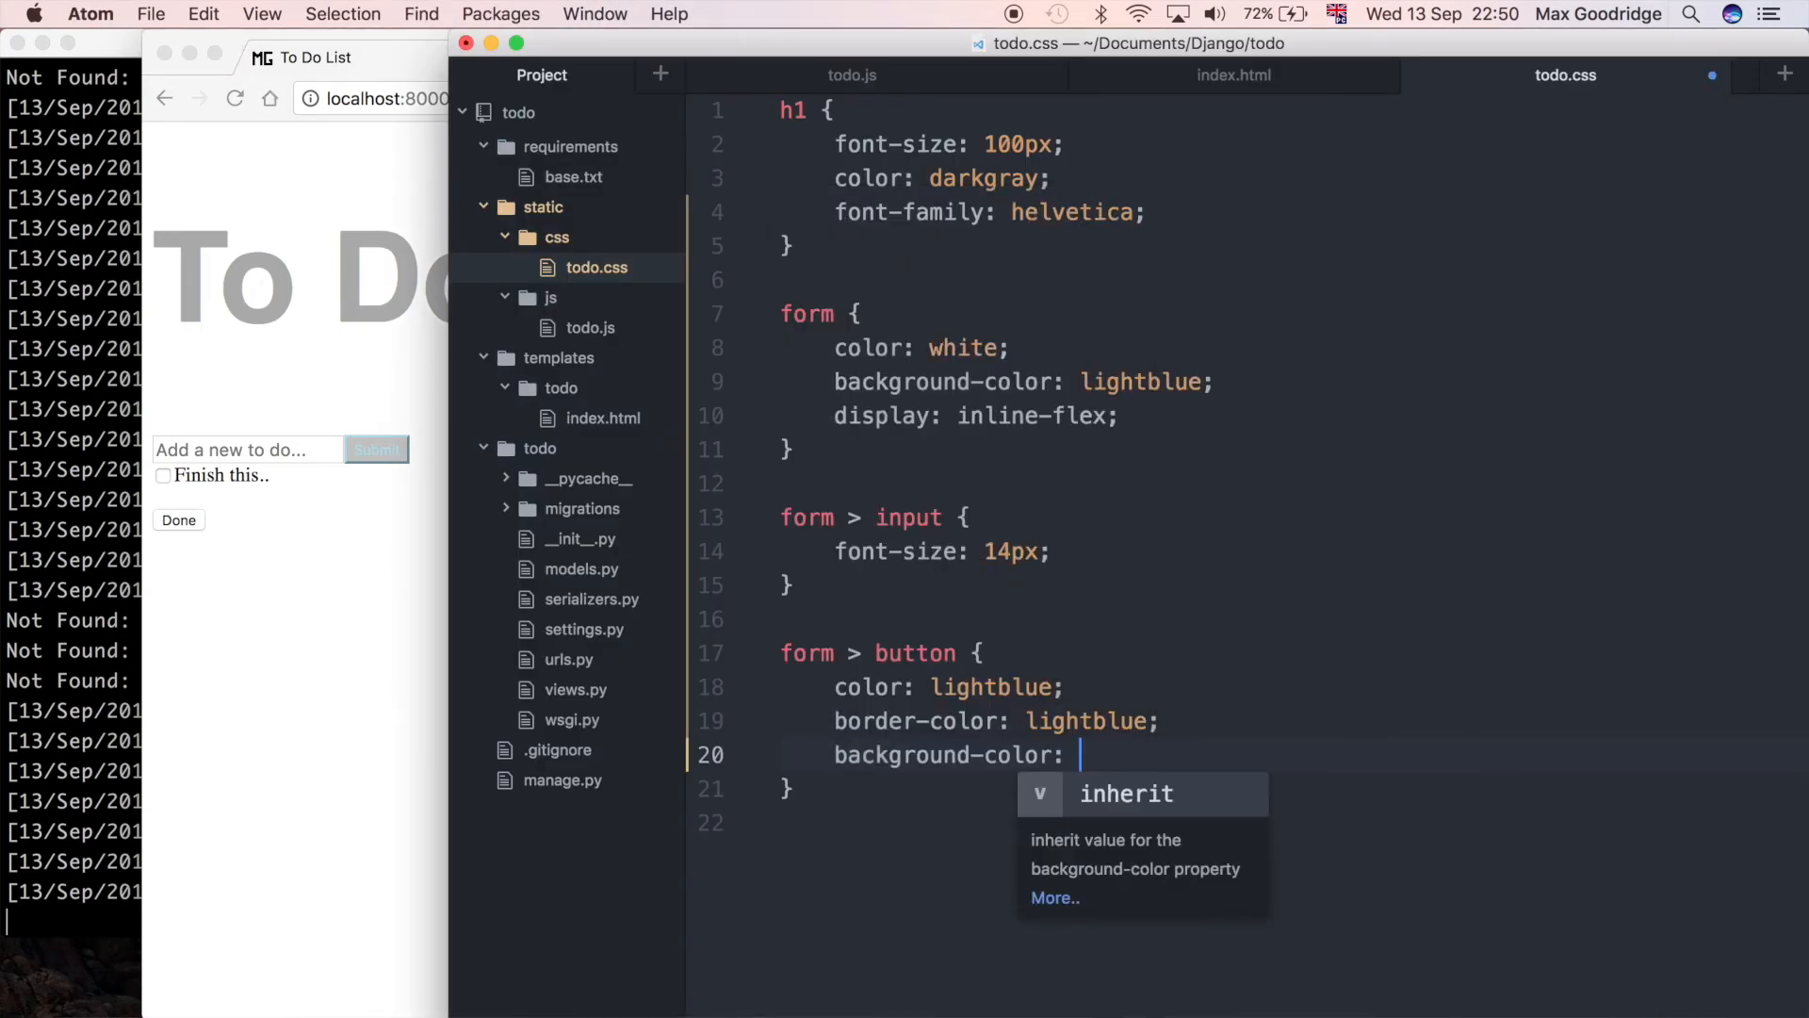
type("lightblue;")
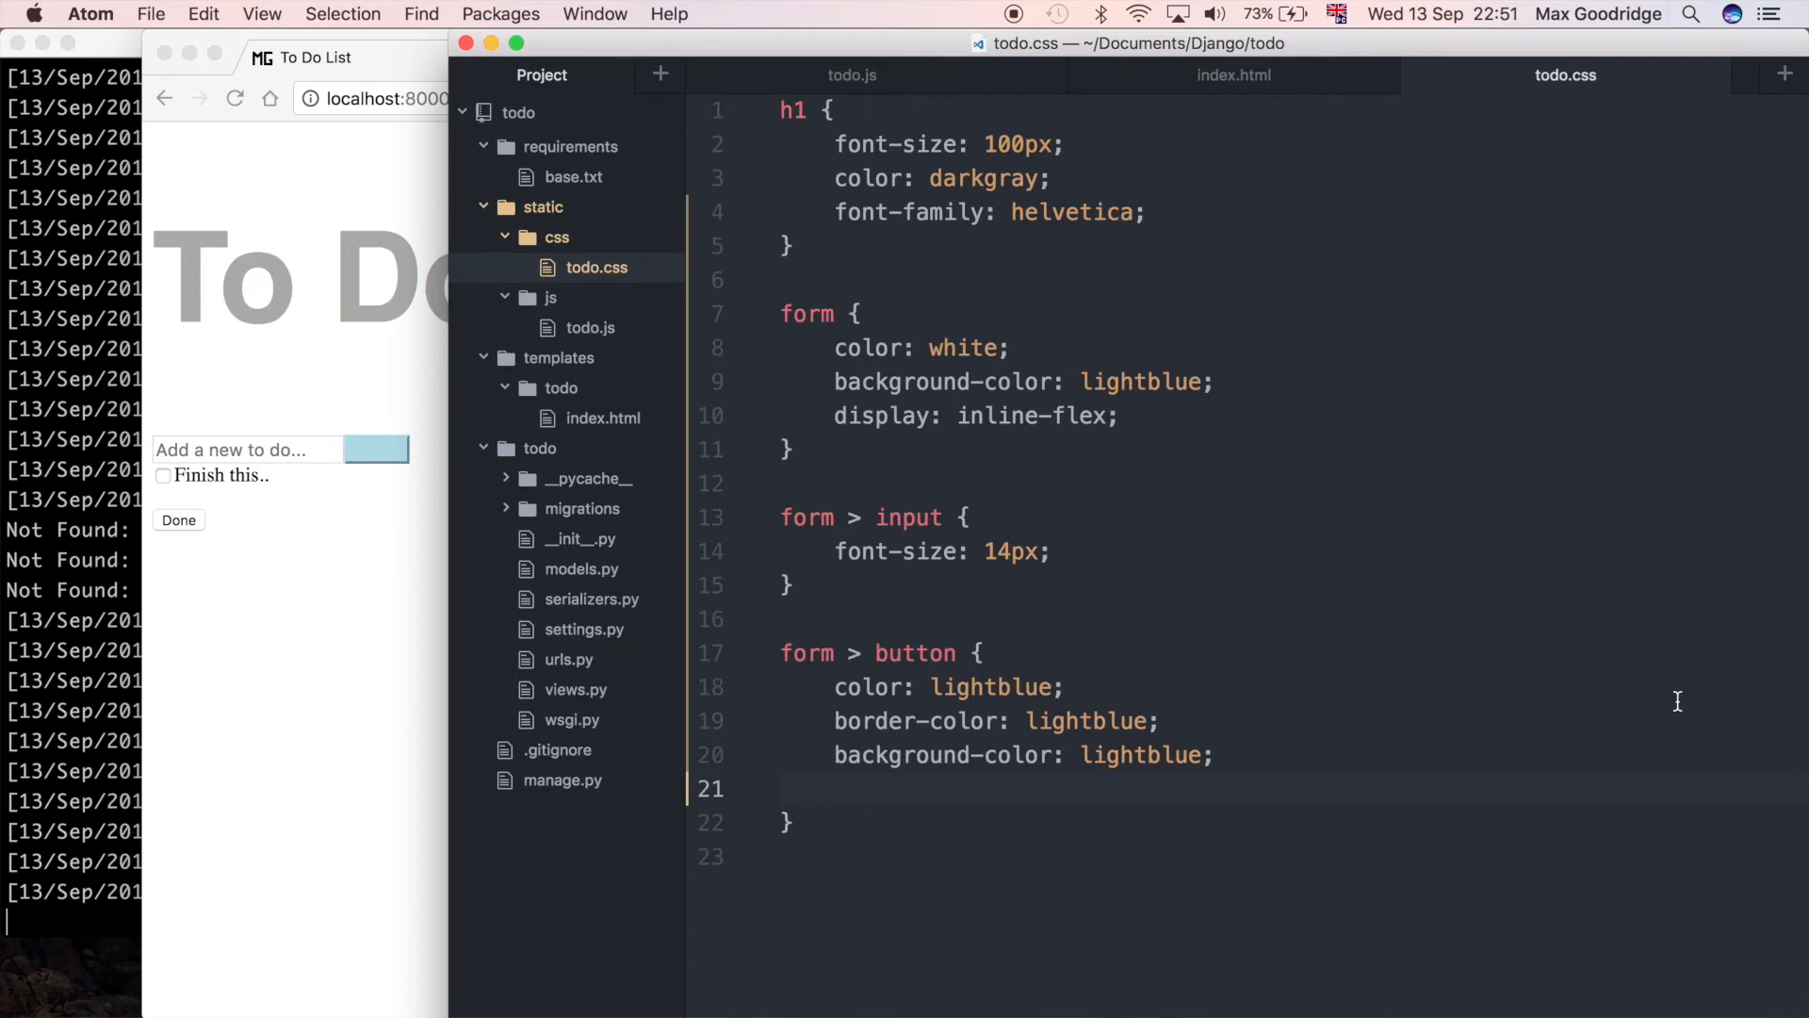
double_click(992, 685)
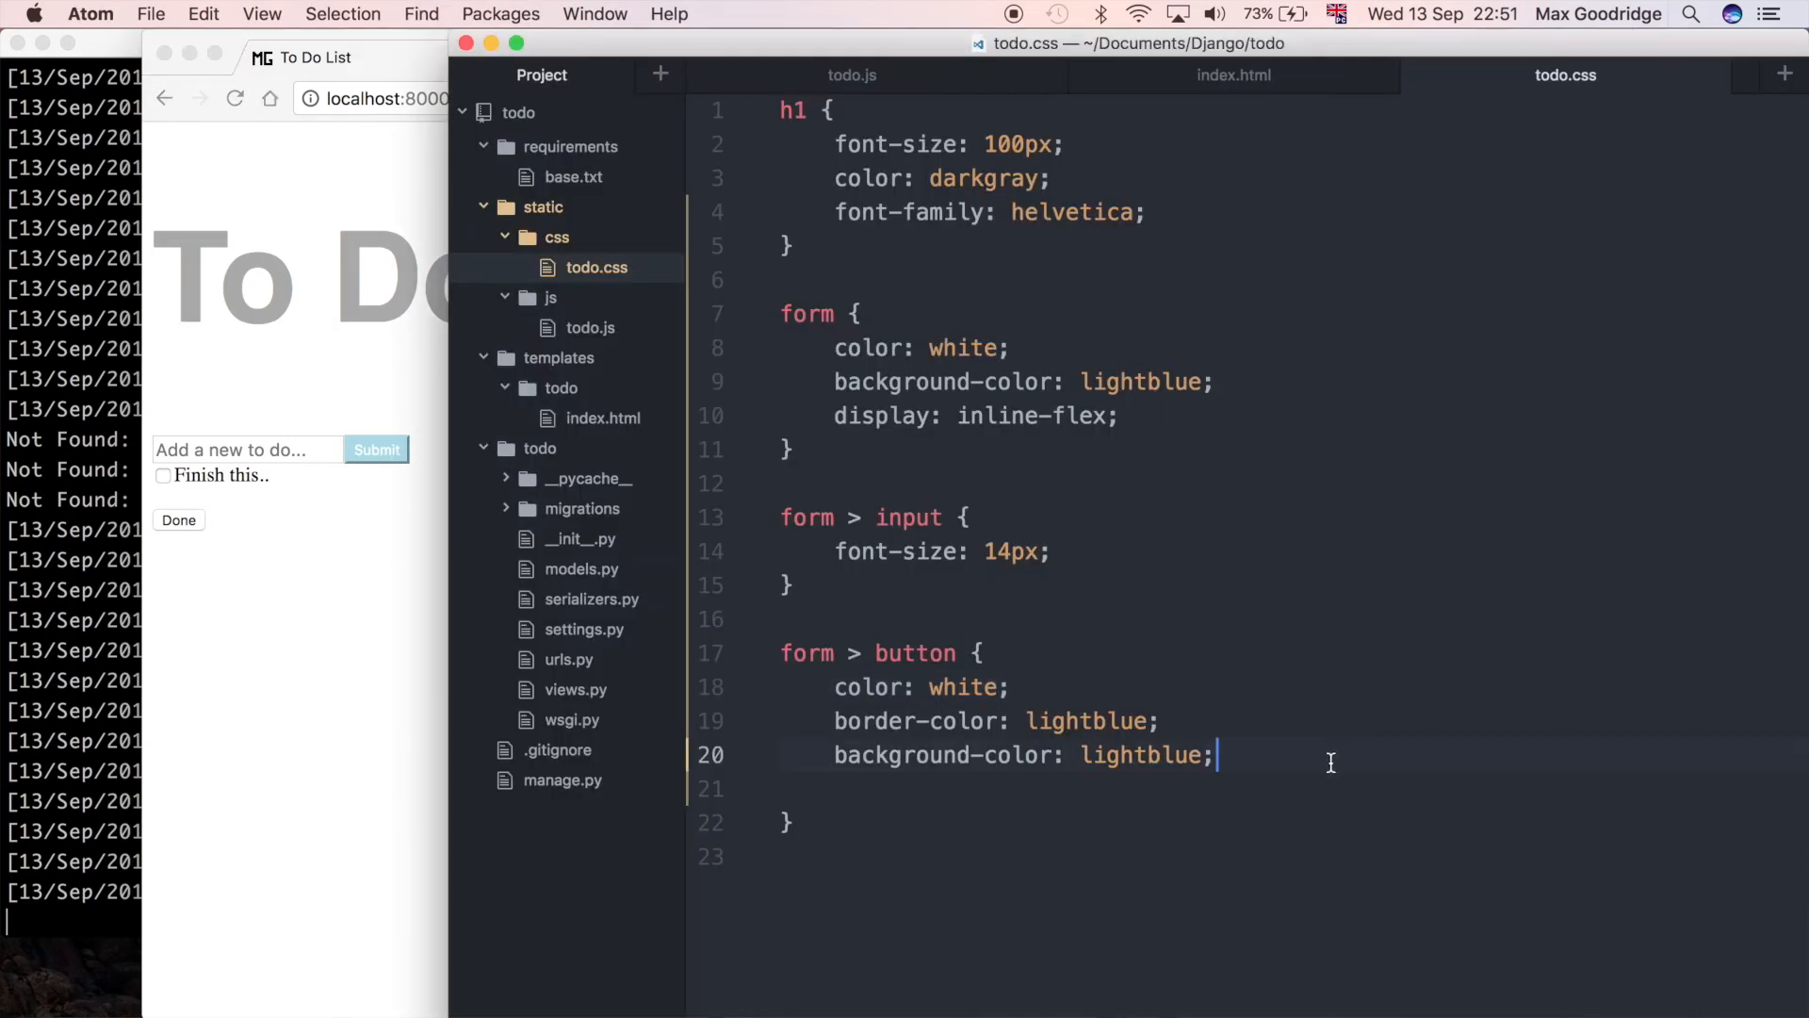
type("font-size: 1")
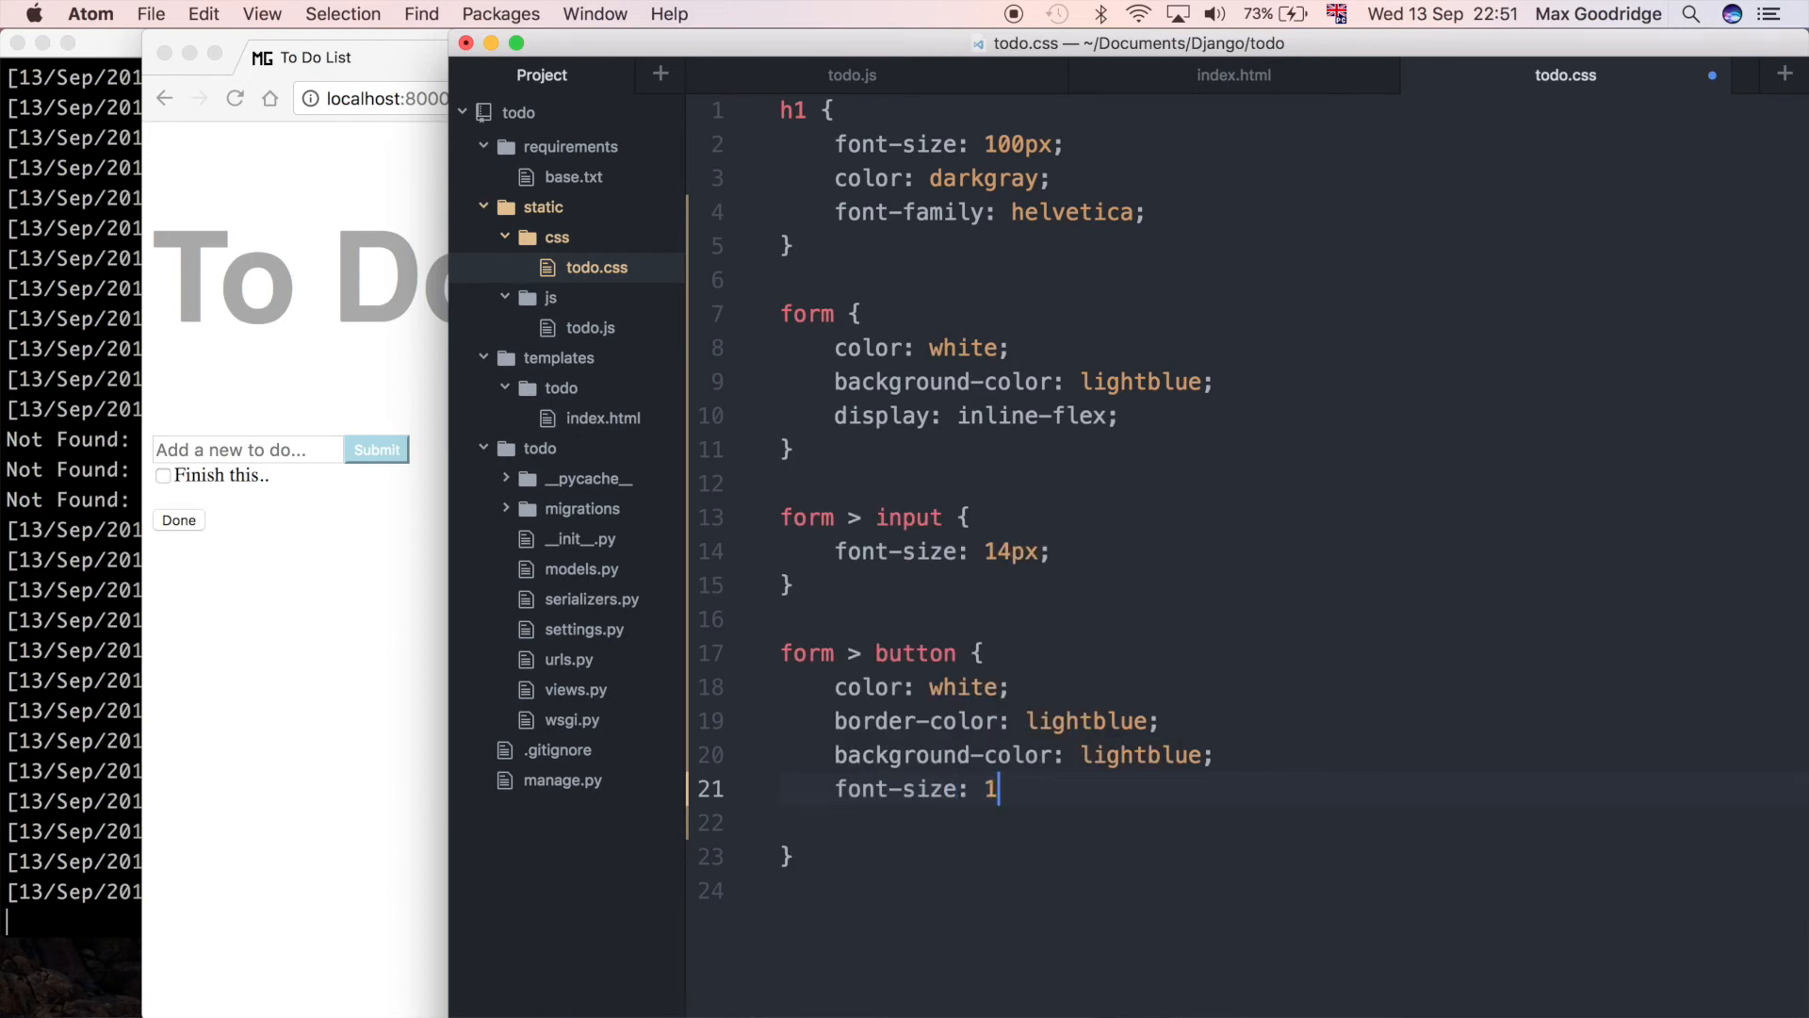
type("4px;")
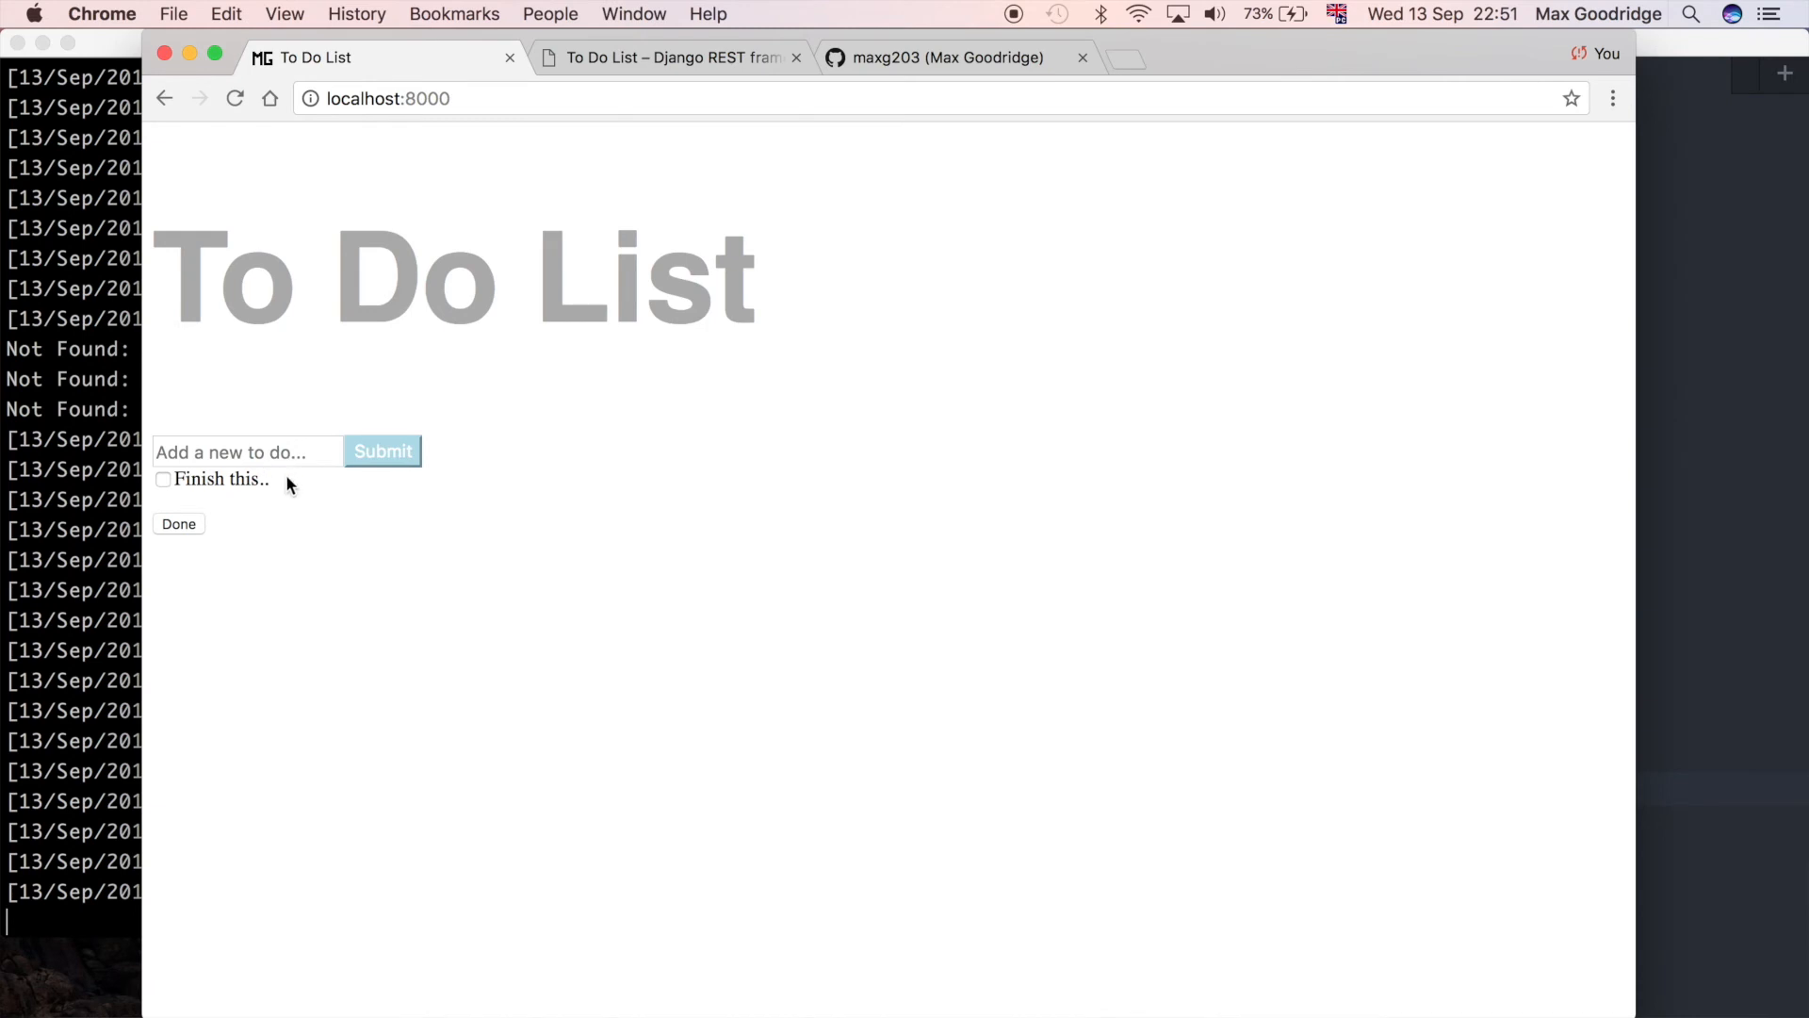
mouse_move(323, 526)
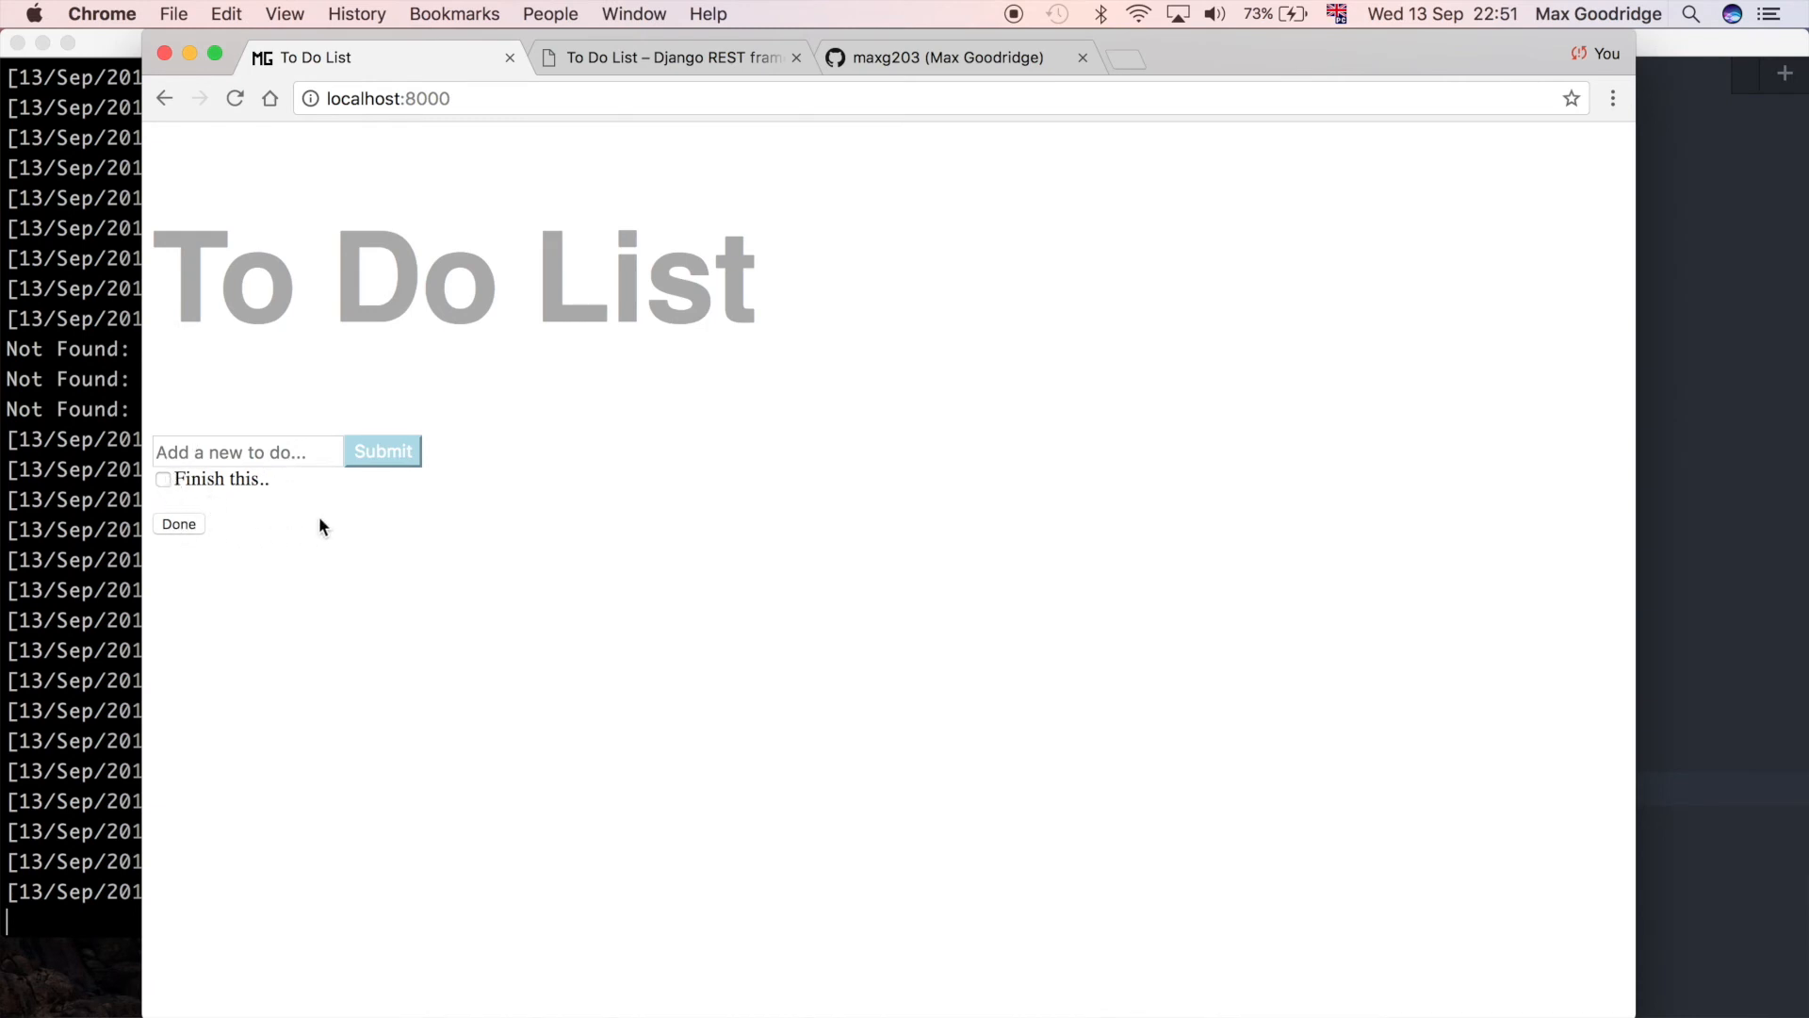
mouse_move(187, 532)
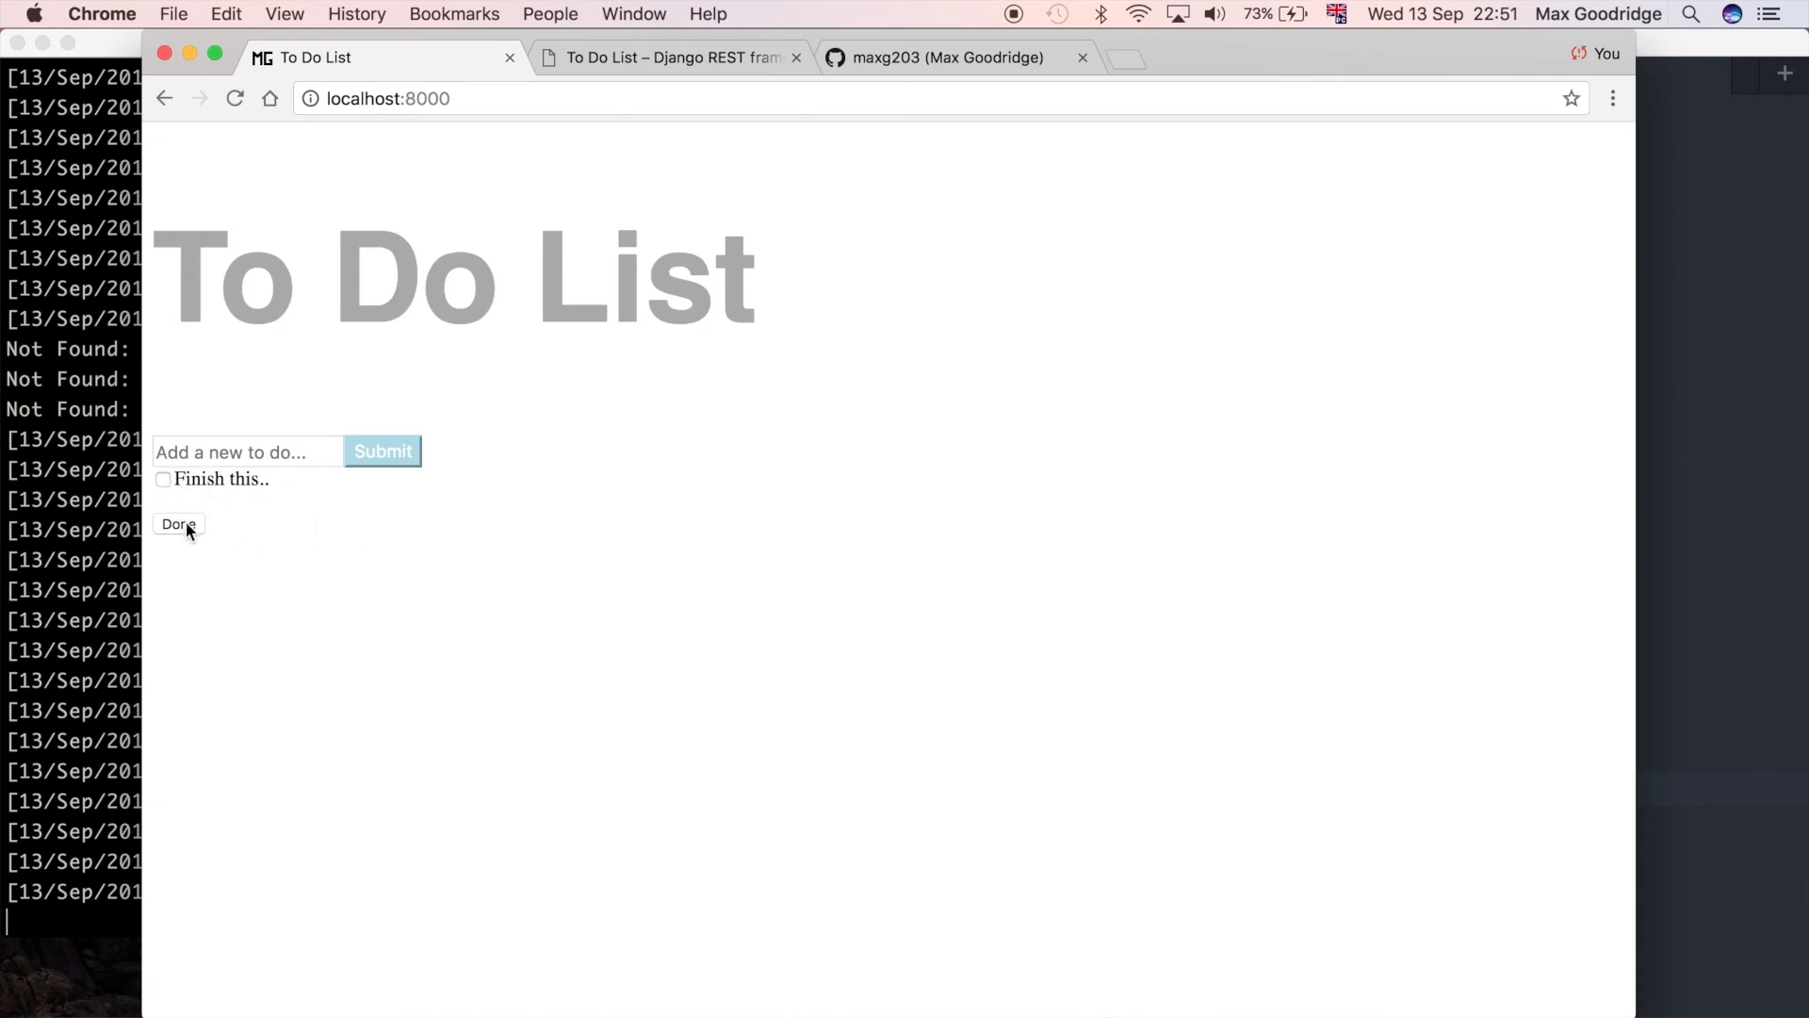
mouse_move(1736, 831)
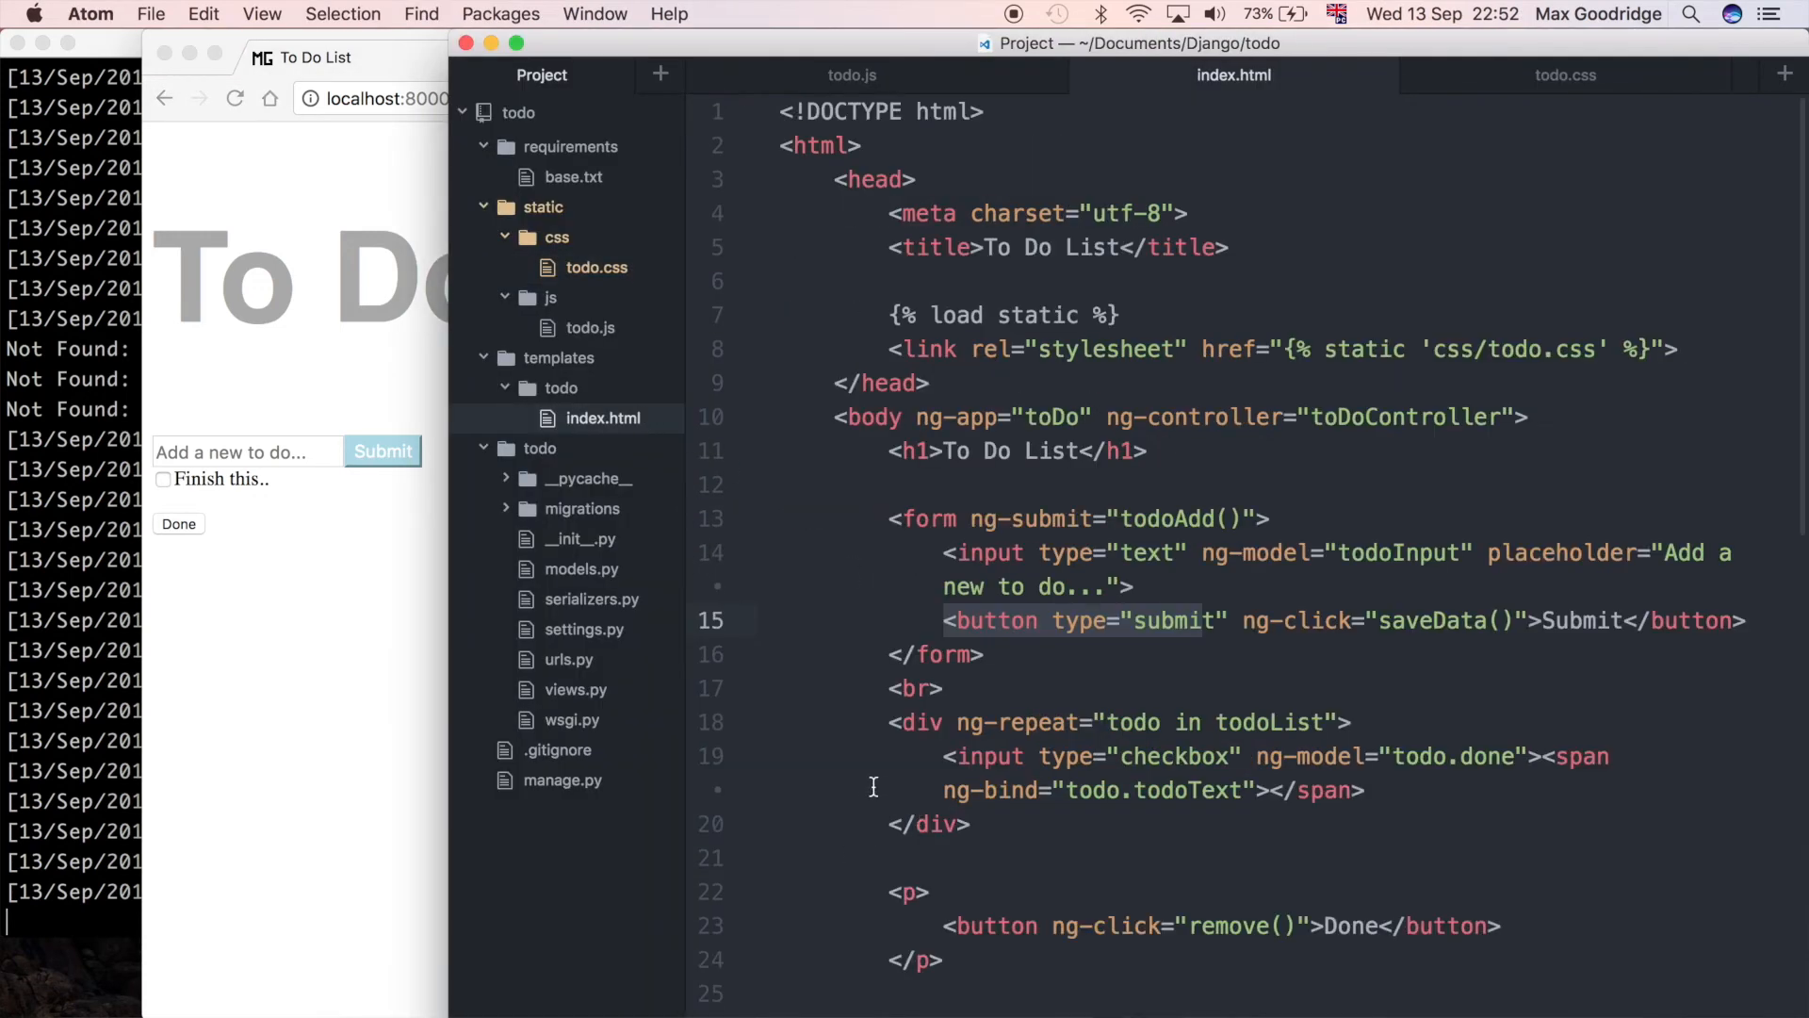
Step: Give the Done button in index.html class="done" and return to todo.css
scroll("down", 3)
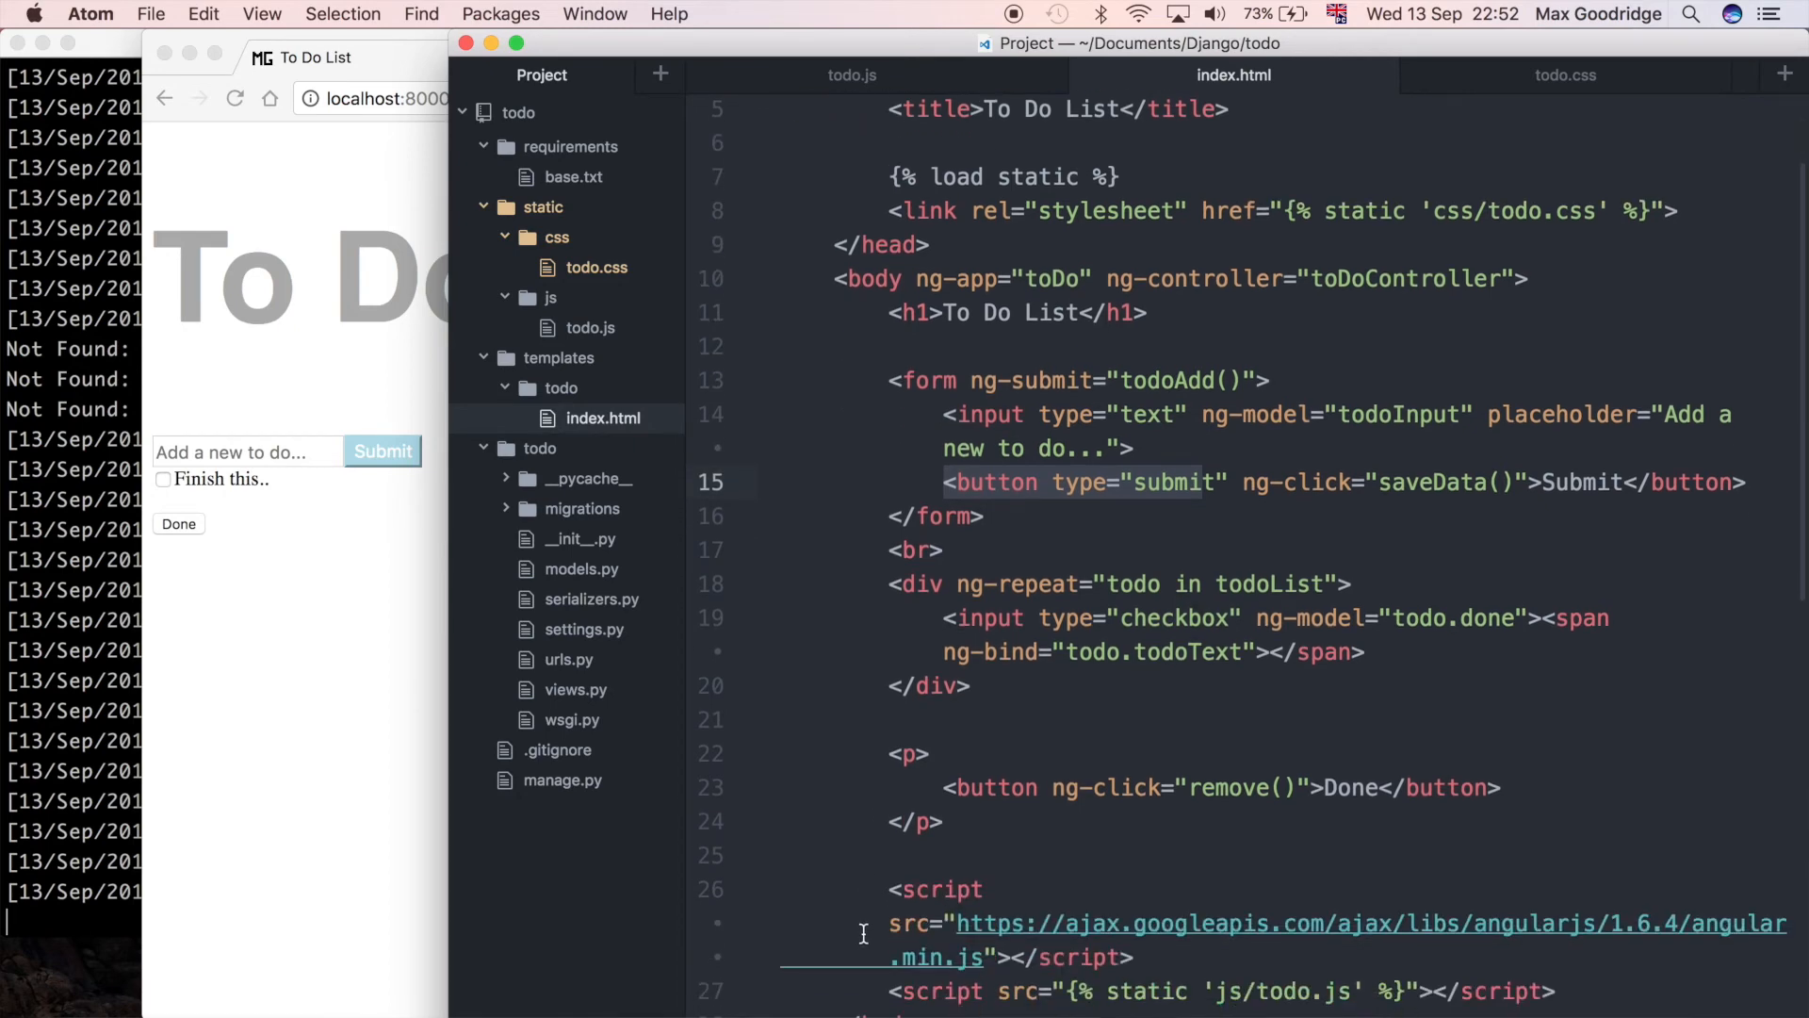
mouse_move(801, 986)
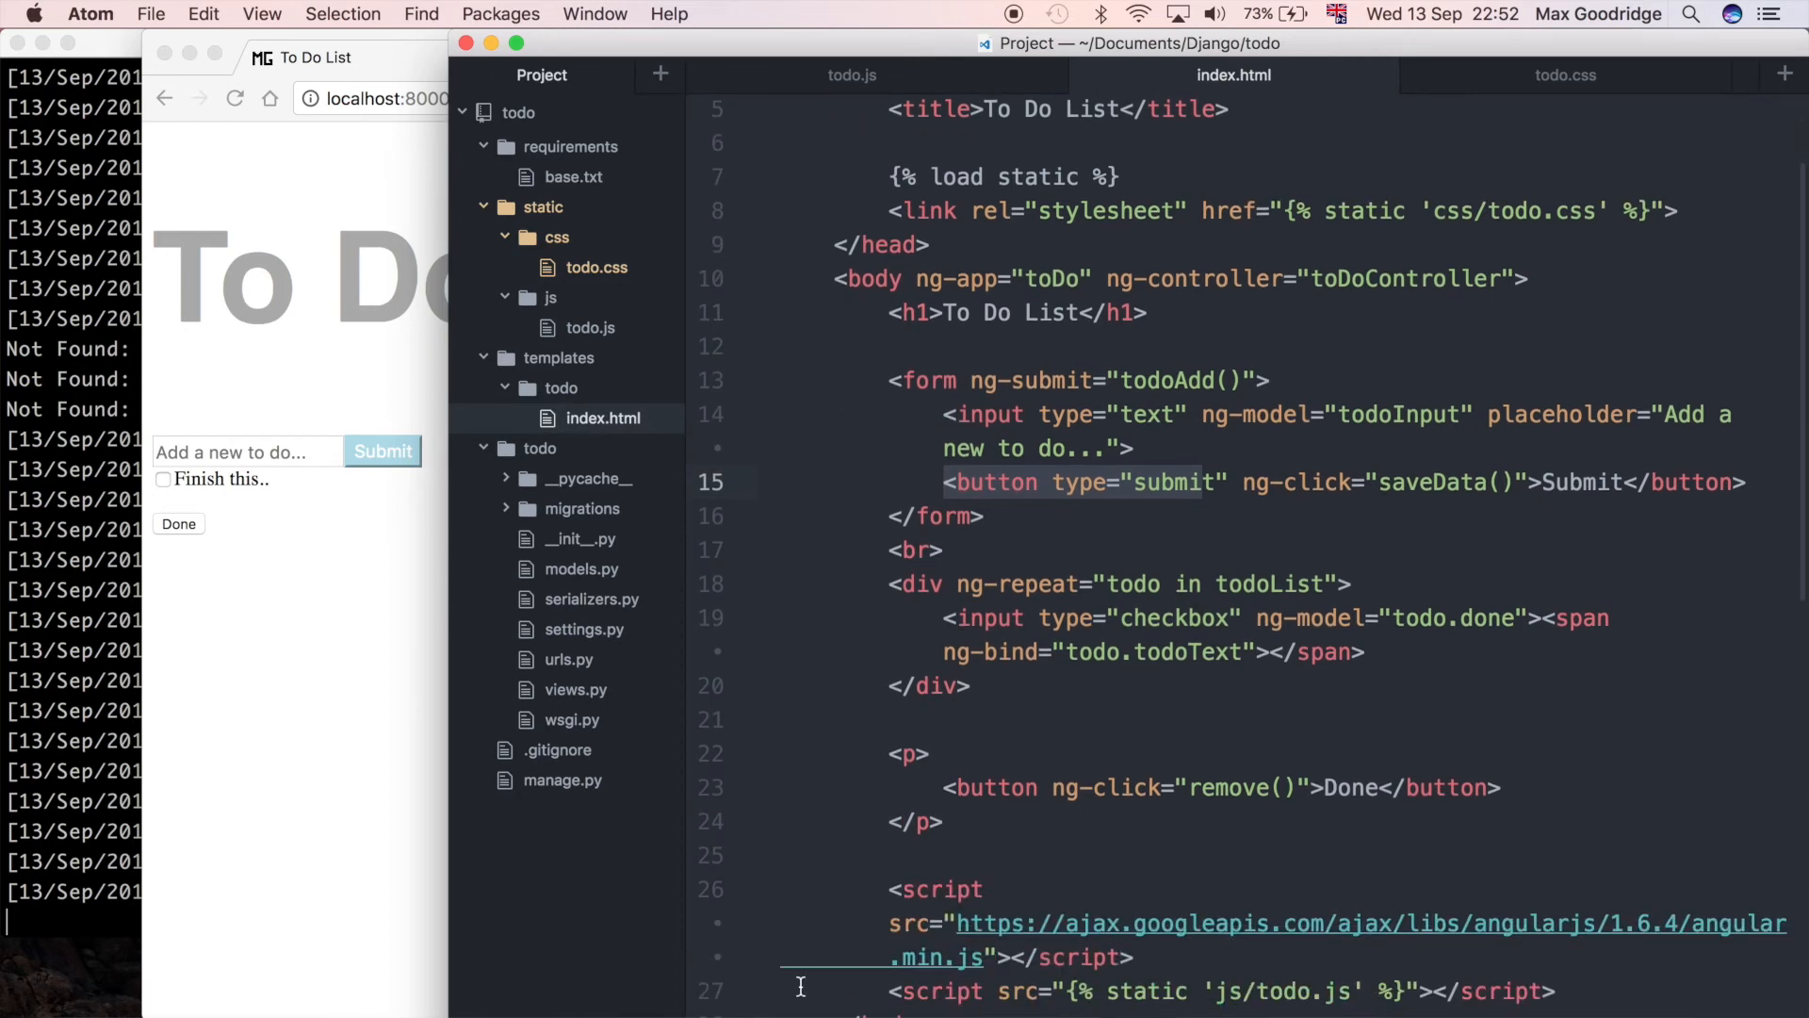
scroll("down", 3)
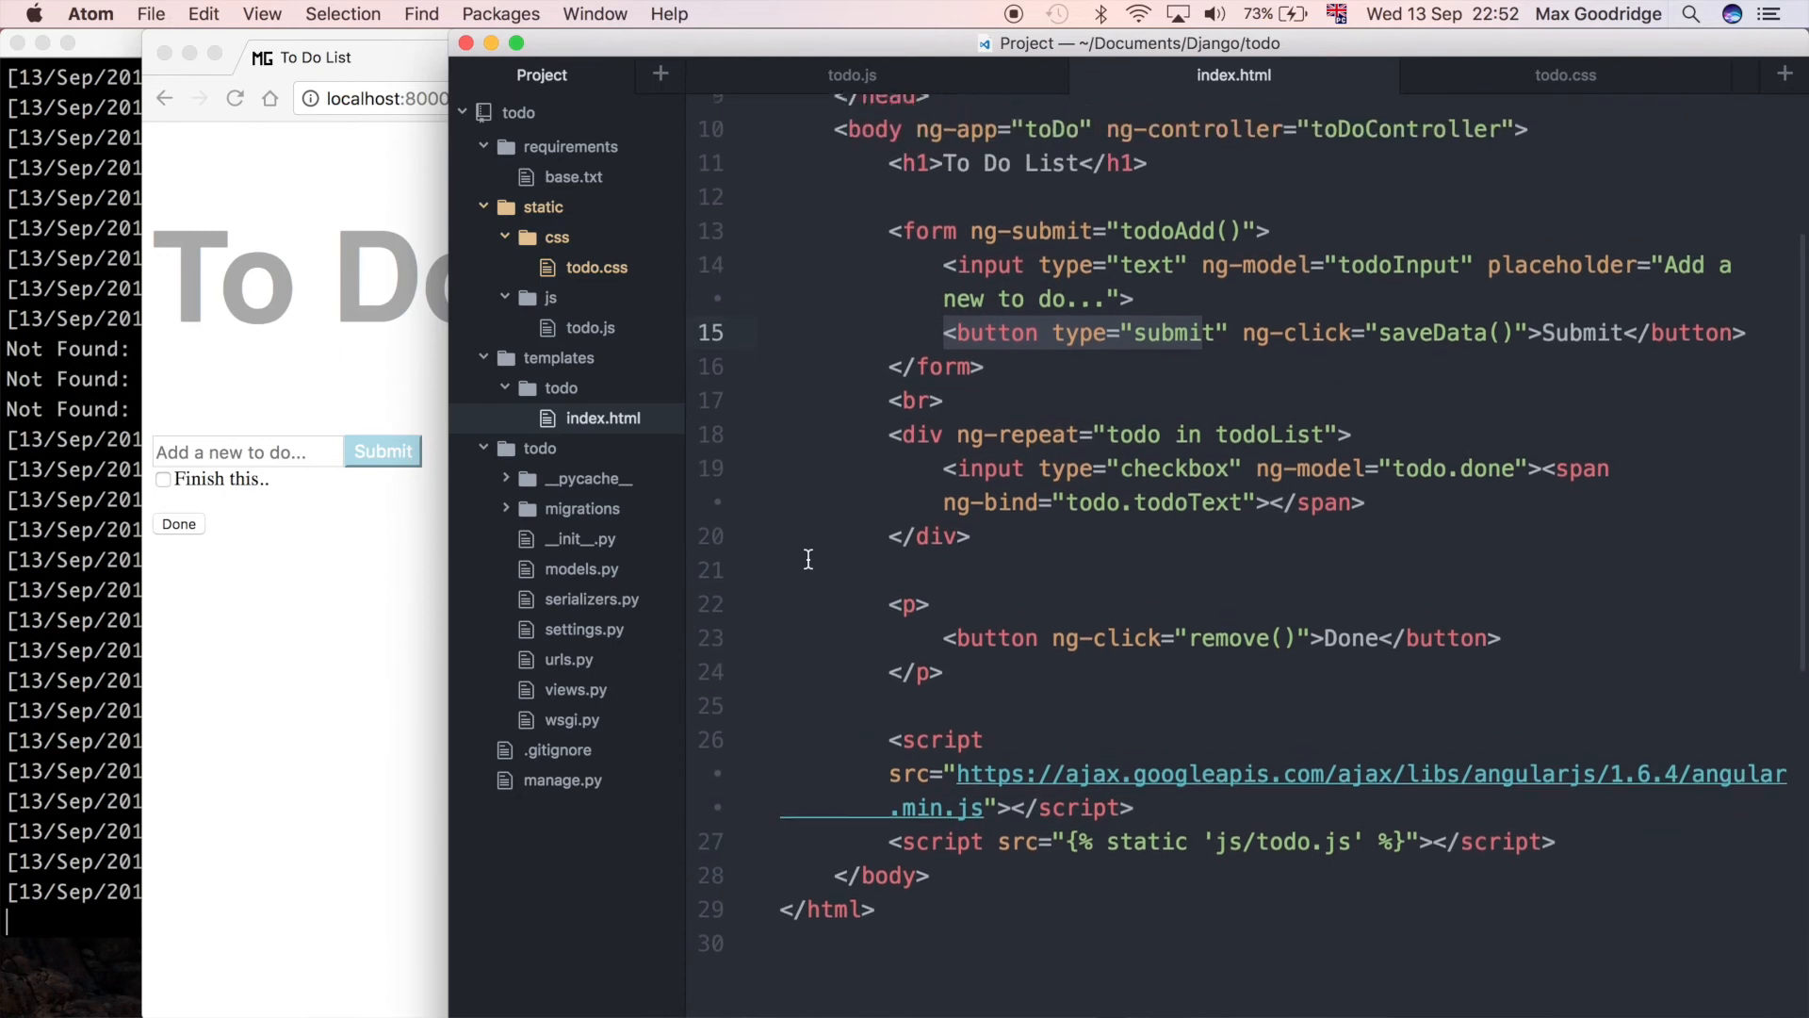
left_click(1052, 644)
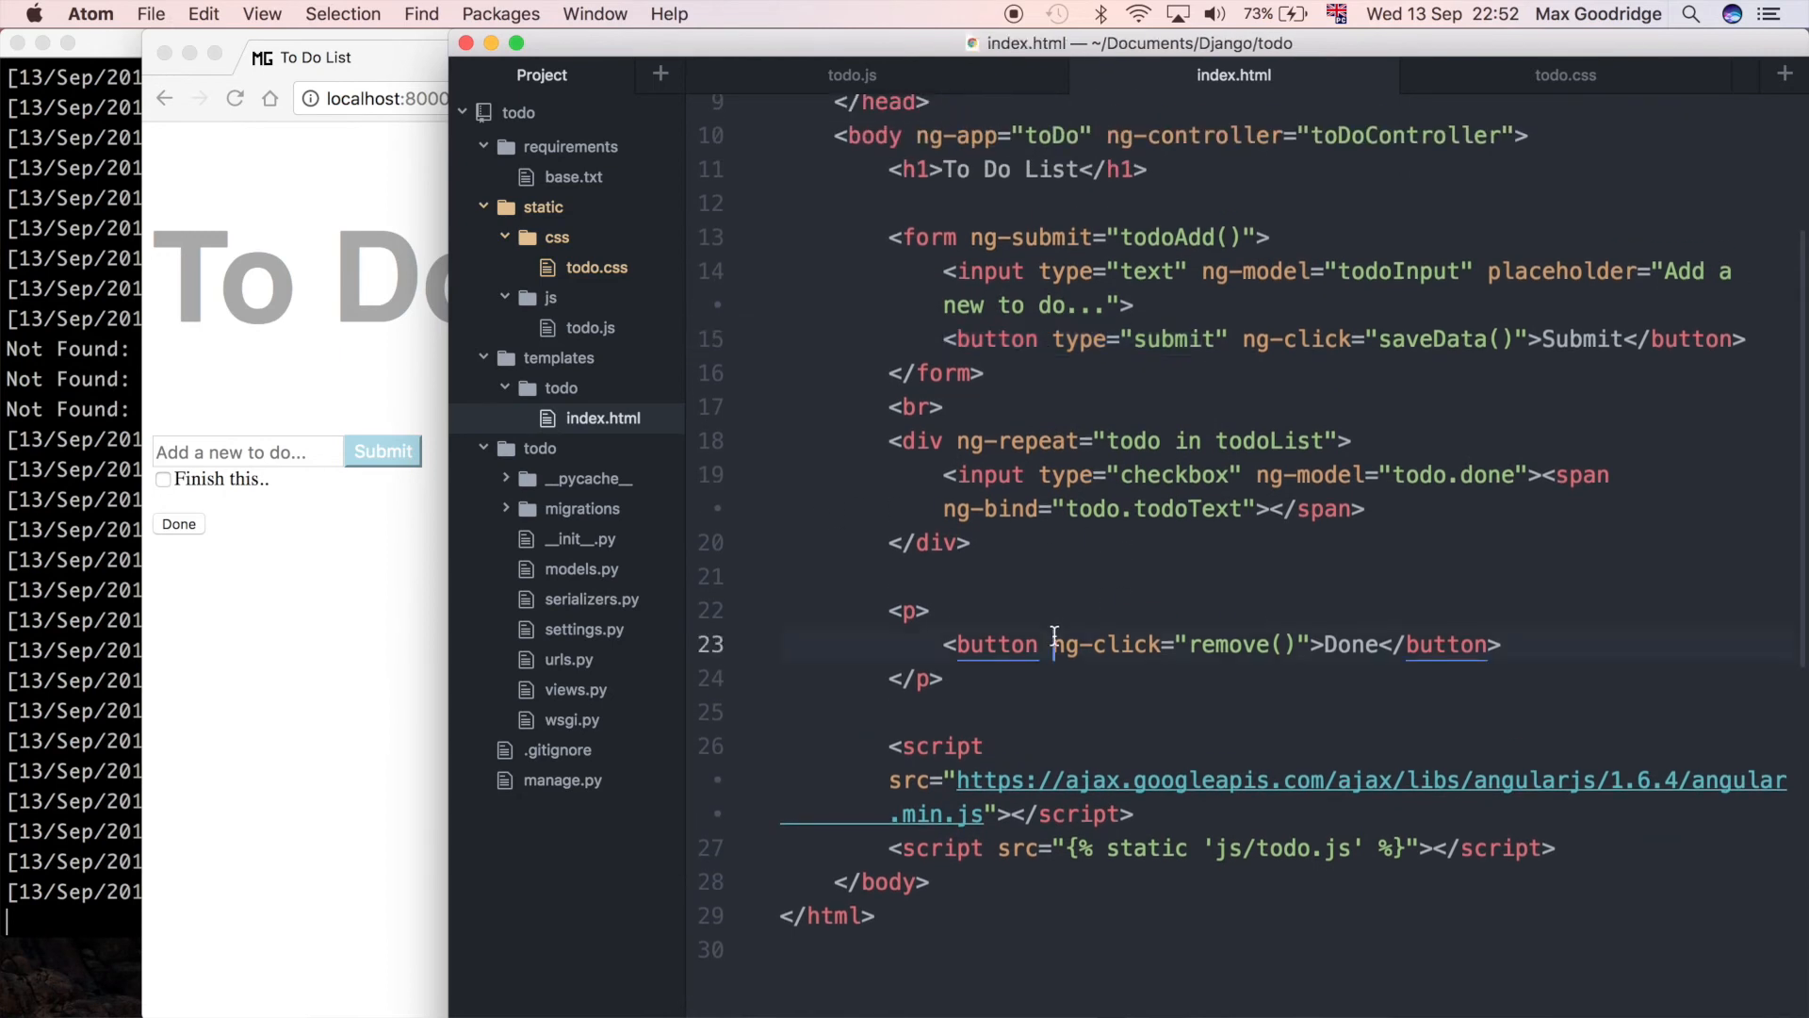
type("class=\"")
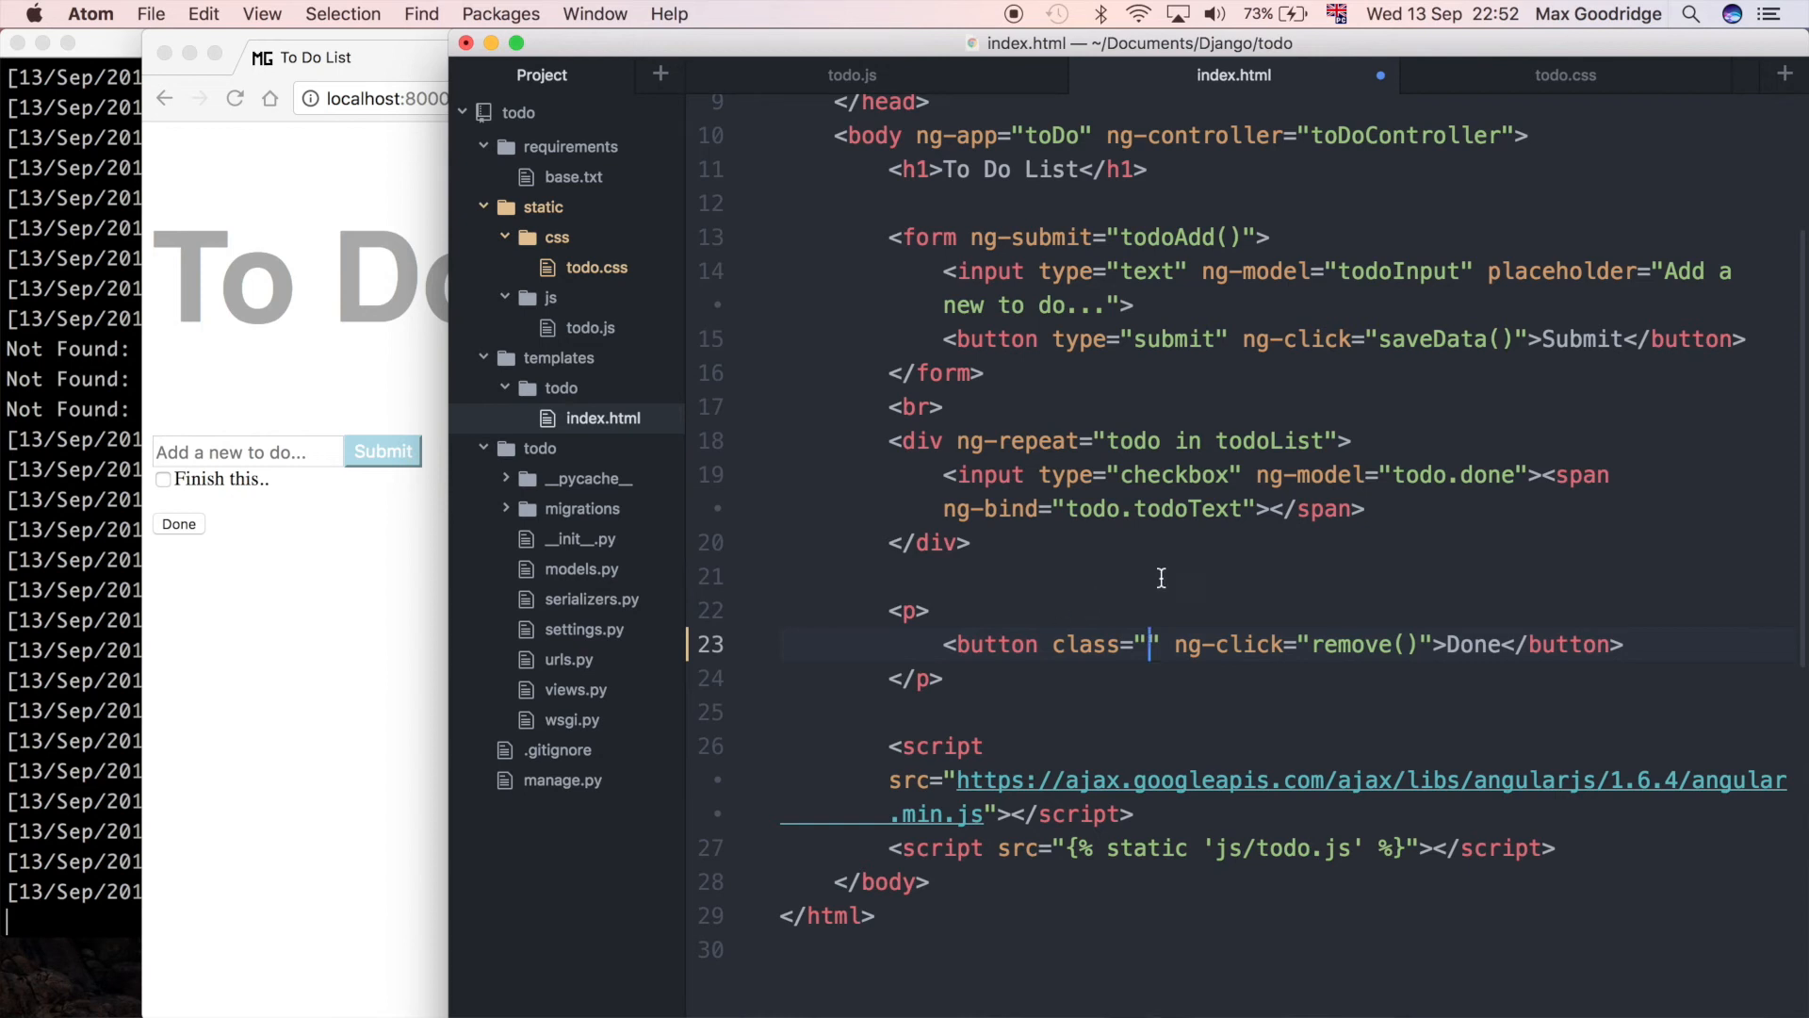
type("done")
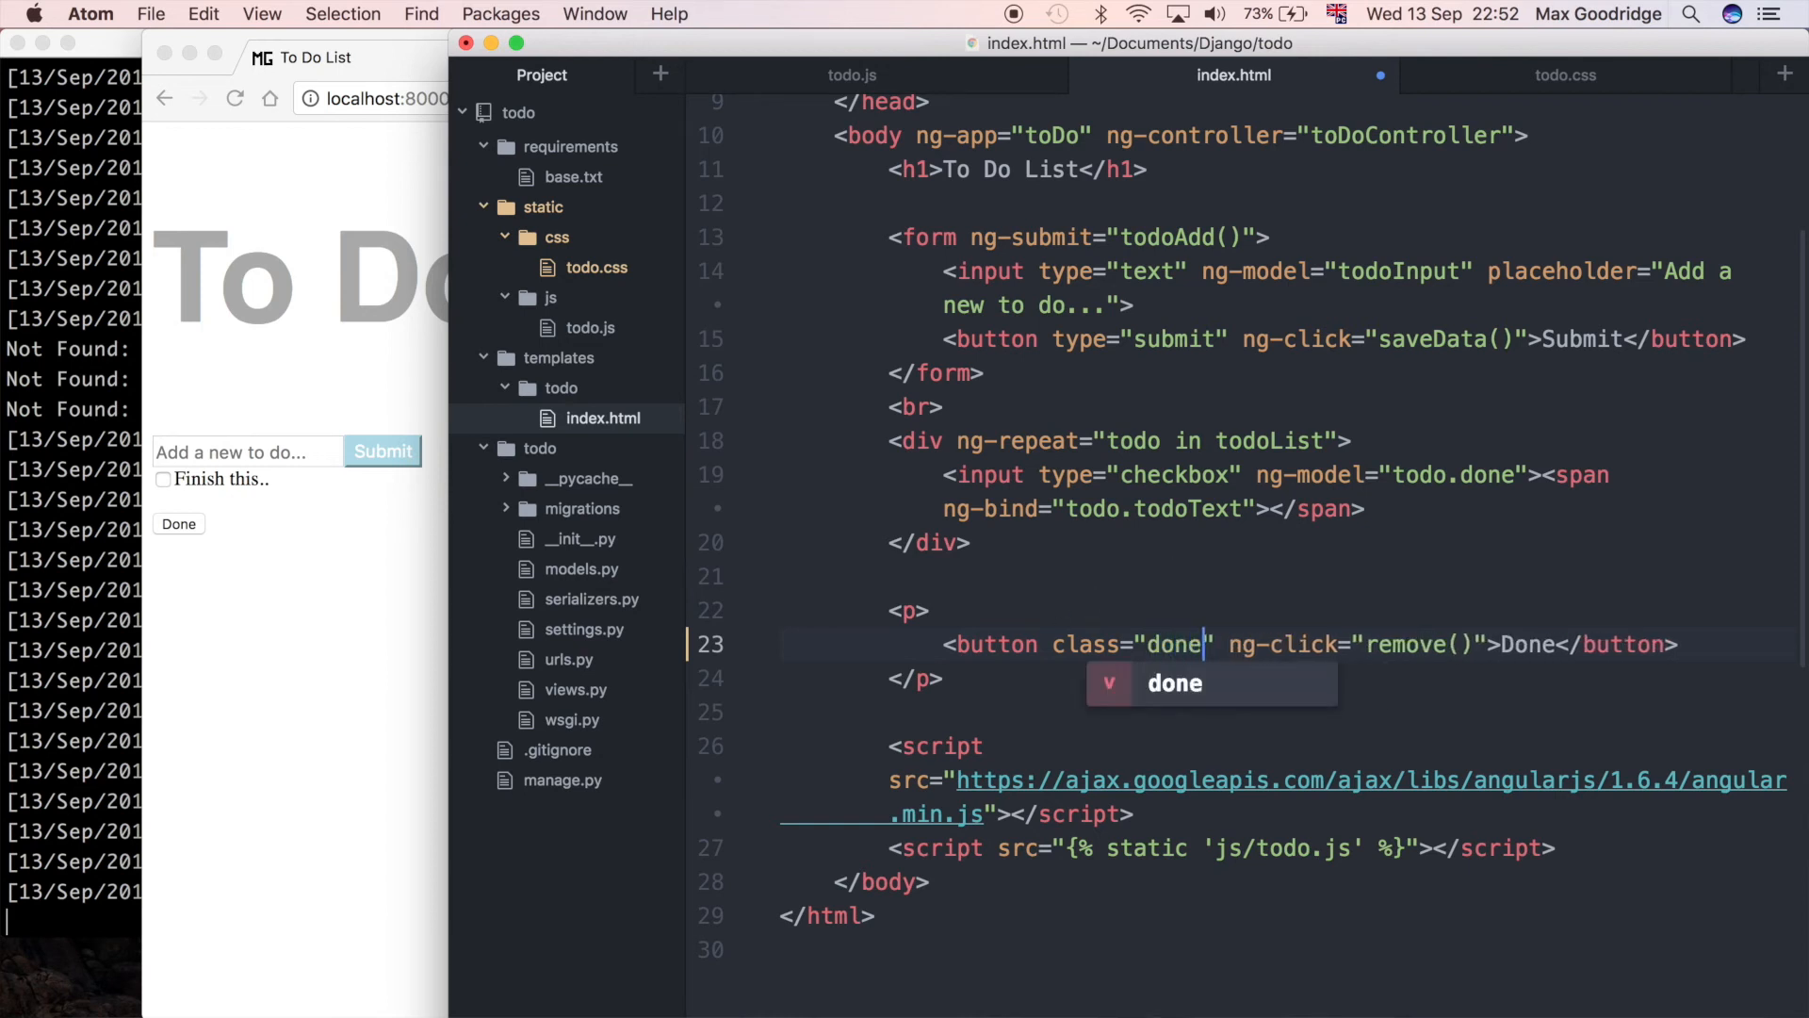
left_click(1566, 76)
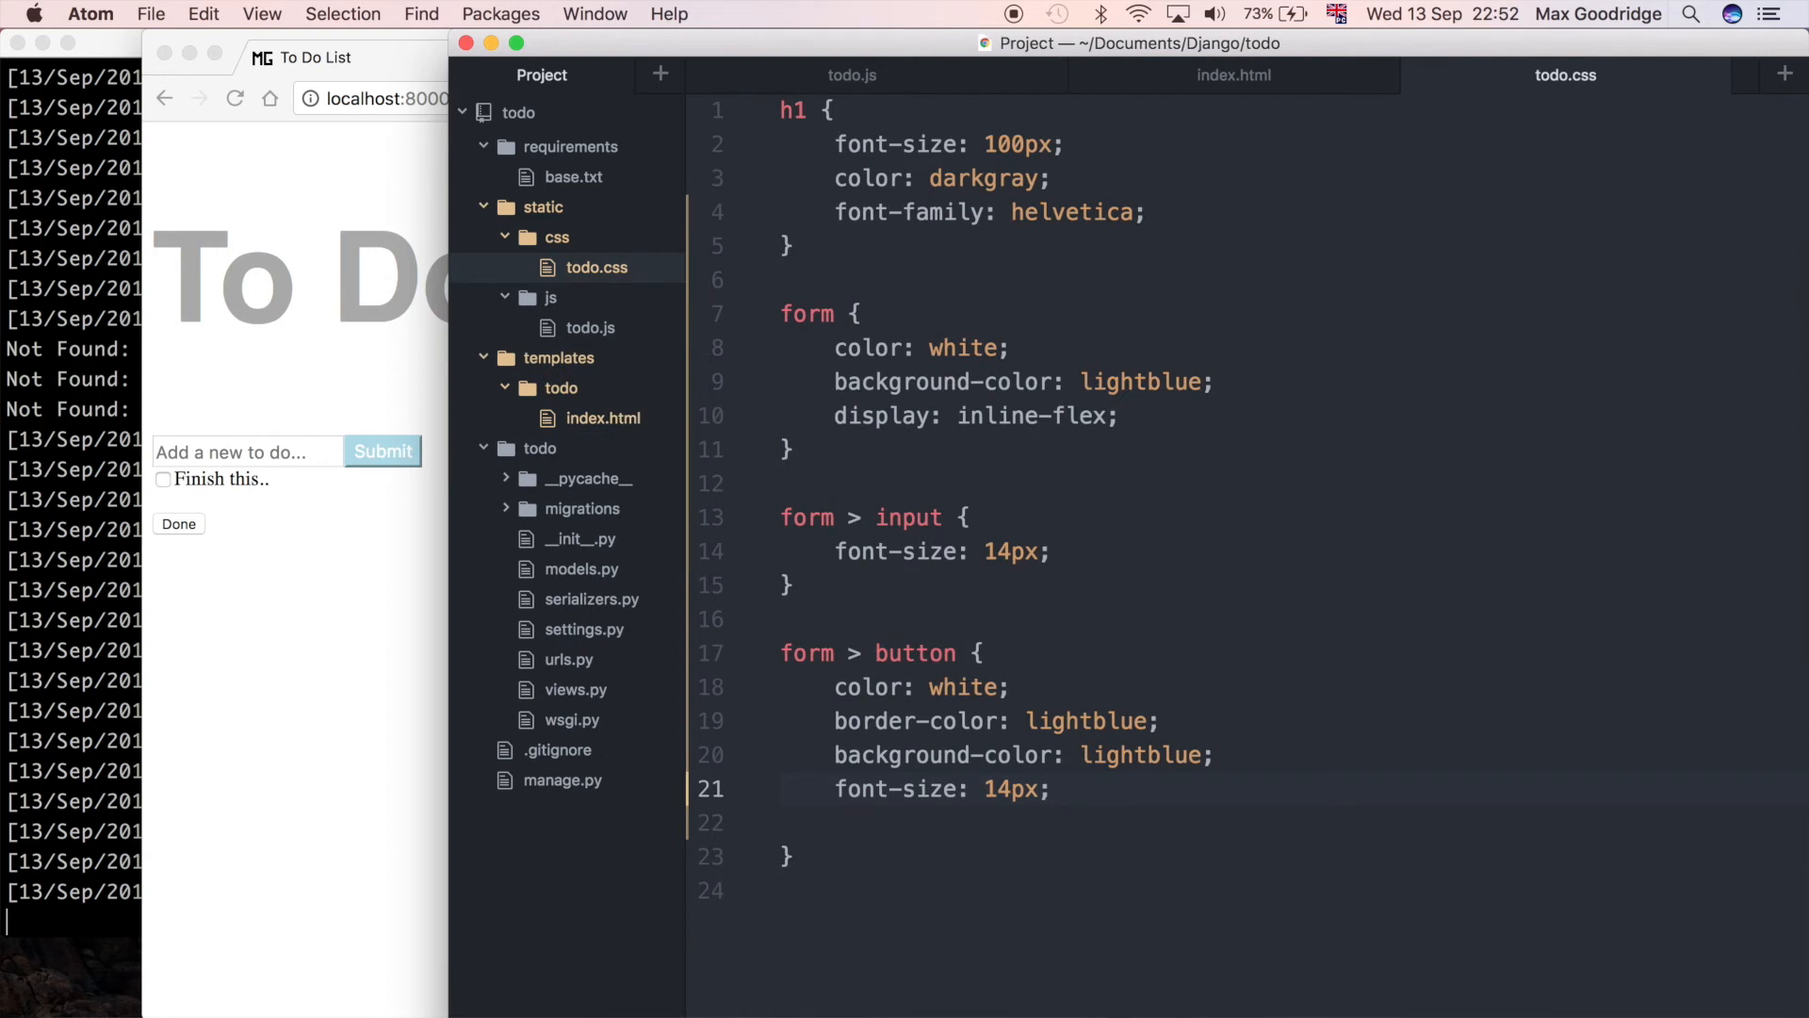
Step: Start a .done rule in todo.css with font-size: 48px
type(".")
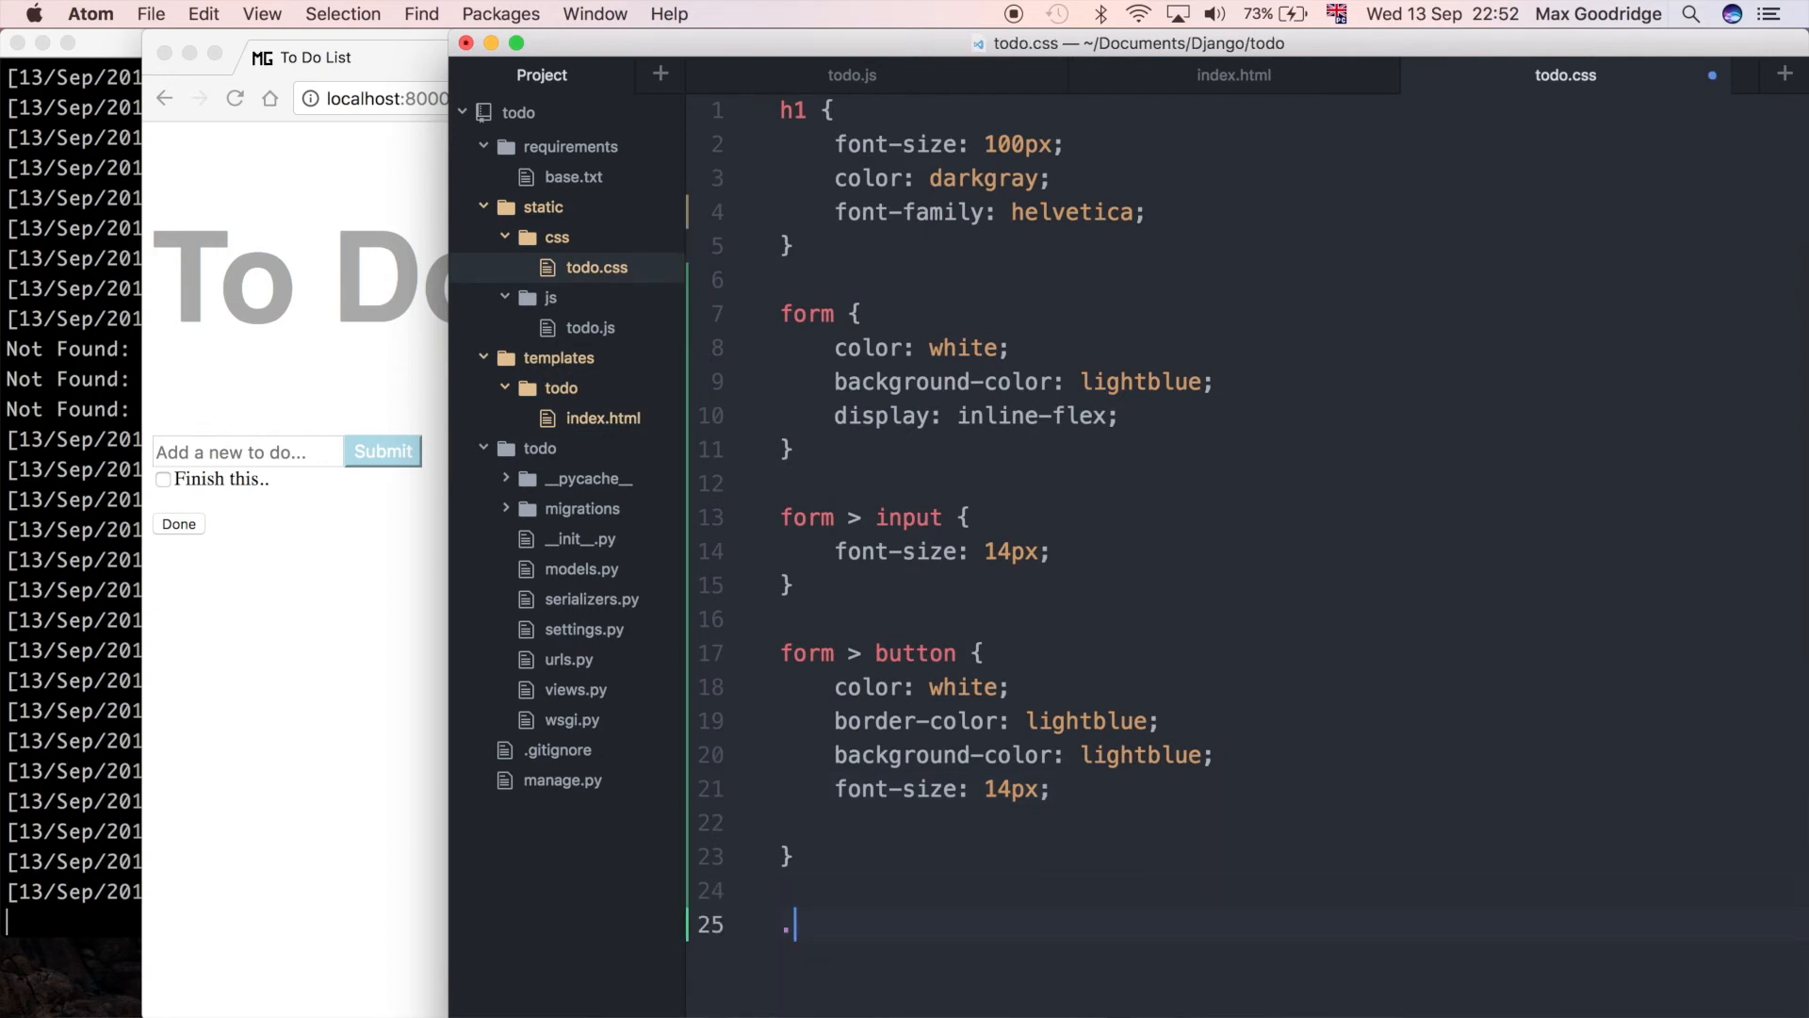
type("done {")
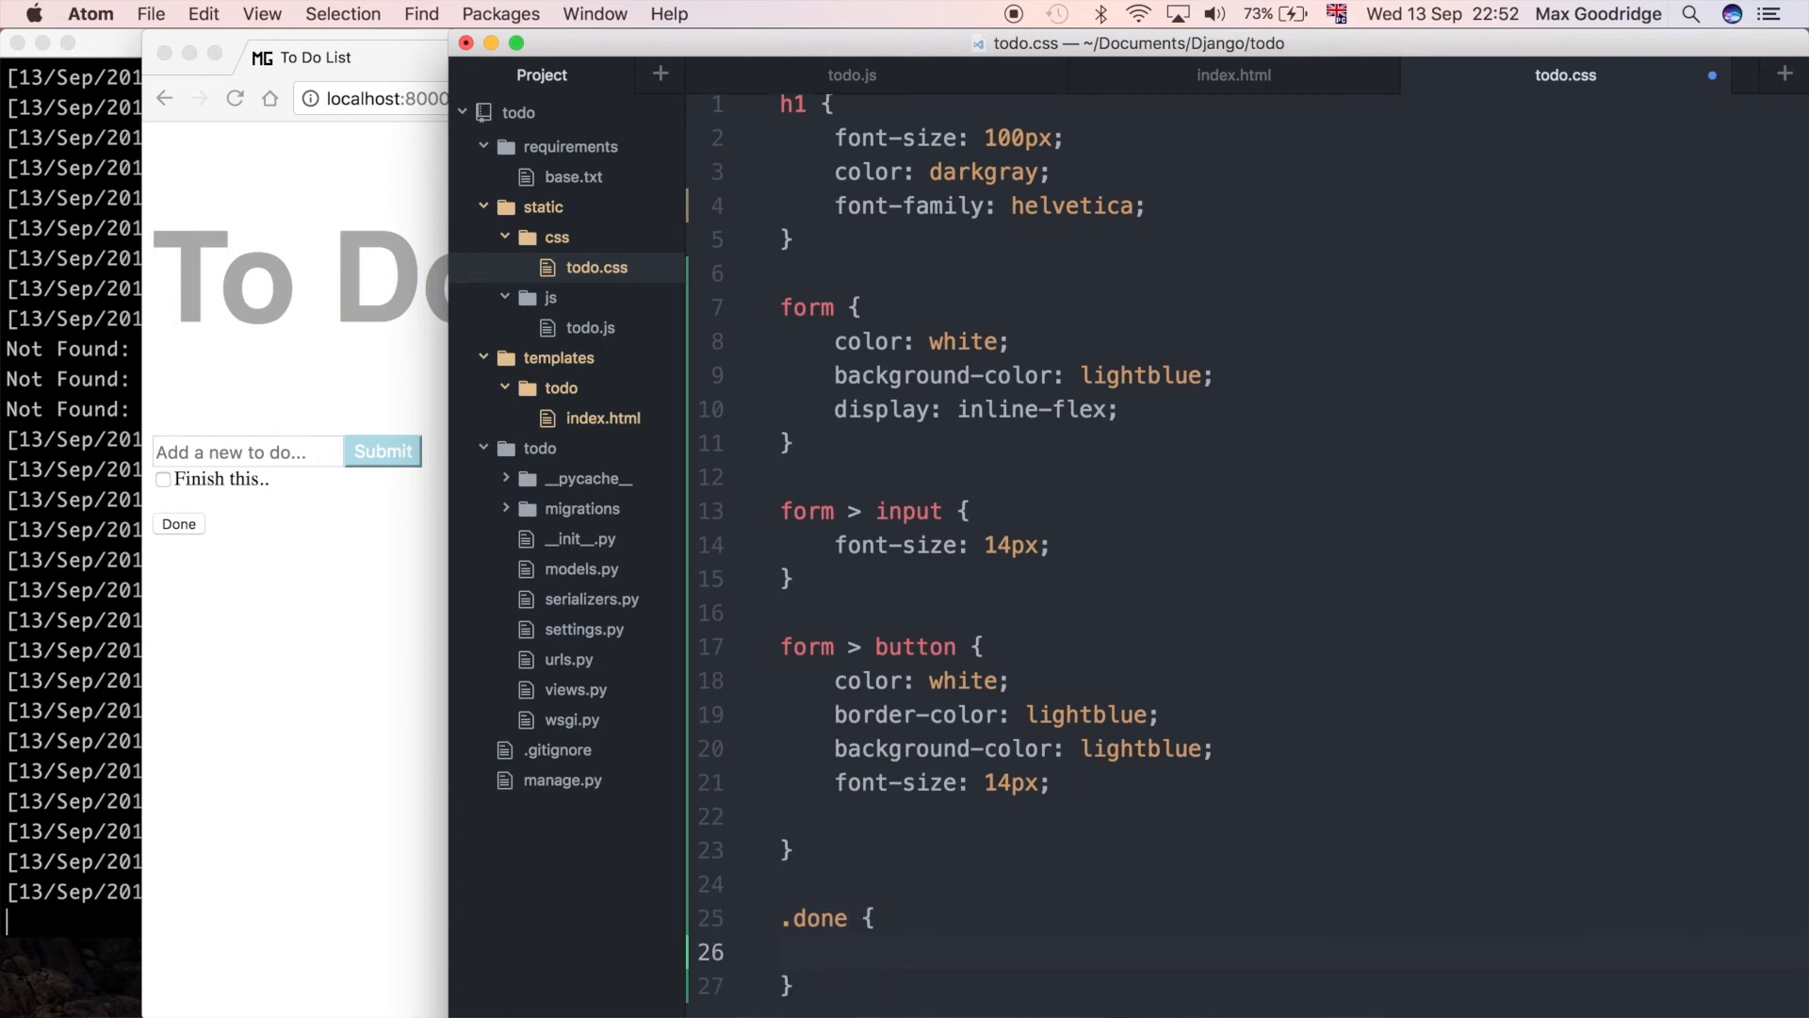
left_click(836, 946)
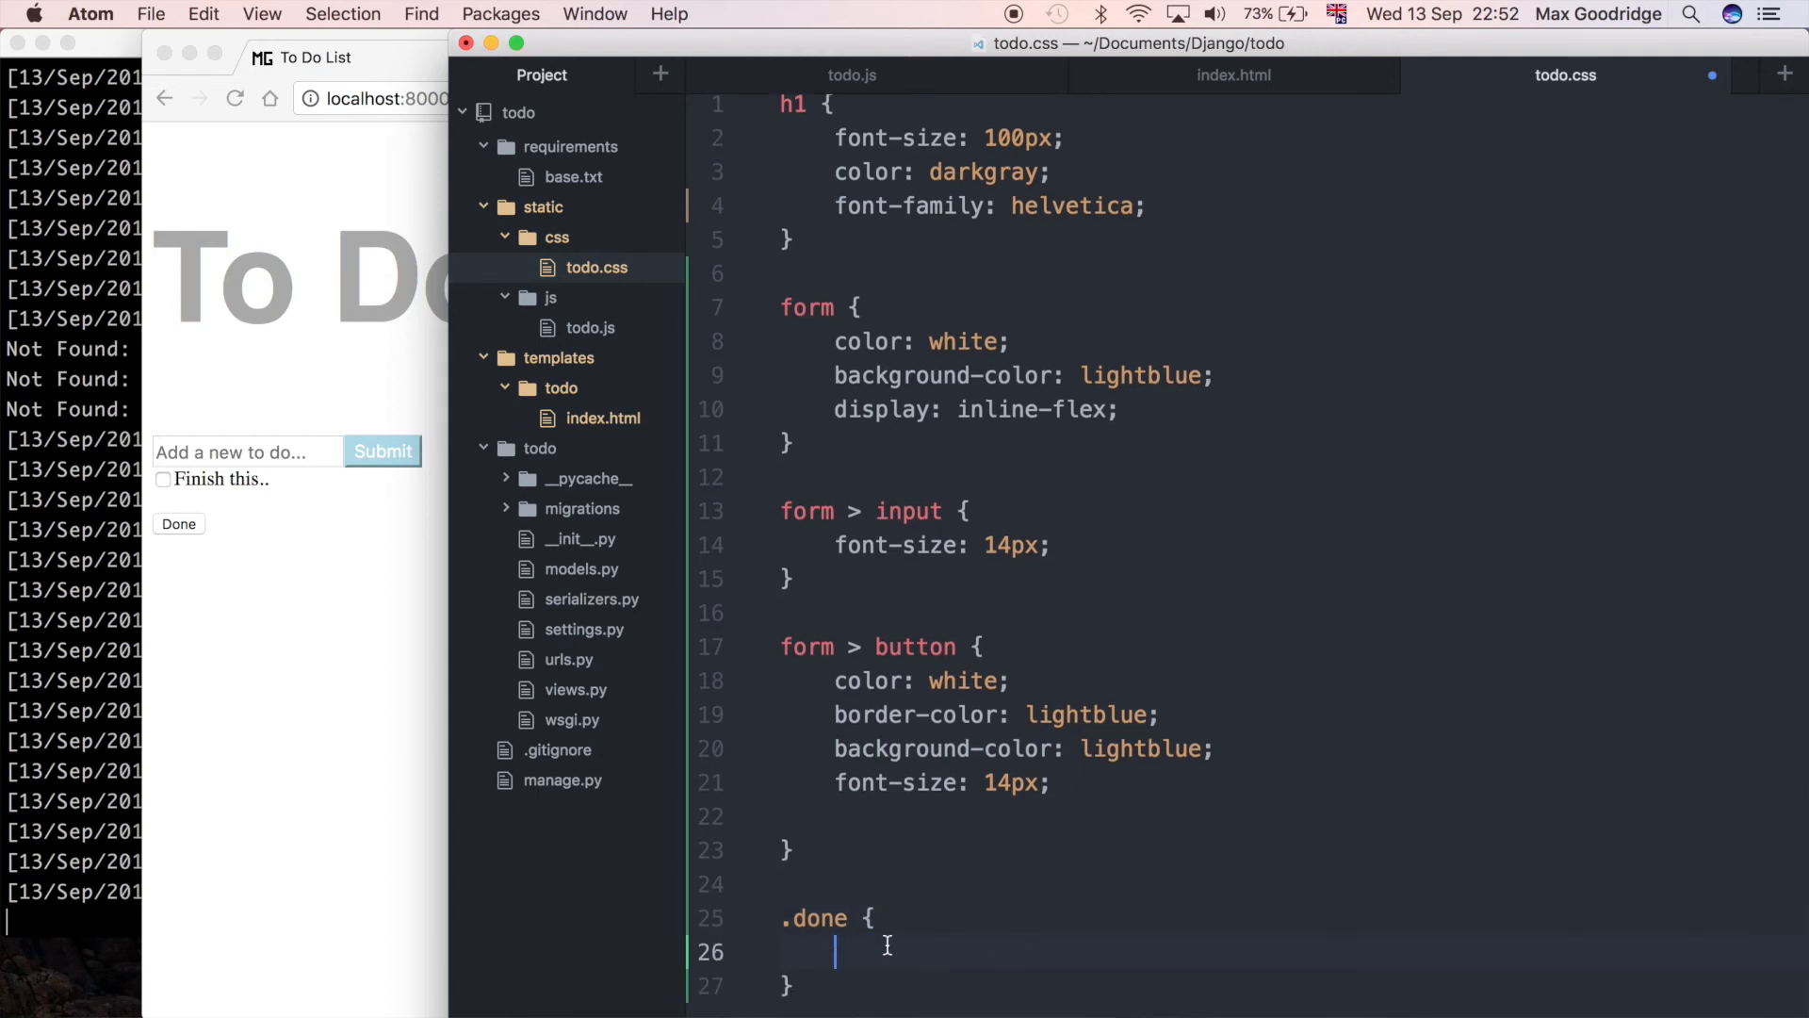
mouse_move(1267, 816)
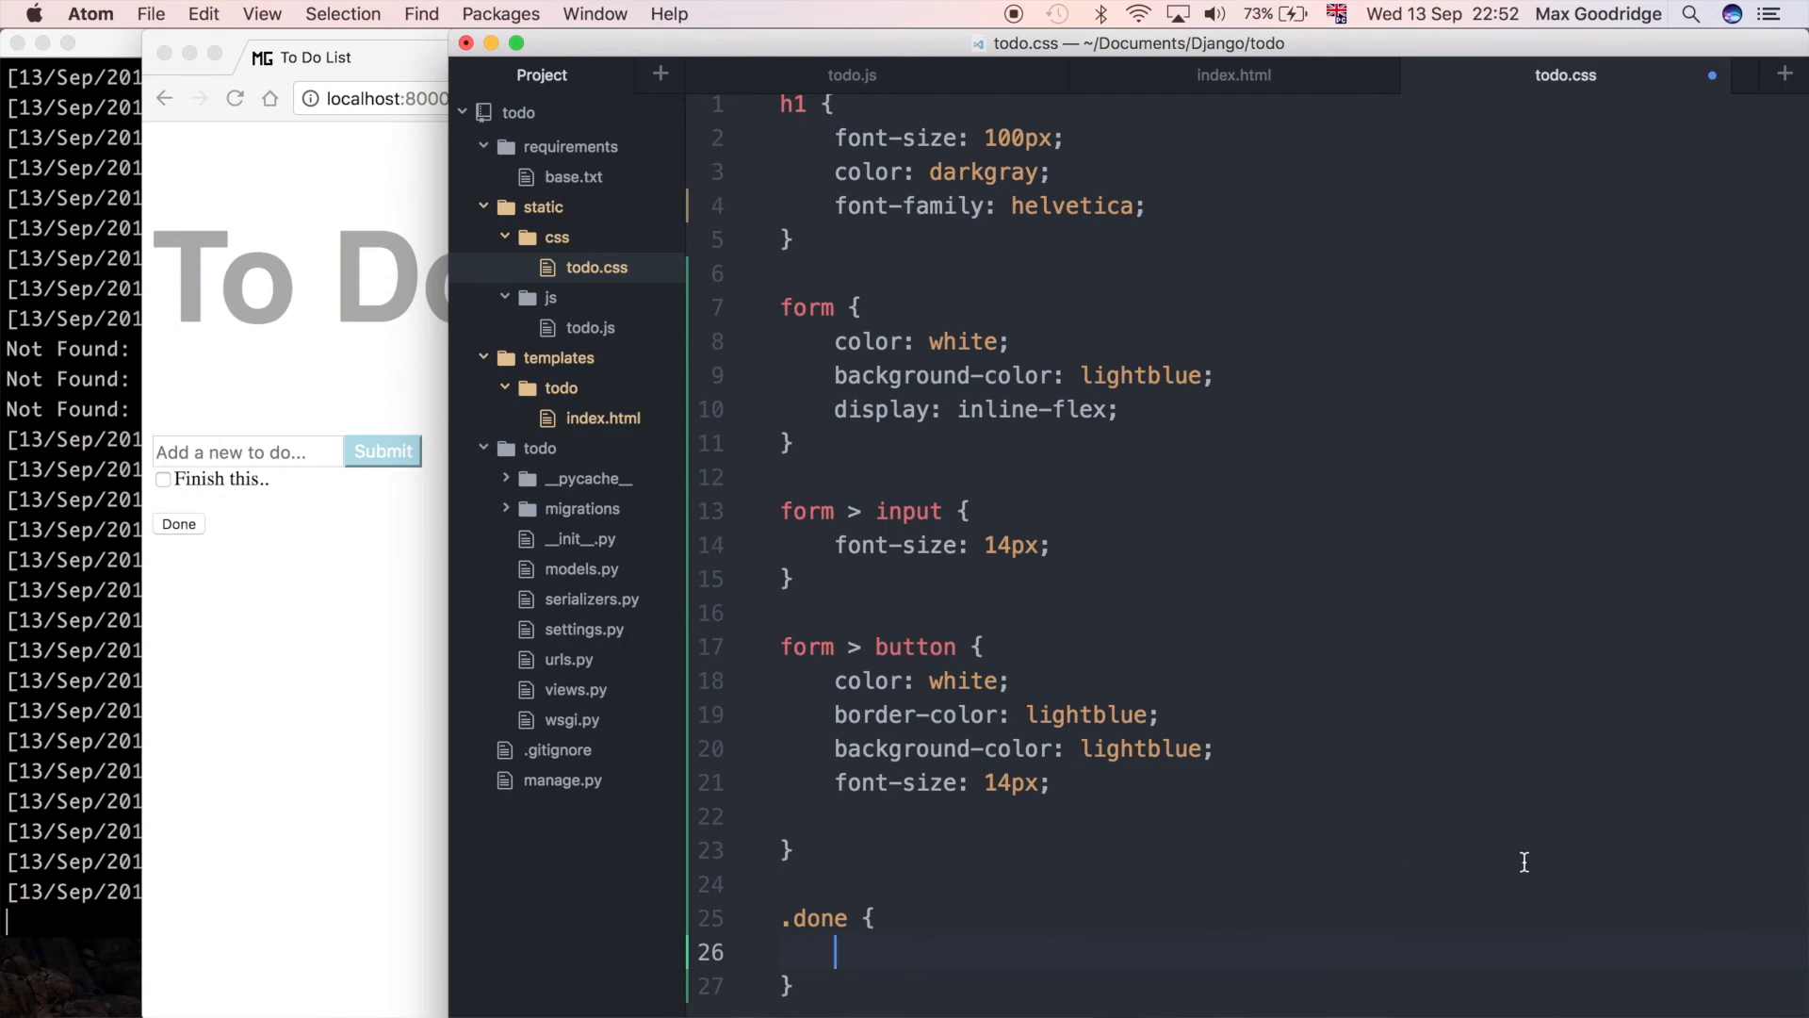
type("font")
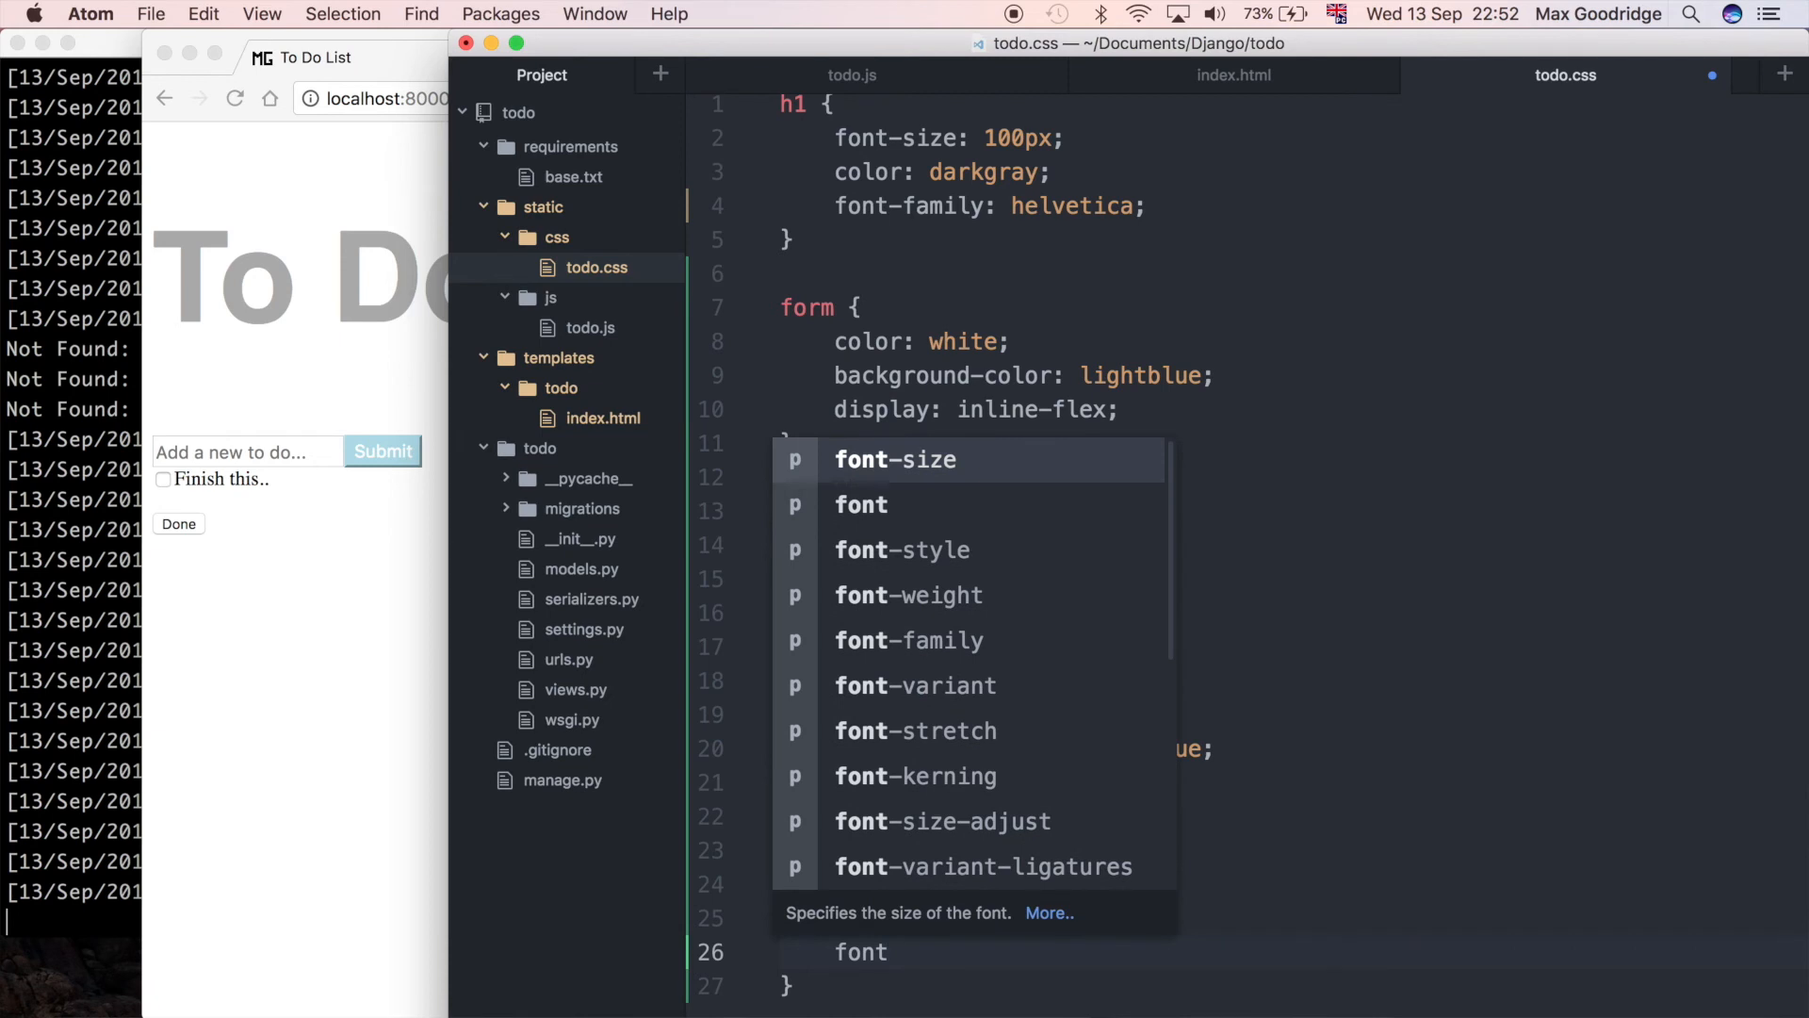
type("-size:")
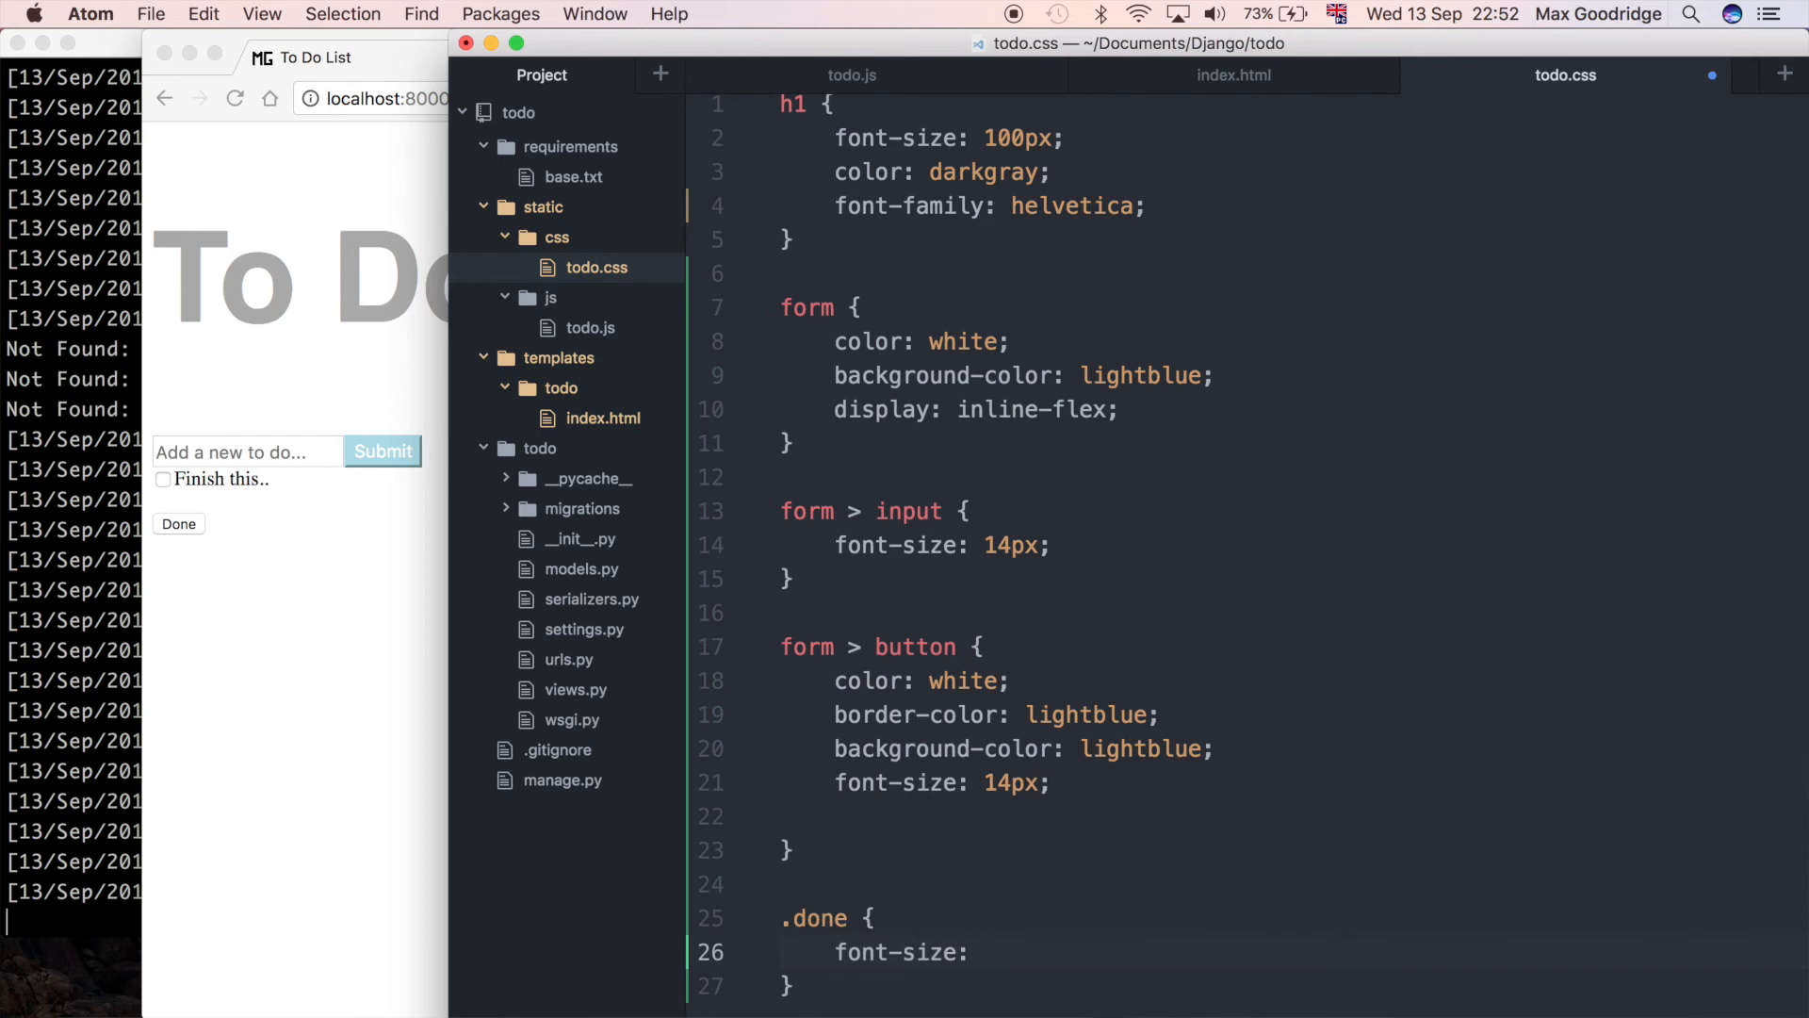
type("48px;")
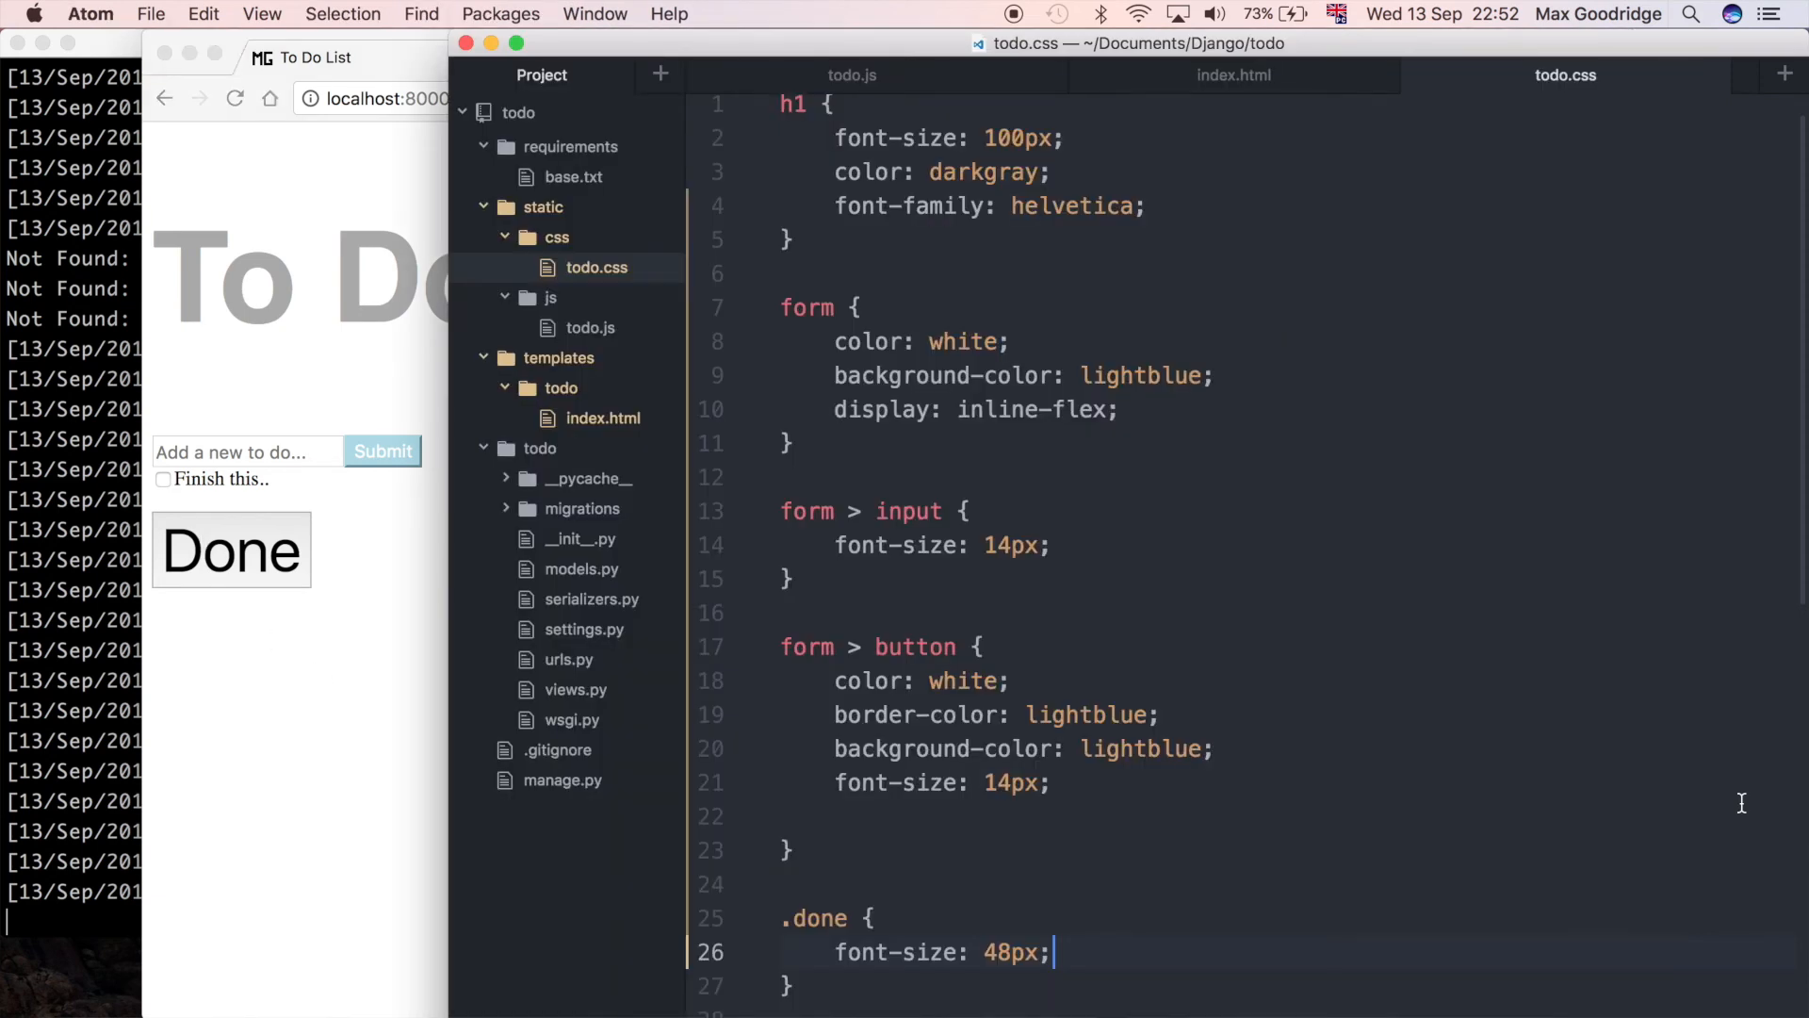
Step: Give .done a lightblue background and 10px border-radius, then check the Done button in Chrome
type("d")
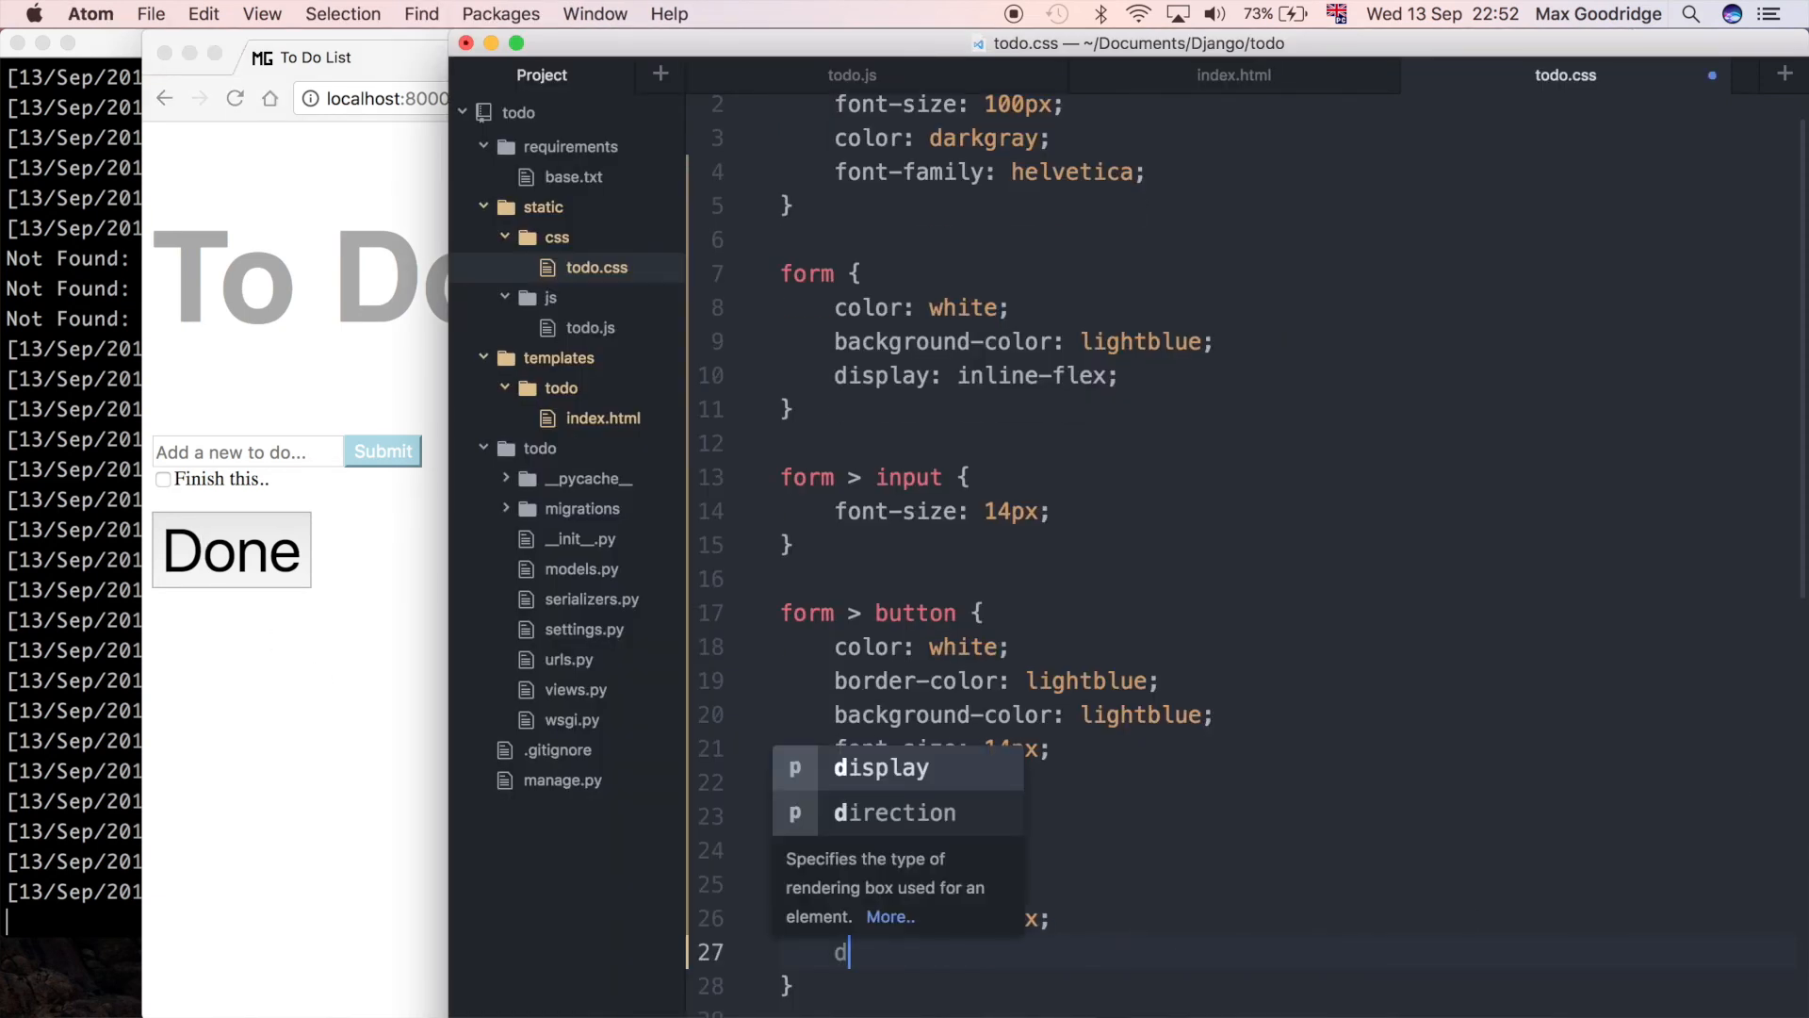
type("background-color: light")
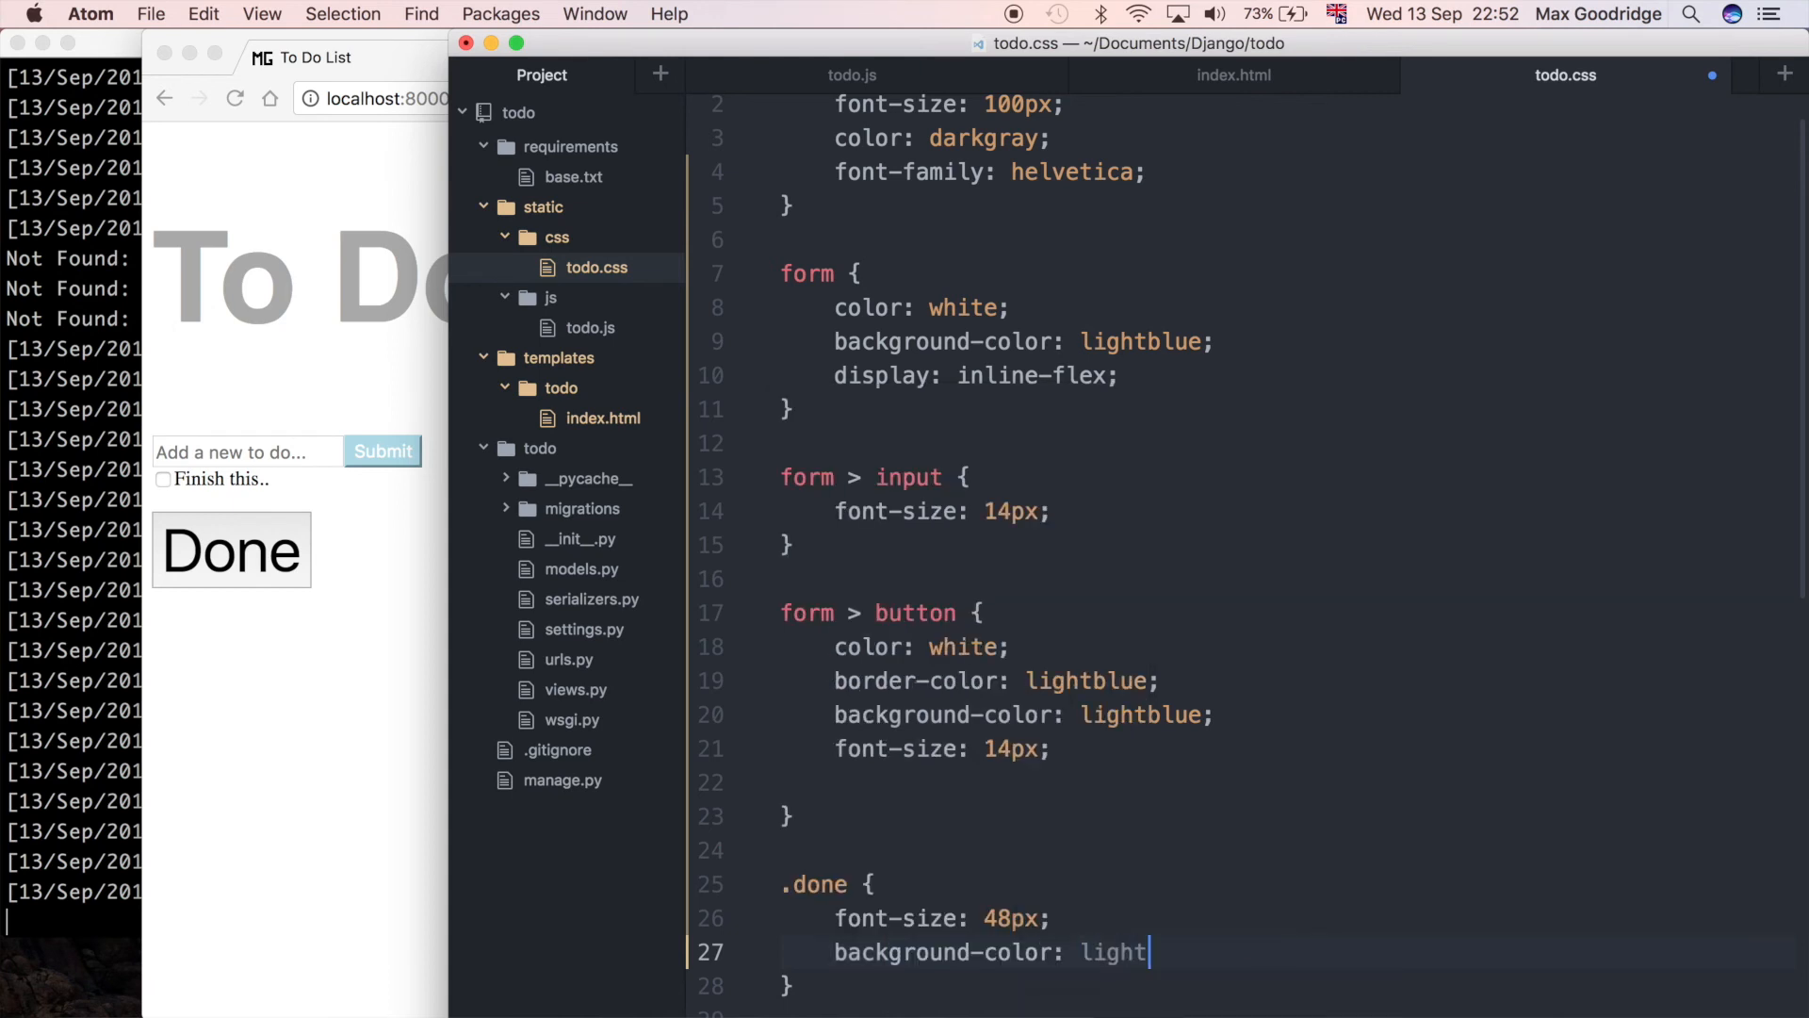
type("blue;")
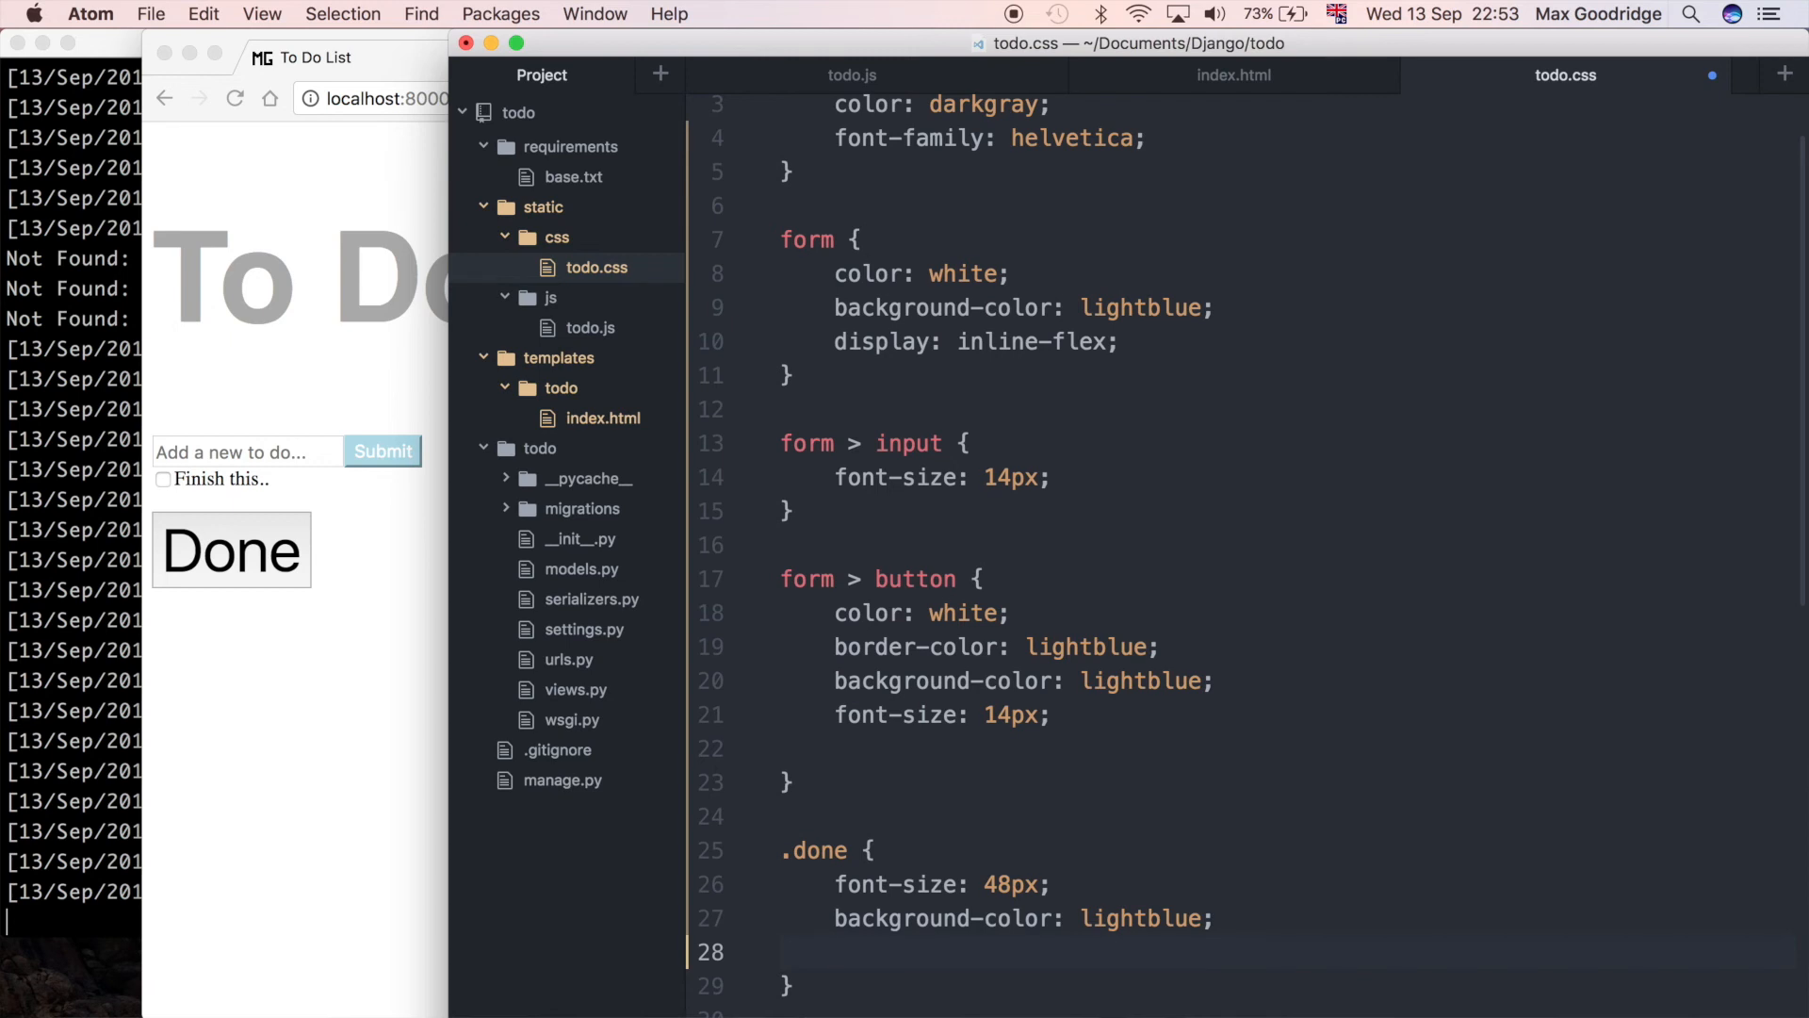
type("border-r")
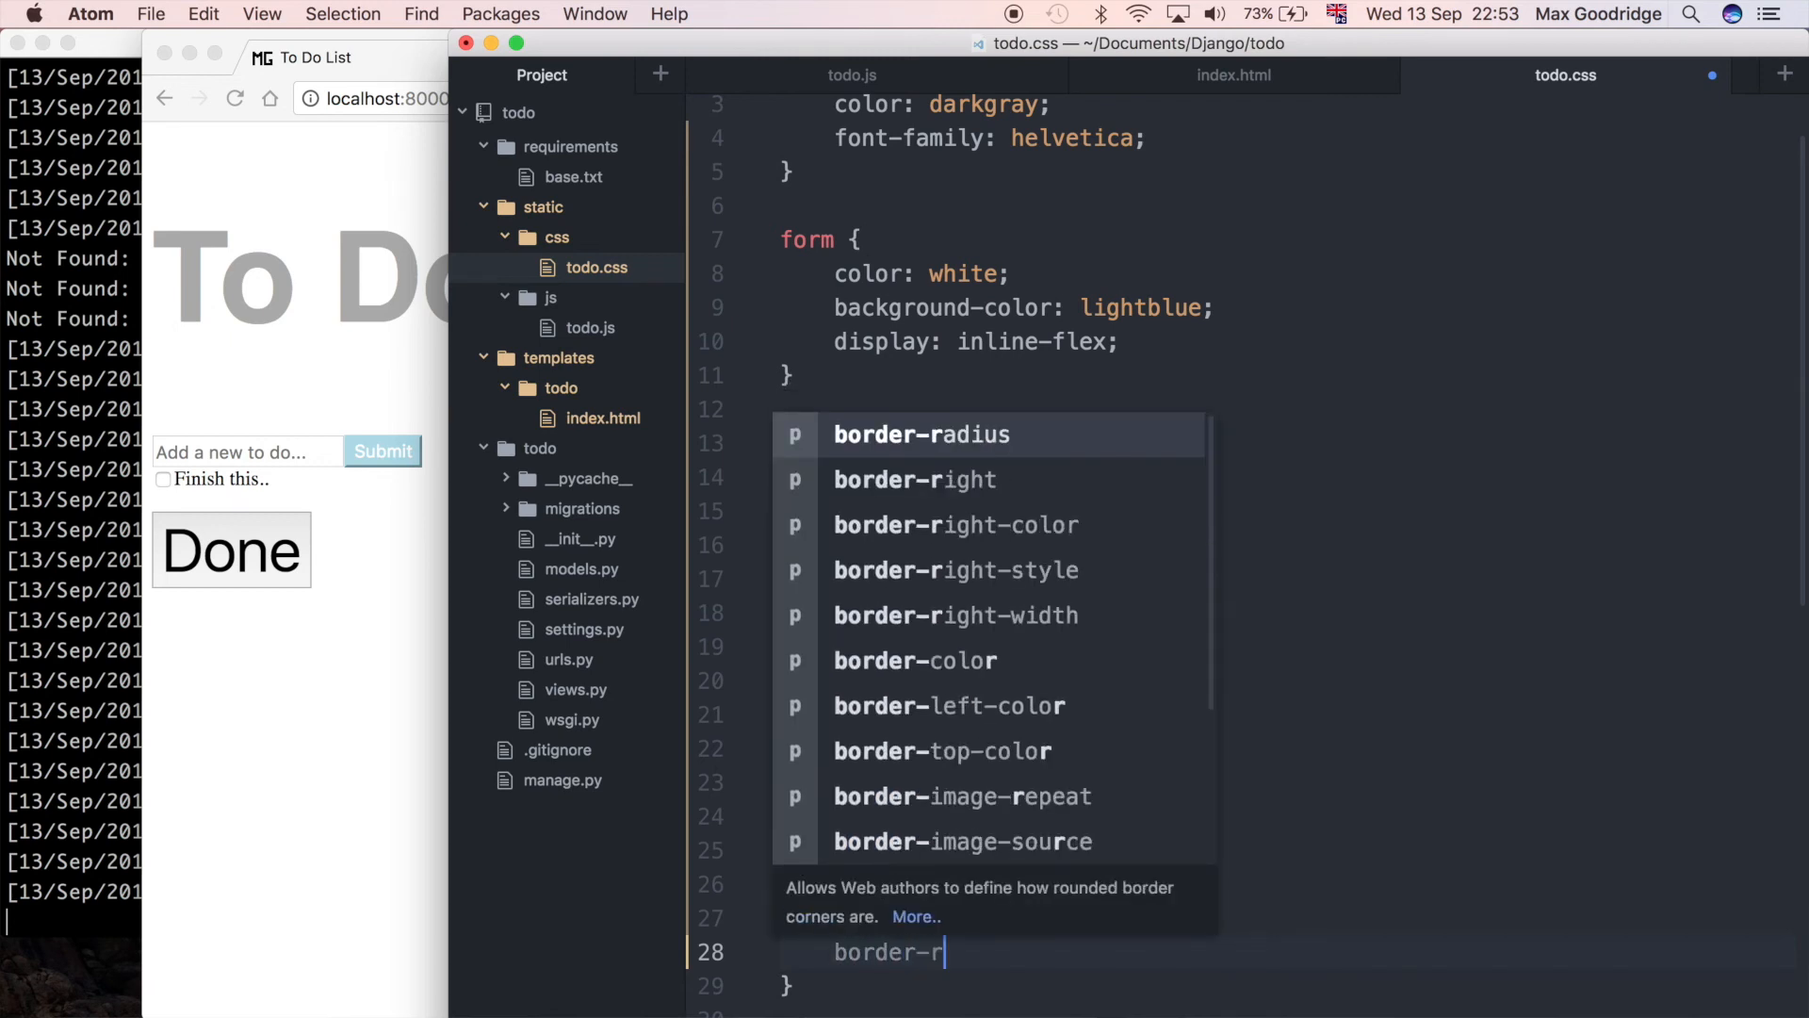
left_click(922, 434)
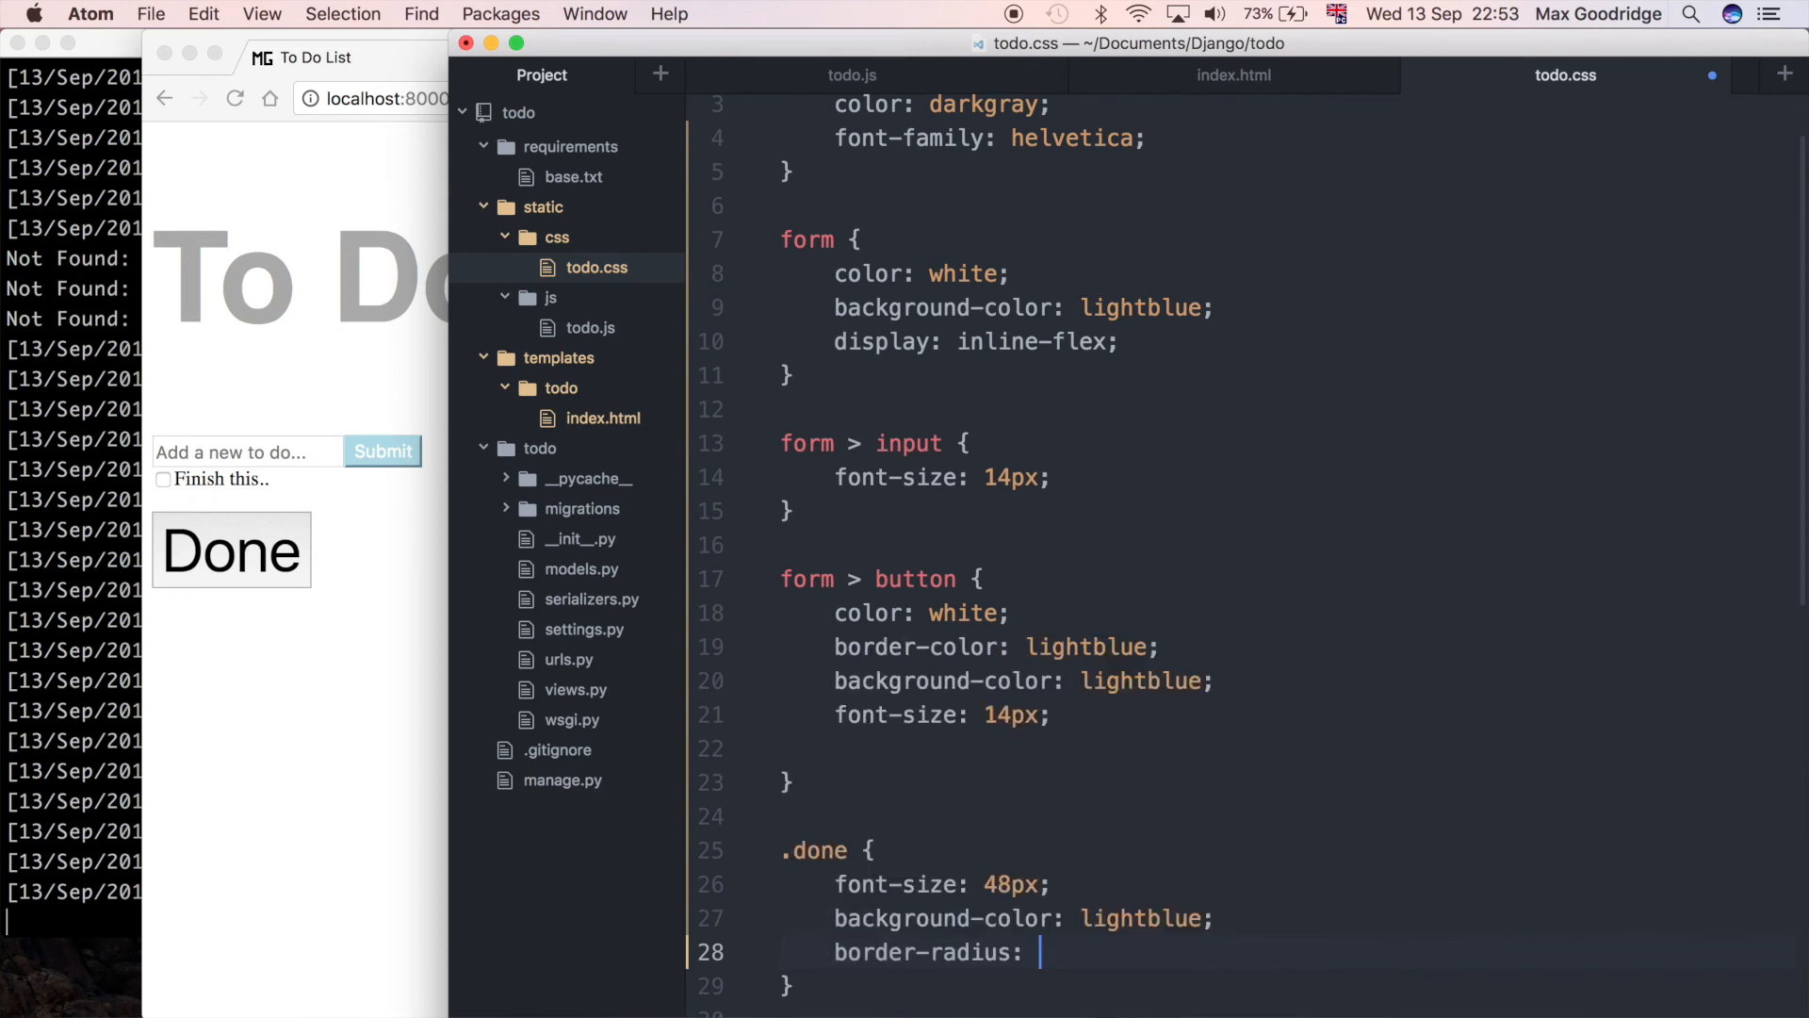
type("10px")
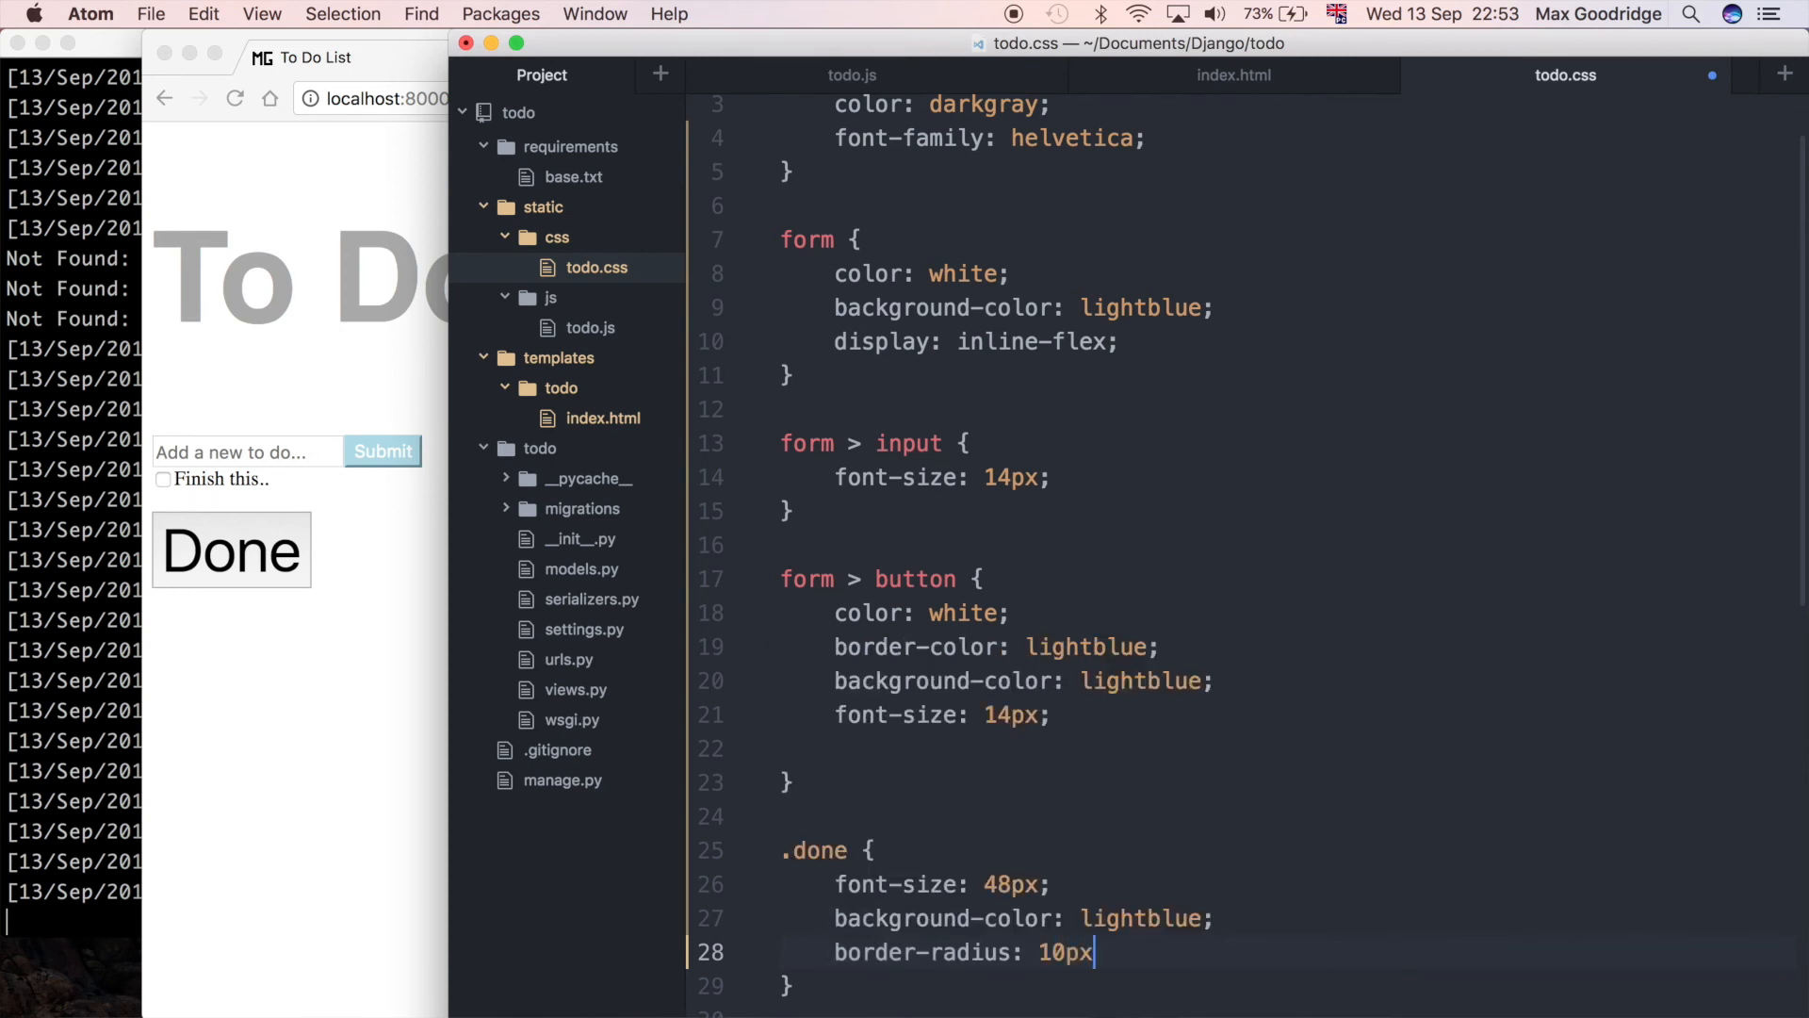
left_click(386, 59)
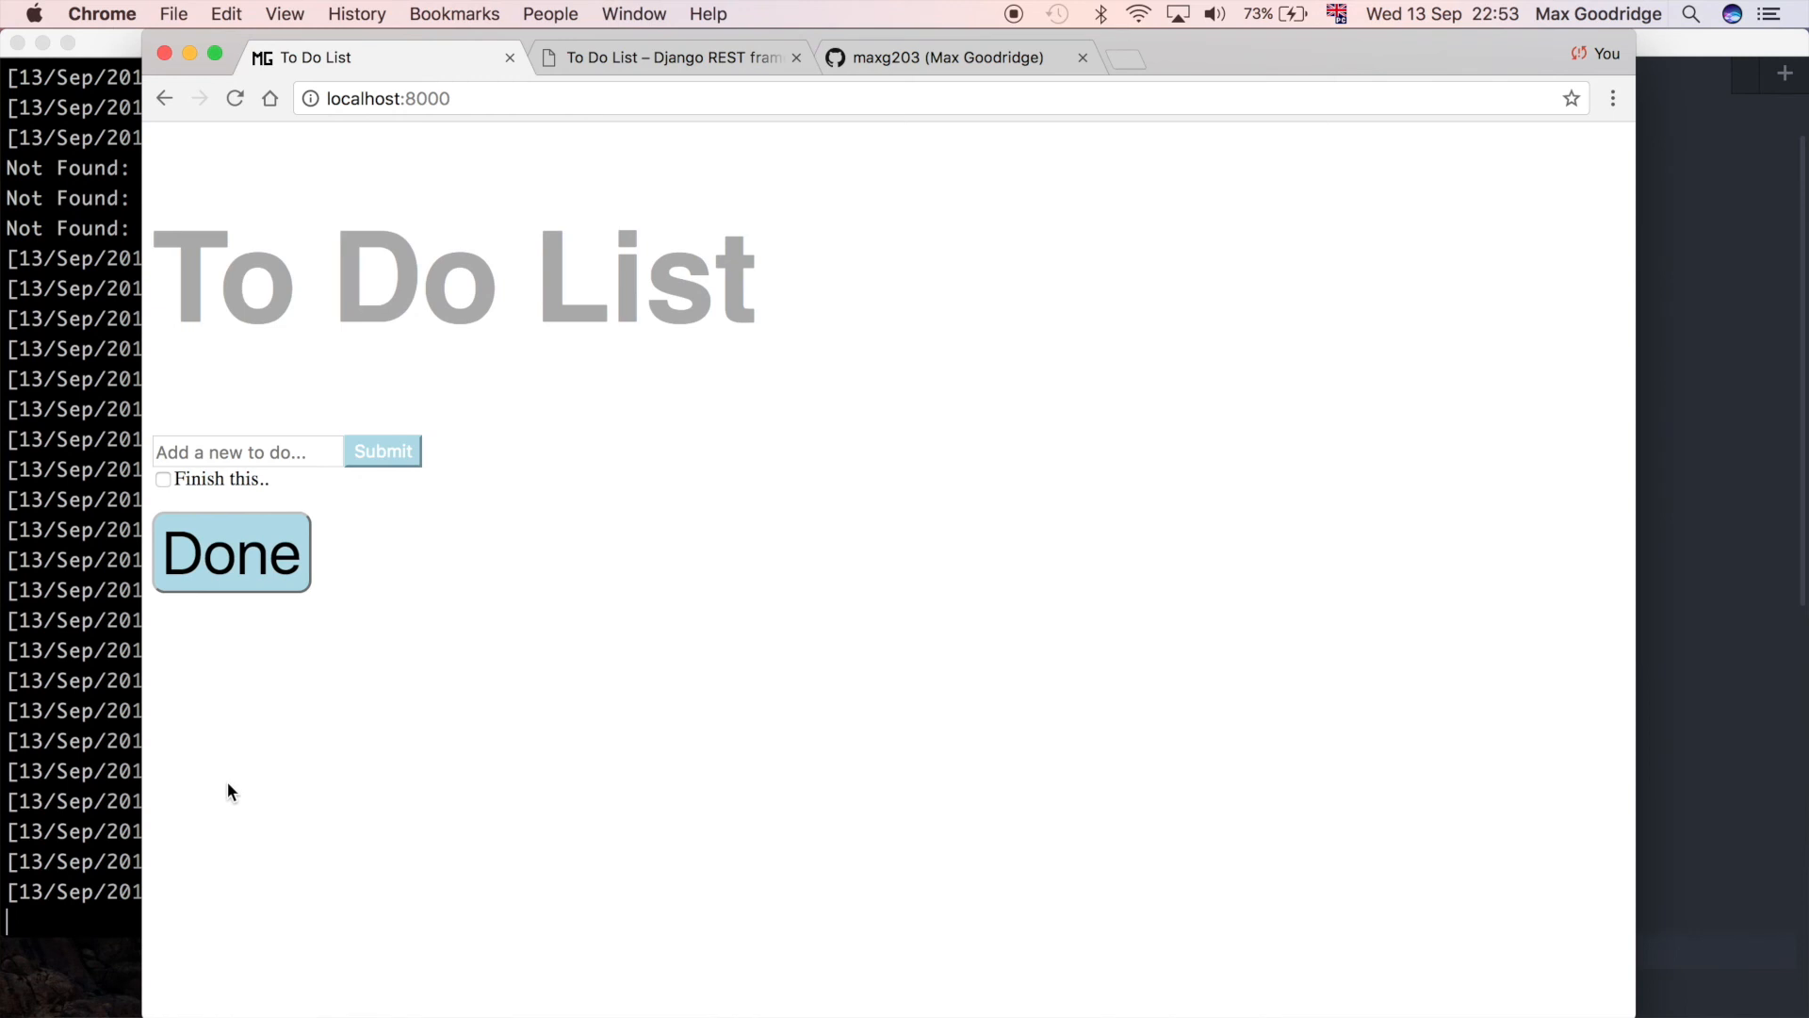
mouse_move(1055, 906)
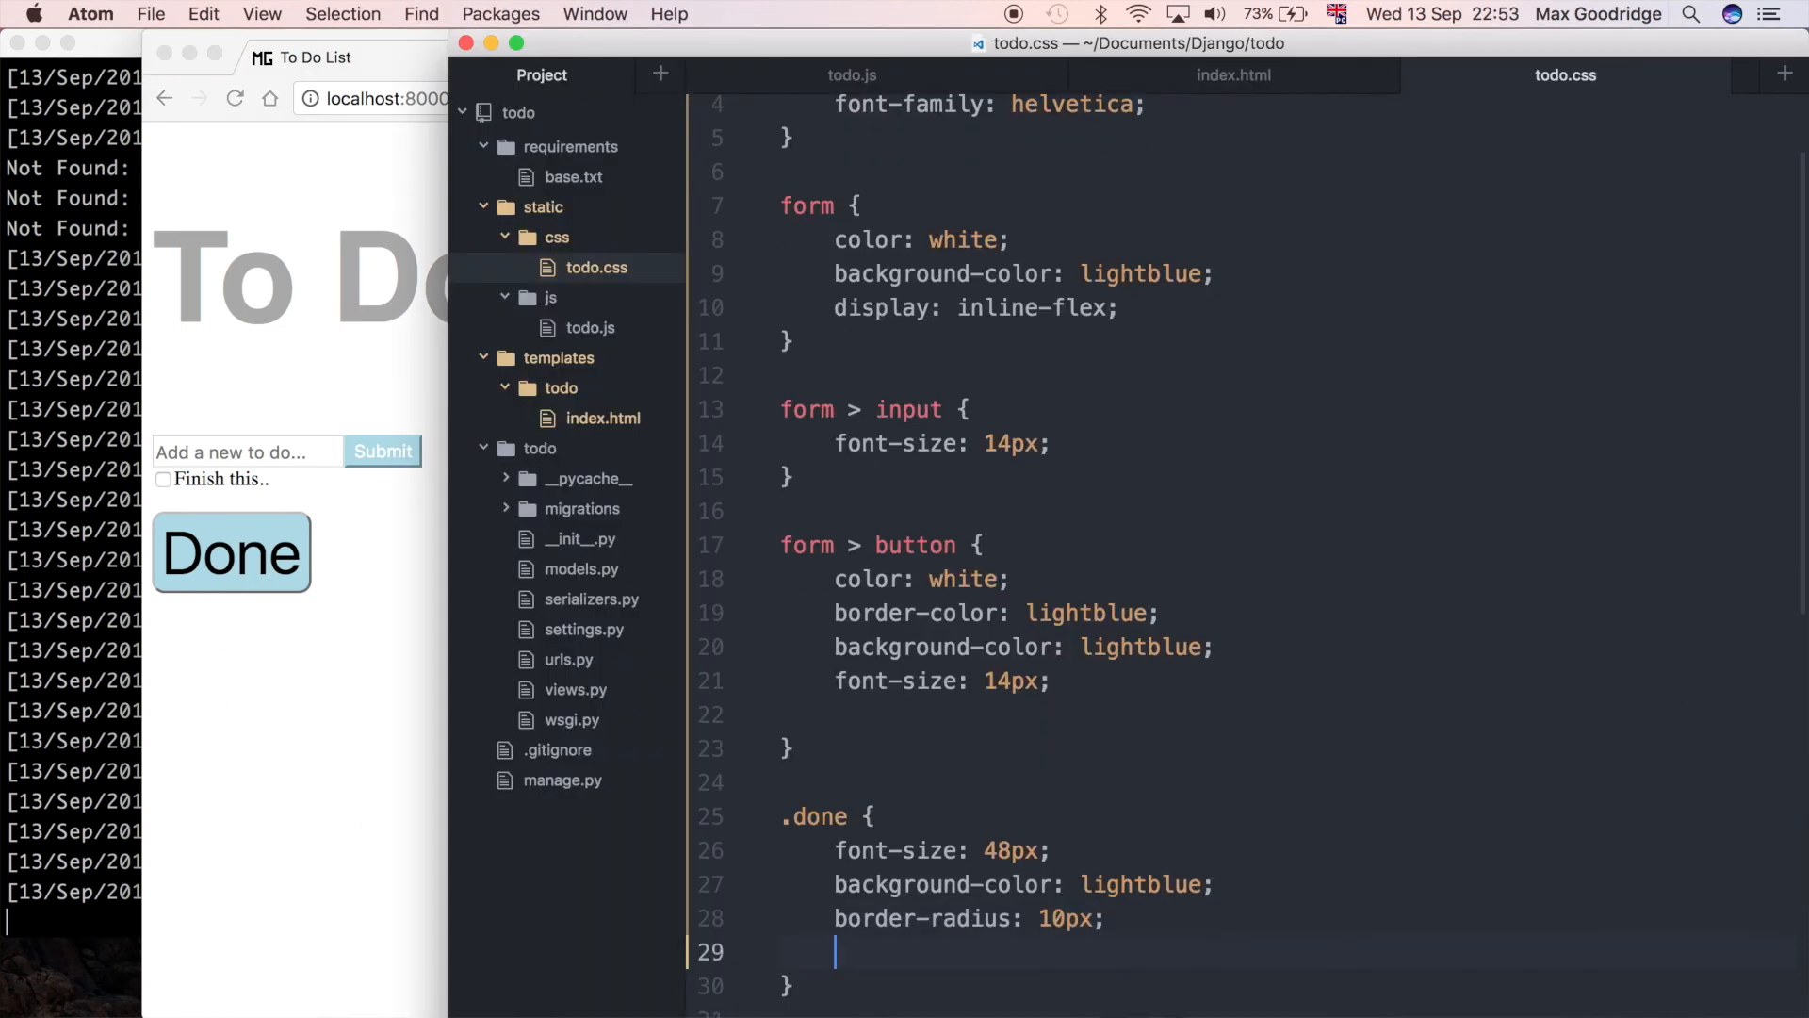
Step: Add border-color: lightblue and color: white to the .done rule
type("border-color: inherit;")
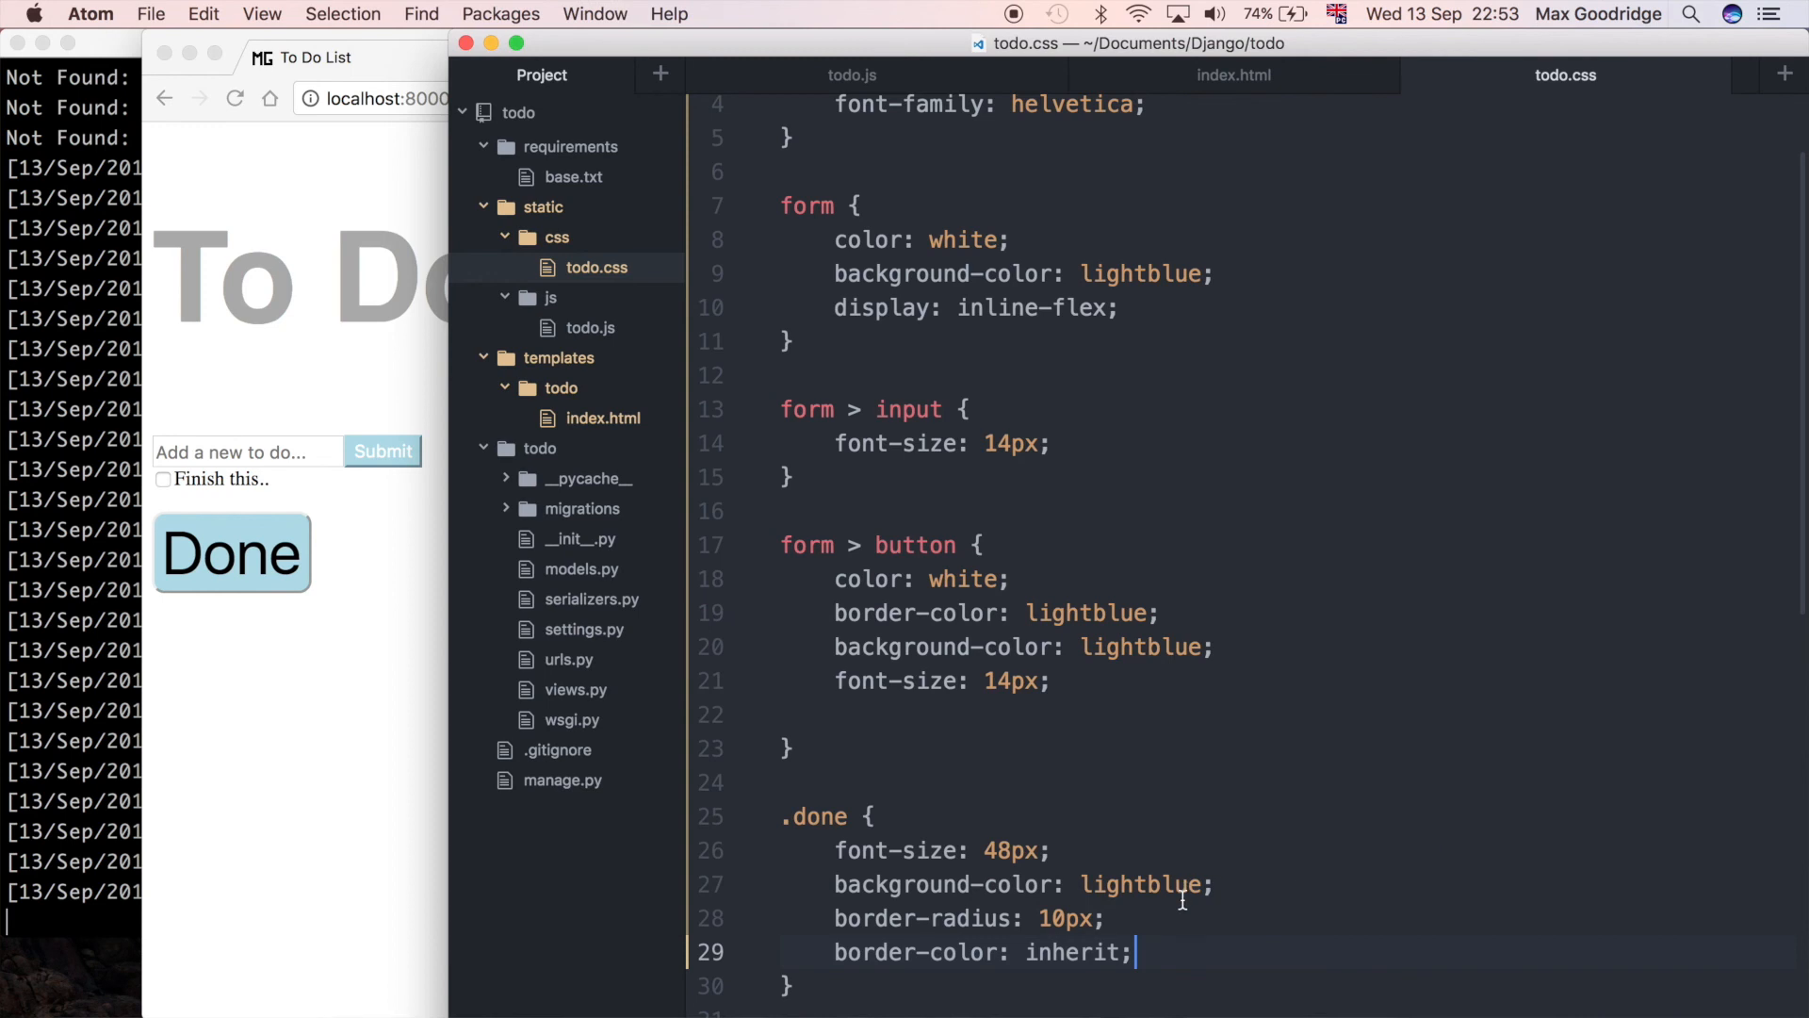
type("lightblu")
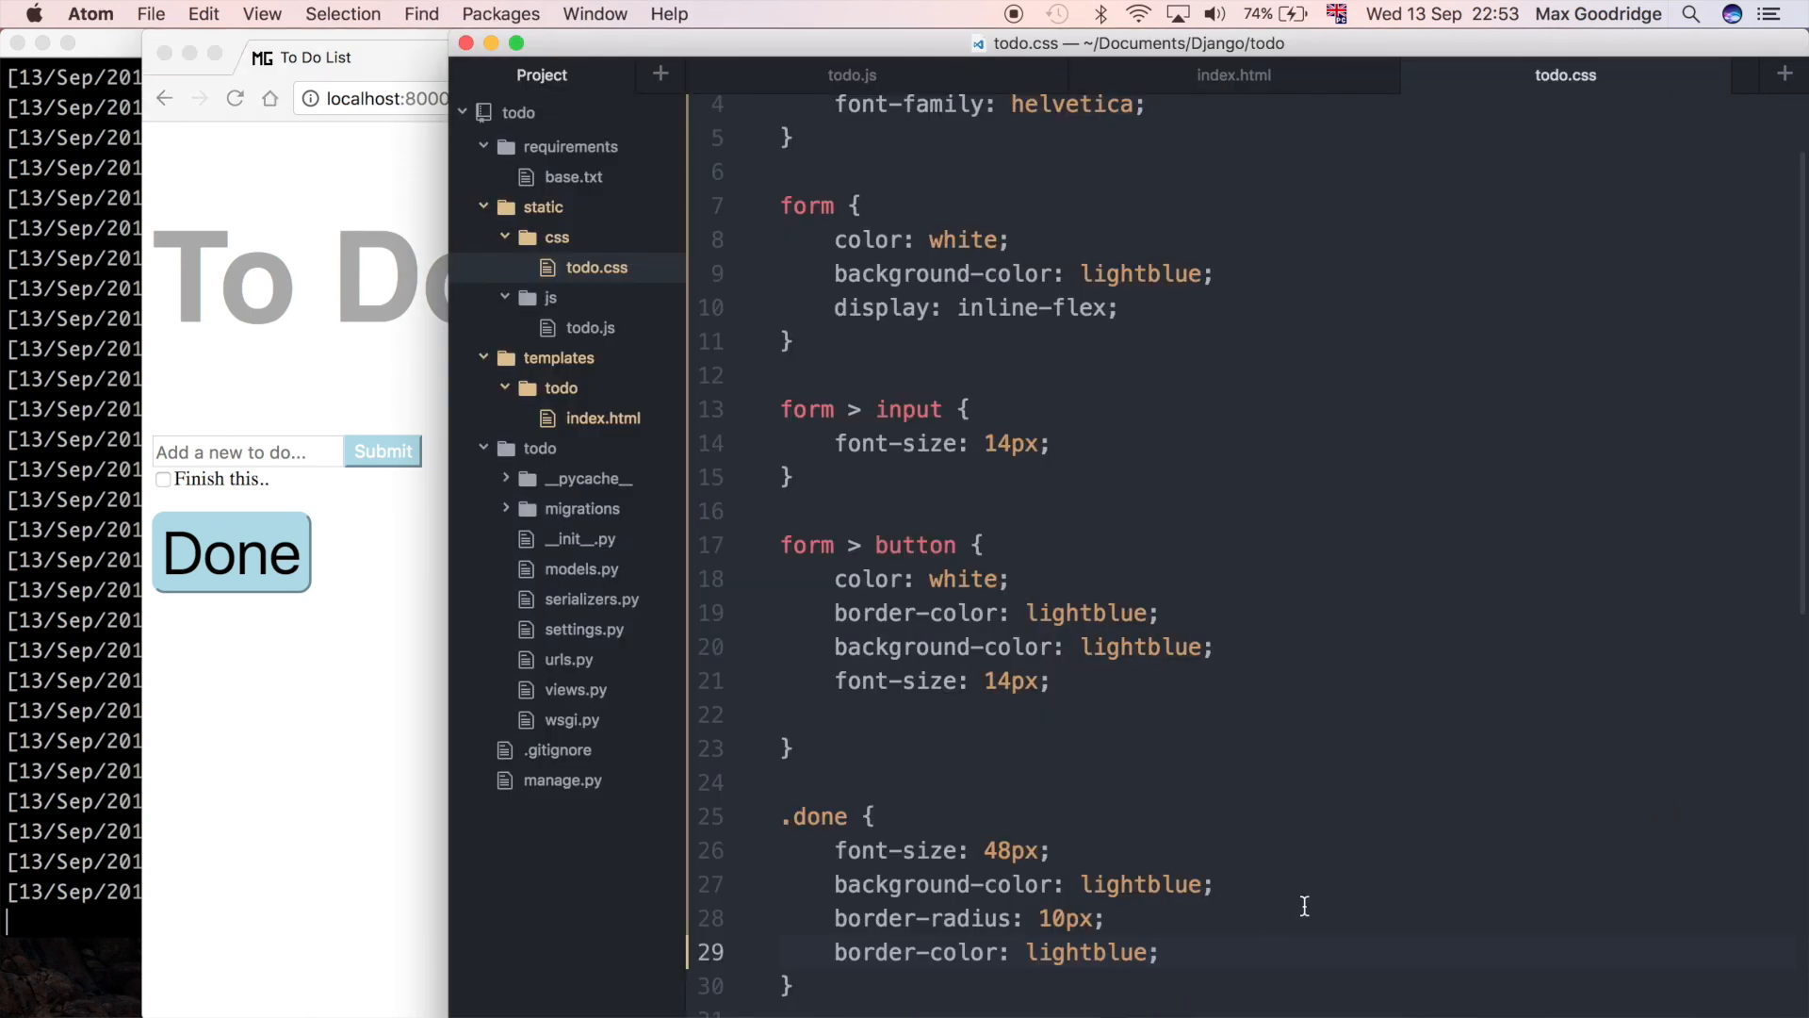
type("c")
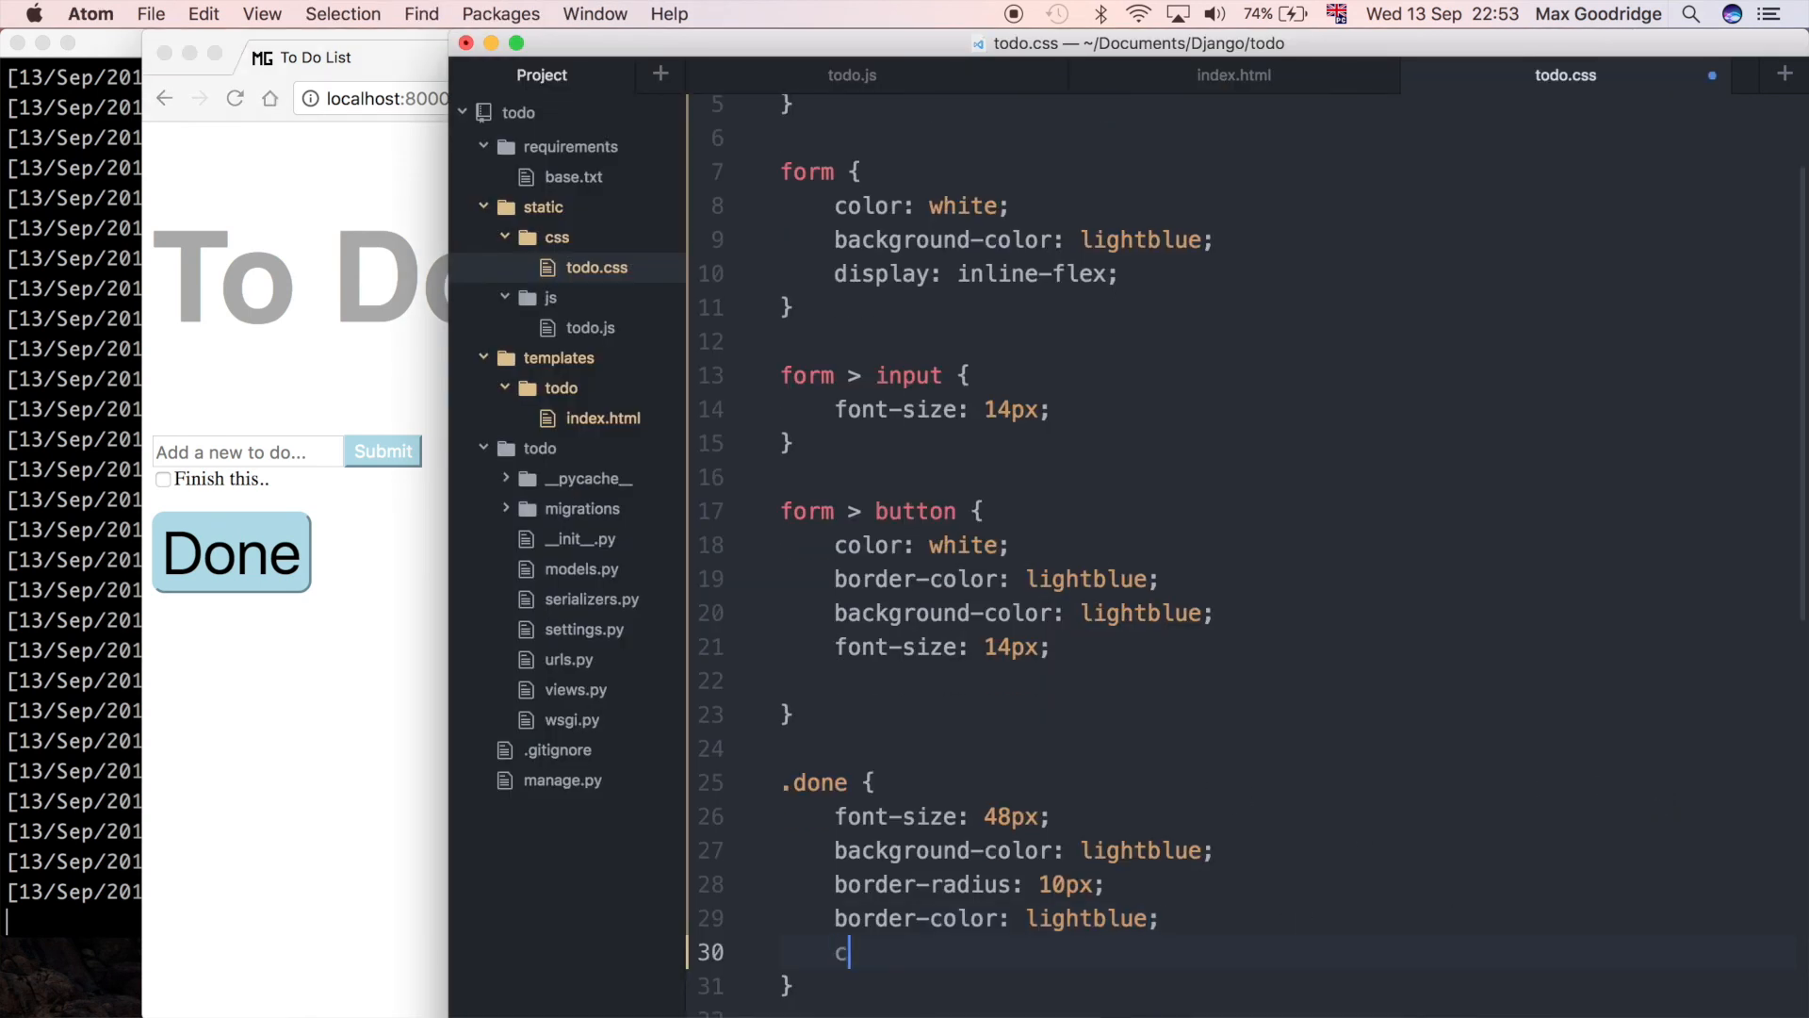
type("olor: white")
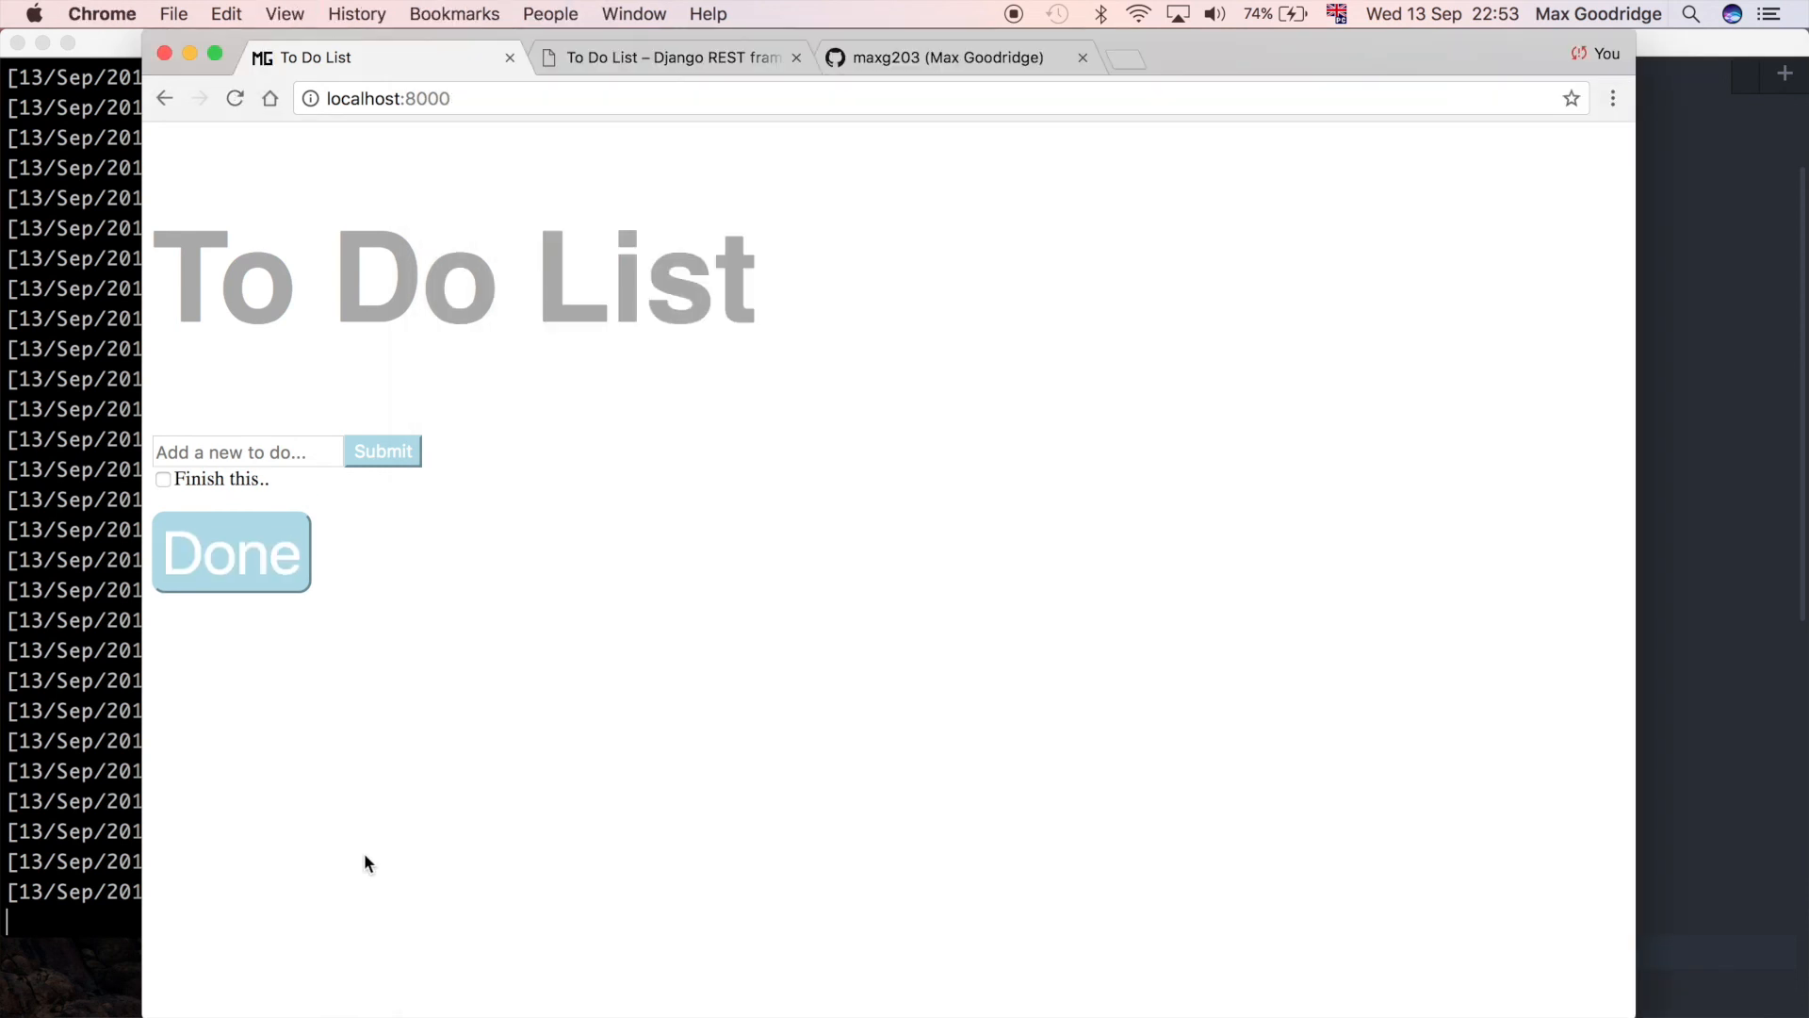
mouse_move(677, 646)
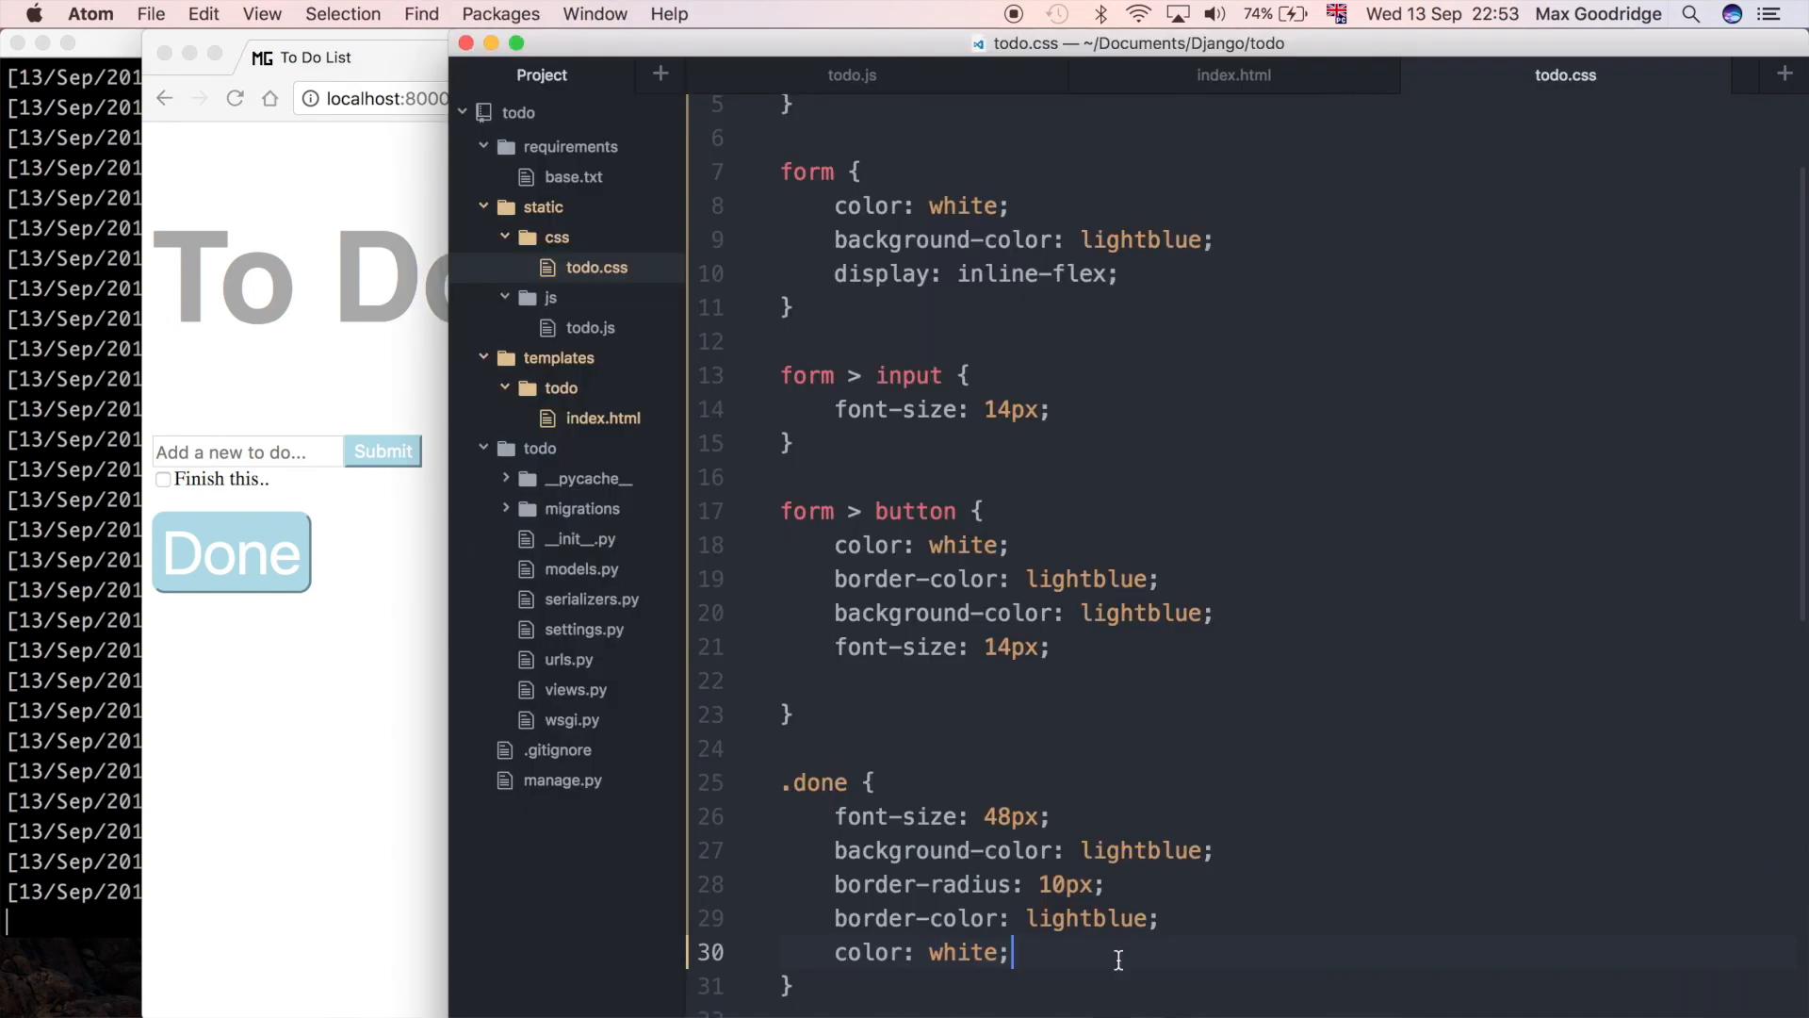
Step: Add border-radius: 10px to the form > button rule for the Submit button
left_click(1217, 850)
type("border-radius: 10px;")
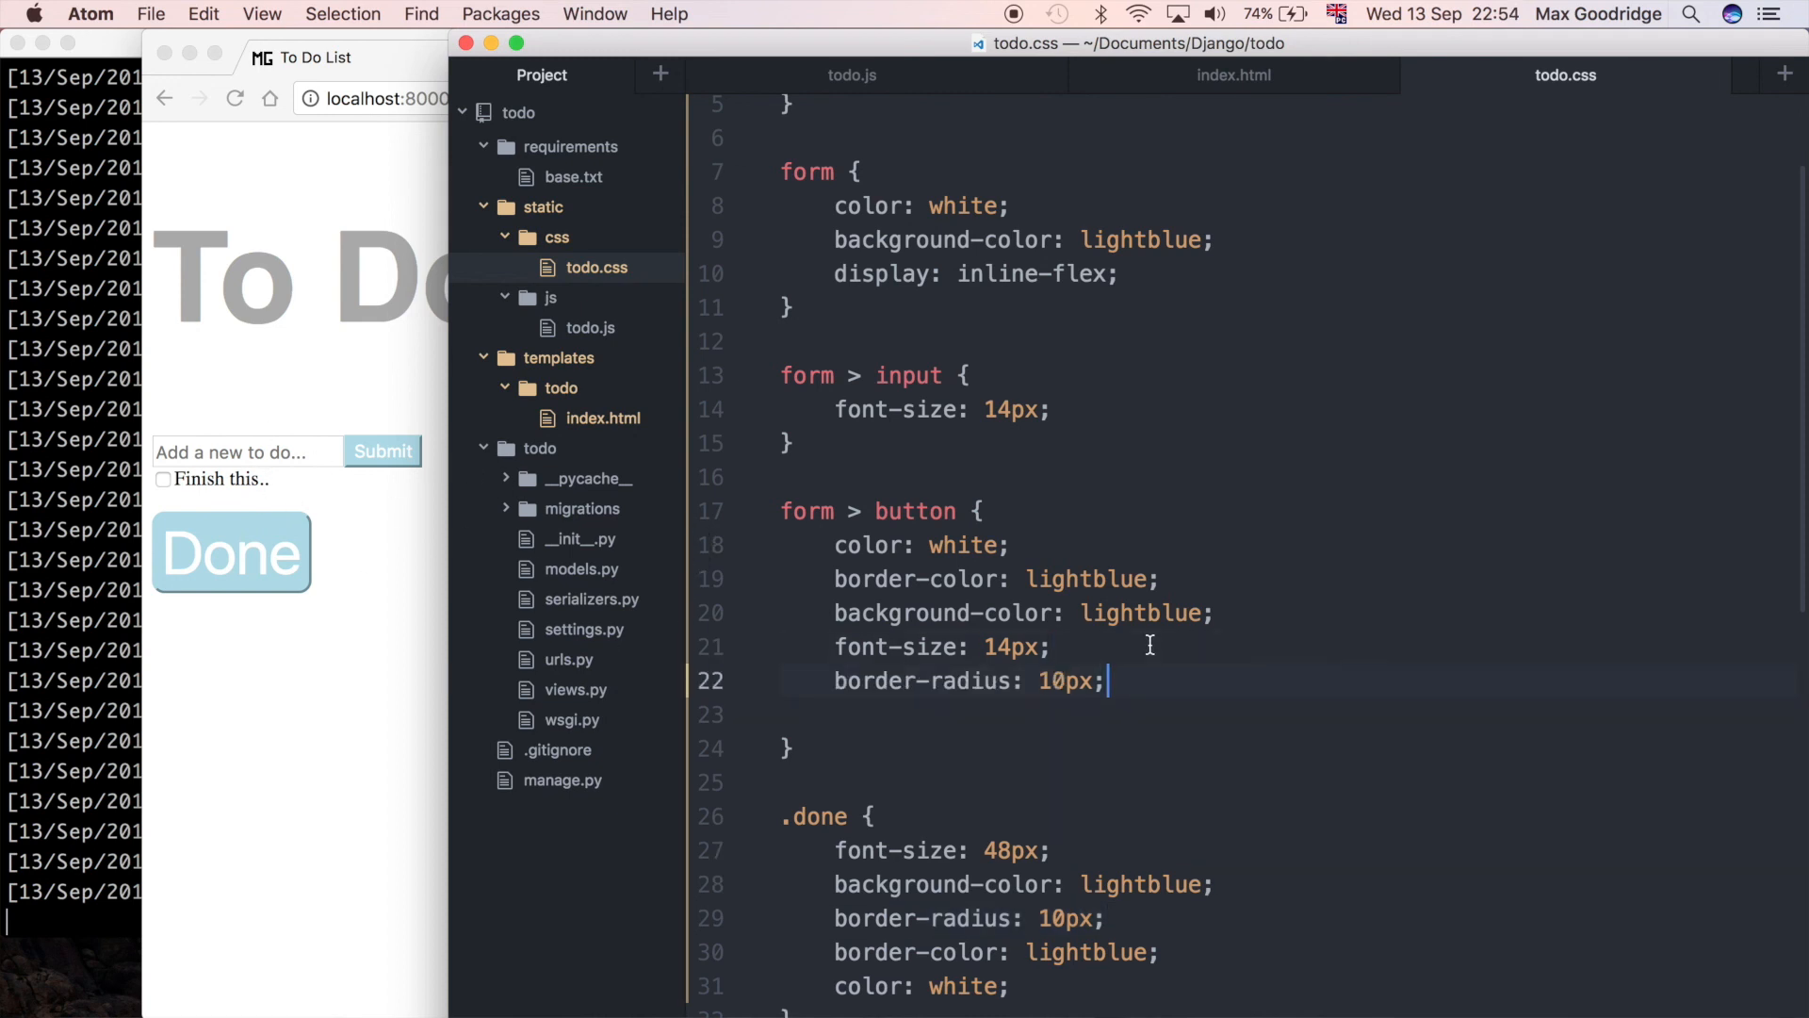
type("5")
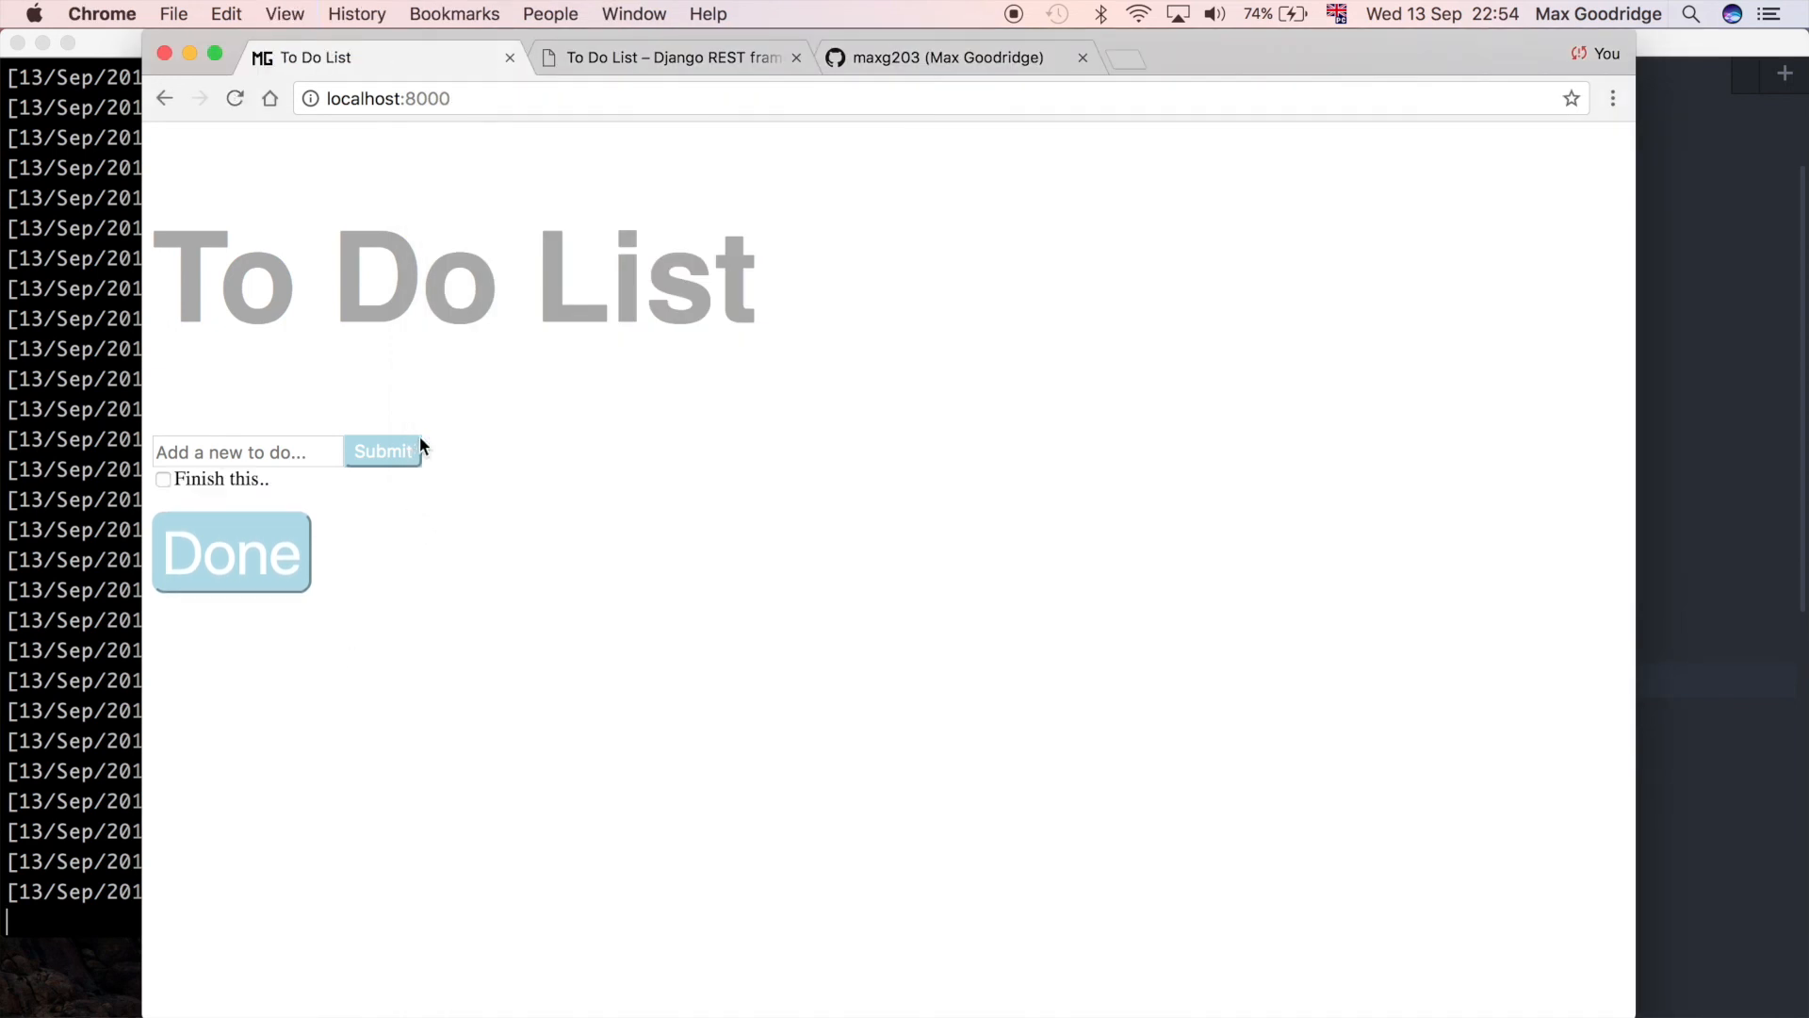
mouse_move(1483, 739)
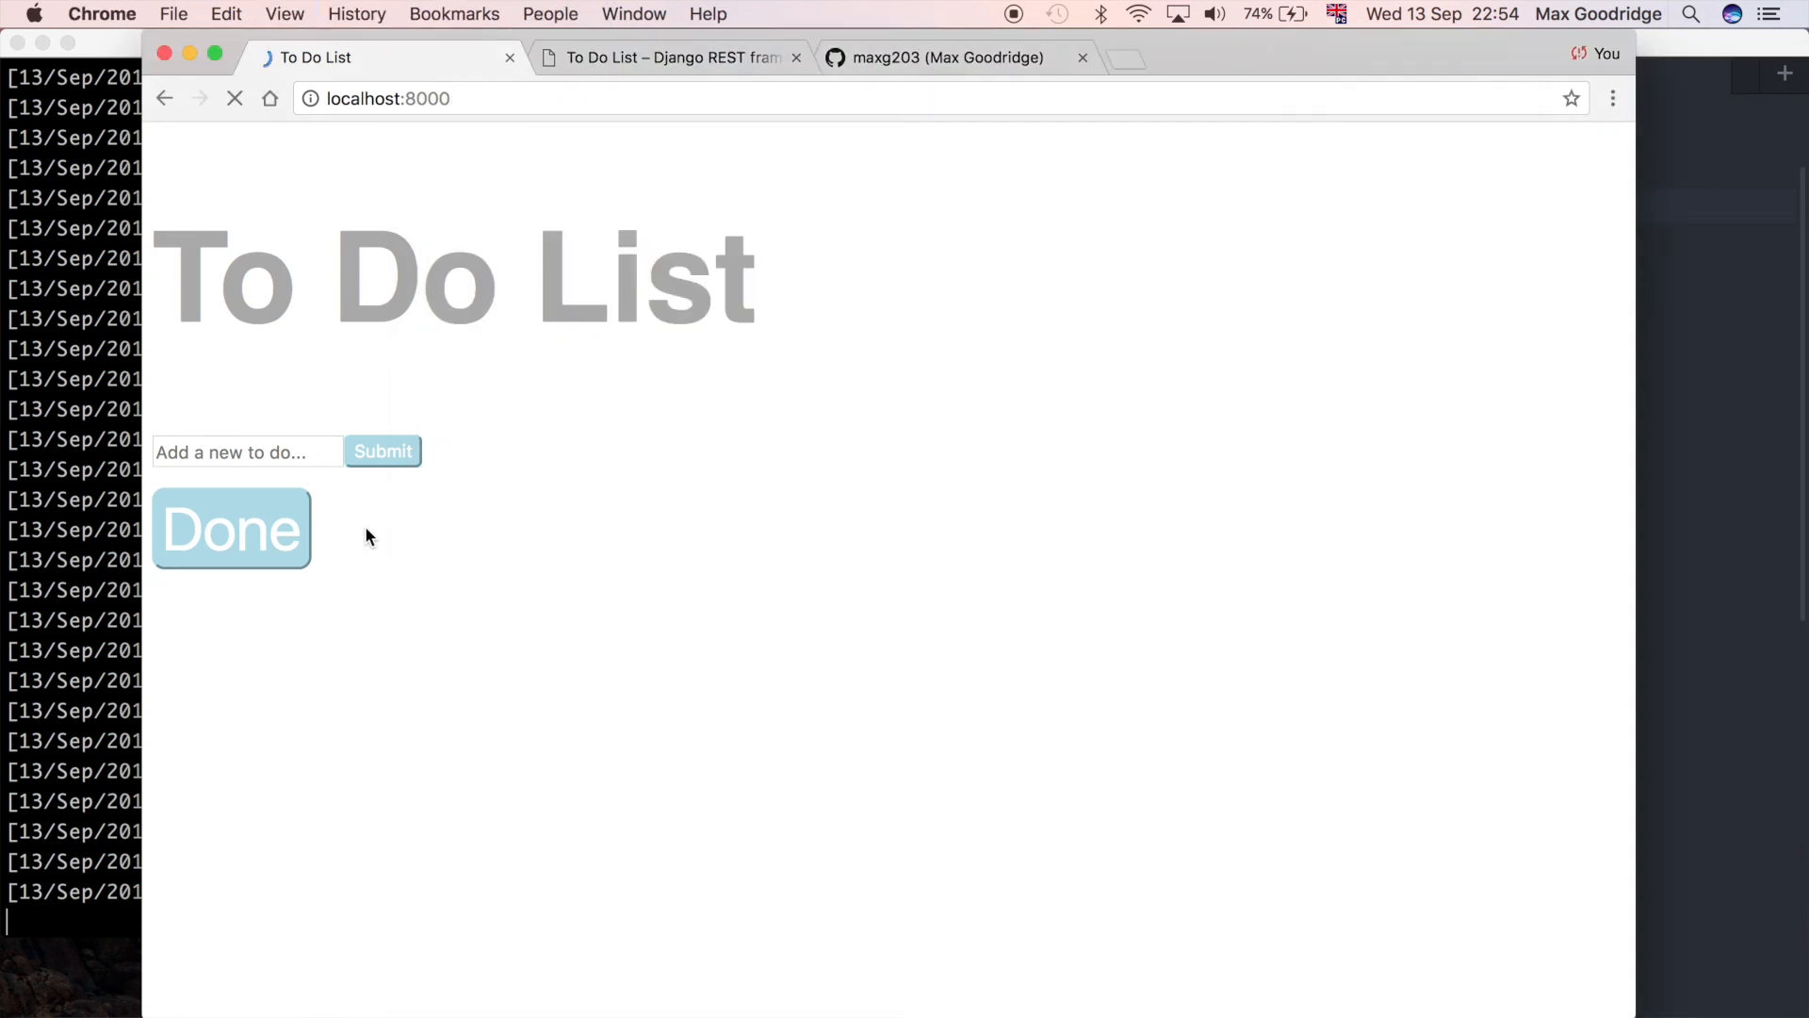
Step: Reload the To Do List page in Chrome to see the styled Submit and Done buttons
left_click(382, 451)
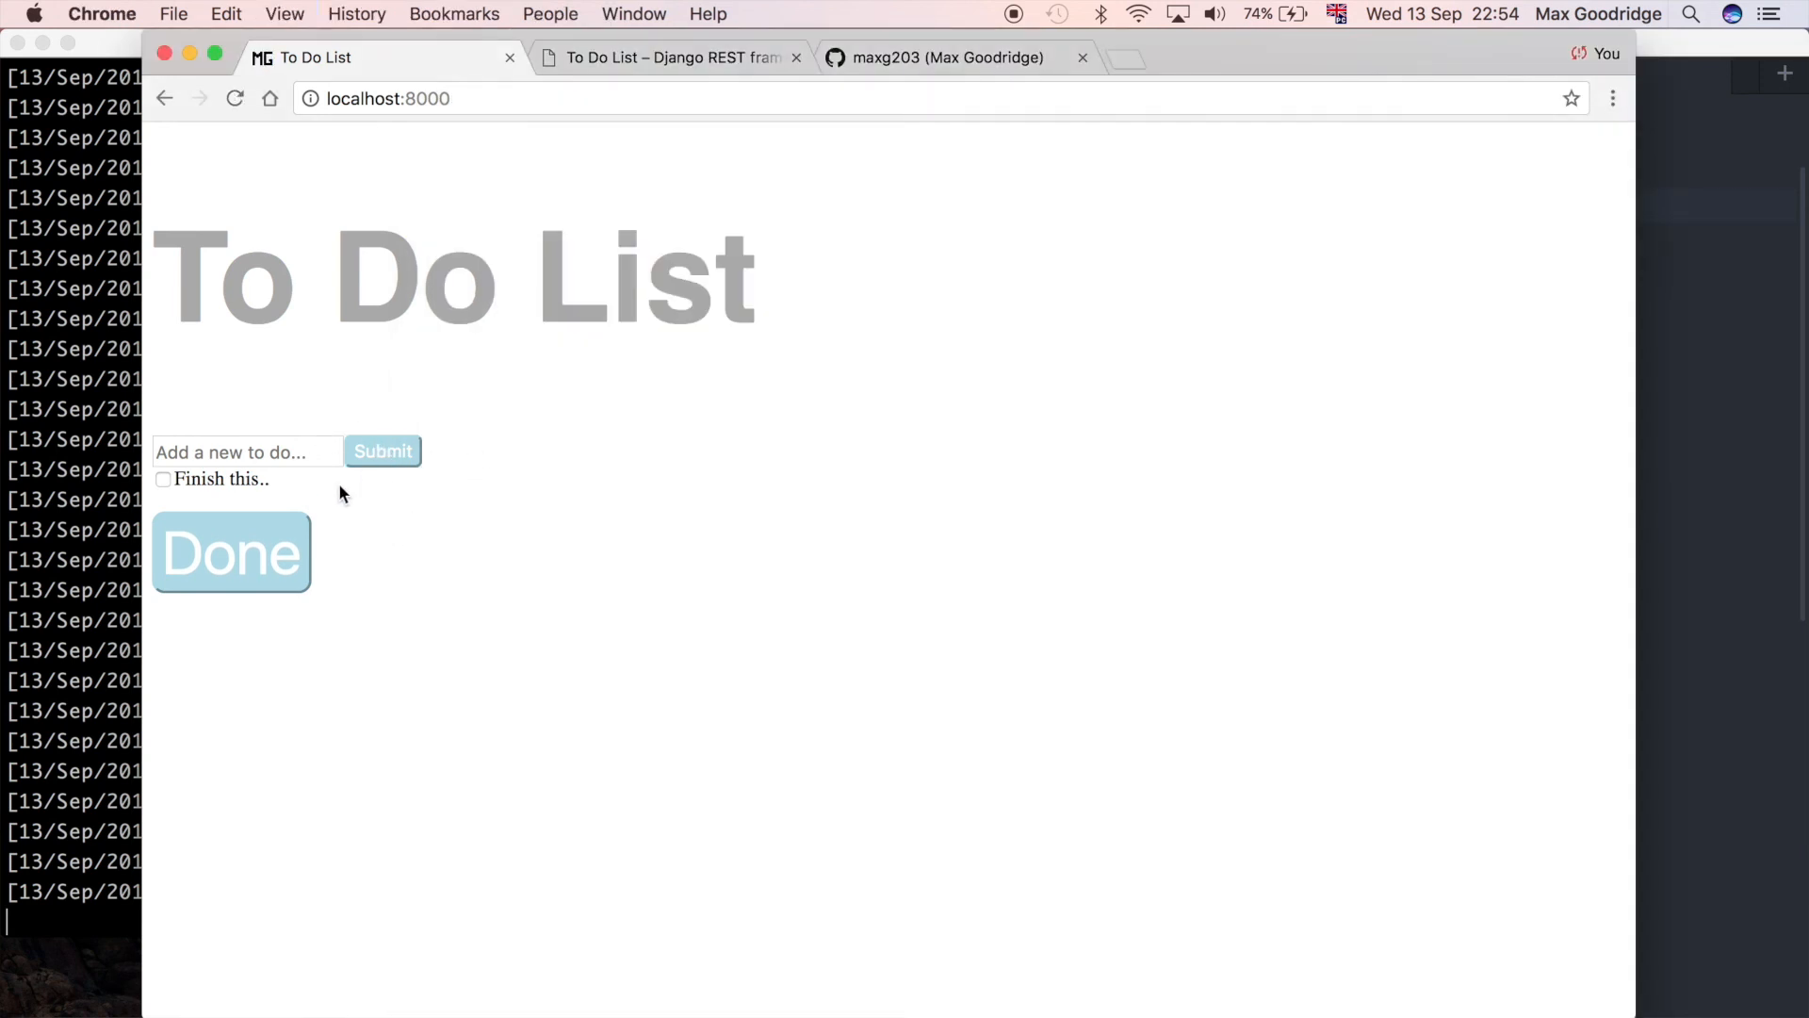
mouse_move(1019, 510)
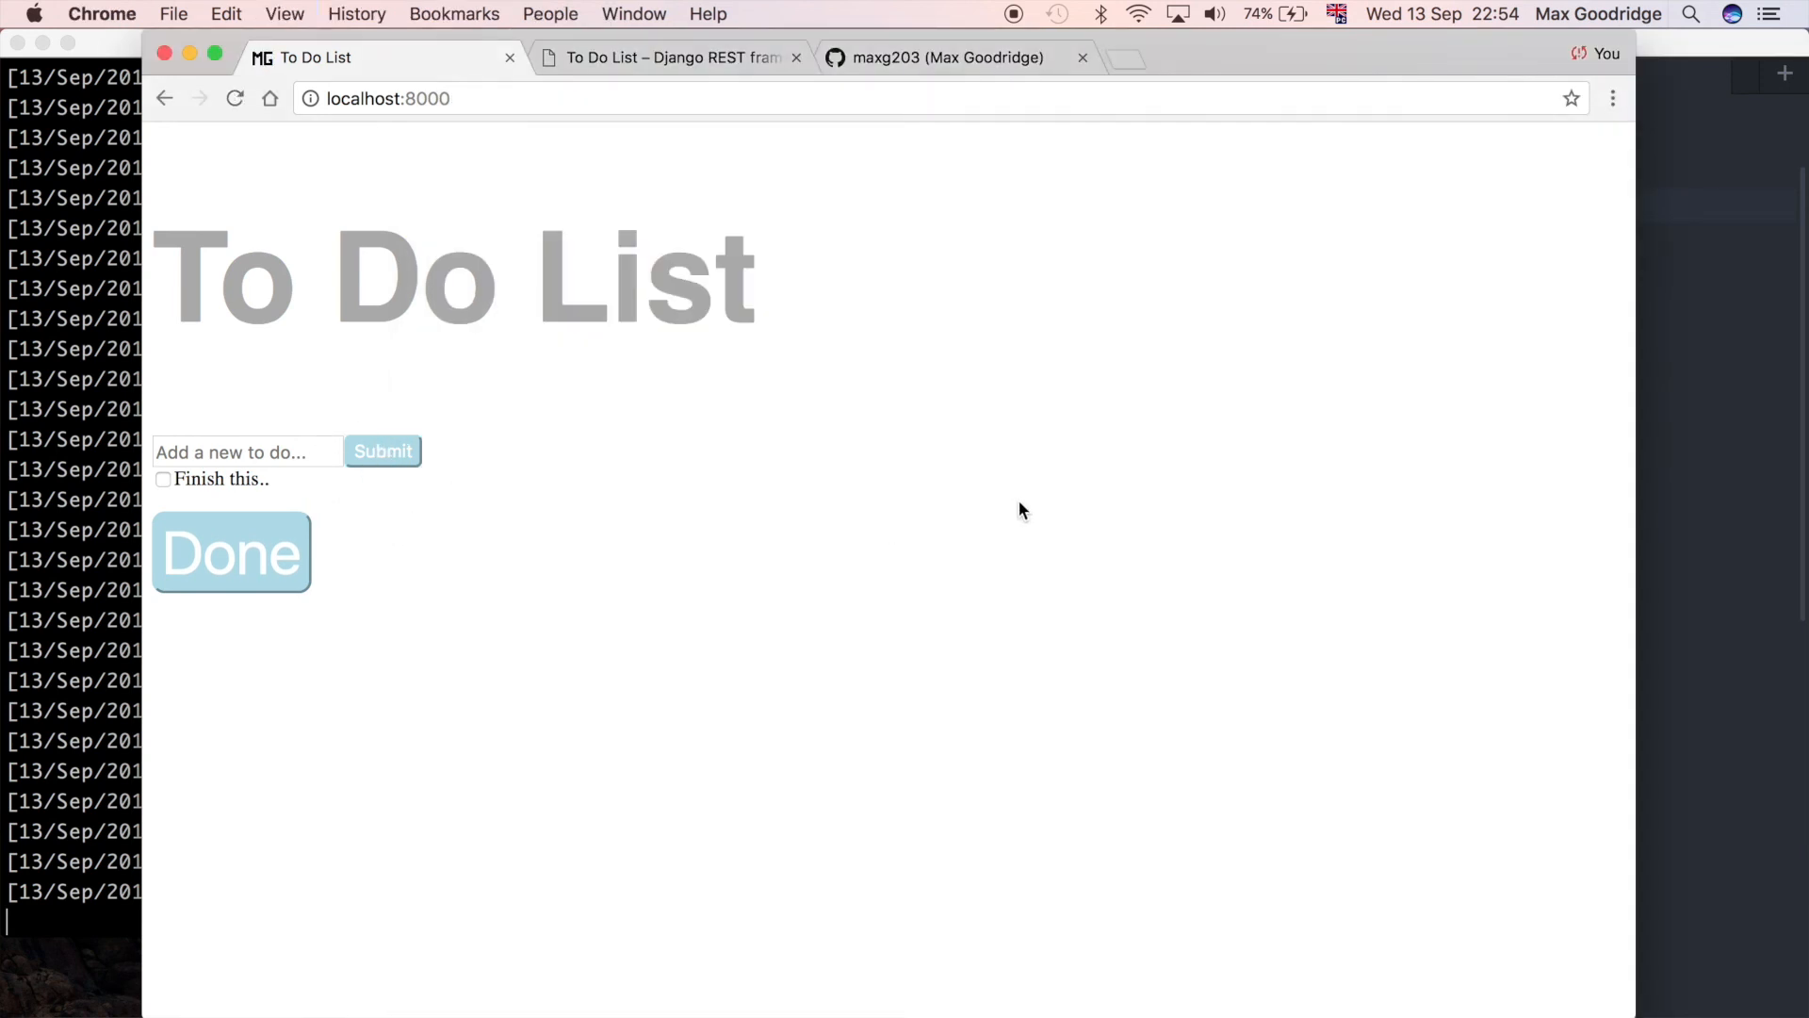